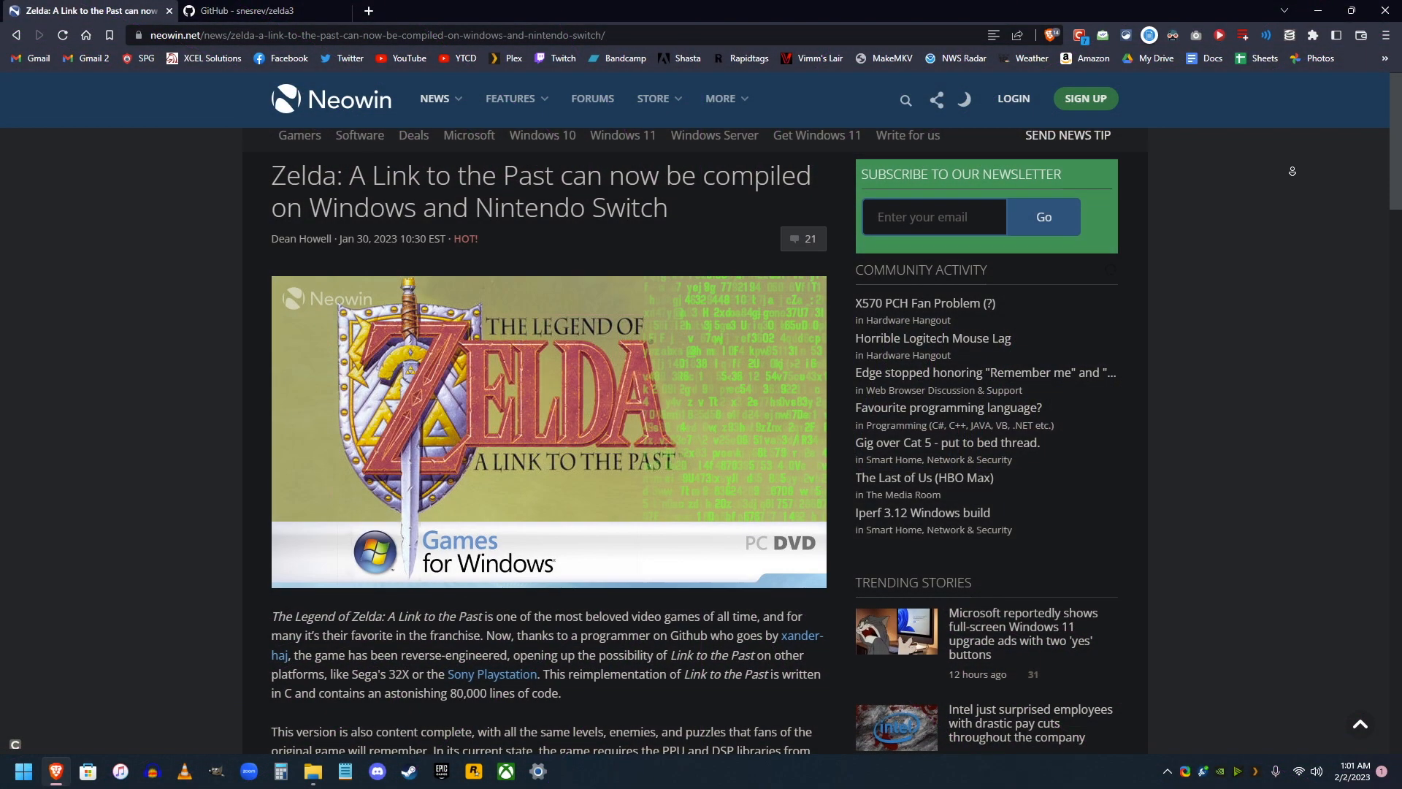
Step: Scroll through the Neowin Zelda port article down to its Source: GitHub link and tags
{"action": "scroll", "scroll_direction": "down", "scroll_amount": 3}
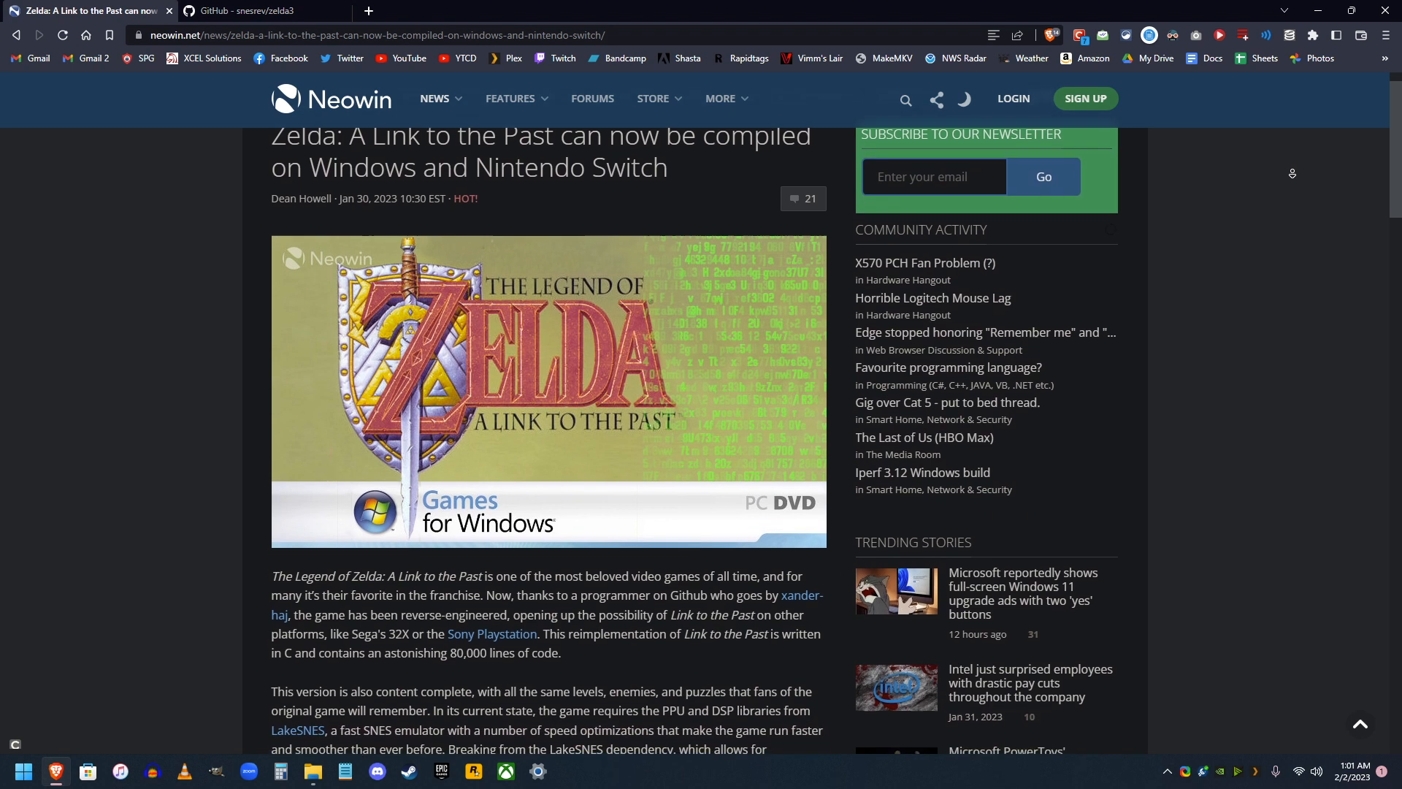
{"action": "scroll", "scroll_direction": "down", "scroll_amount": 3}
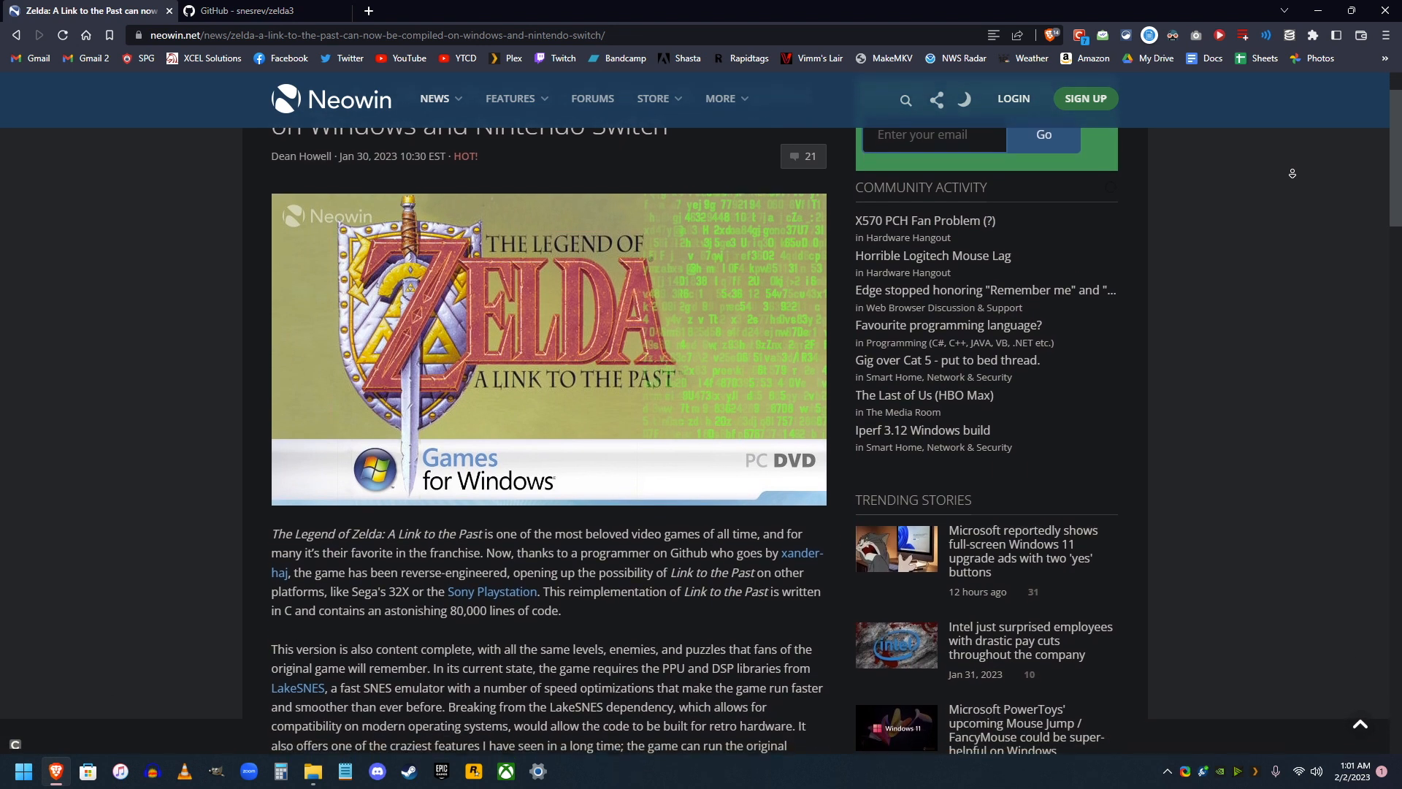
{"action": "scroll", "scroll_direction": "down", "scroll_amount": 3}
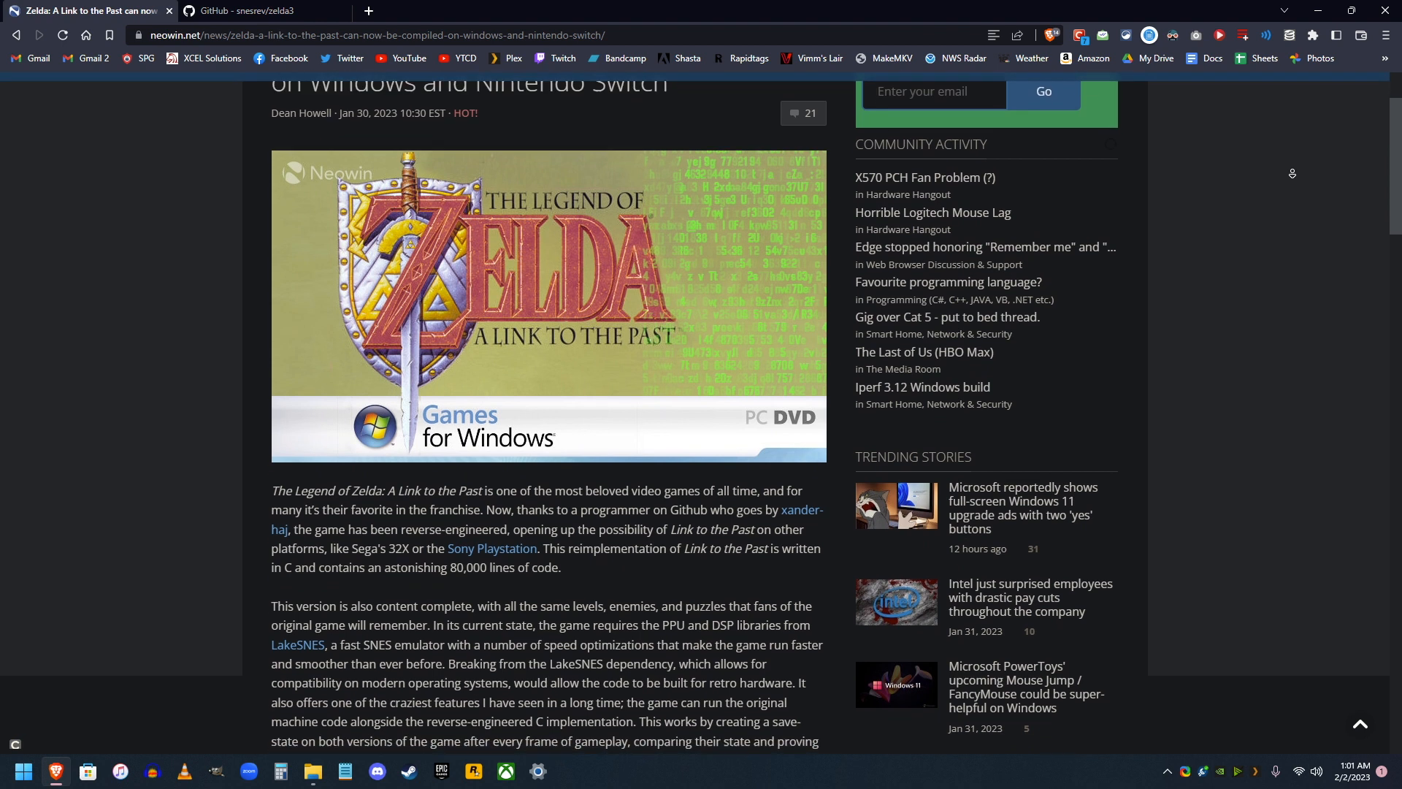
{"action": "scroll", "scroll_direction": "down", "scroll_amount": 3}
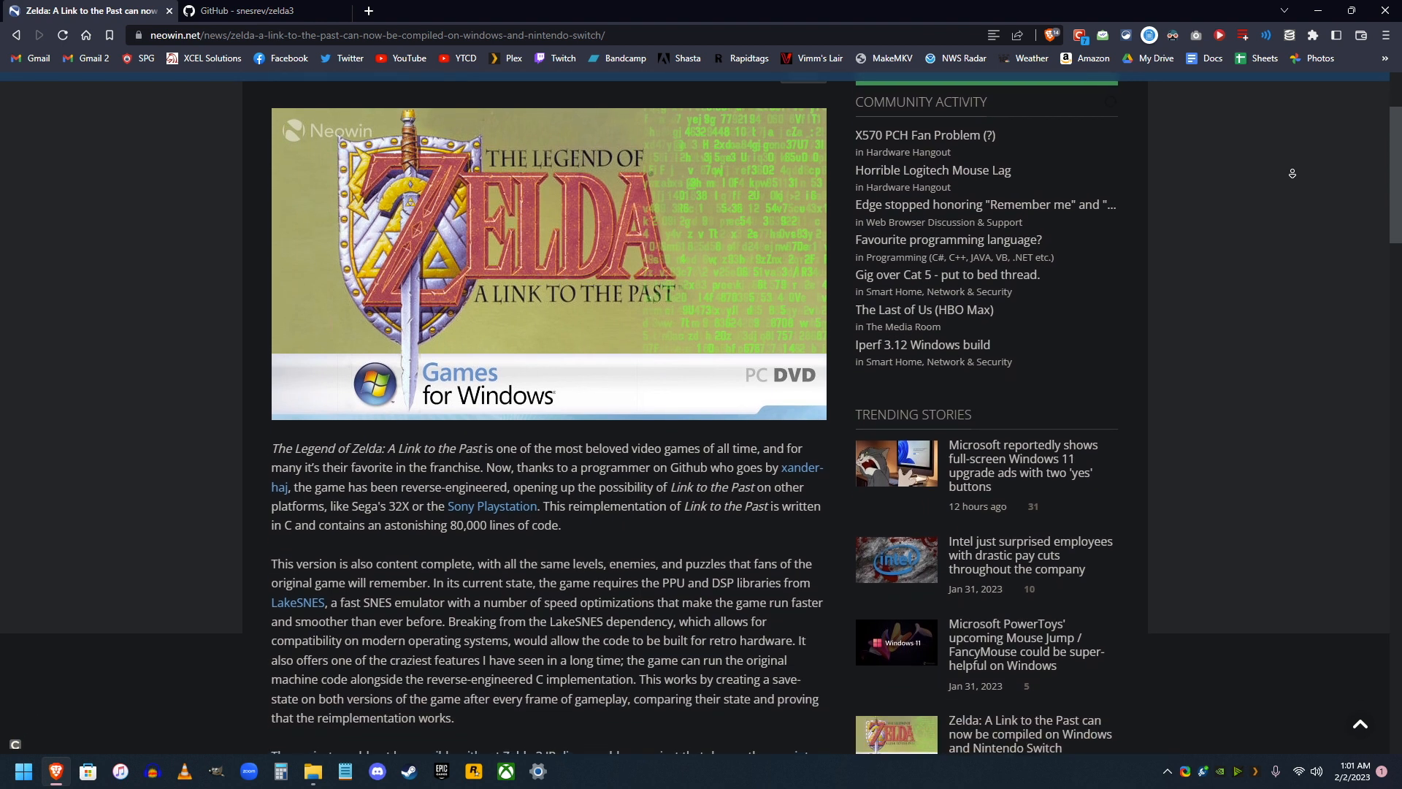
{"action": "scroll", "scroll_direction": "down", "scroll_amount": 3}
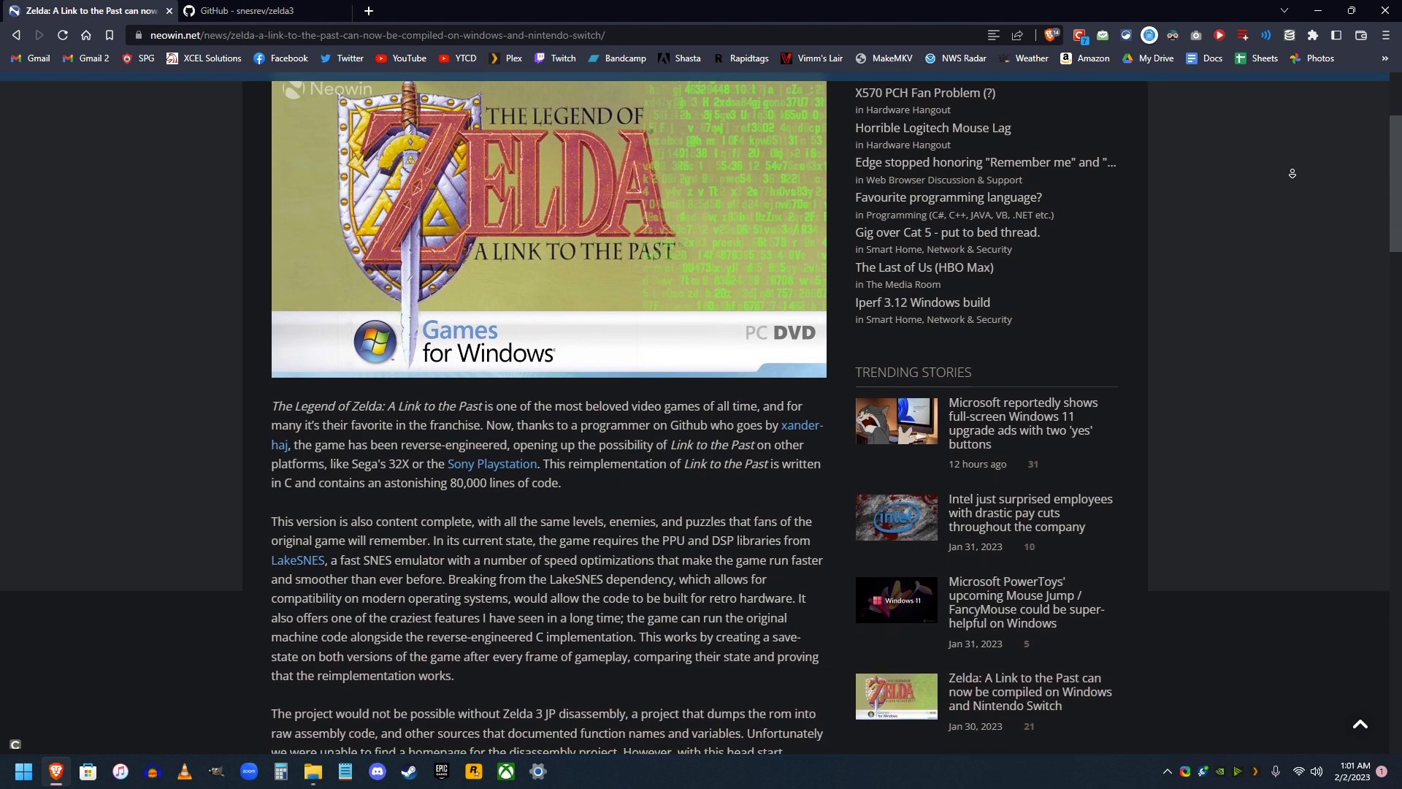
{"action": "scroll", "scroll_direction": "down", "scroll_amount": 3}
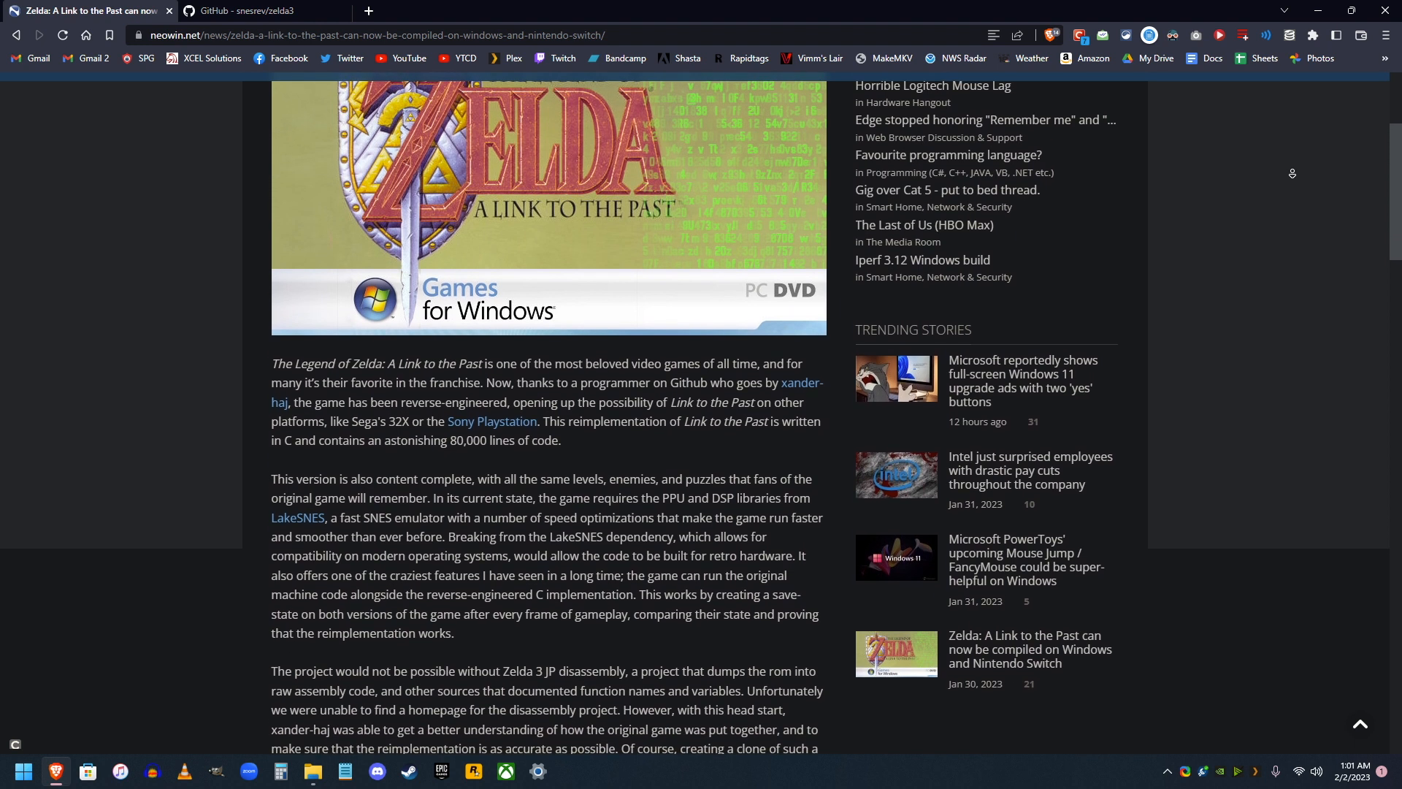
{"action": "scroll", "scroll_direction": "down", "scroll_amount": 3}
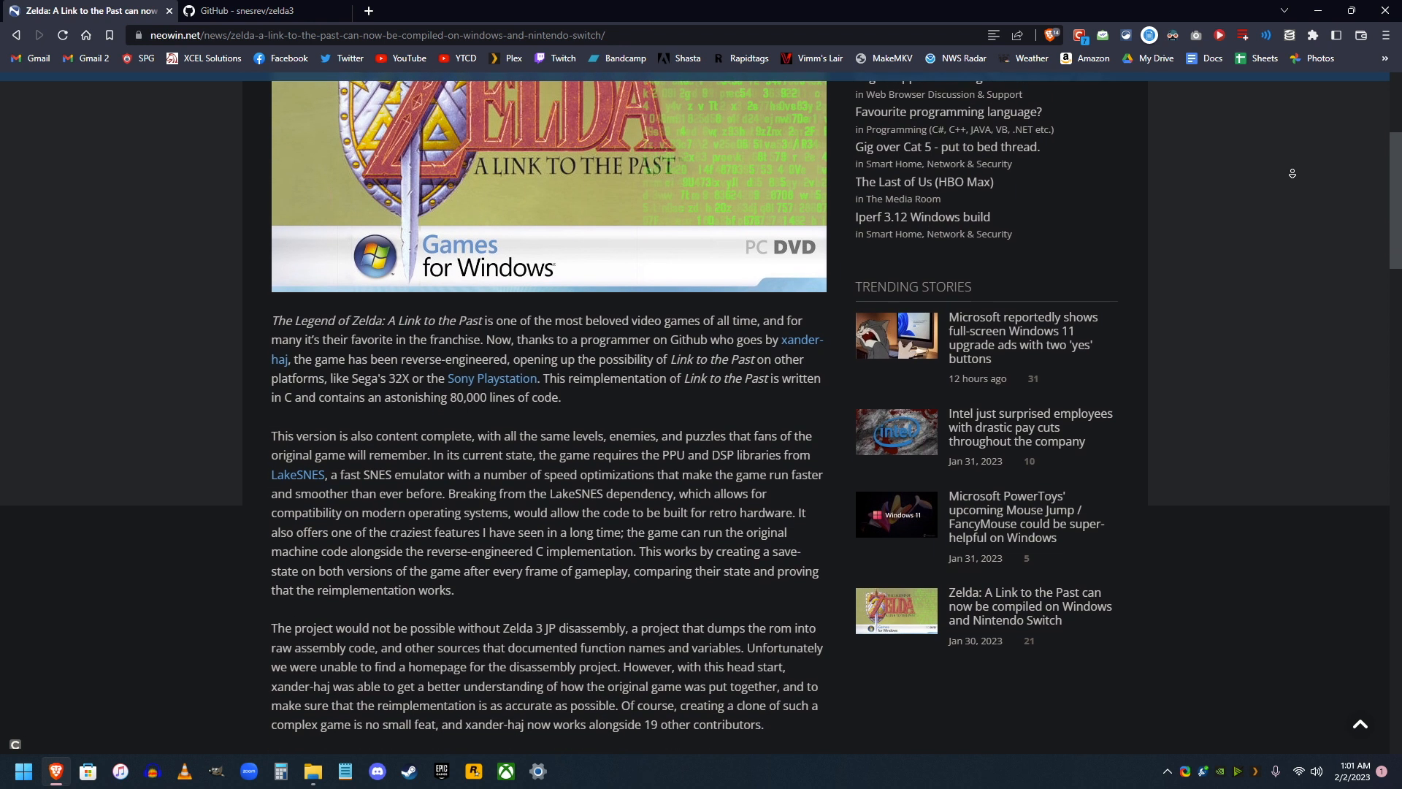
{"action": "scroll", "scroll_direction": "down", "scroll_amount": 3}
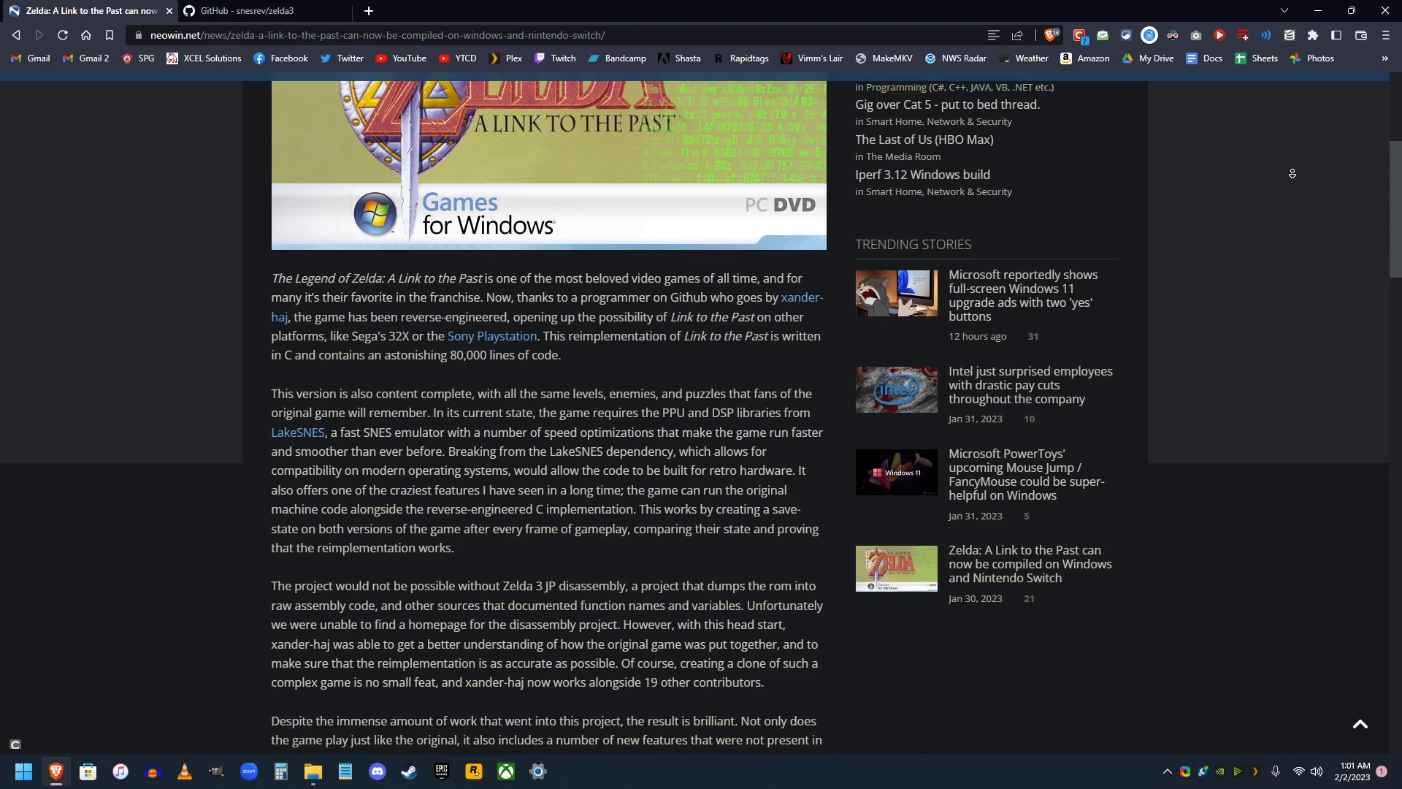
{"action": "scroll", "scroll_direction": "down", "scroll_amount": 3}
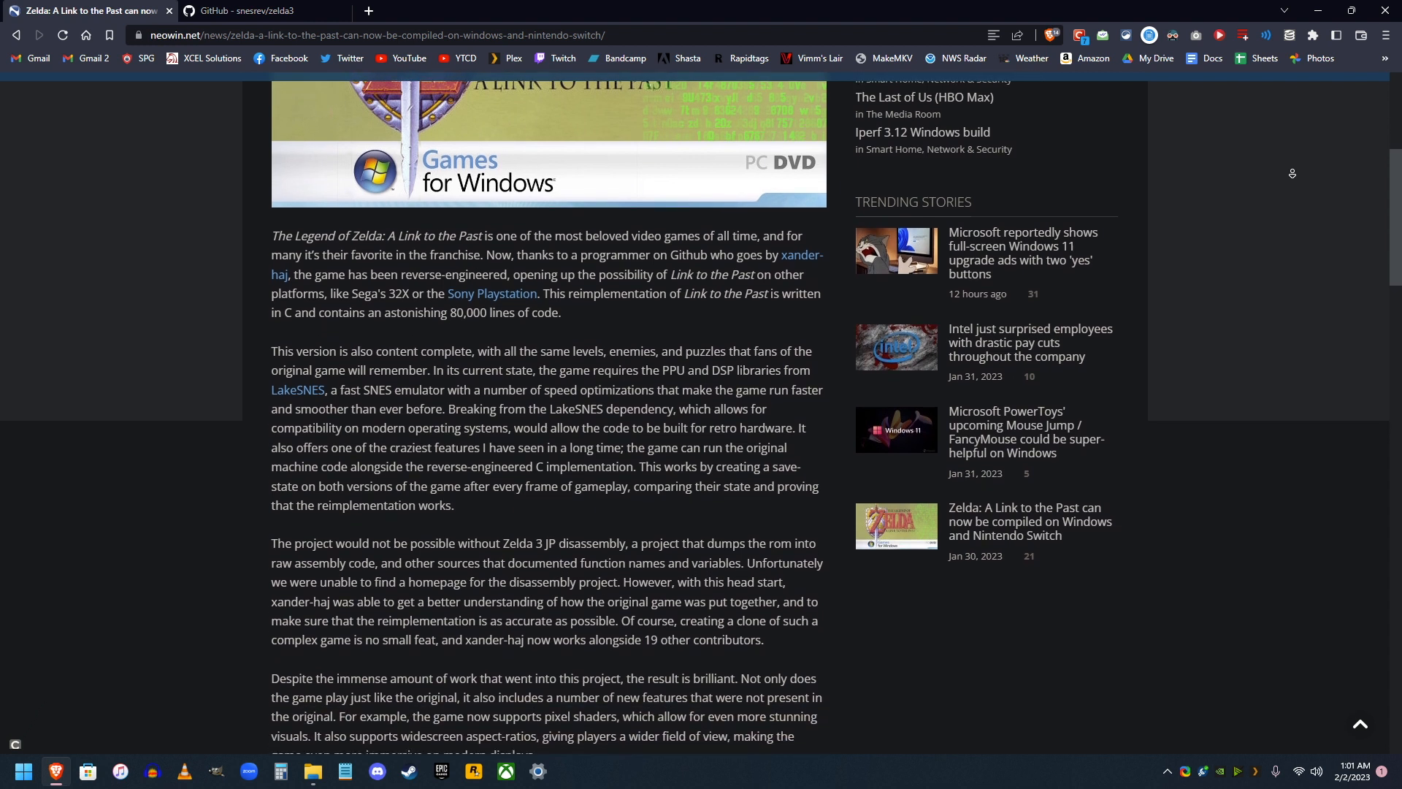
{"action": "scroll", "scroll_direction": "down", "scroll_amount": 3}
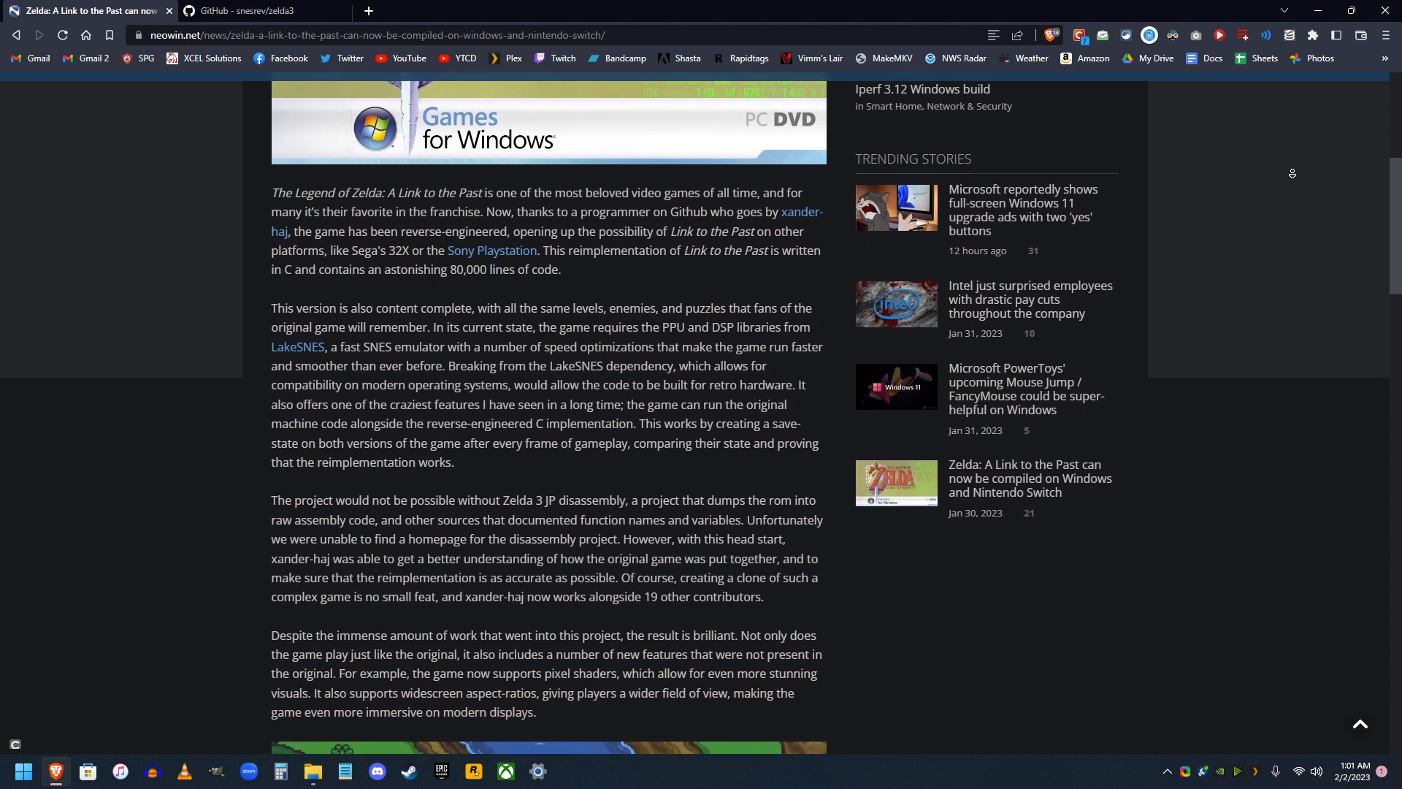
{"action": "scroll", "scroll_direction": "down", "scroll_amount": 3}
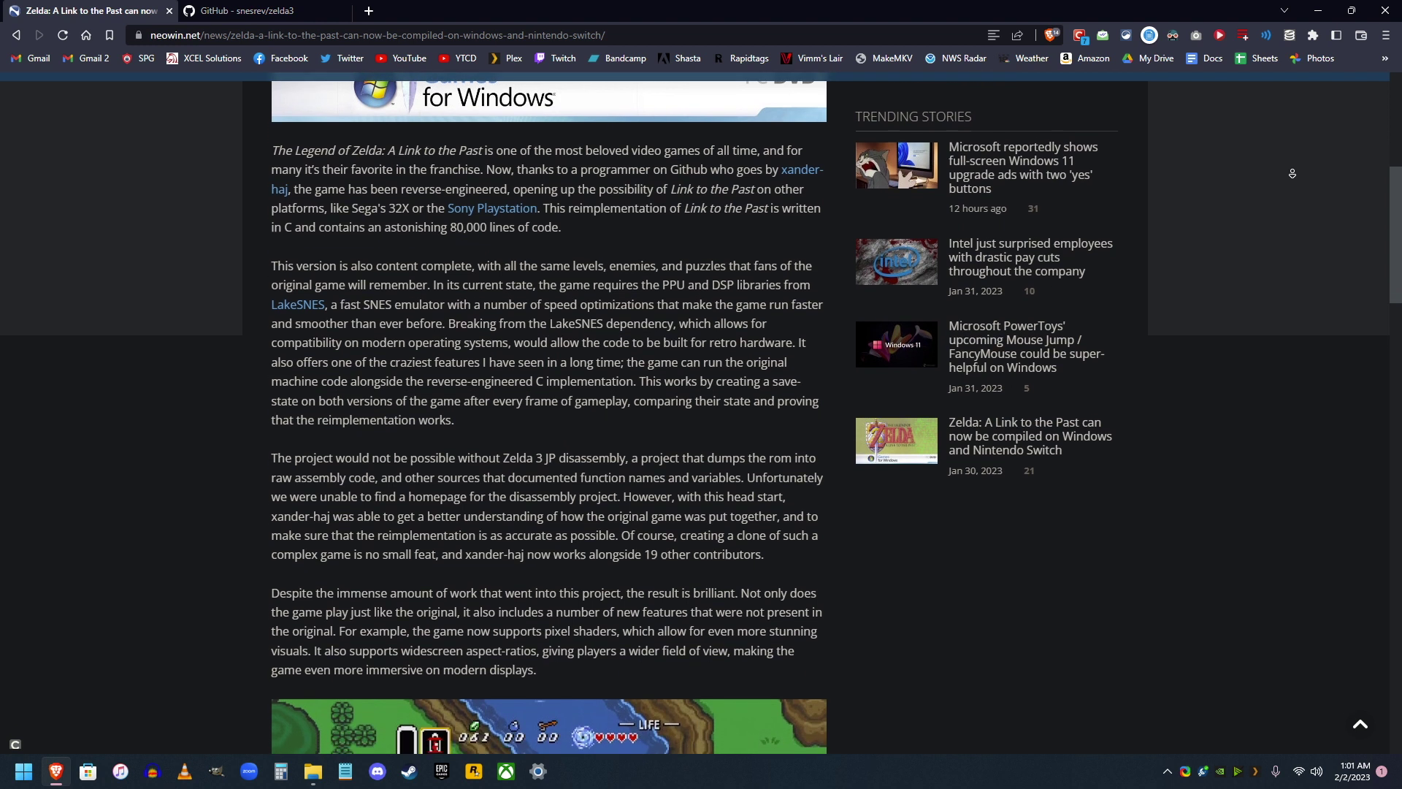
{"action": "scroll", "scroll_direction": "down", "scroll_amount": 3}
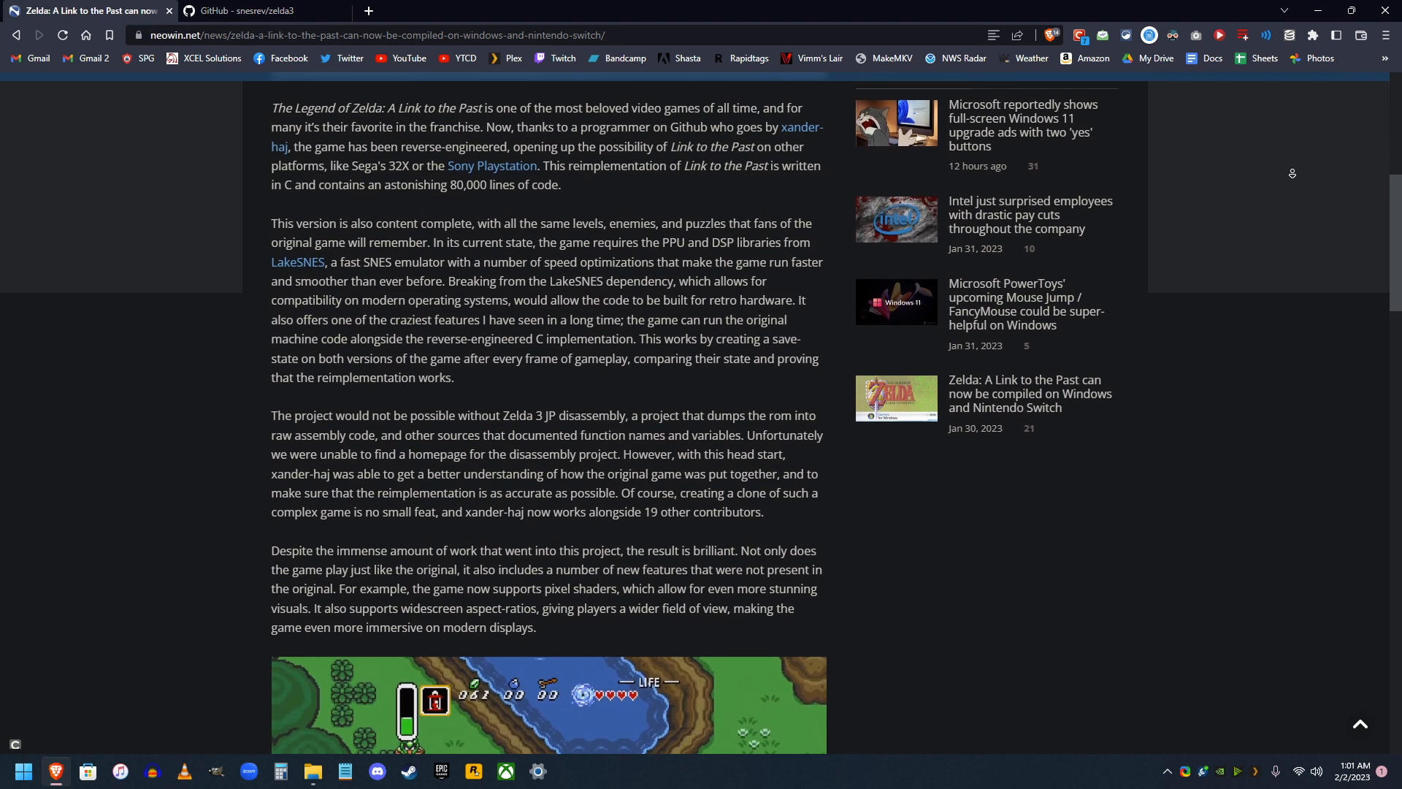
{"action": "scroll", "scroll_direction": "down", "scroll_amount": 3}
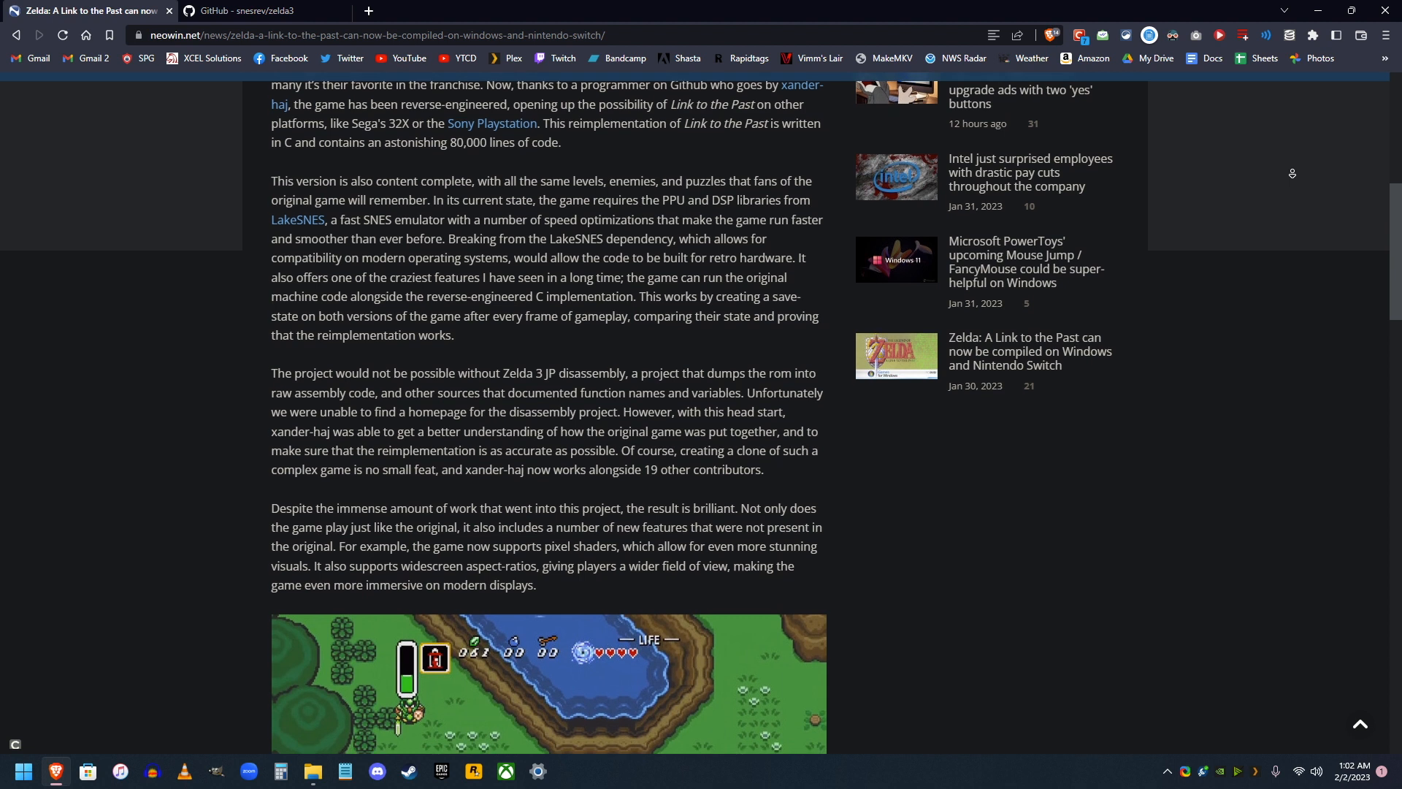
{"action": "scroll", "scroll_direction": "down", "scroll_amount": 3}
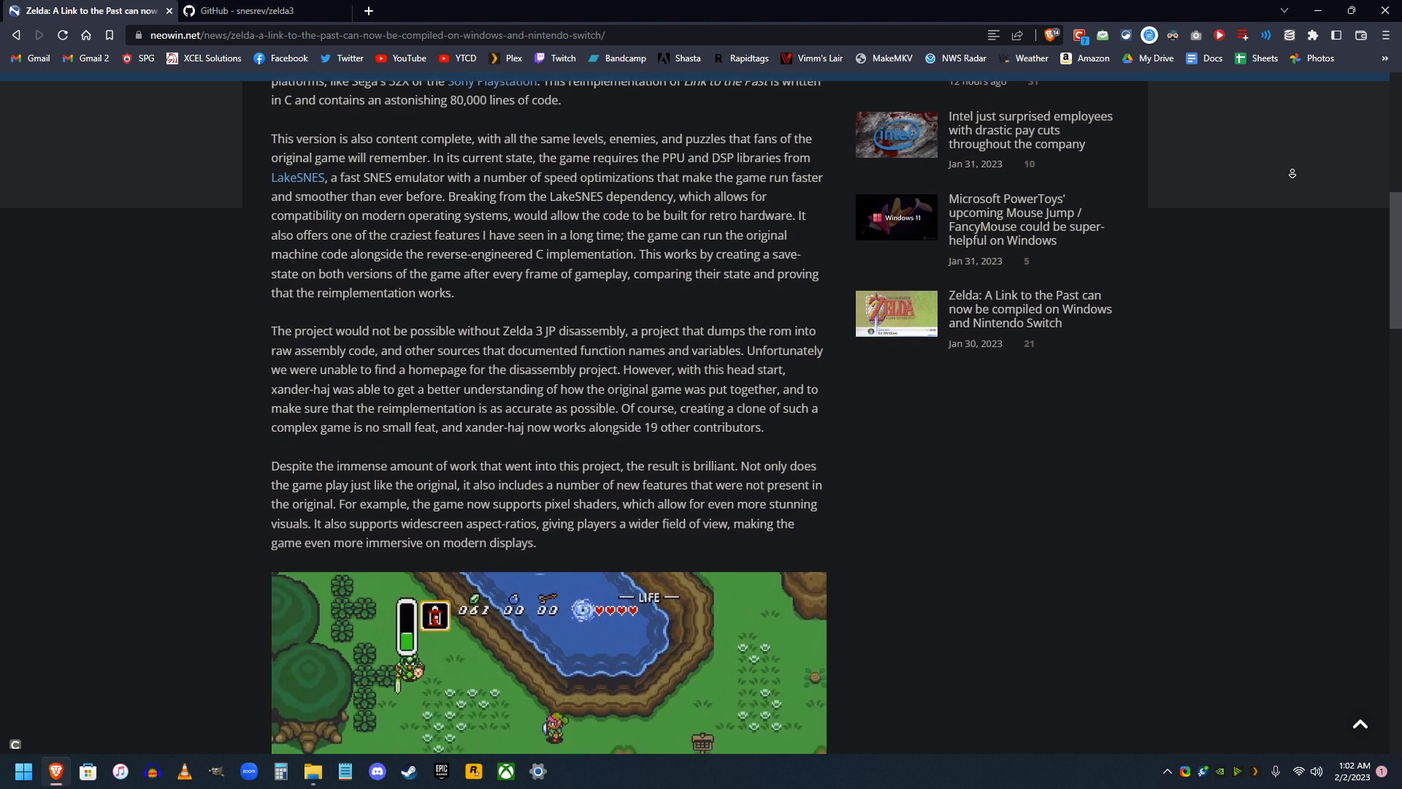
{"action": "scroll", "scroll_direction": "down", "scroll_amount": 3}
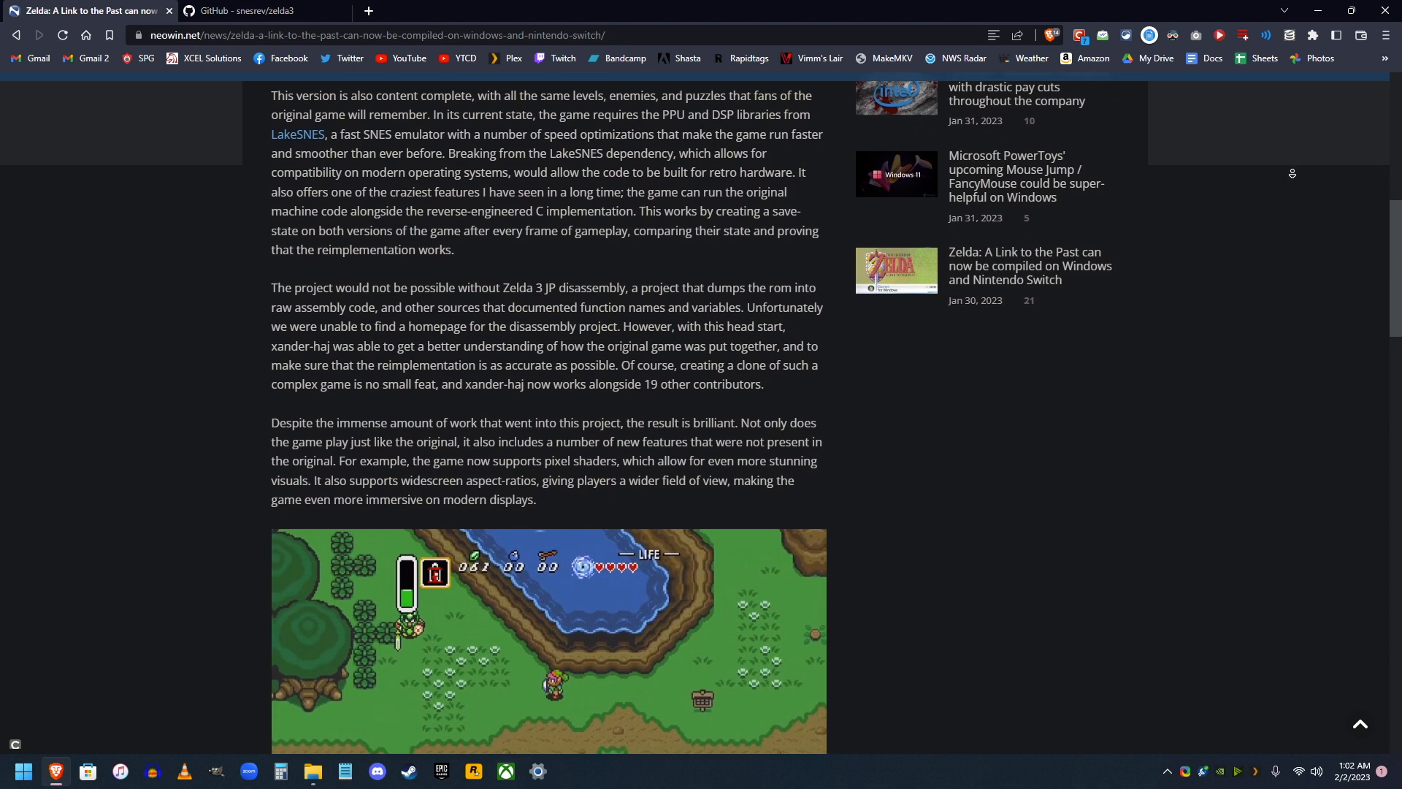
{"action": "scroll", "scroll_direction": "down", "scroll_amount": 3}
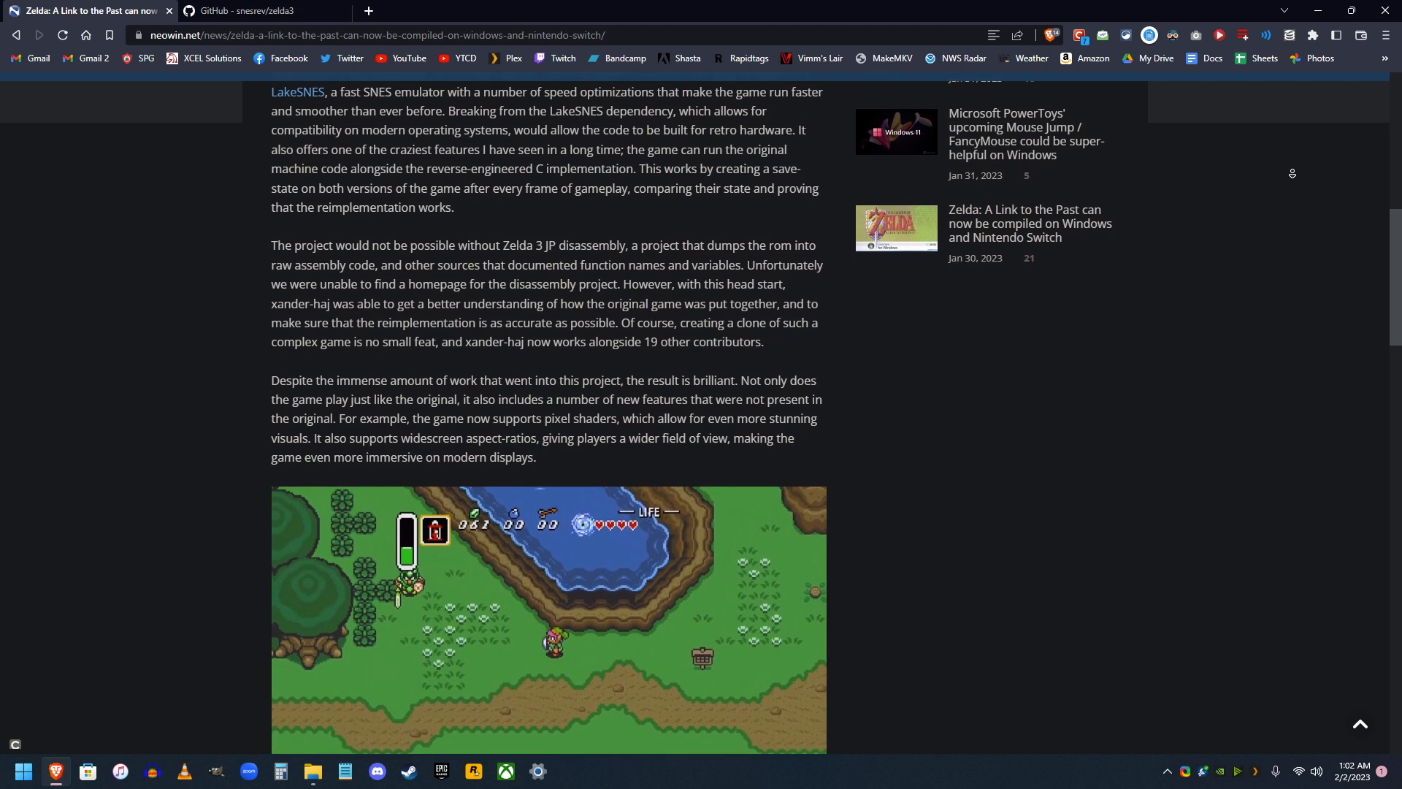
{"action": "scroll", "scroll_direction": "down", "scroll_amount": 3}
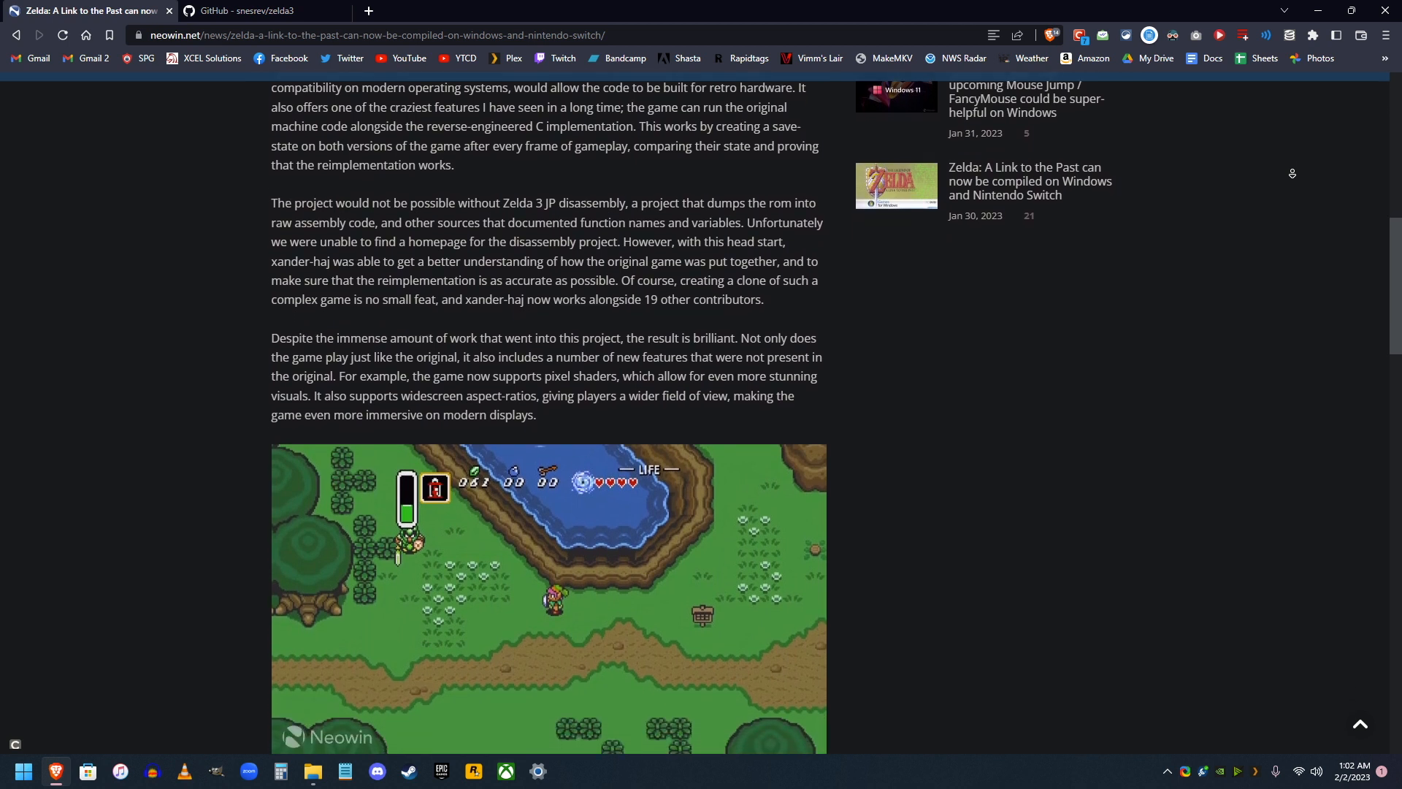
{"action": "scroll", "scroll_direction": "down", "scroll_amount": 3}
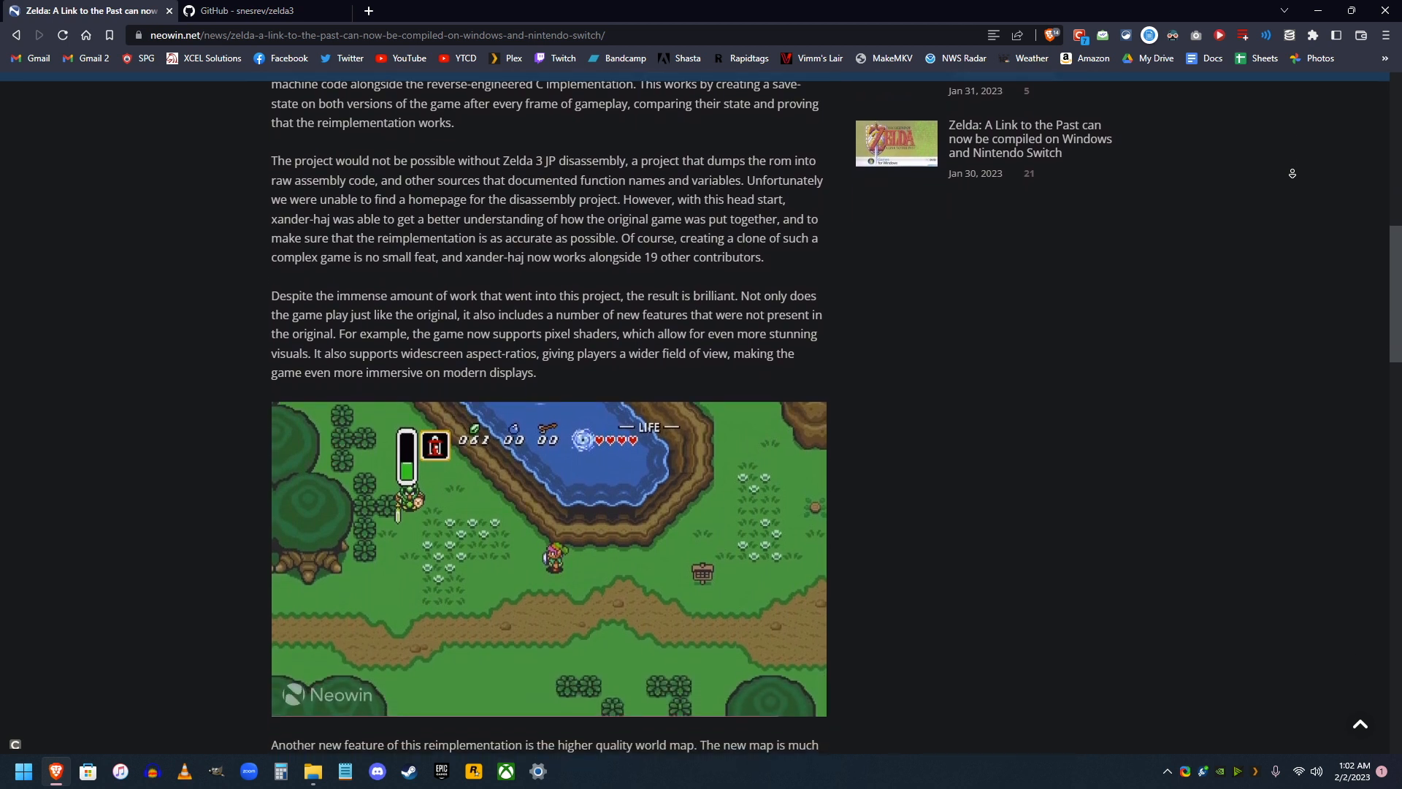
{"action": "scroll", "scroll_direction": "down", "scroll_amount": 3}
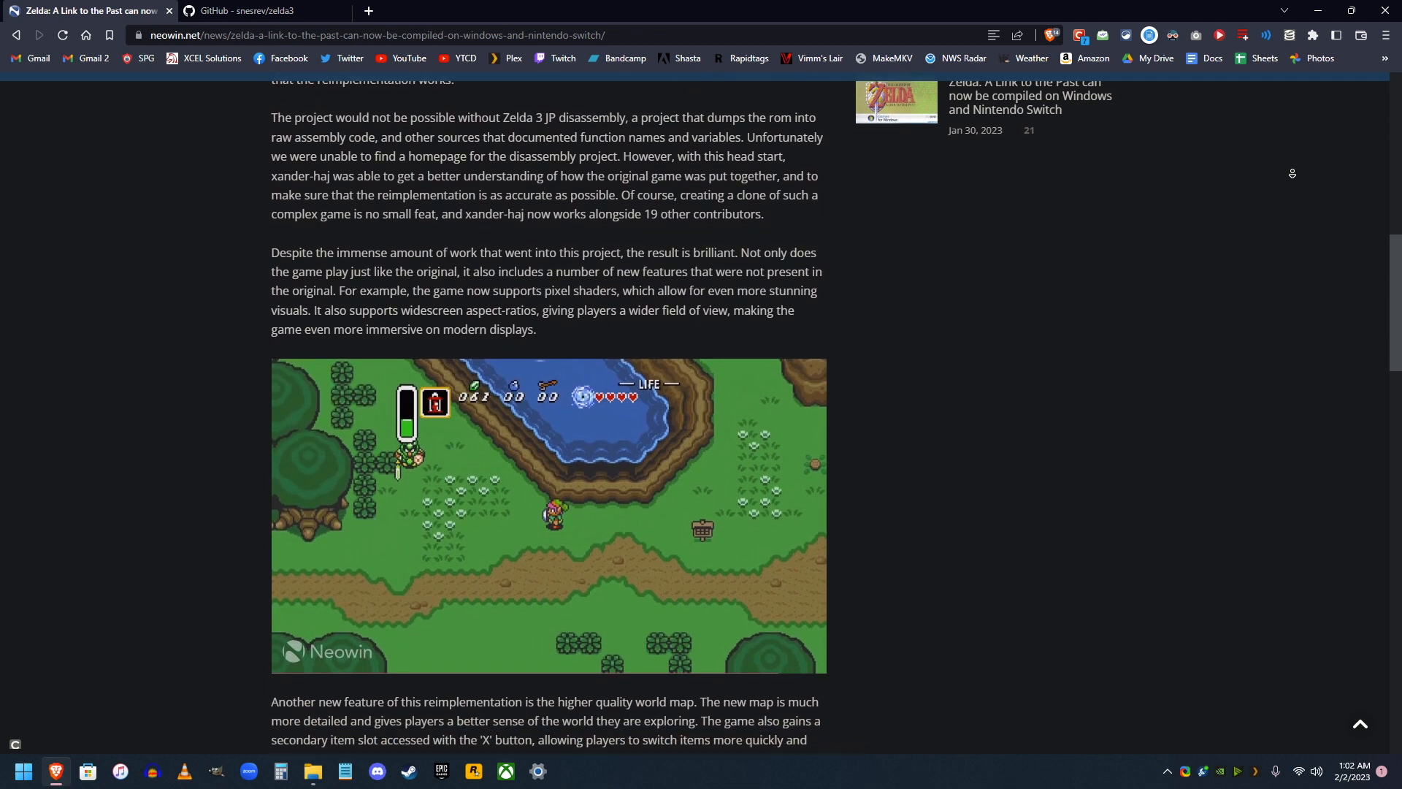
{"action": "scroll", "scroll_direction": "down", "scroll_amount": 3}
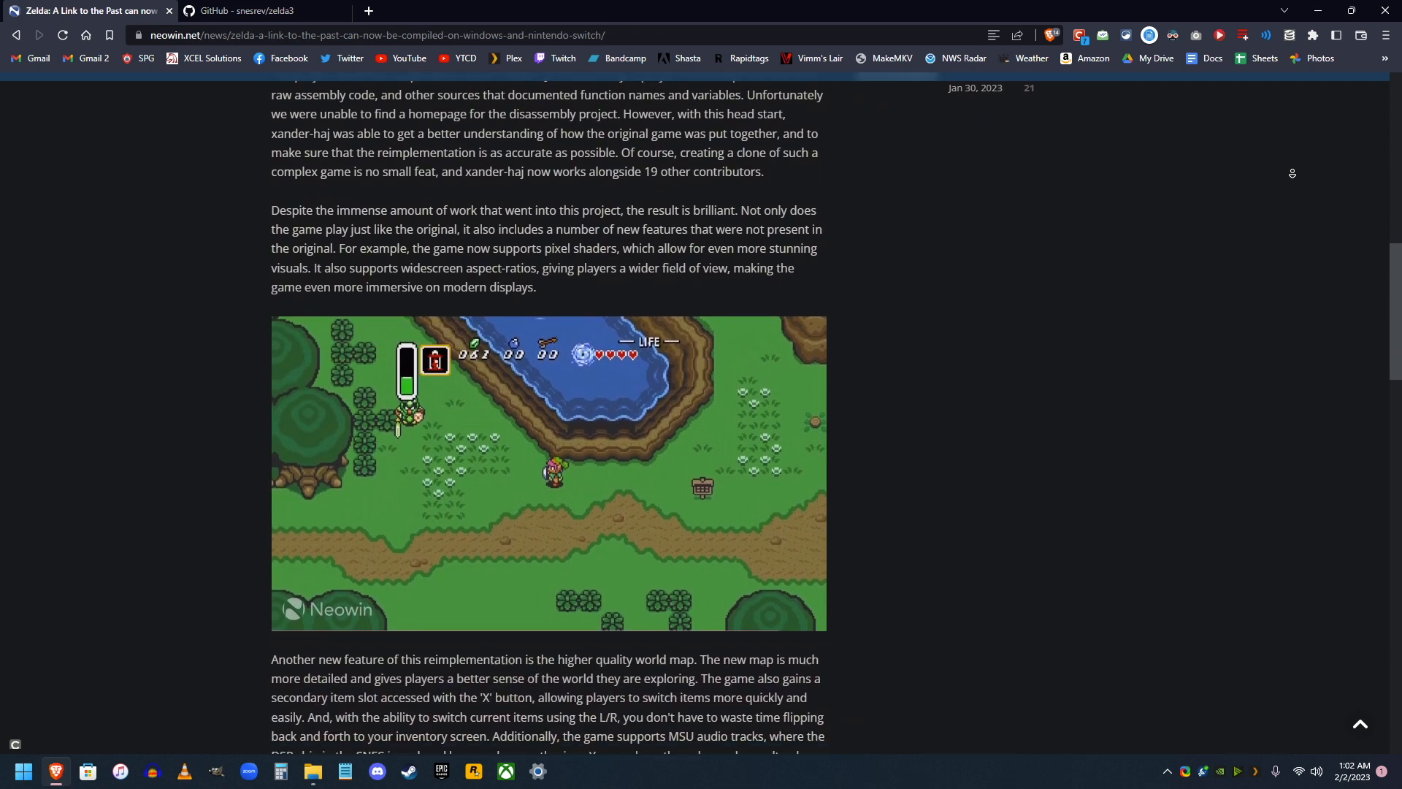
{"action": "scroll", "scroll_direction": "down", "scroll_amount": 3}
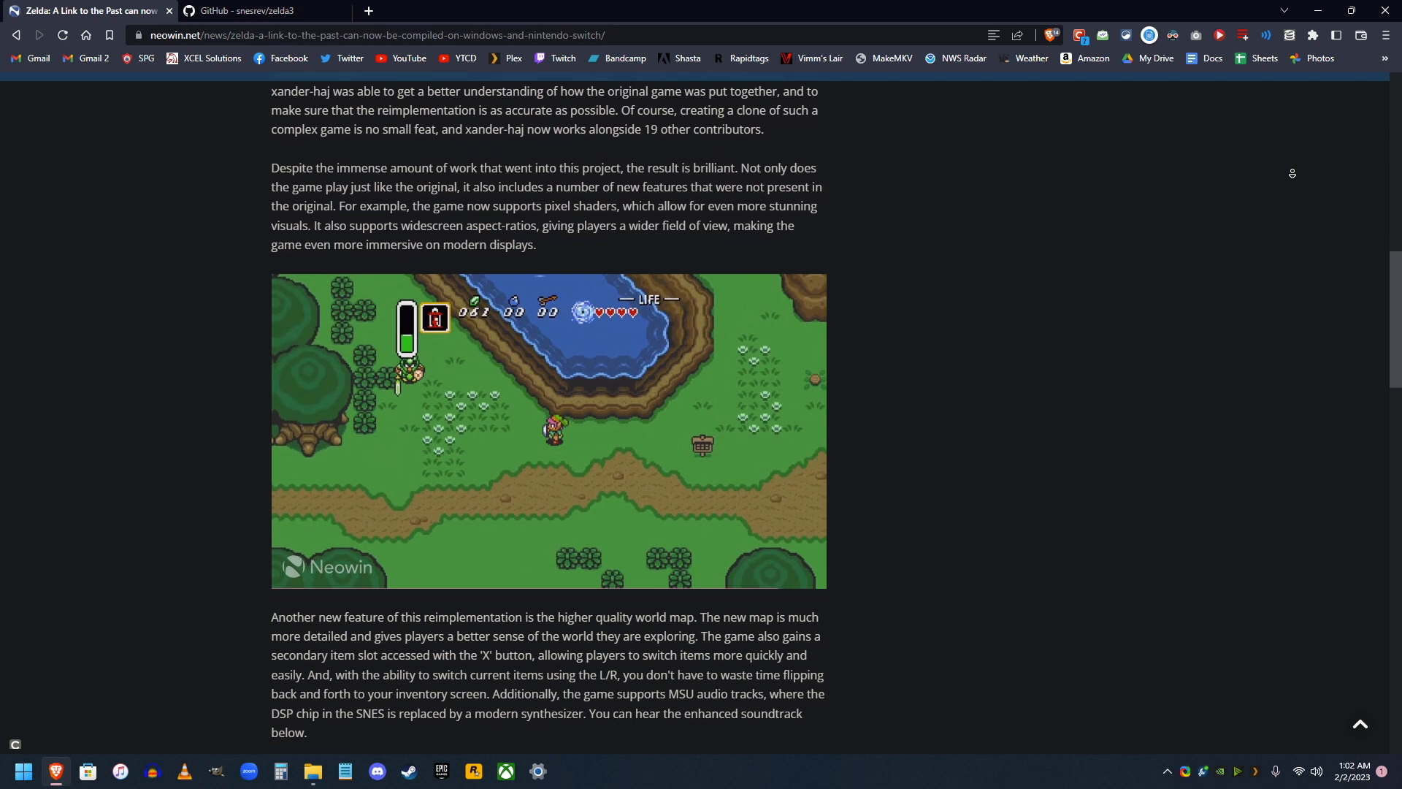
{"action": "scroll", "scroll_direction": "down", "scroll_amount": 3}
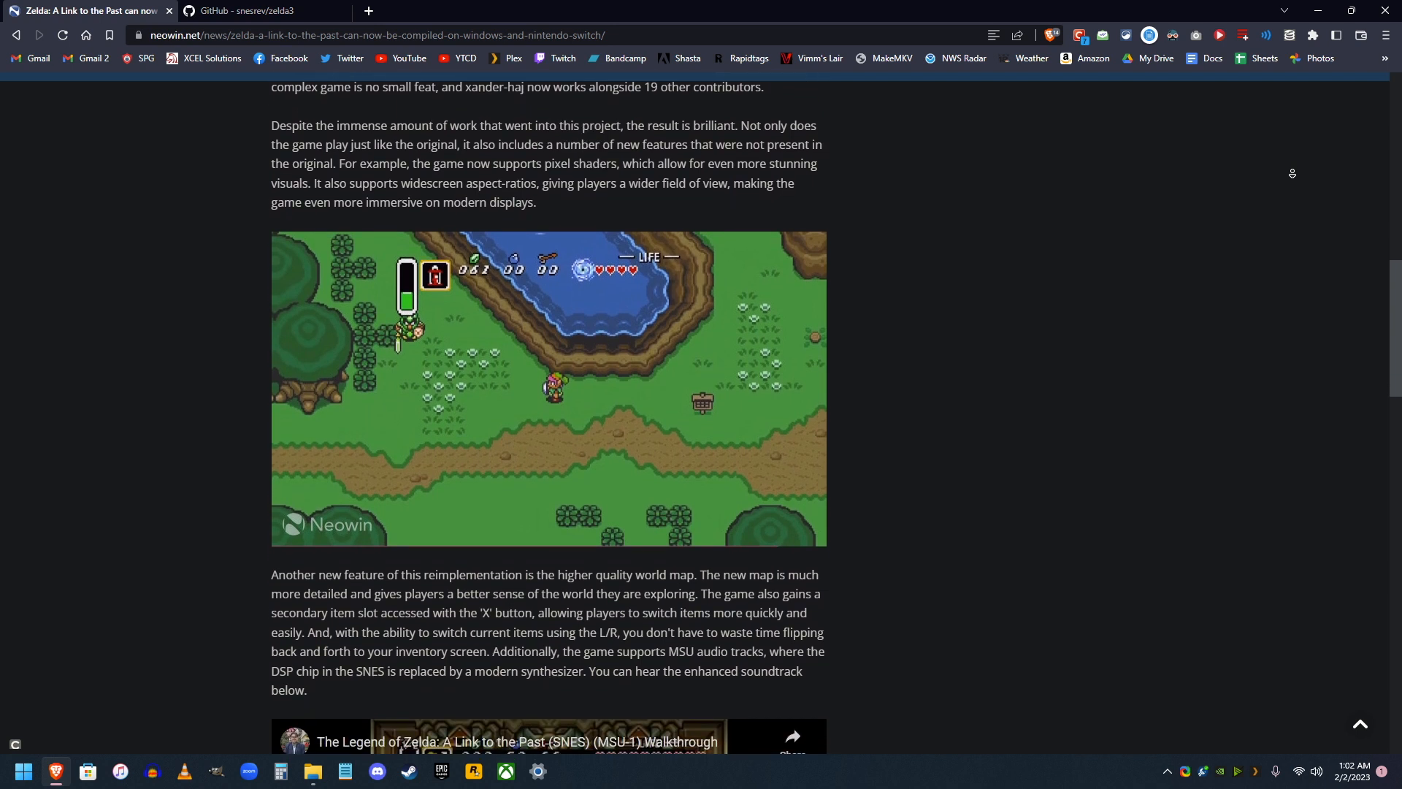
{"action": "scroll", "scroll_direction": "down", "scroll_amount": 3}
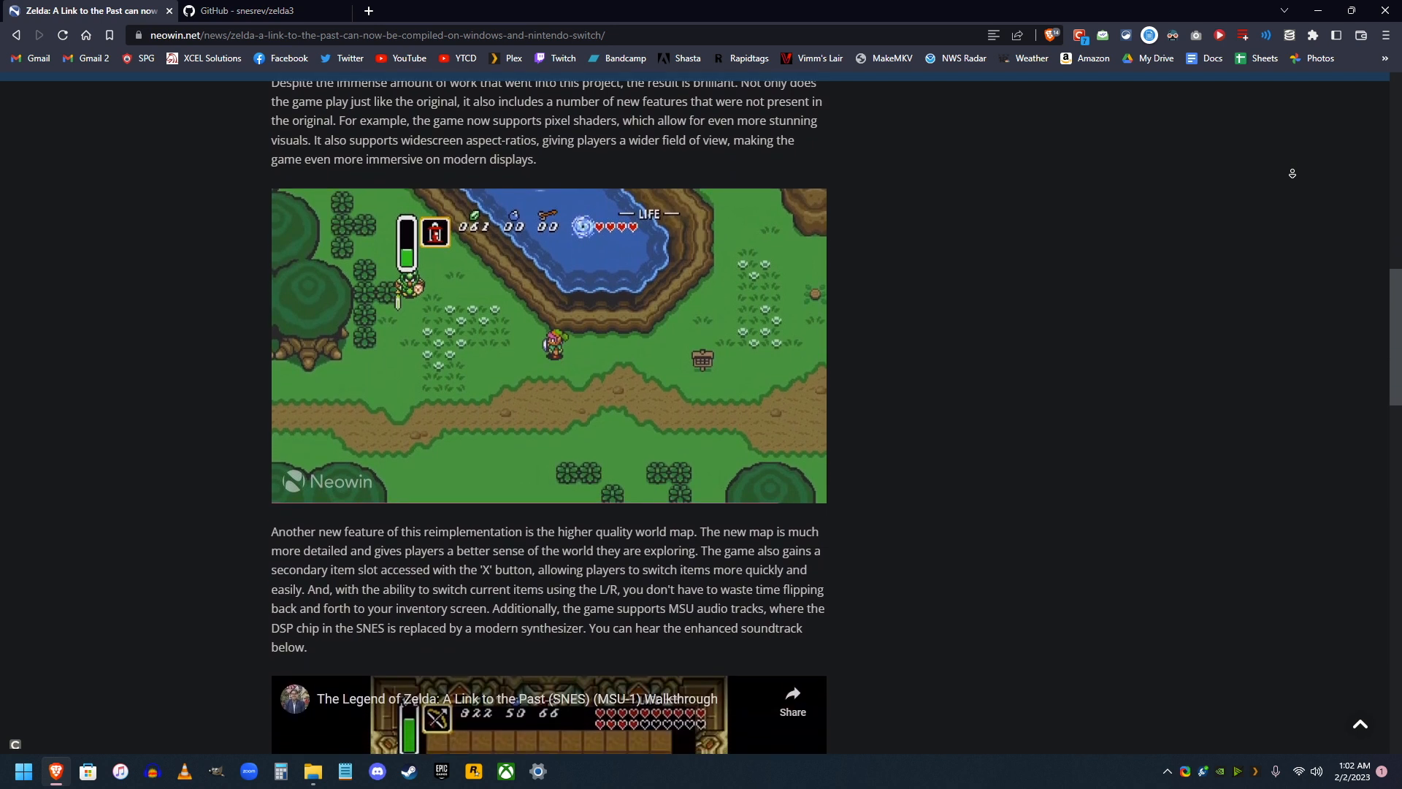
{"action": "scroll", "scroll_direction": "down", "scroll_amount": 3}
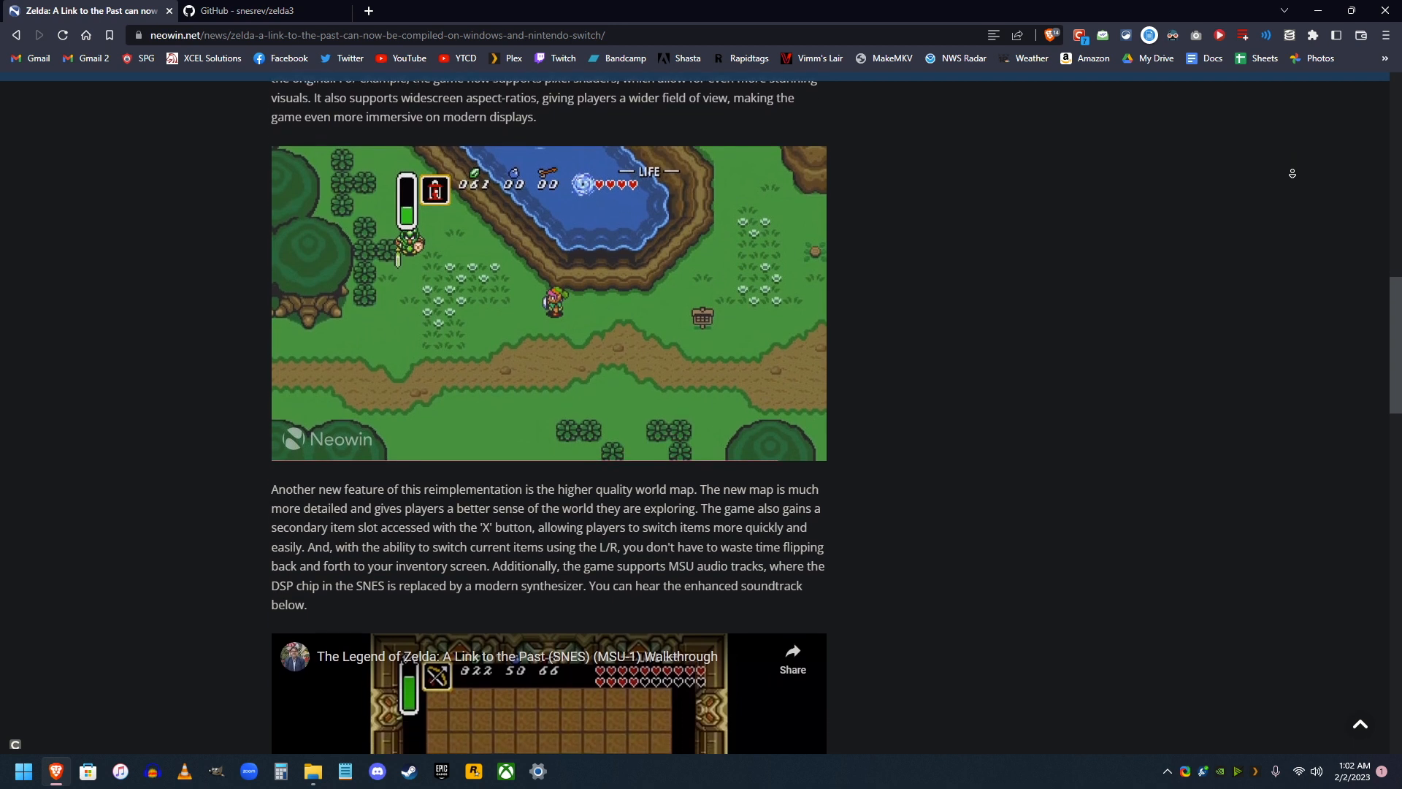
{"action": "scroll", "scroll_direction": "down", "scroll_amount": 3}
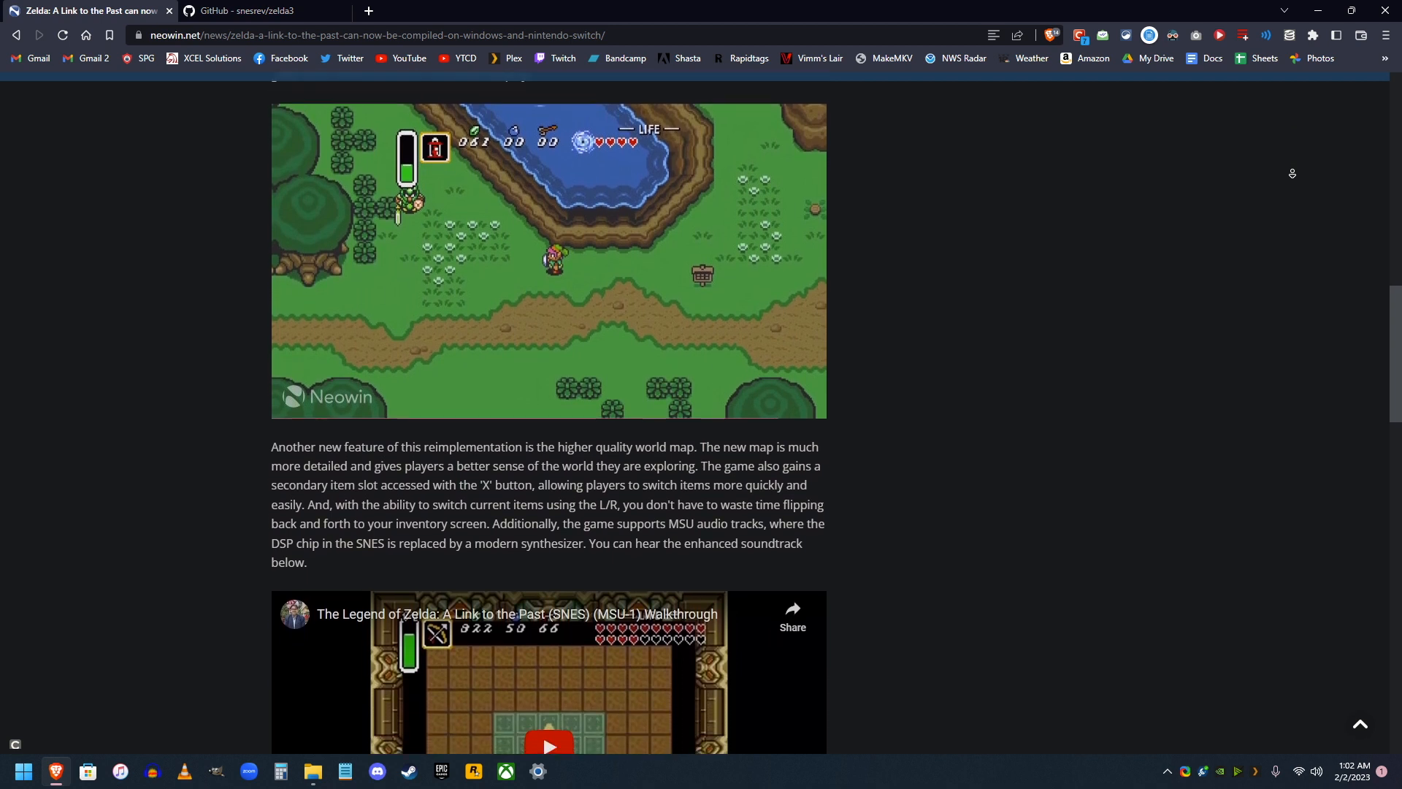
{"action": "scroll", "scroll_direction": "down", "scroll_amount": 3}
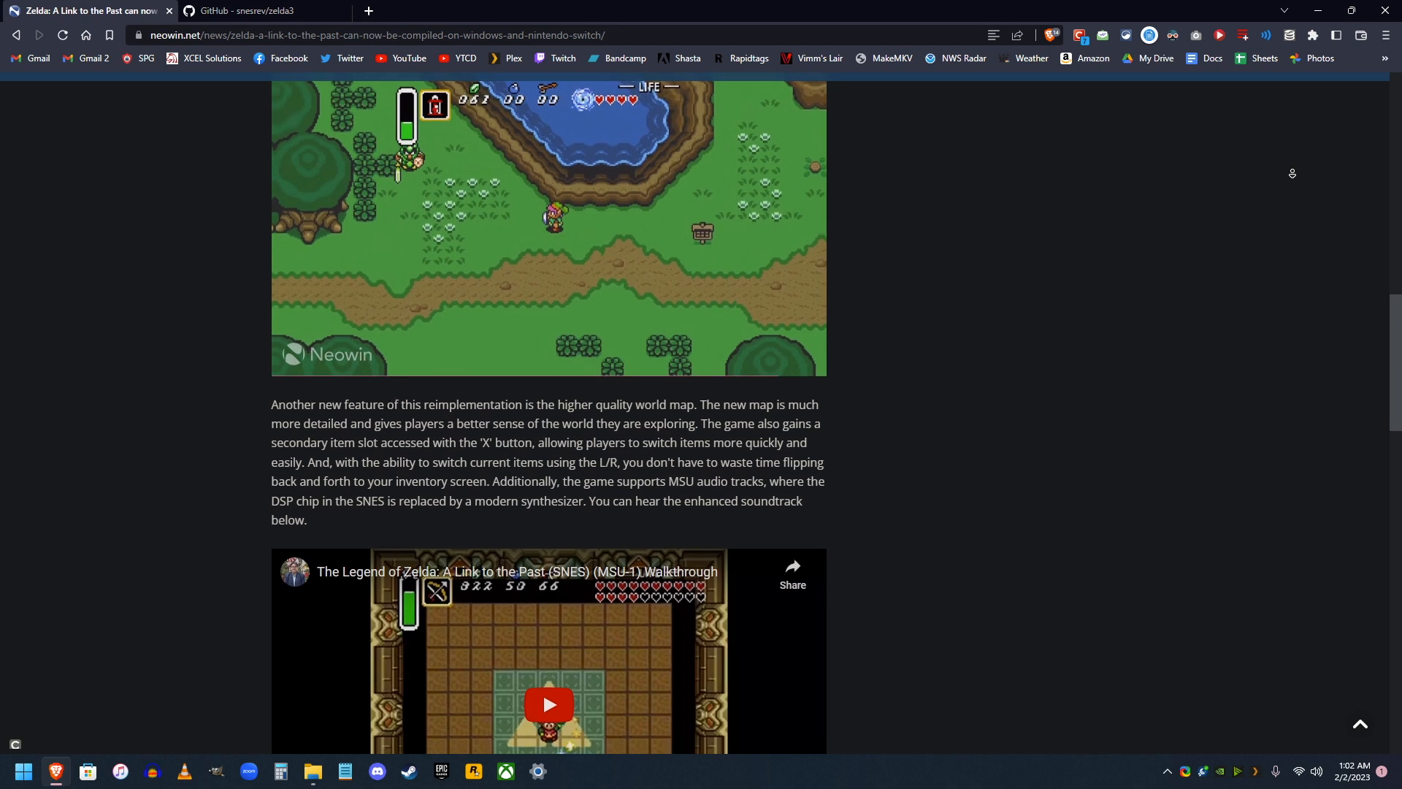
{"action": "scroll", "scroll_direction": "down", "scroll_amount": 3}
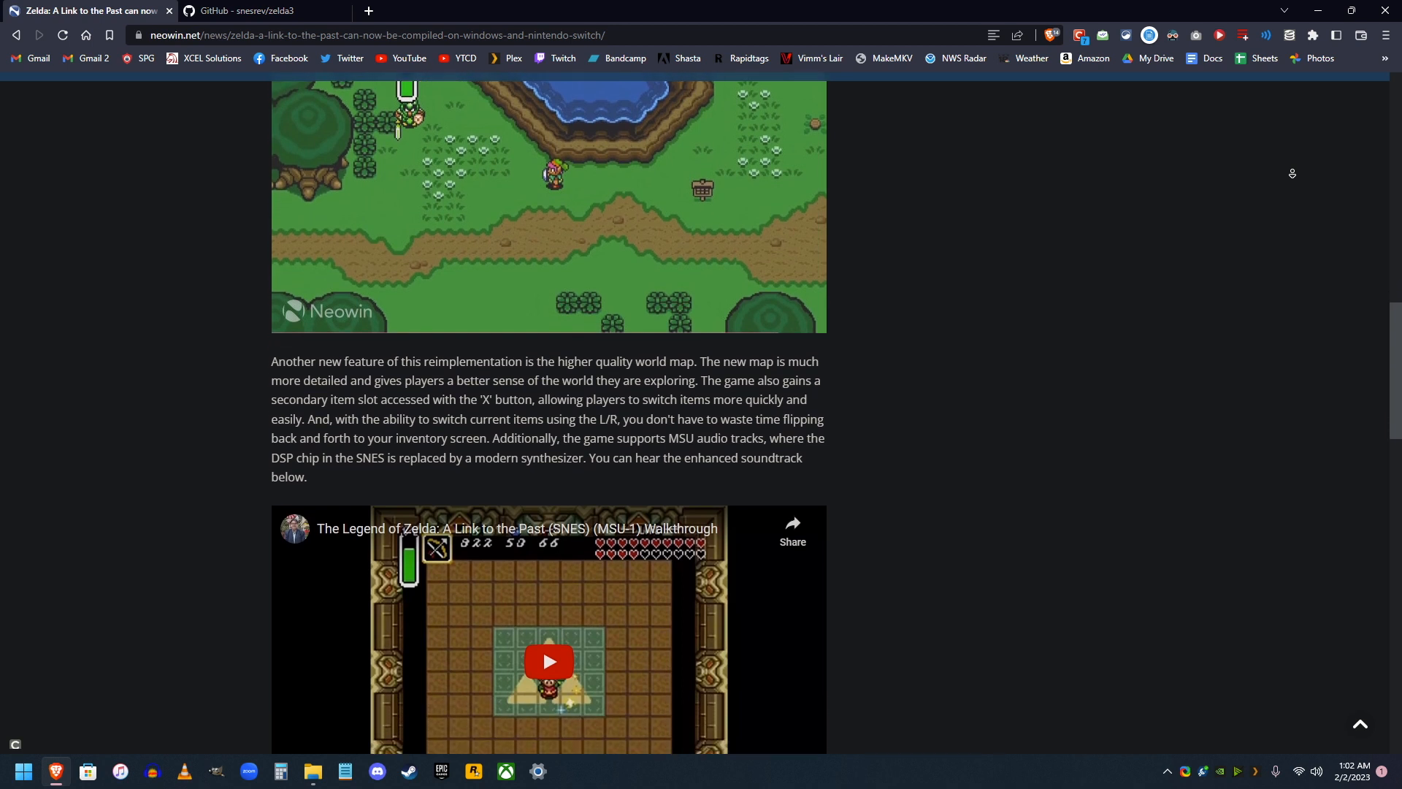
{"action": "scroll", "scroll_direction": "down", "scroll_amount": 3}
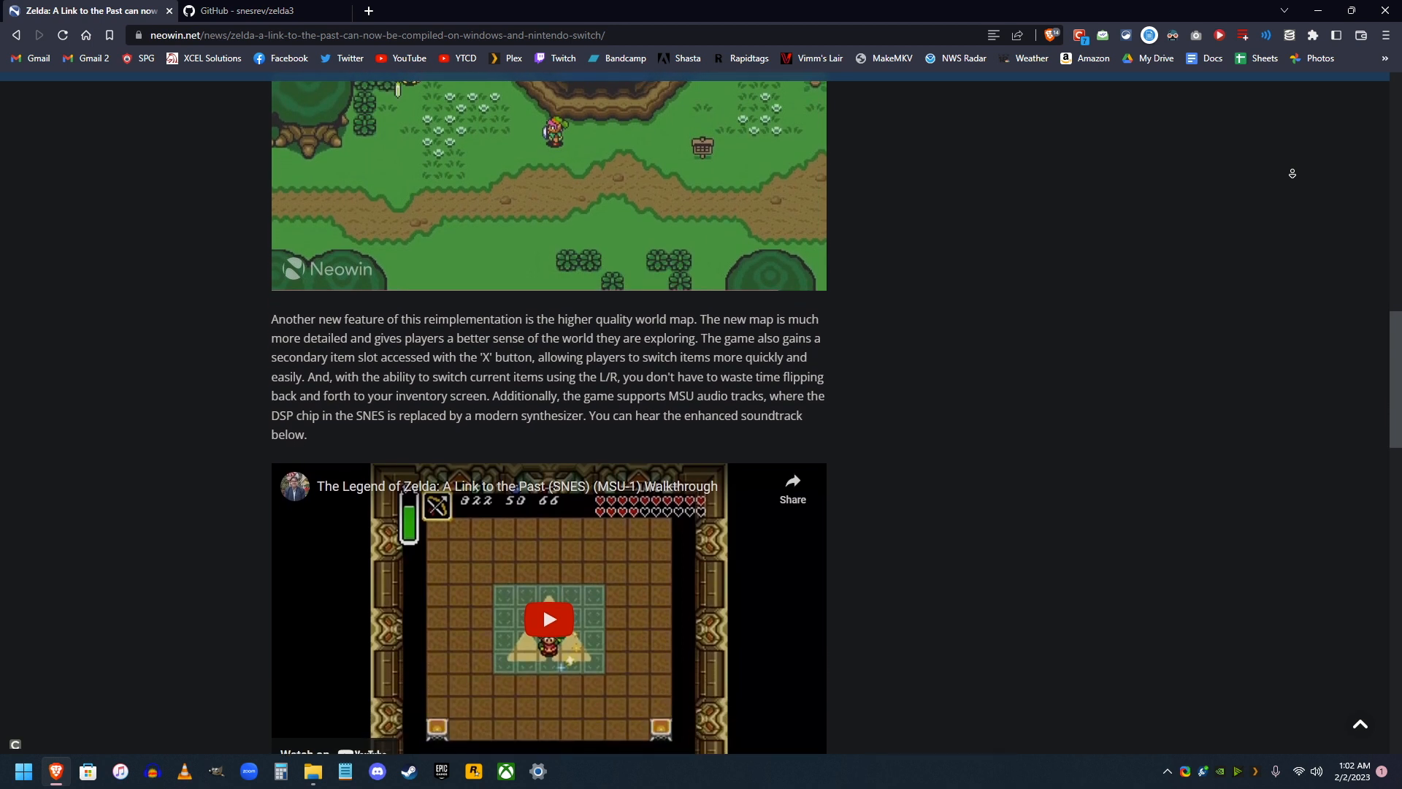
{"action": "scroll", "scroll_direction": "down", "scroll_amount": 3}
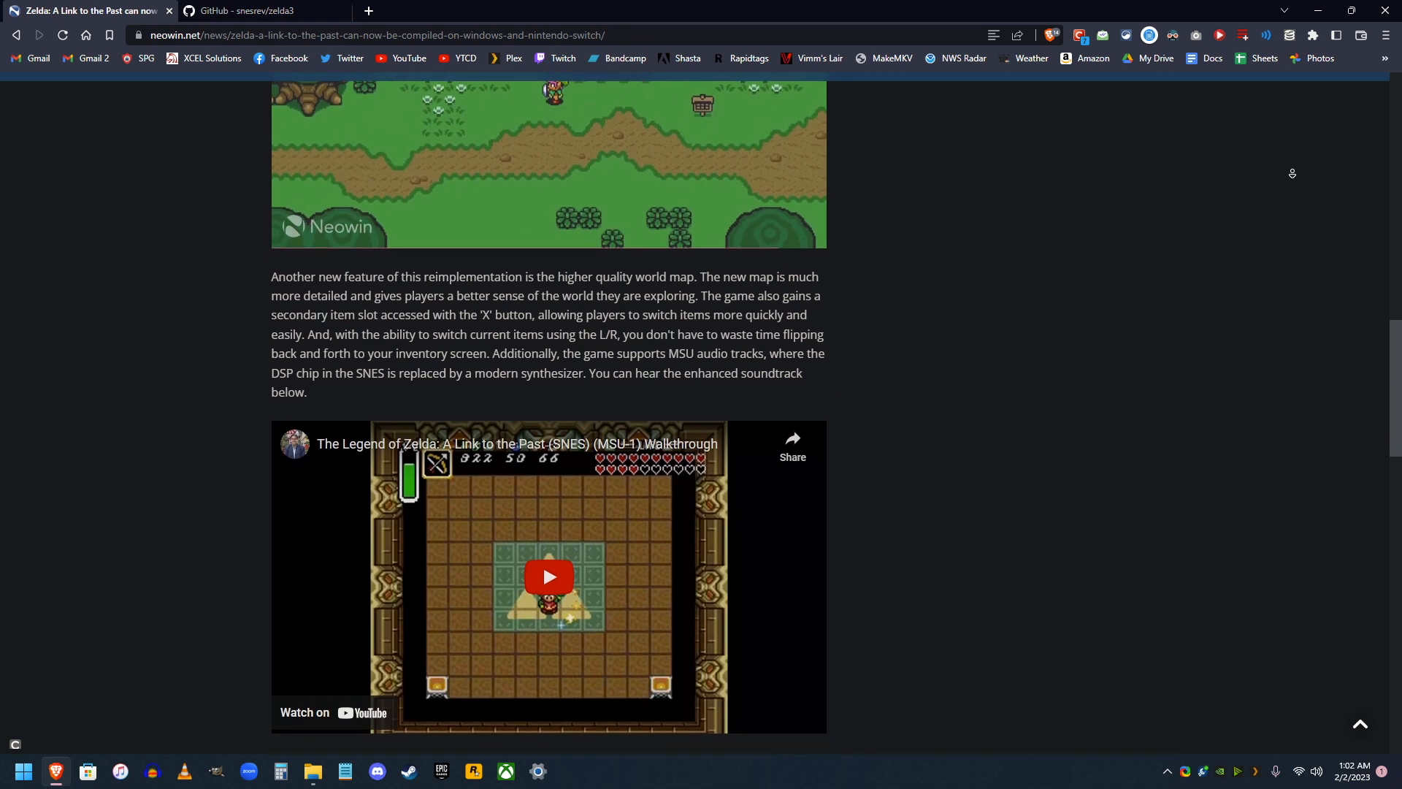
{"action": "scroll", "scroll_direction": "down", "scroll_amount": 3}
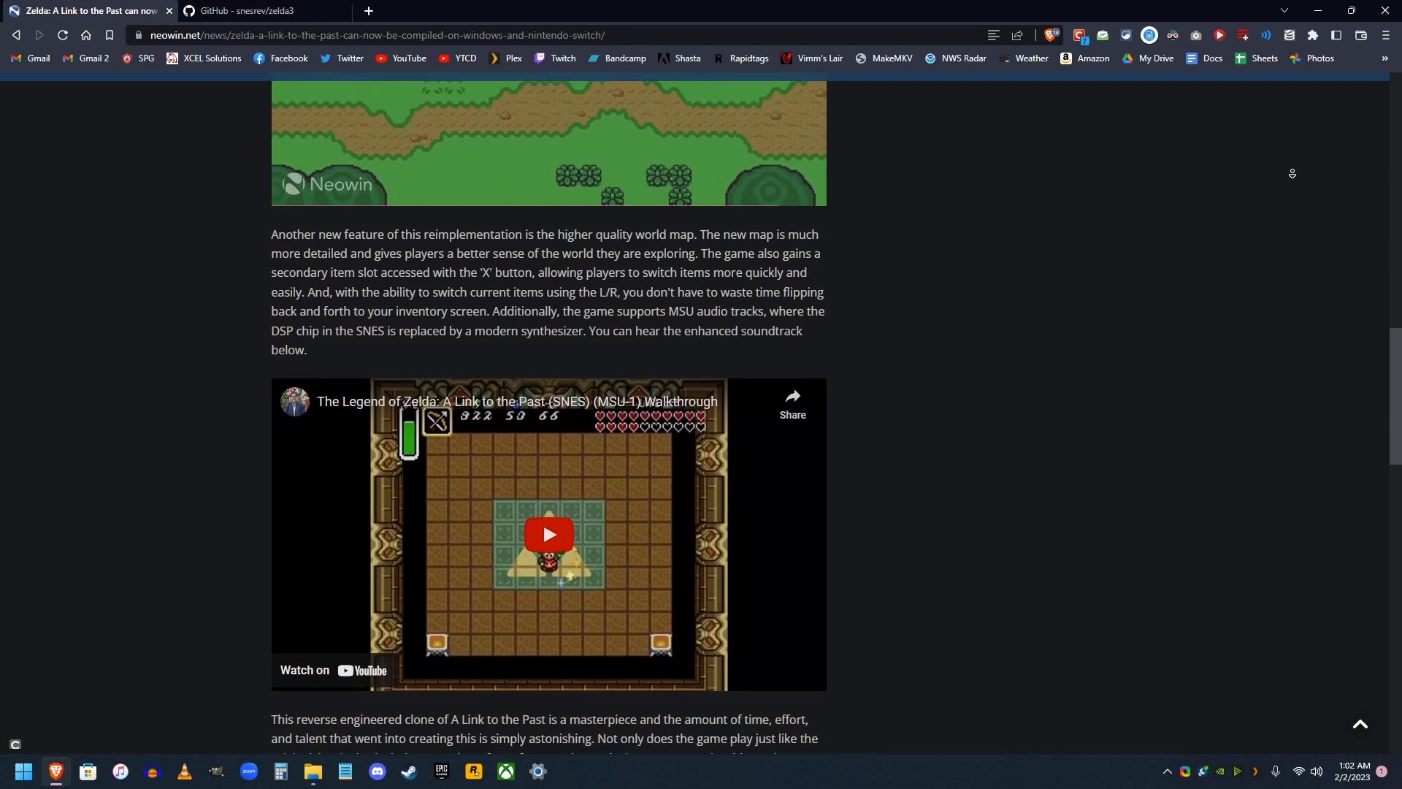
{"action": "scroll", "scroll_direction": "down", "scroll_amount": 3}
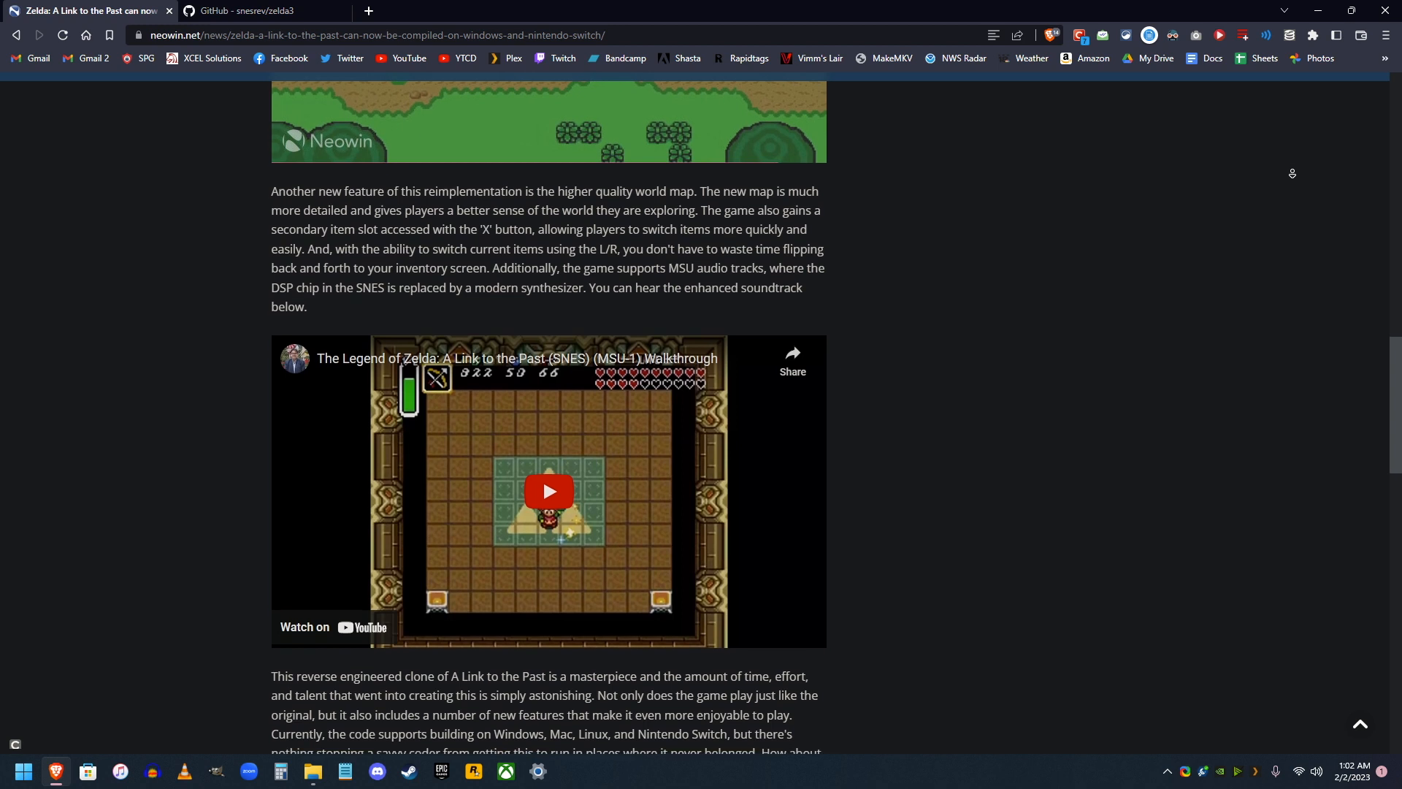
{"action": "scroll", "scroll_direction": "down", "scroll_amount": 3}
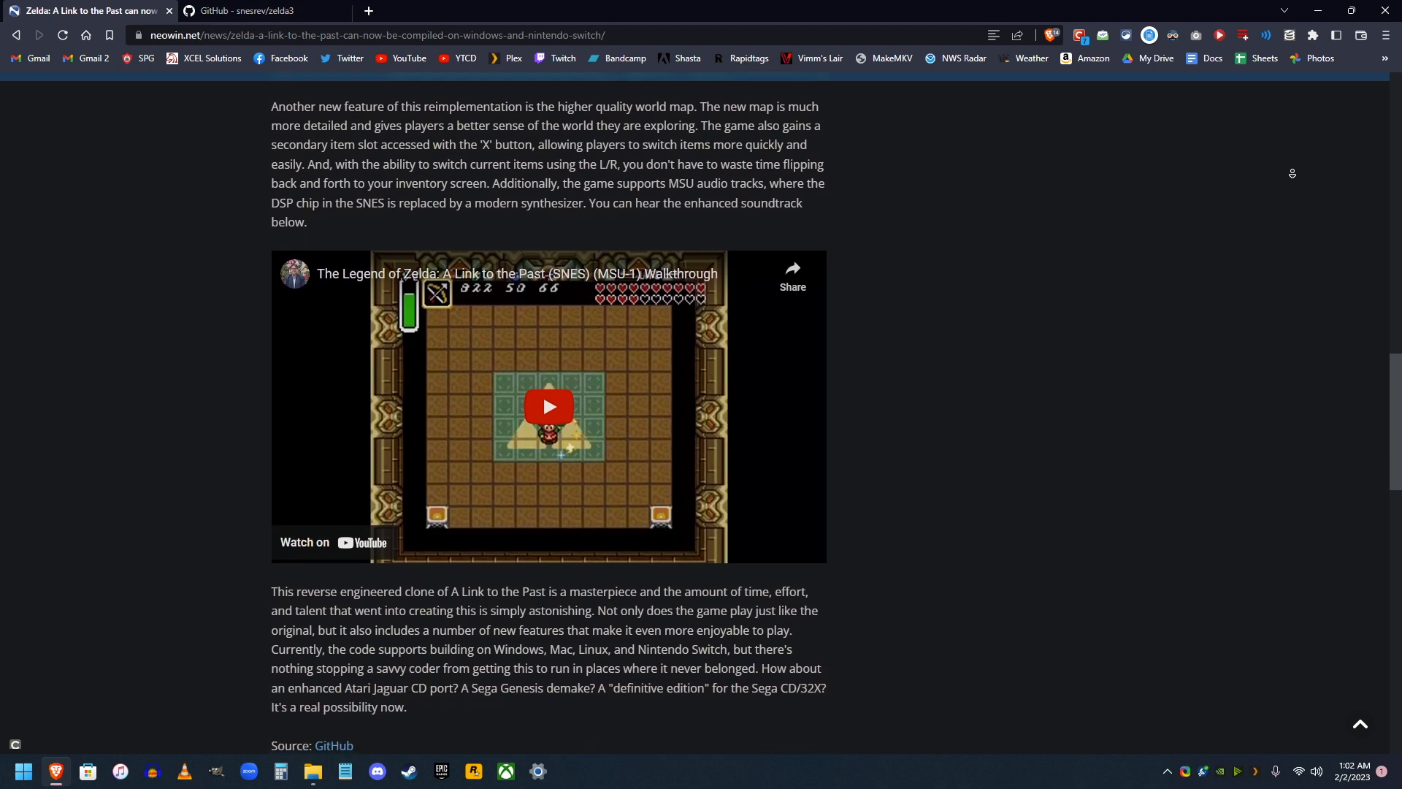
{"action": "scroll", "scroll_direction": "down", "scroll_amount": 3}
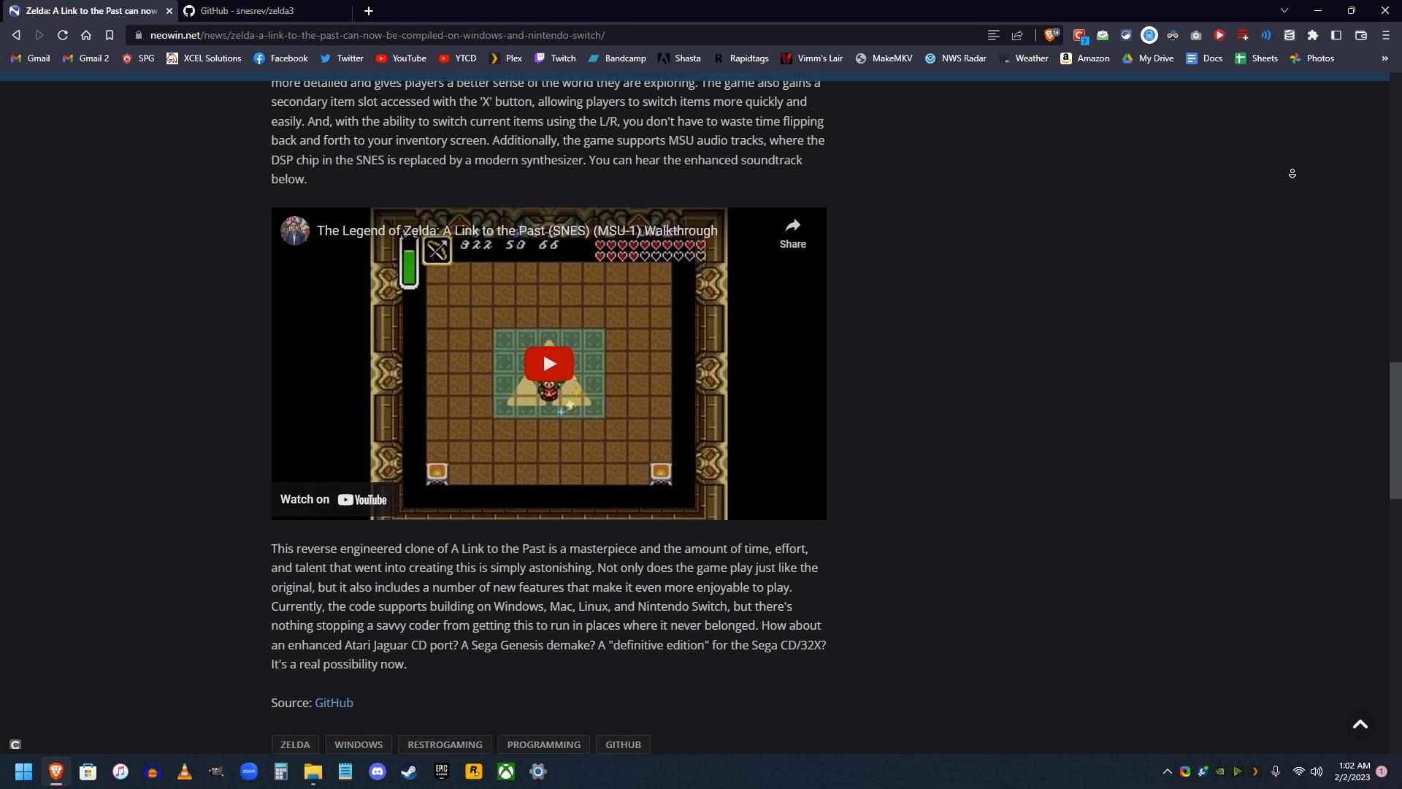
{"action": "scroll", "scroll_direction": "down", "scroll_amount": 3}
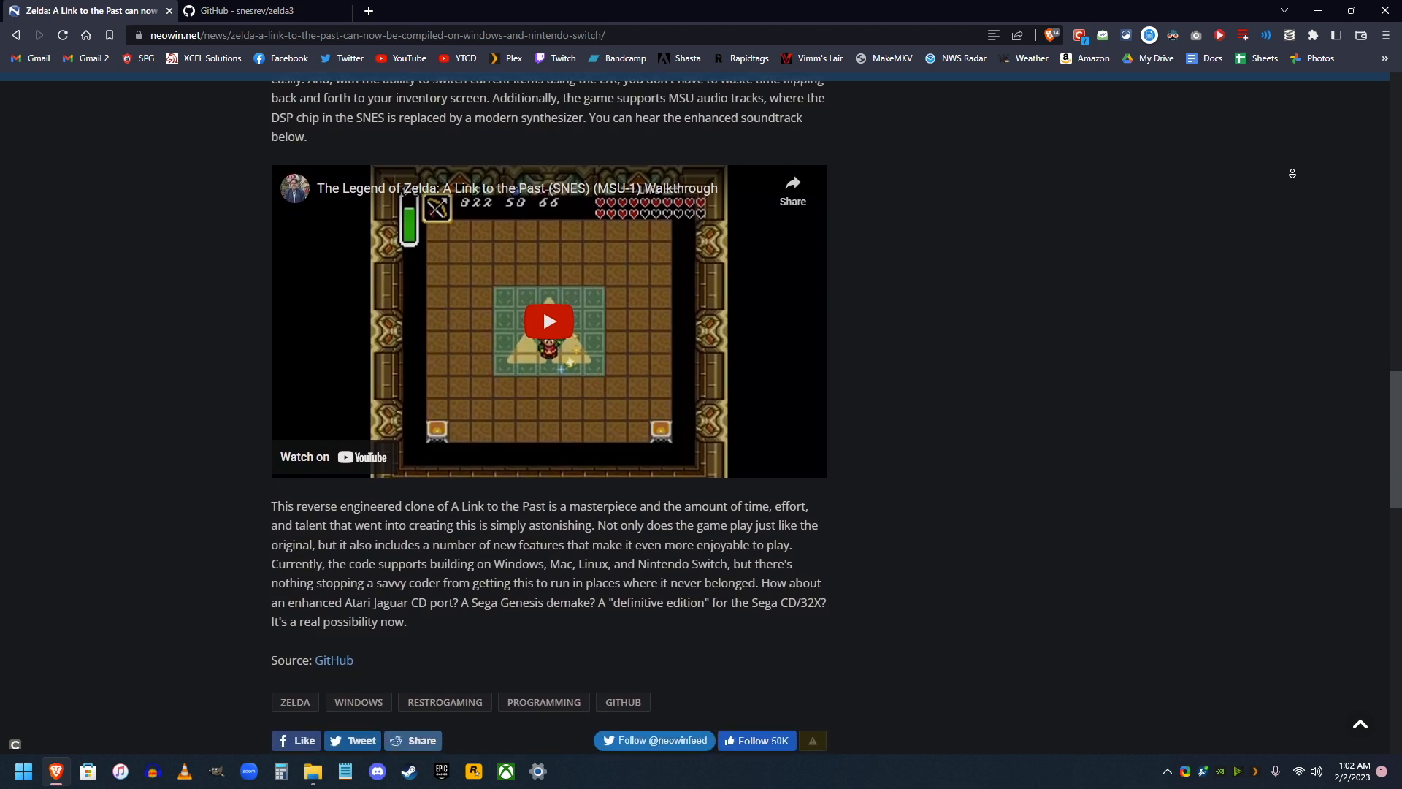
{"action": "scroll", "scroll_direction": "down", "scroll_amount": 3}
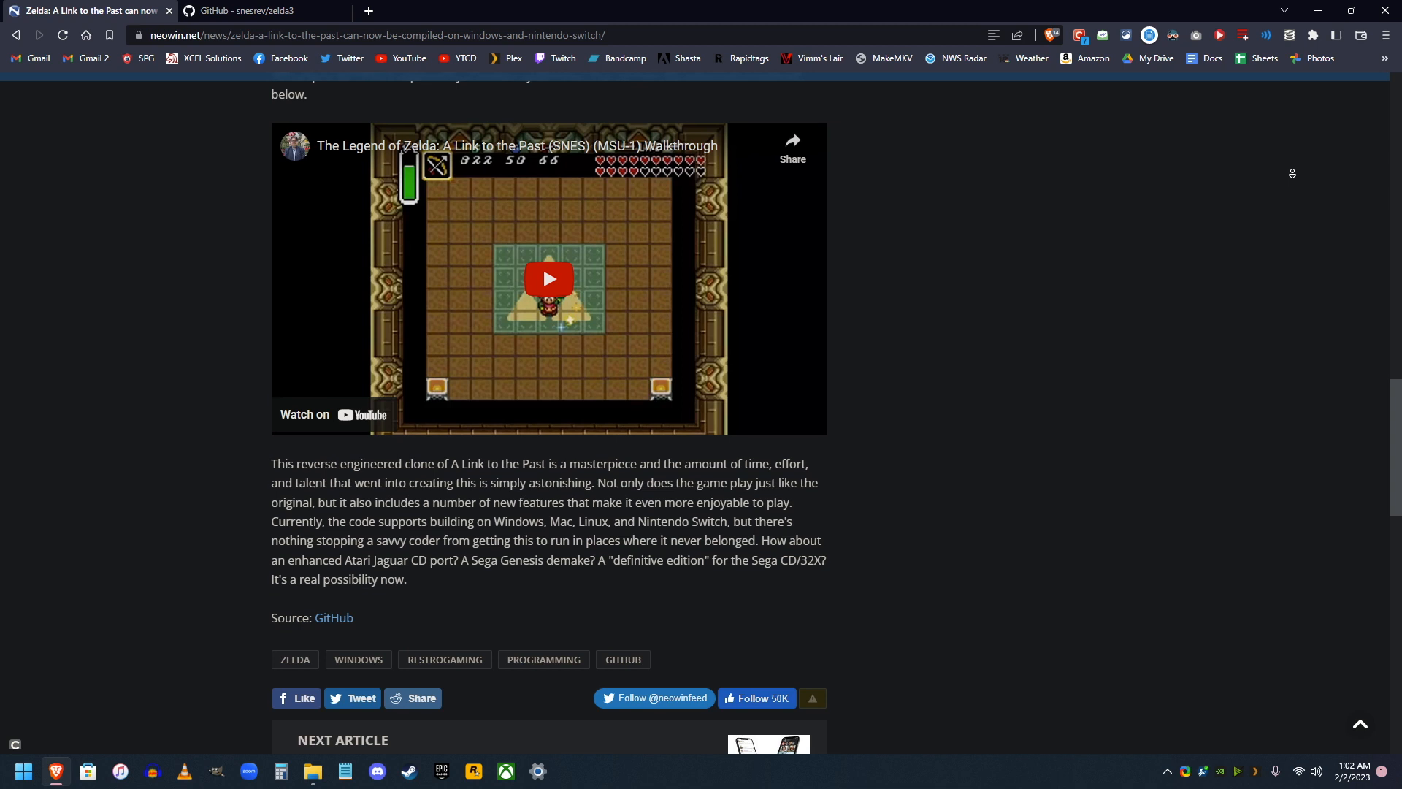
{"action": "scroll", "scroll_direction": "down", "scroll_amount": 3}
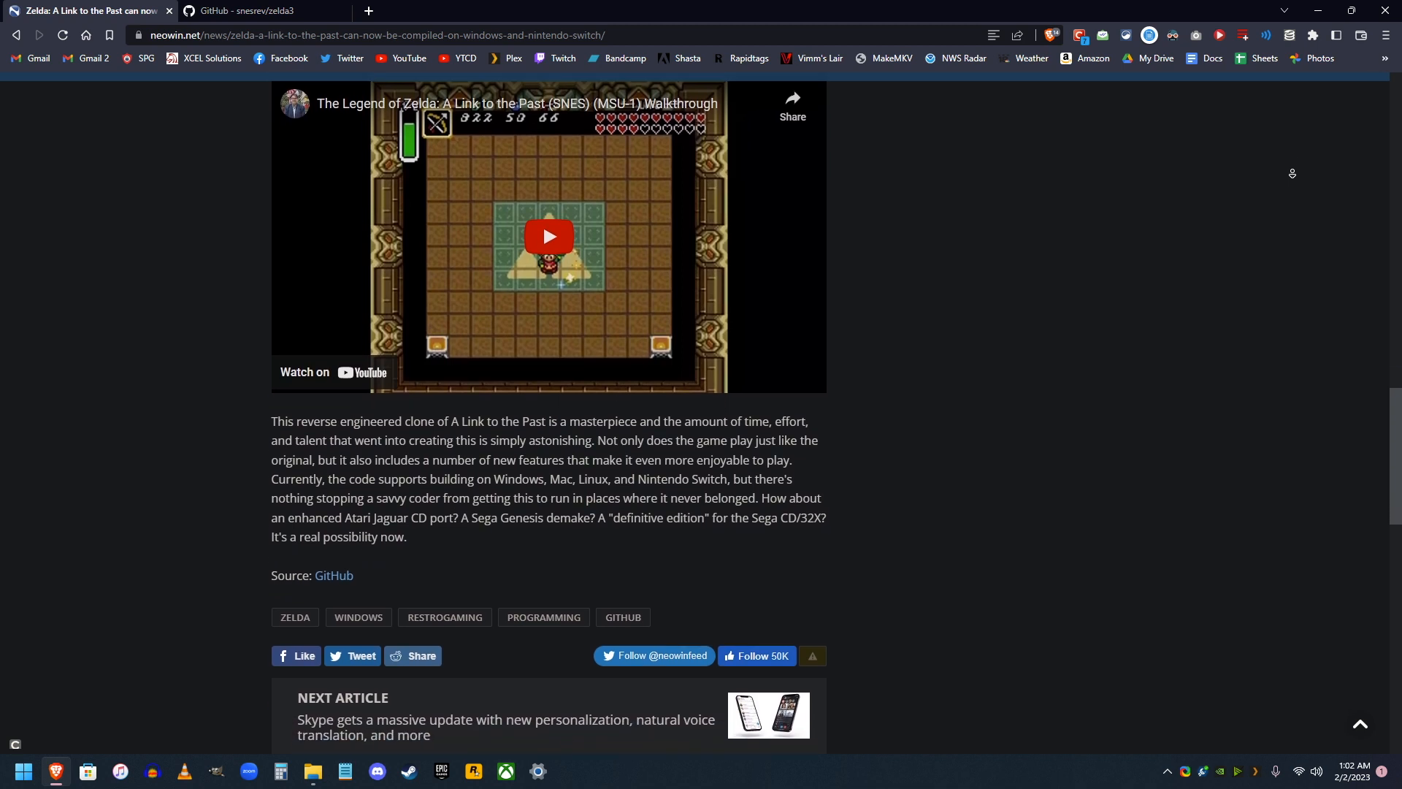
{"action": "scroll", "scroll_direction": "down", "scroll_amount": 3}
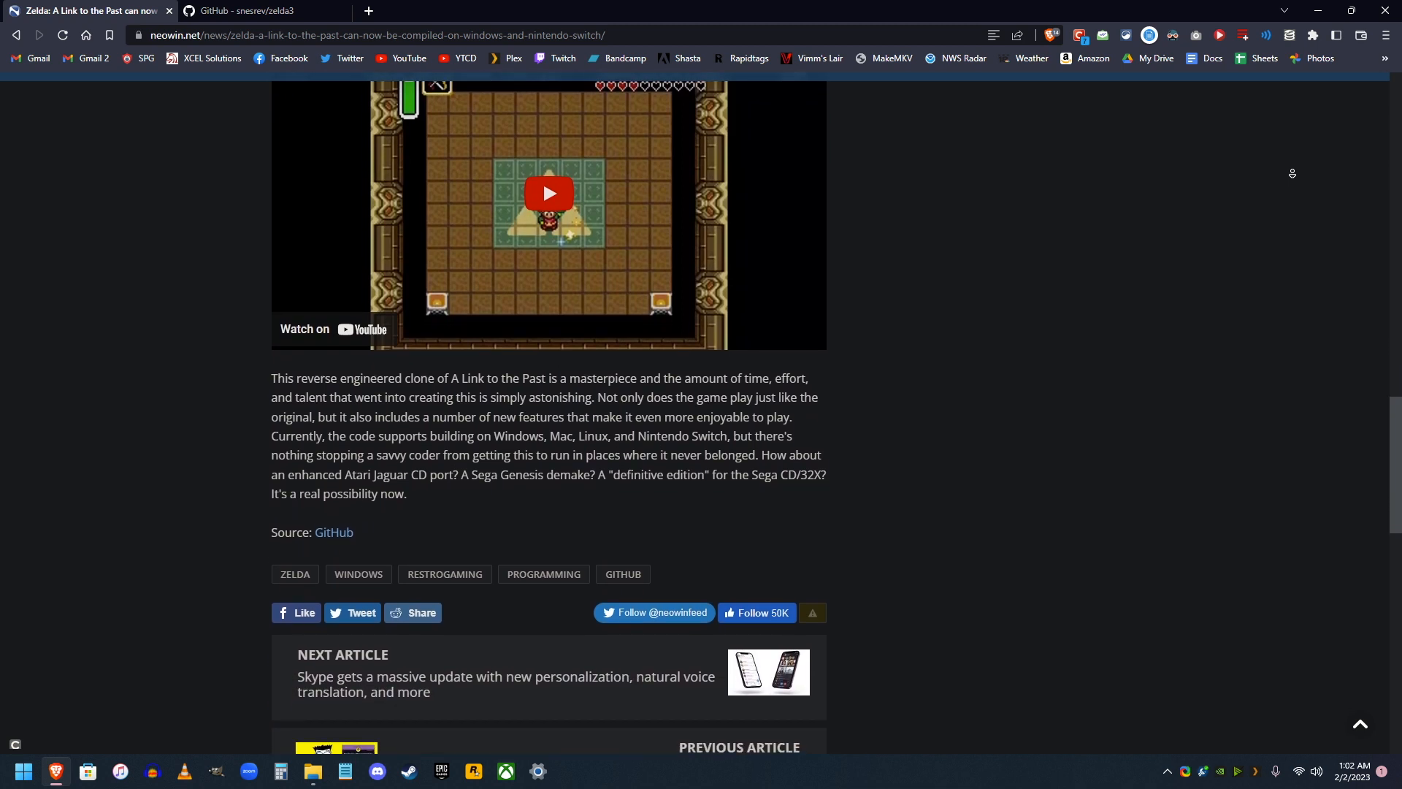
{"action": "scroll", "scroll_direction": "up", "scroll_amount": 3}
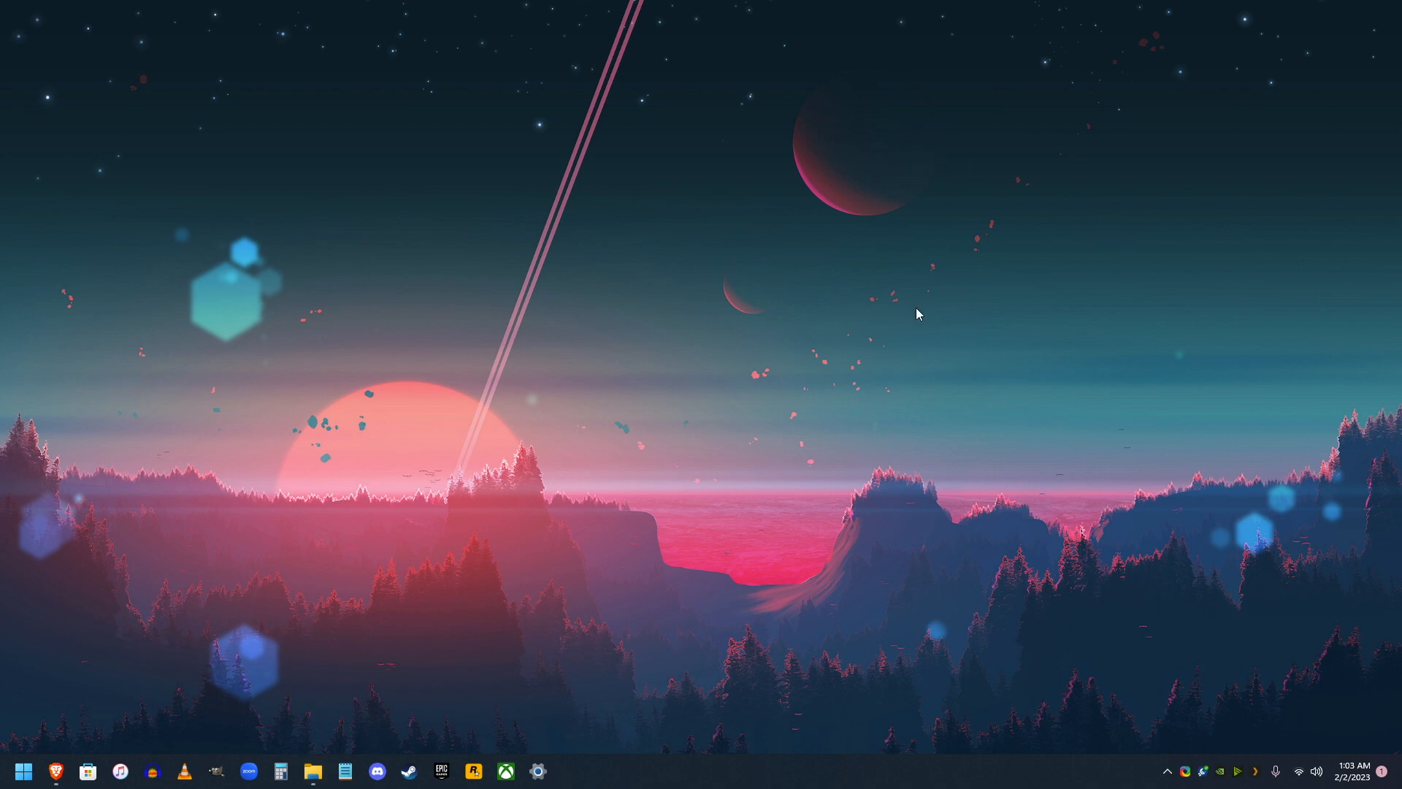
{"action": "mouse_move", "coordinate": [55, 769]}
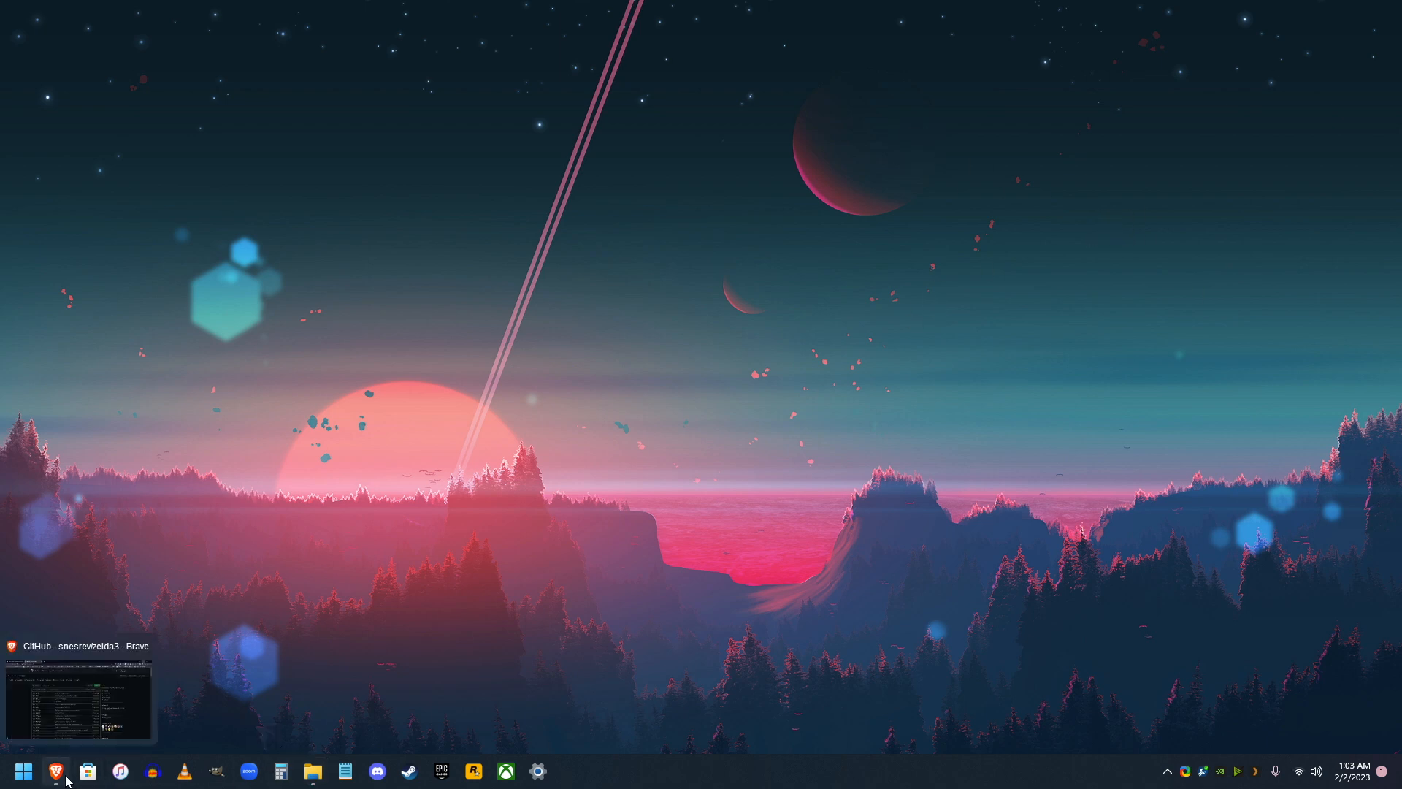
Step: Bring back the GitHub window and add a desktop folder named ALttP
{"action": "left_click", "coordinate": [56, 771]}
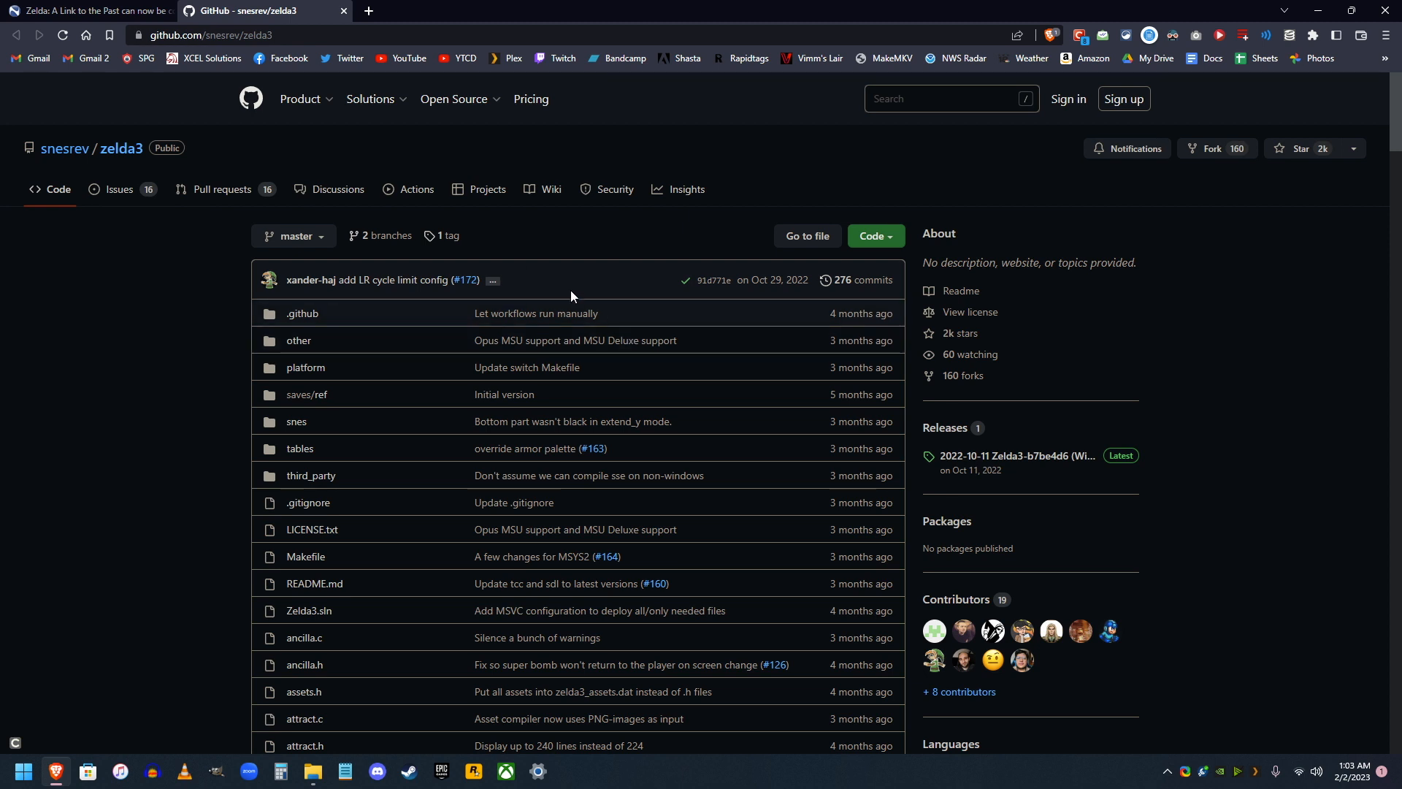
{"action": "left_click", "coordinate": [370, 98]}
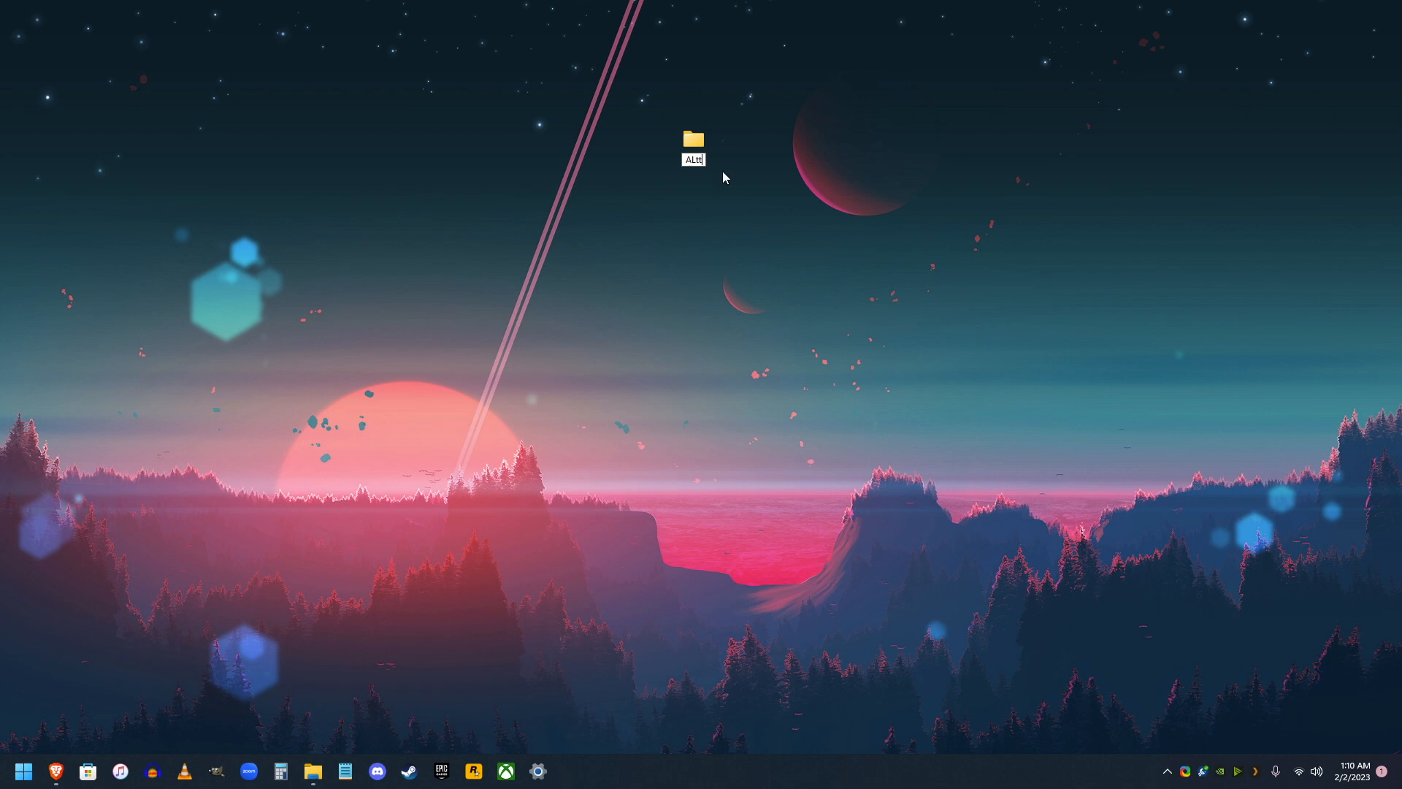
{"action": "type", "text": "P"}
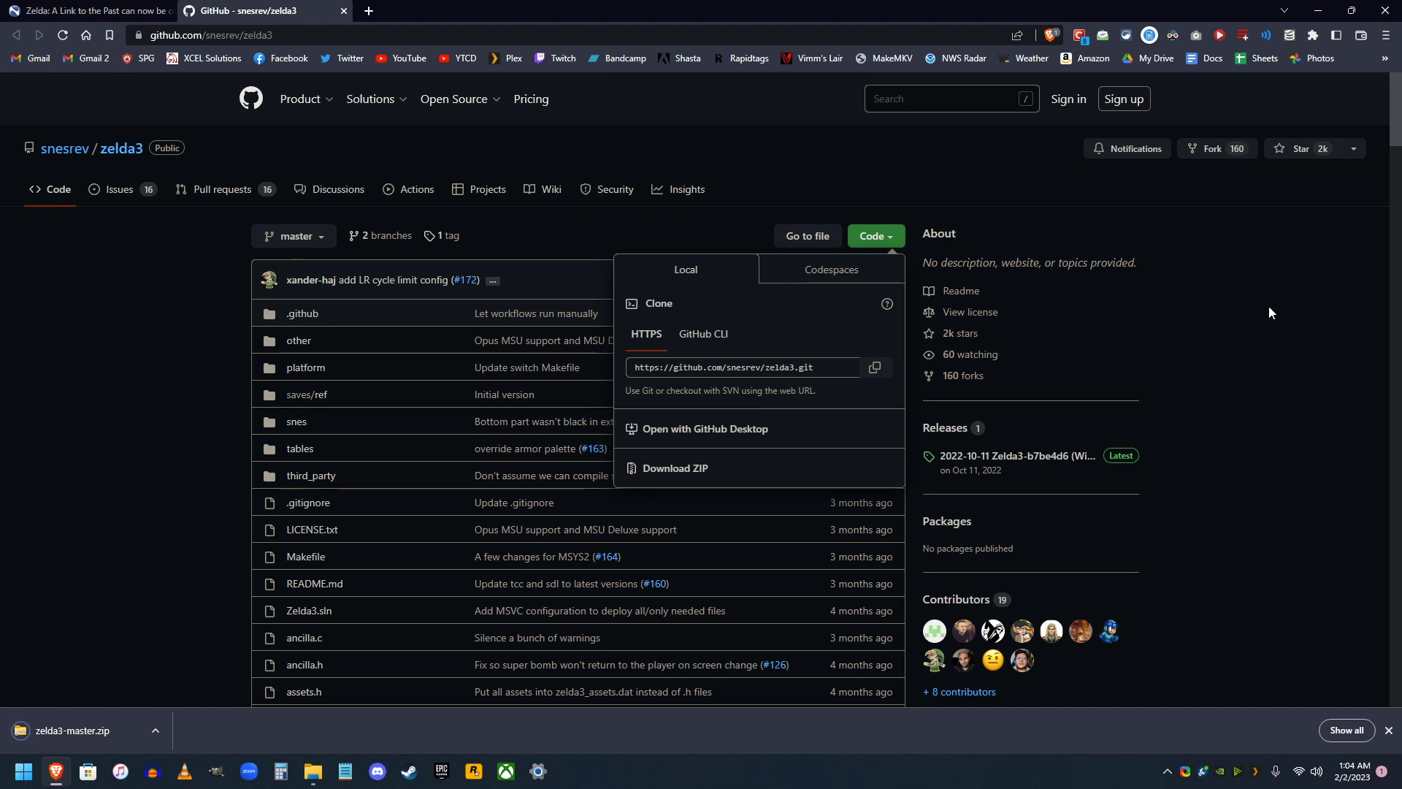
Step: Scroll down through the zelda3 repository's file list
{"action": "scroll", "scroll_direction": "down", "scroll_amount": 3}
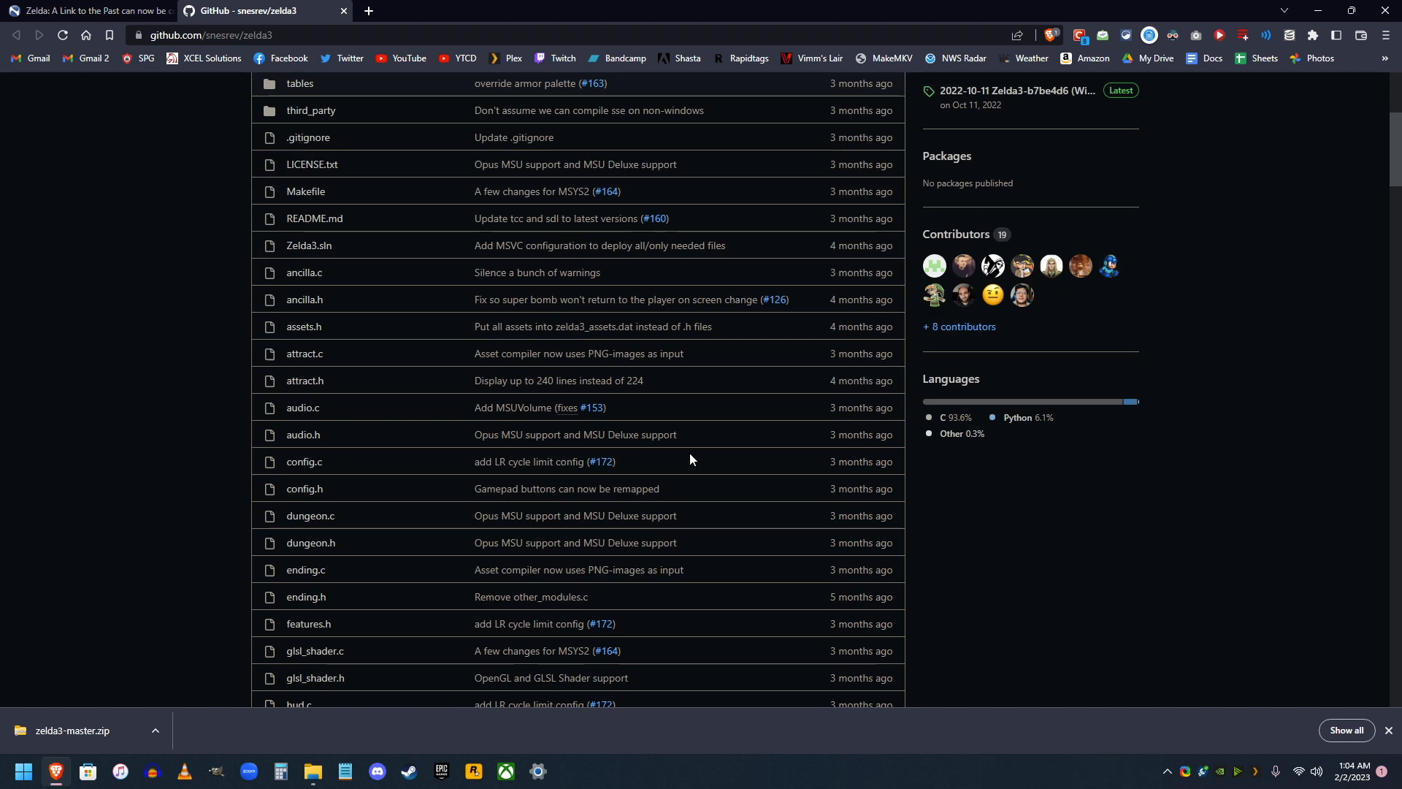
{"action": "scroll", "scroll_direction": "down", "scroll_amount": 3}
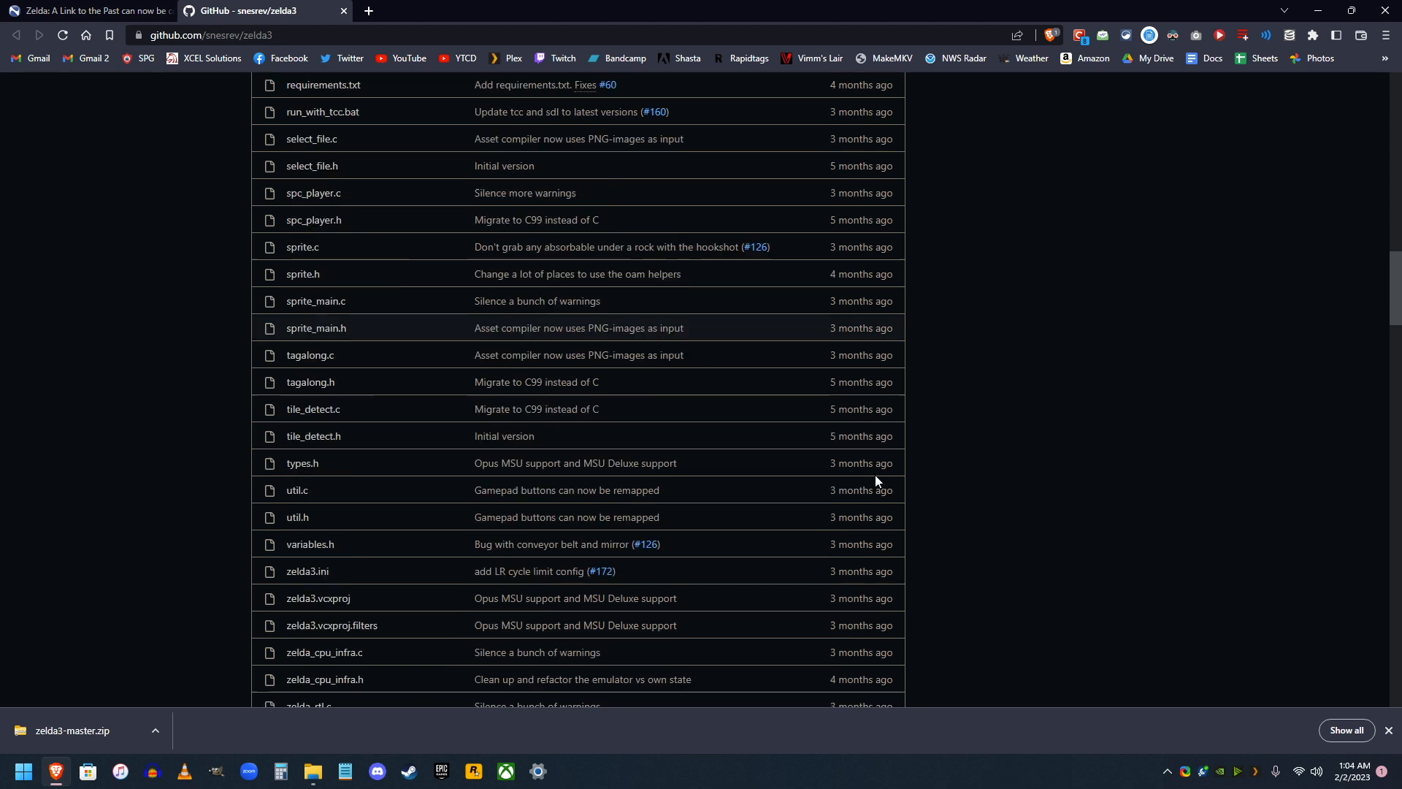
{"action": "scroll", "scroll_direction": "down", "scroll_amount": 3}
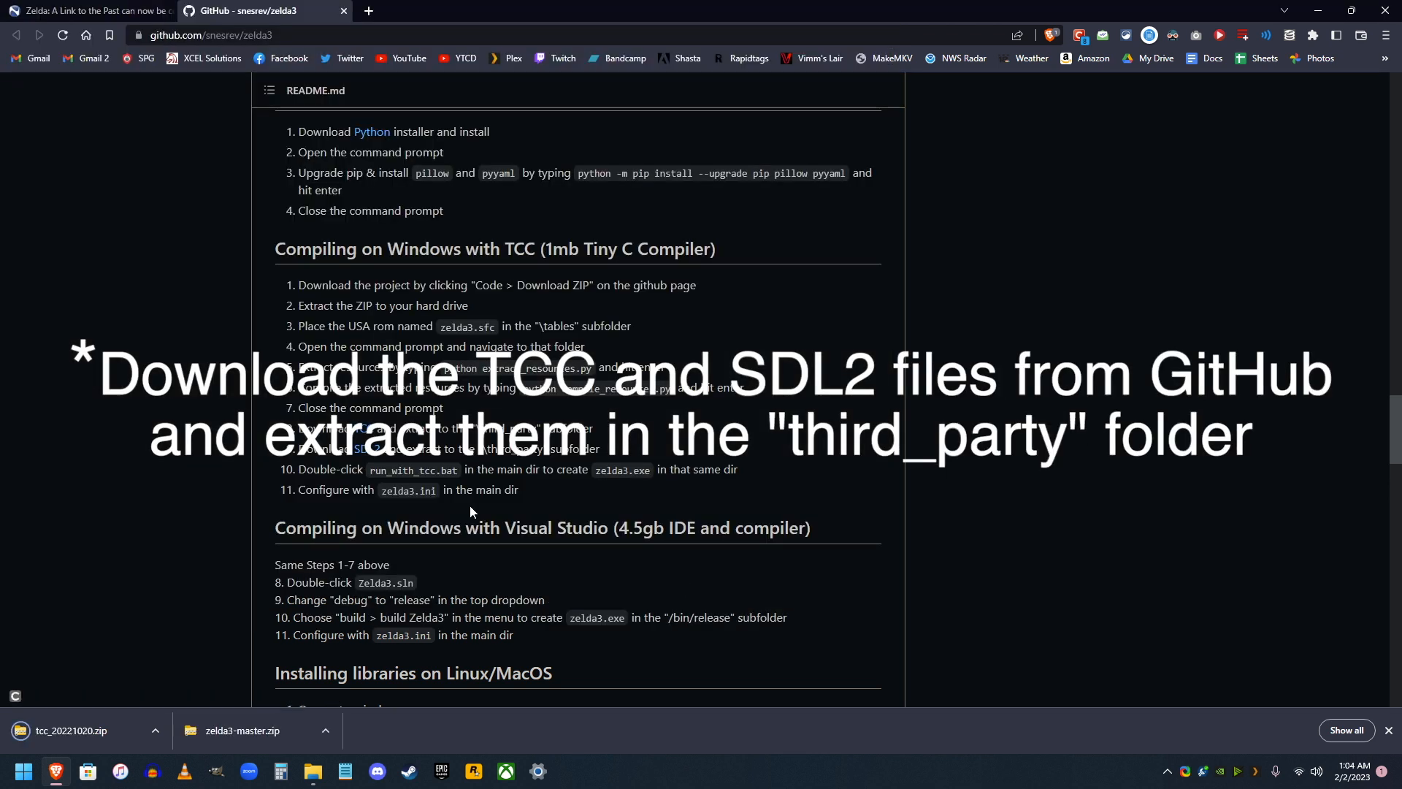
{"action": "mouse_move", "coordinate": [372, 463]}
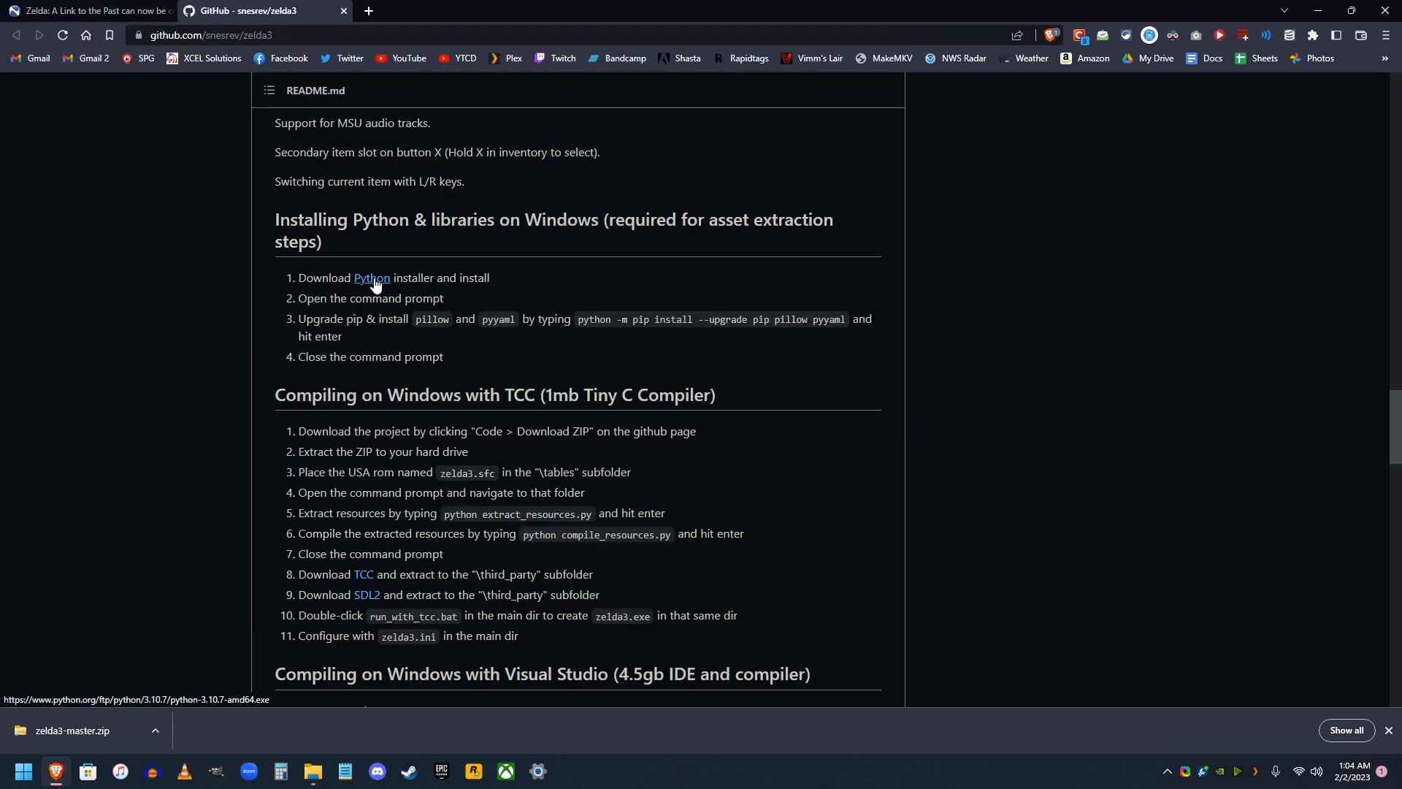
Step: Download the Python installer linked in the README's Windows compiling steps
{"action": "left_click", "coordinate": [371, 277]}
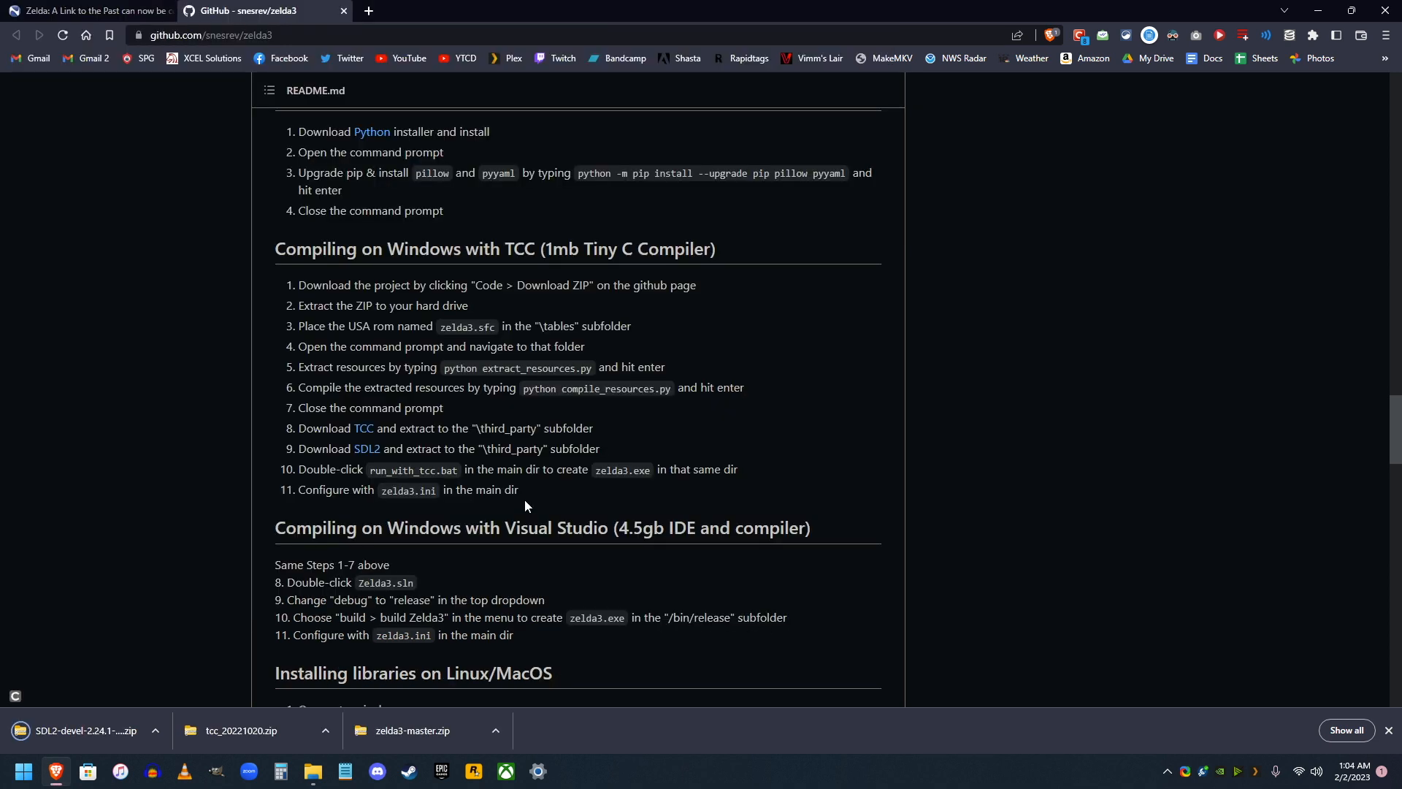
{"action": "mouse_move", "coordinate": [510, 507]}
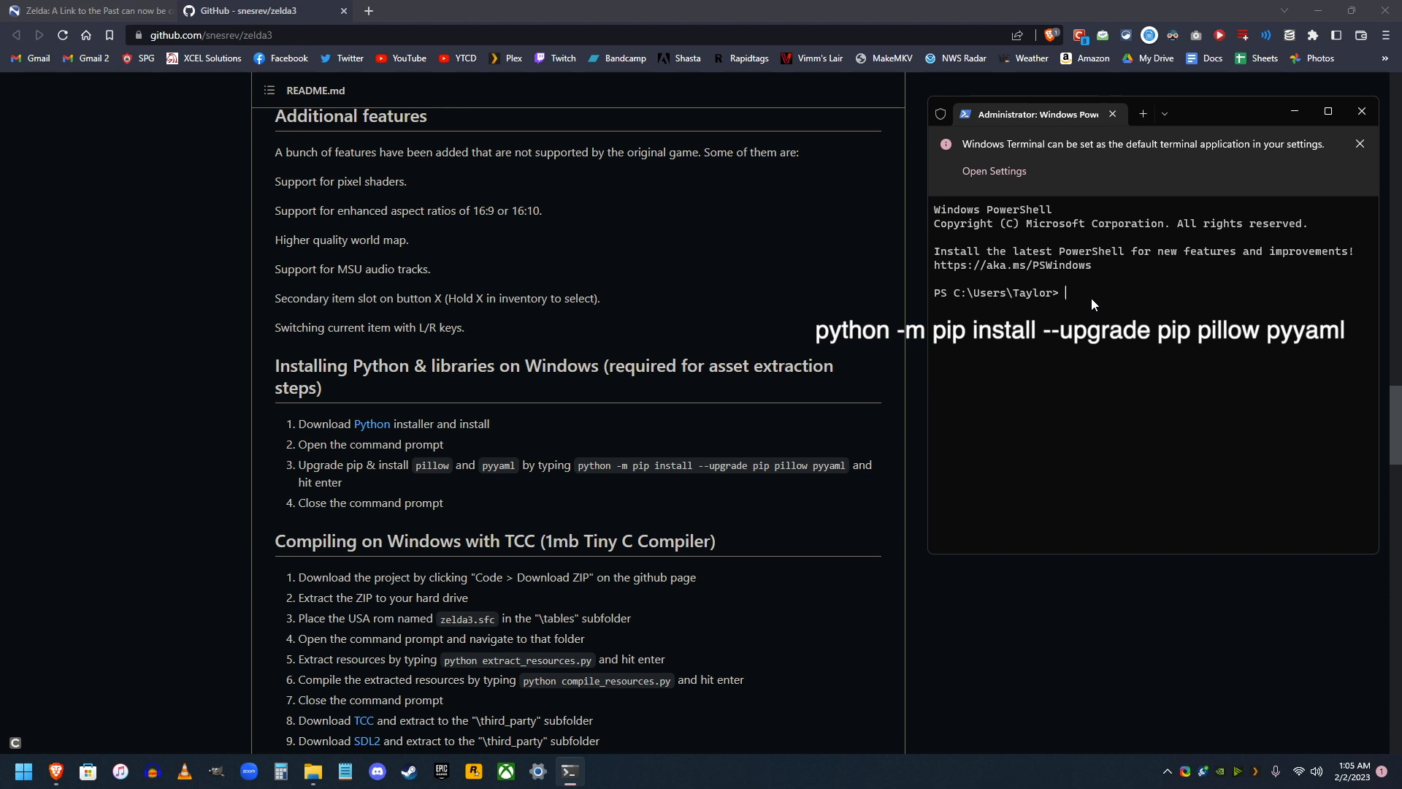
Step: Run python -m pip install --upgrade pip pillow pyyaml in PowerShell, then close the terminal
{"action": "type", "text": "python -m"}
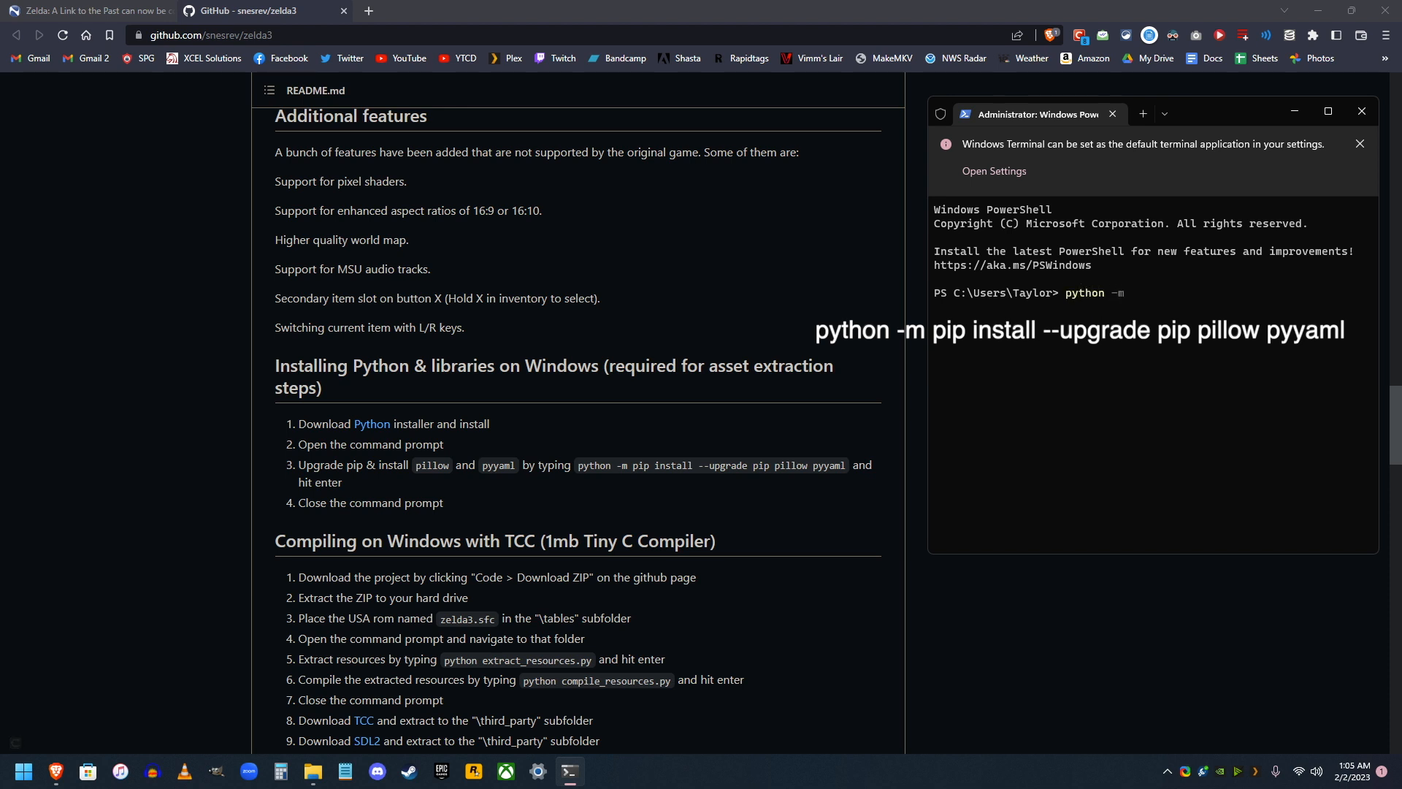
{"action": "type", "text": "pip install --upgrade"}
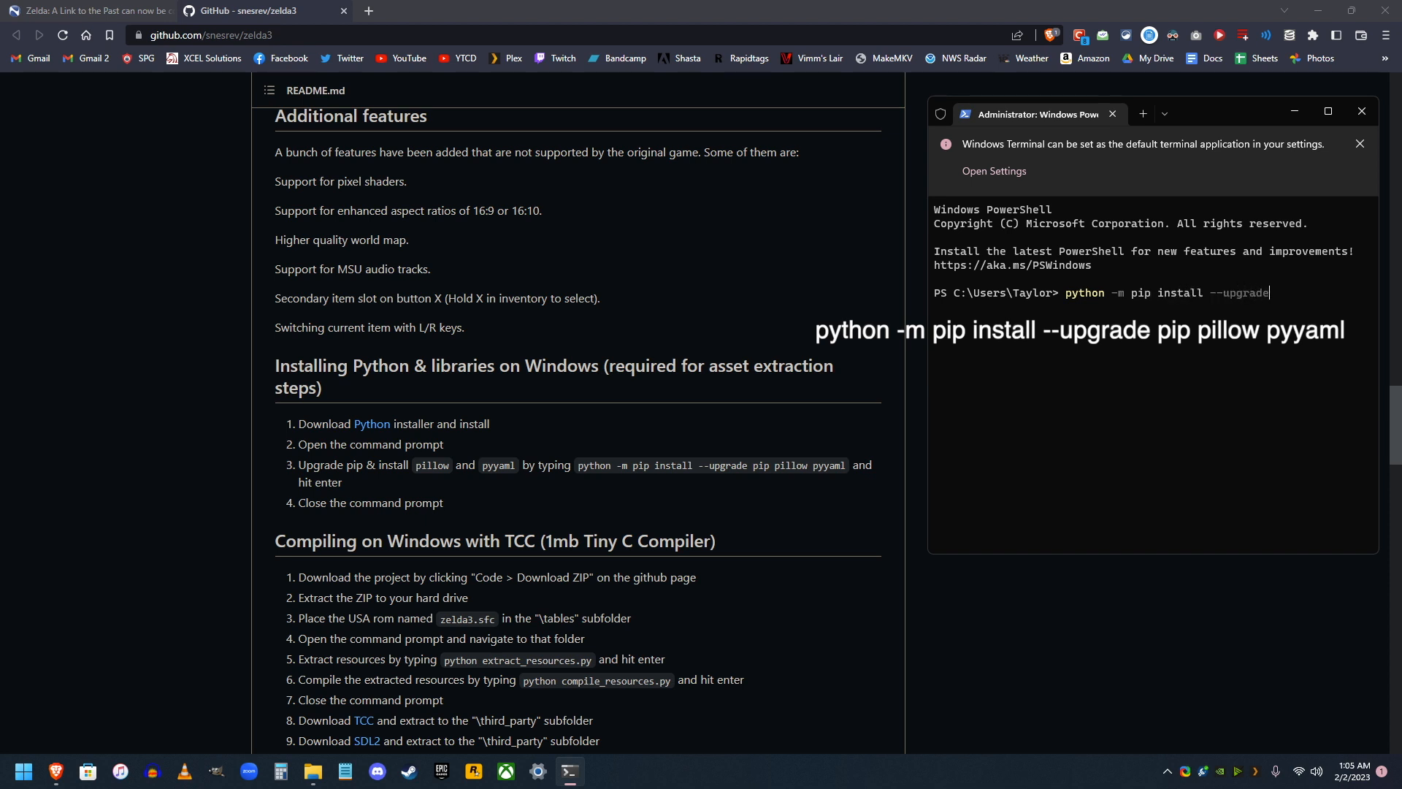
{"action": "type", "text": "pip pillow pyyaml"}
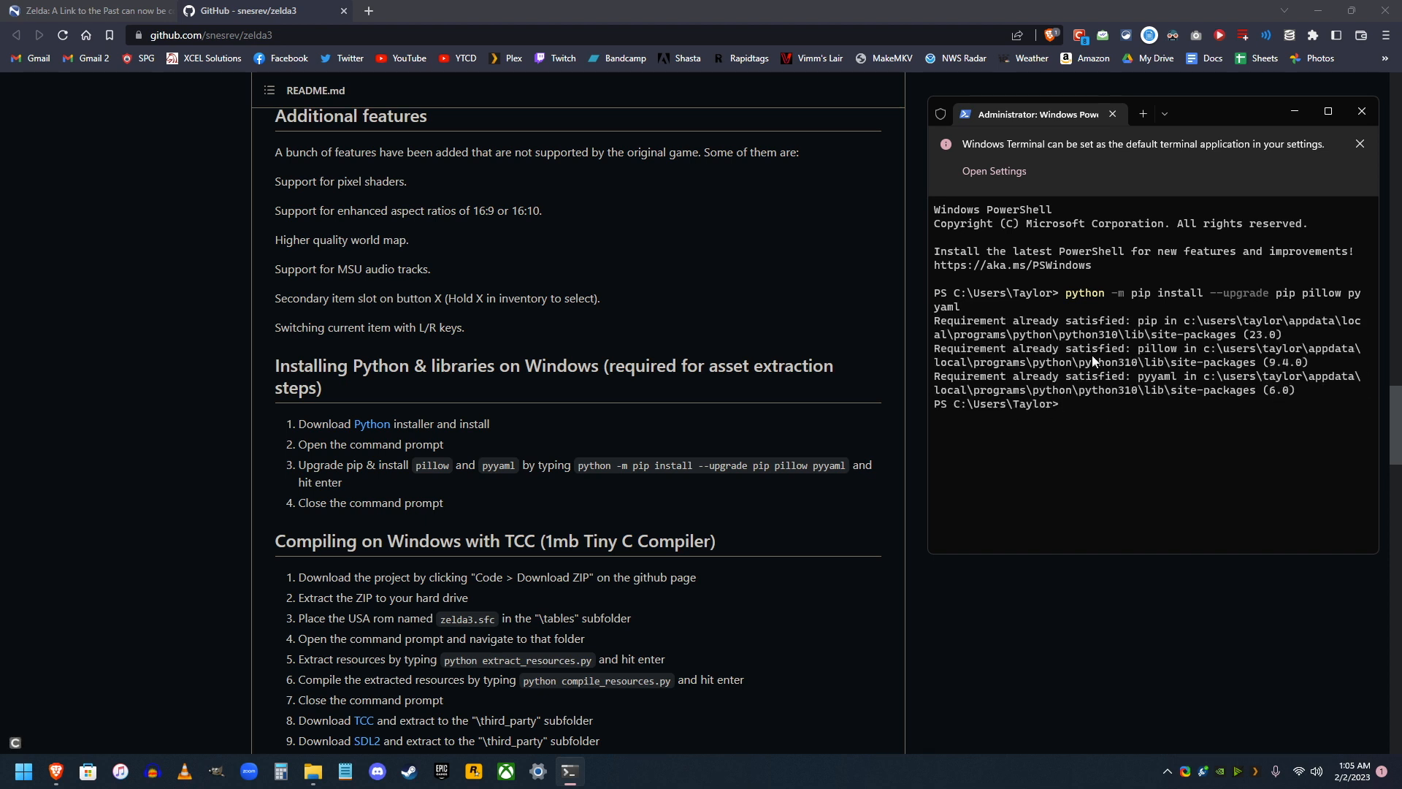
{"action": "left_click", "coordinate": [1362, 111]}
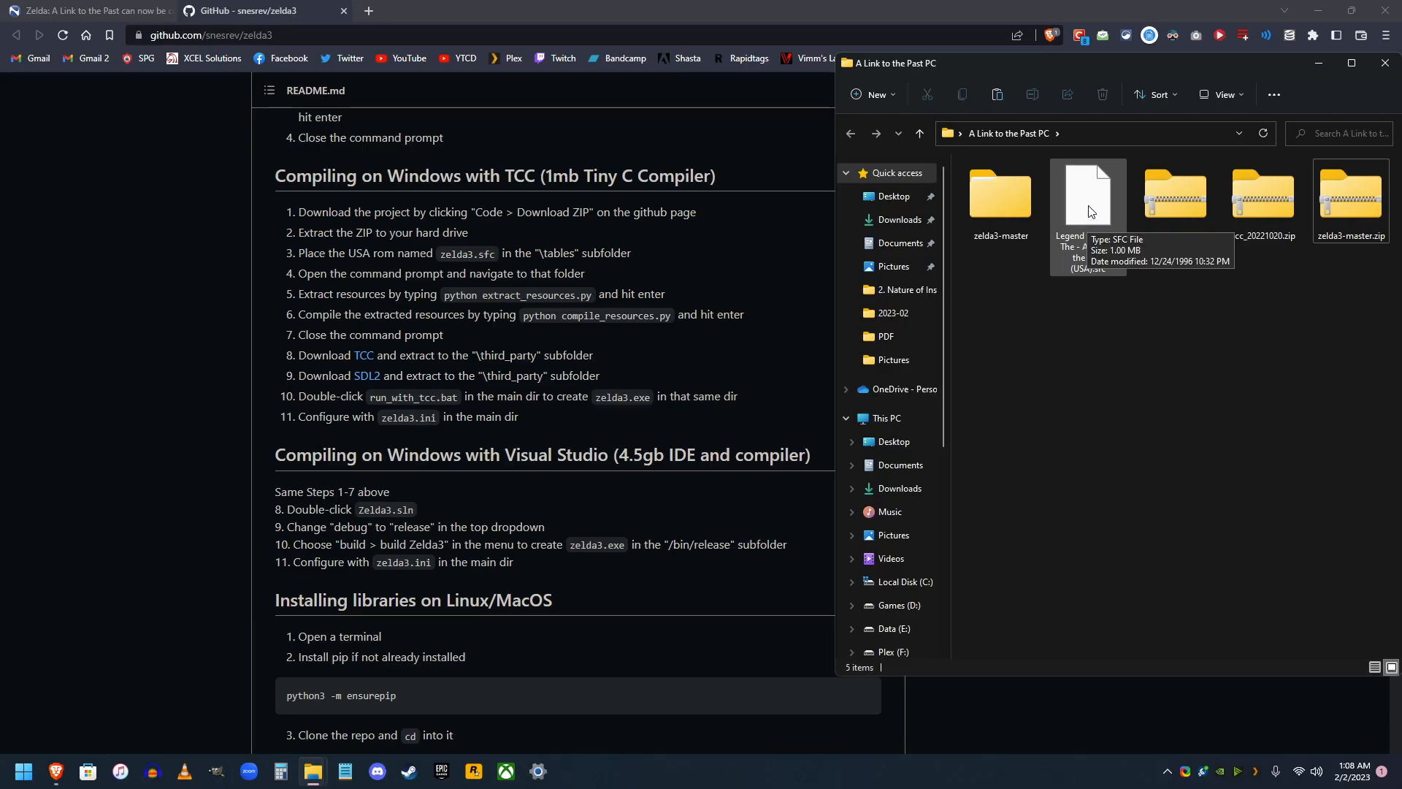
{"action": "mouse_move", "coordinate": [1113, 340]}
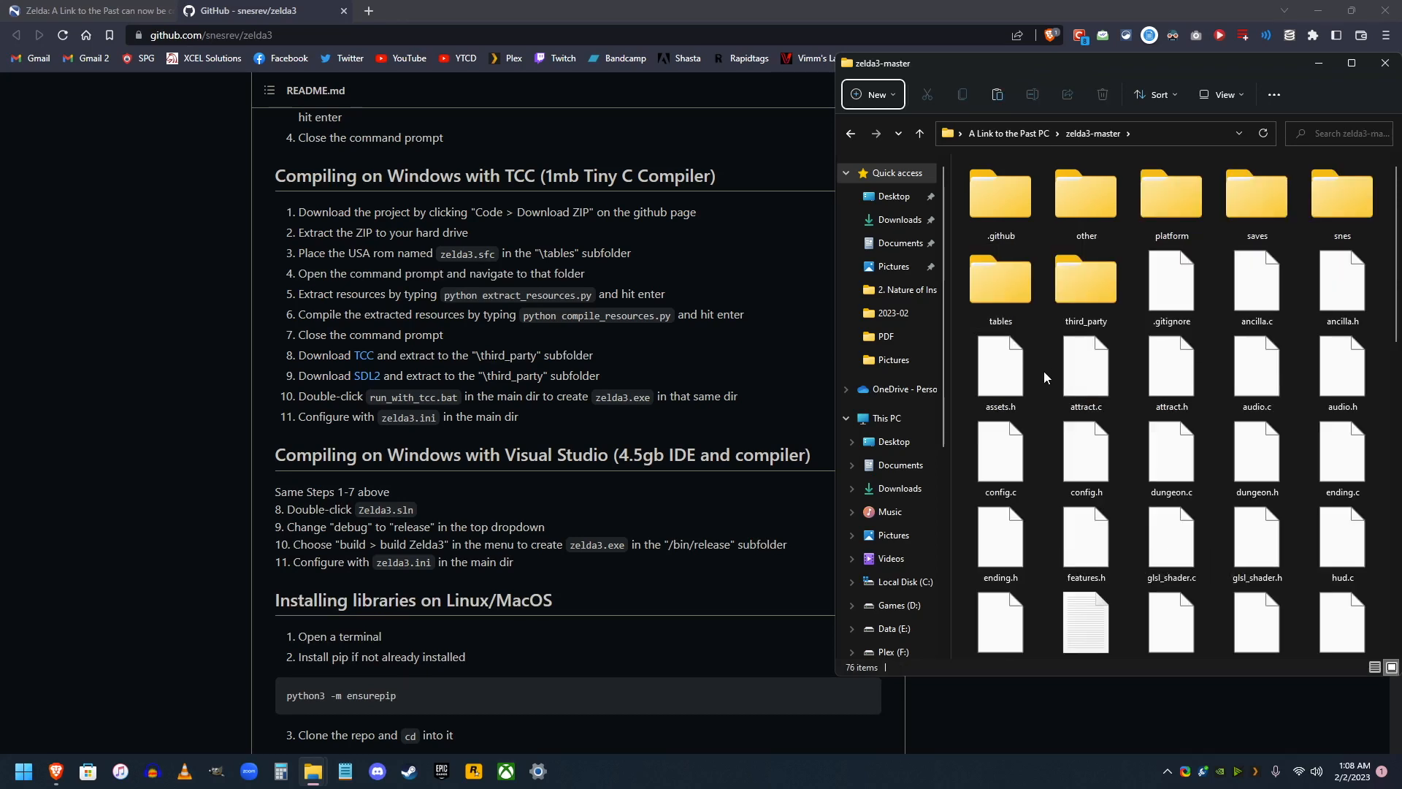
Step: Open zelda3-master's tables folder to confirm zelda3.sfc is inside
{"action": "double_click", "coordinate": [1001, 280]}
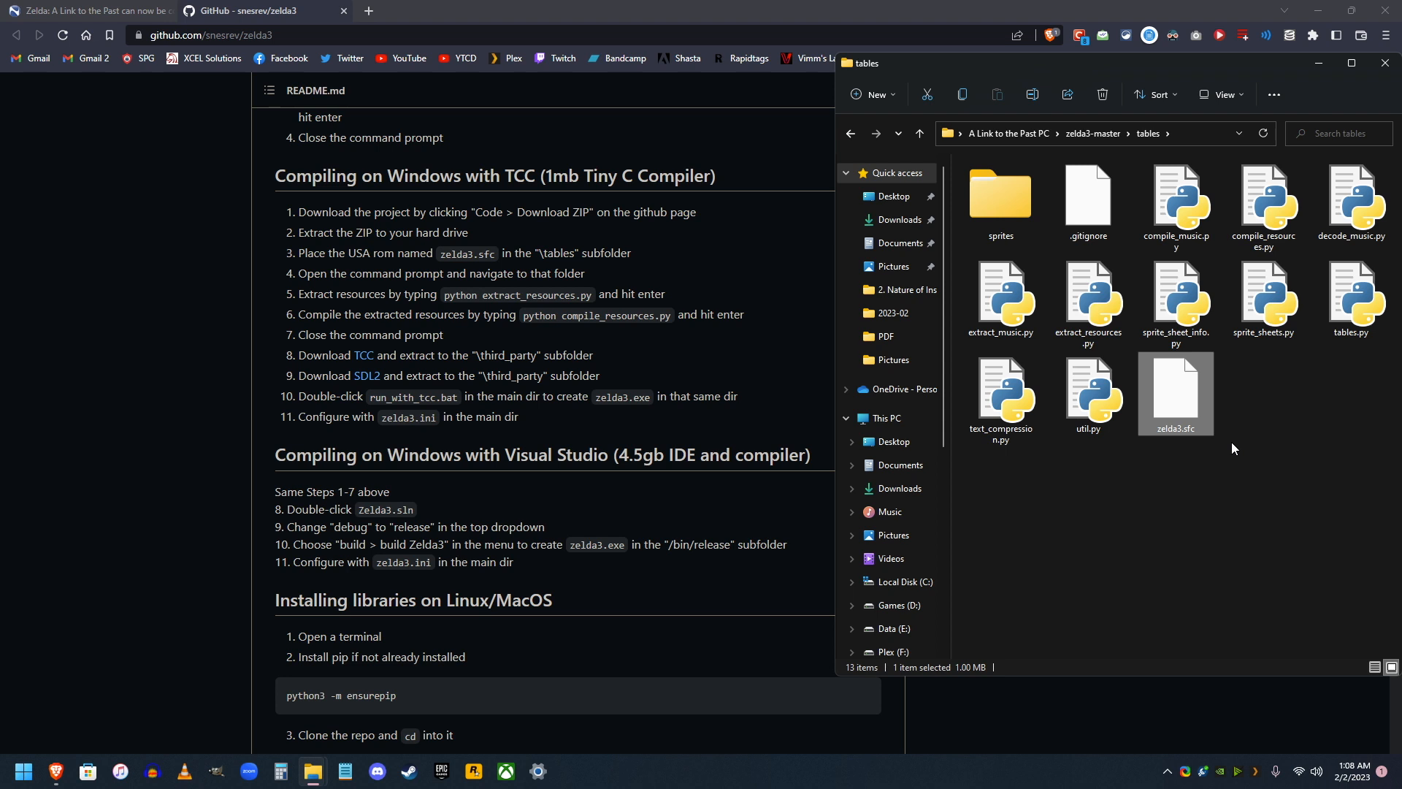
{"action": "mouse_move", "coordinate": [1214, 461]}
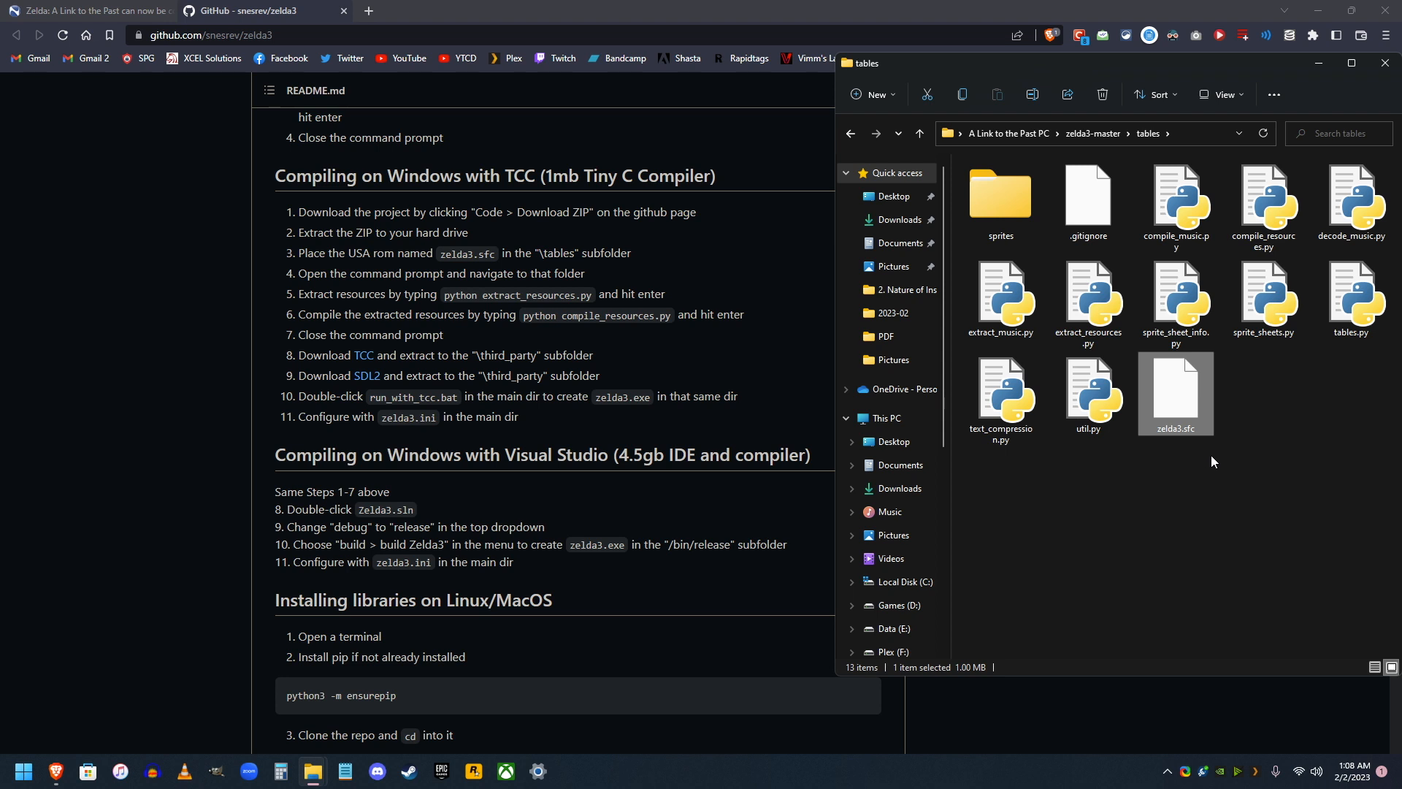
{"action": "mouse_move", "coordinate": [1218, 469]}
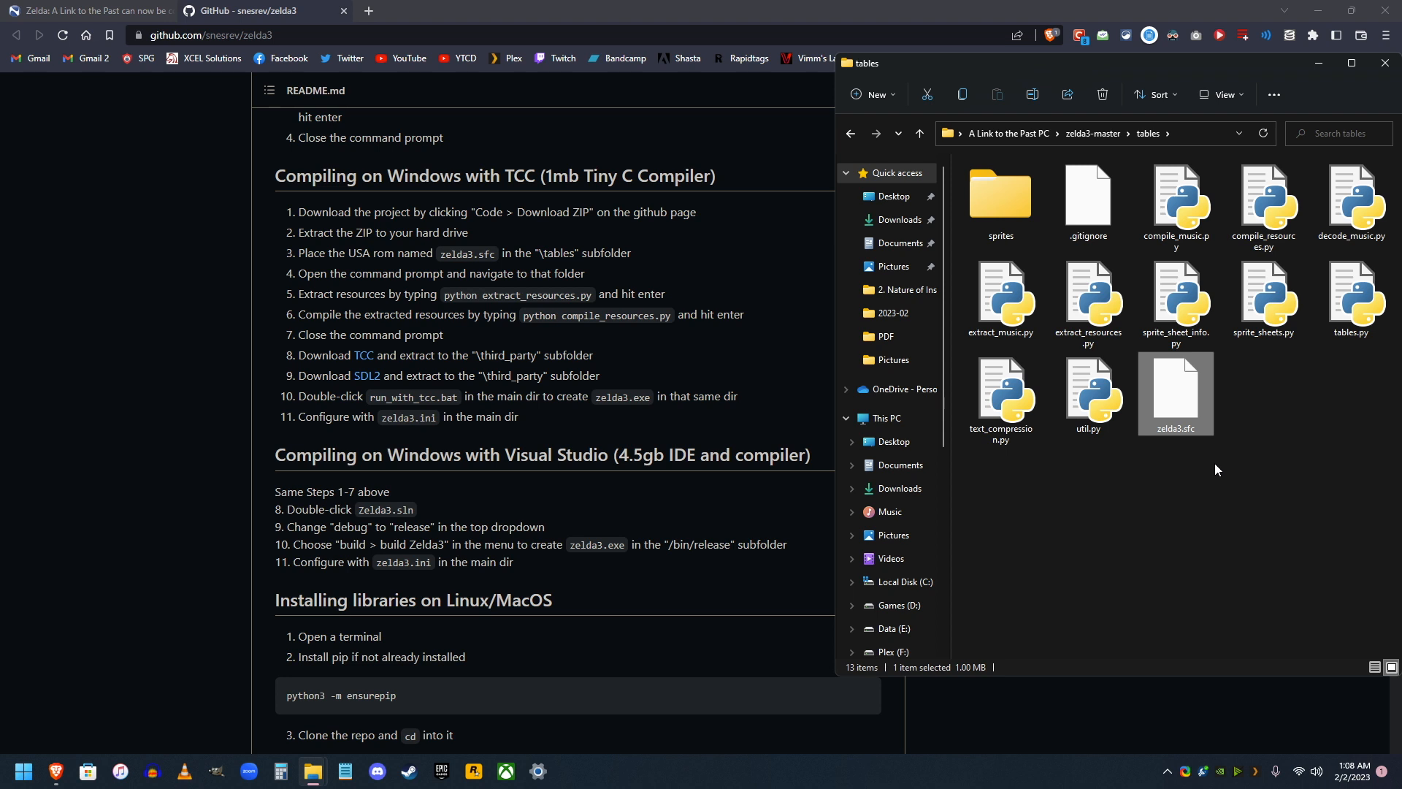
{"action": "mouse_move", "coordinate": [1171, 493]}
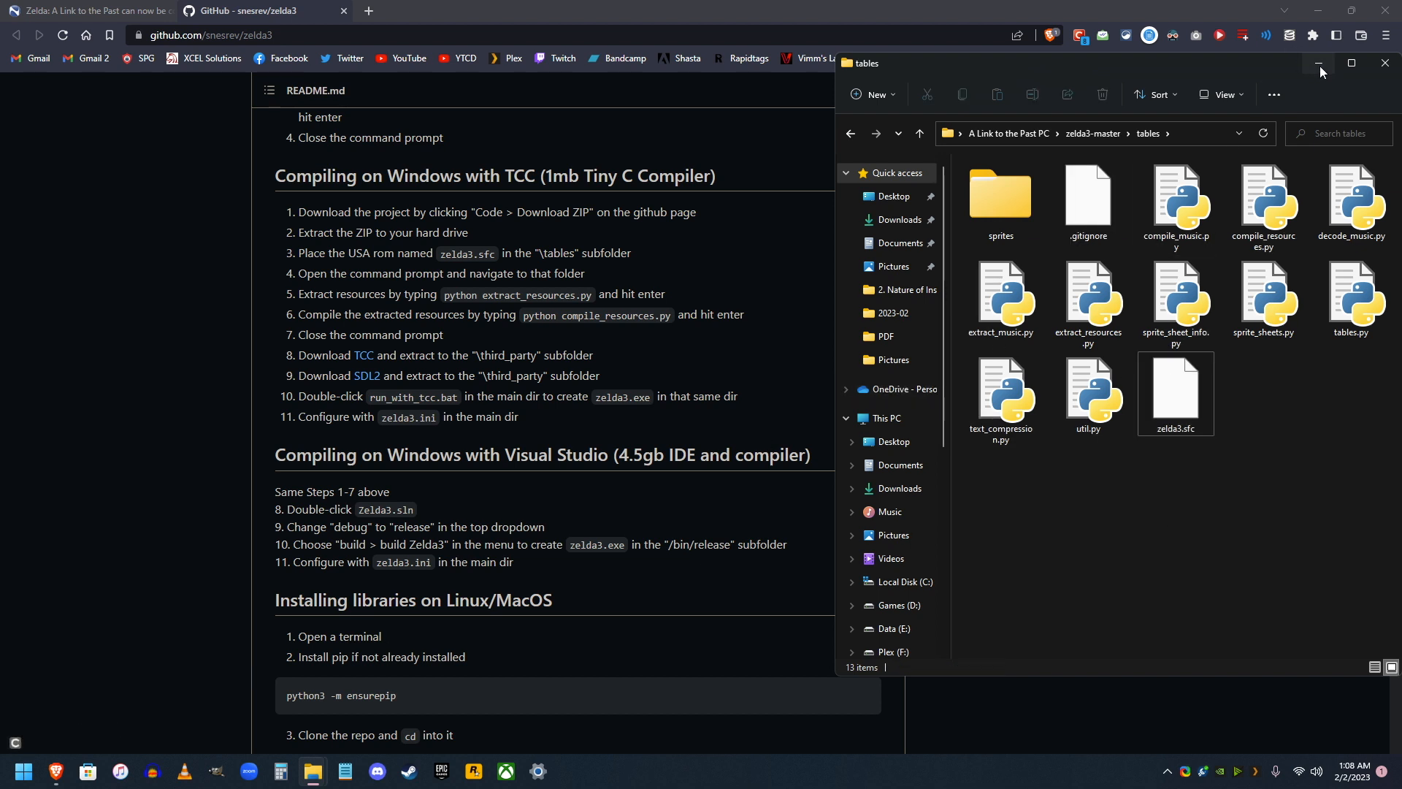
Step: Launch an admin Windows Terminal and run python extract_resources.py in the tables folder
{"action": "right_click", "coordinate": [24, 771]}
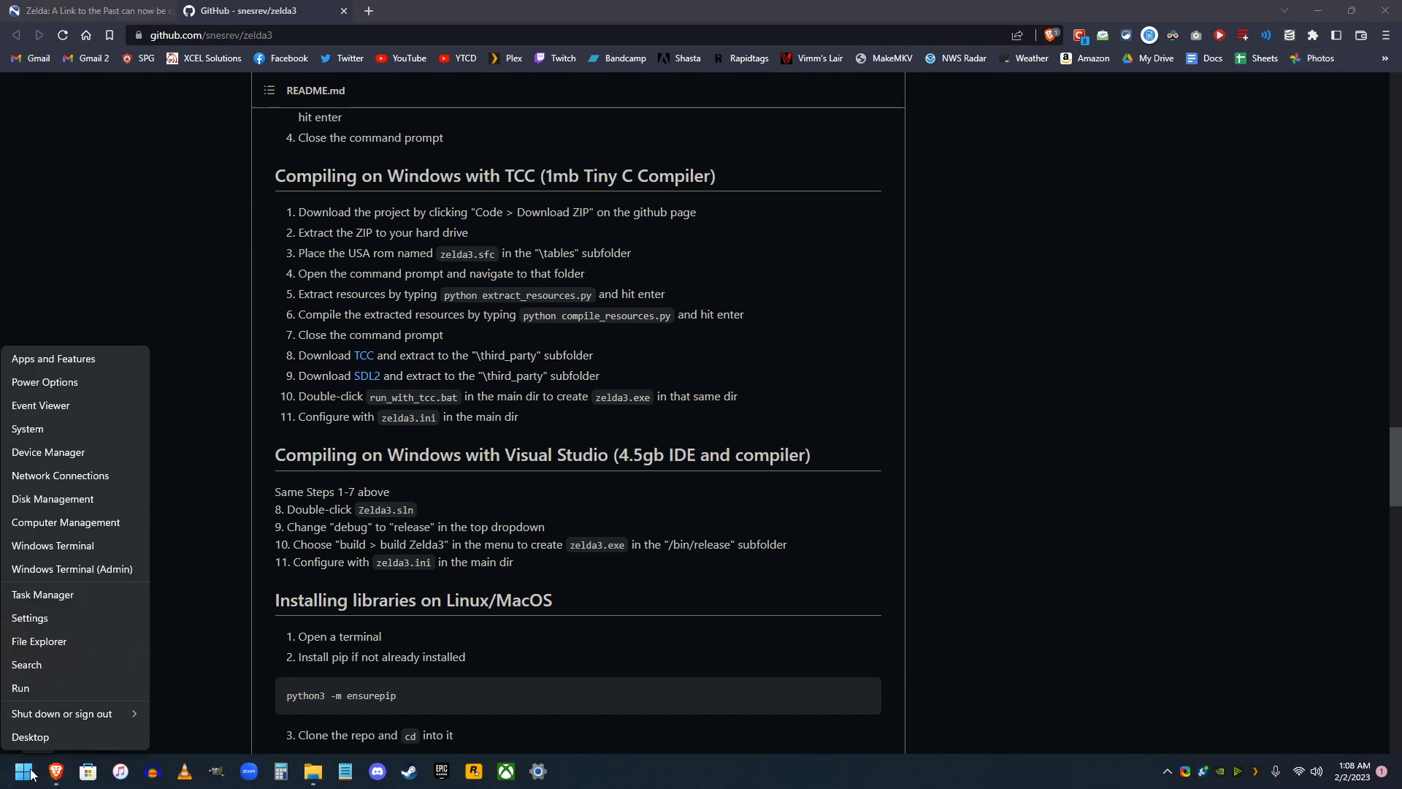
{"action": "left_click", "coordinate": [105, 575]}
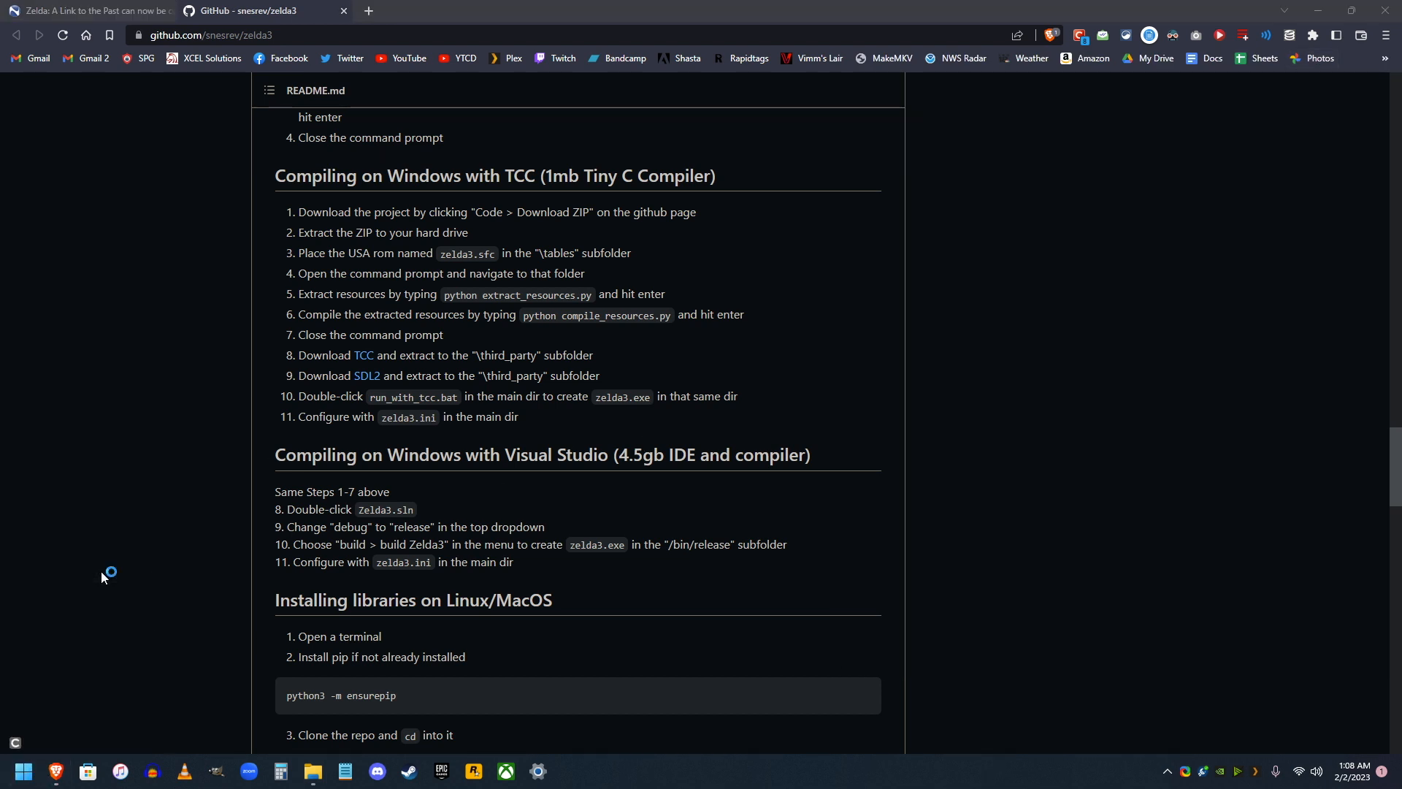
{"action": "left_click", "coordinate": [572, 769]}
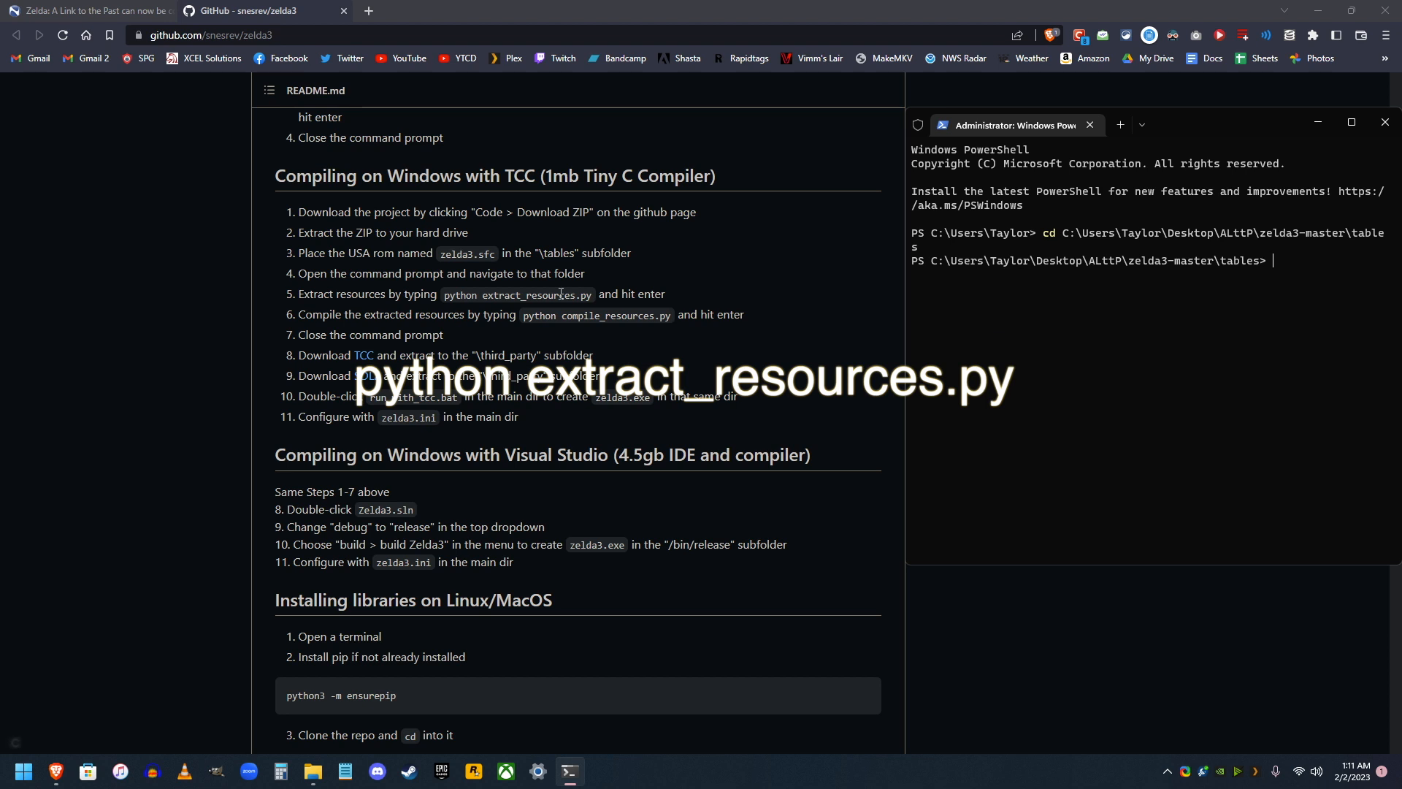
{"action": "mouse_move", "coordinate": [1291, 268]}
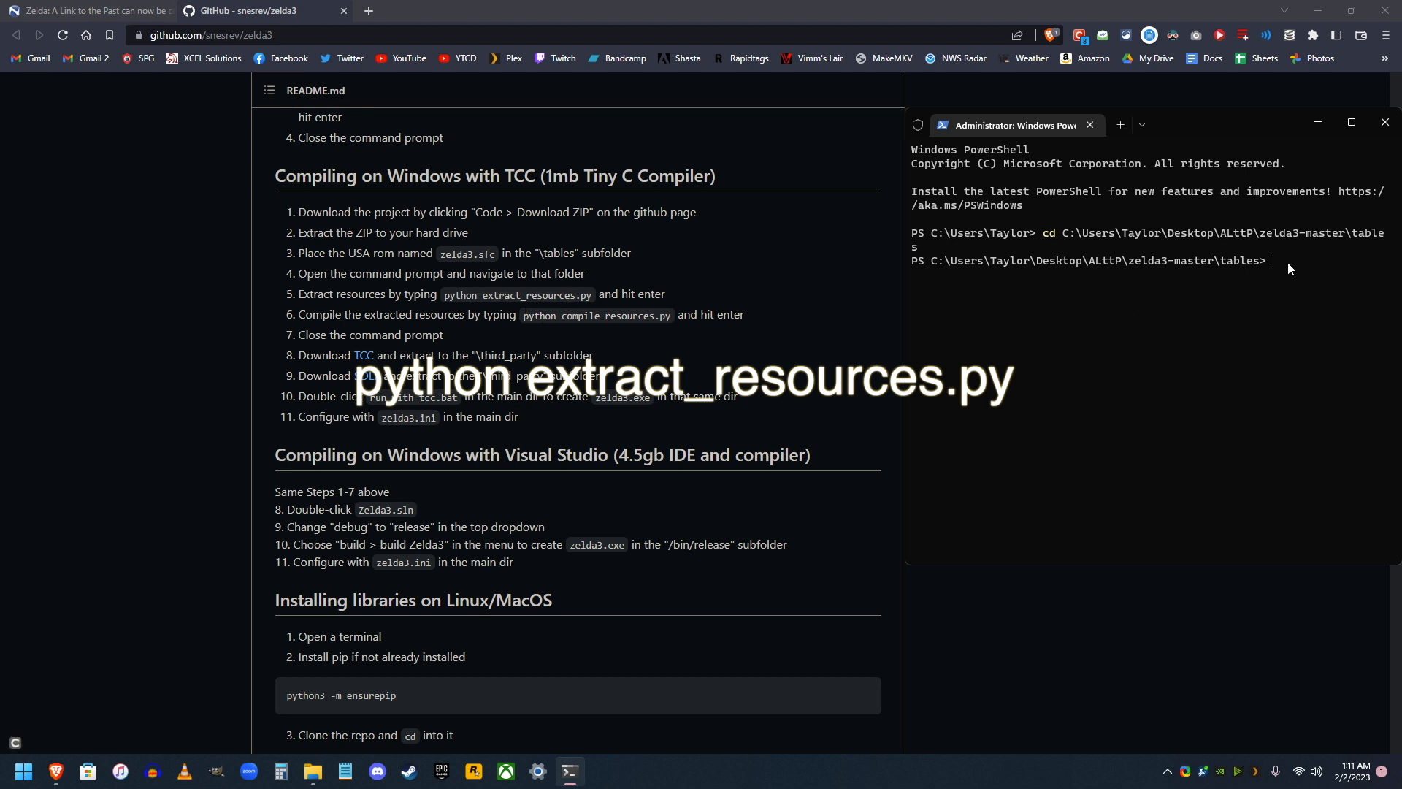
{"action": "type", "text": "python"}
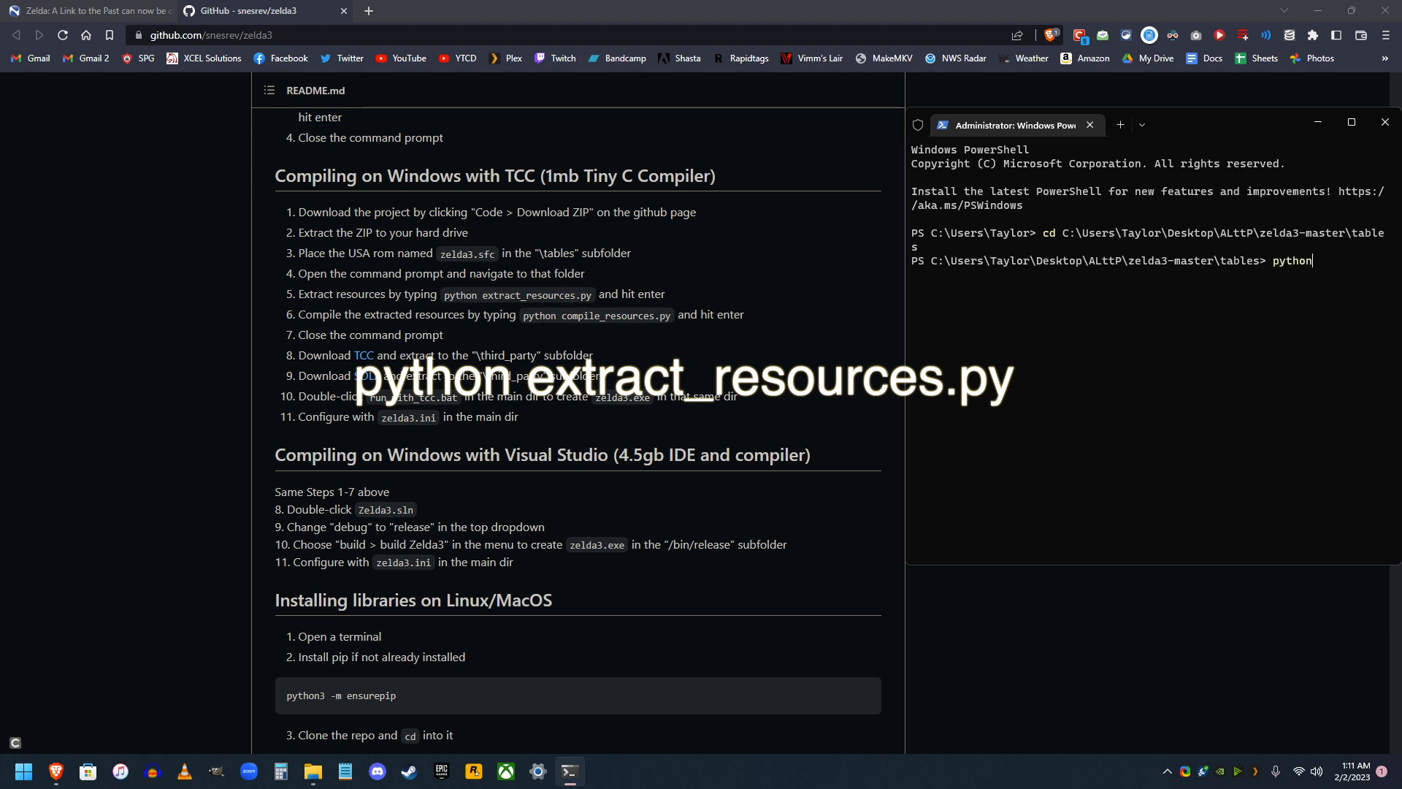
{"action": "type", "text": "extract_resources."}
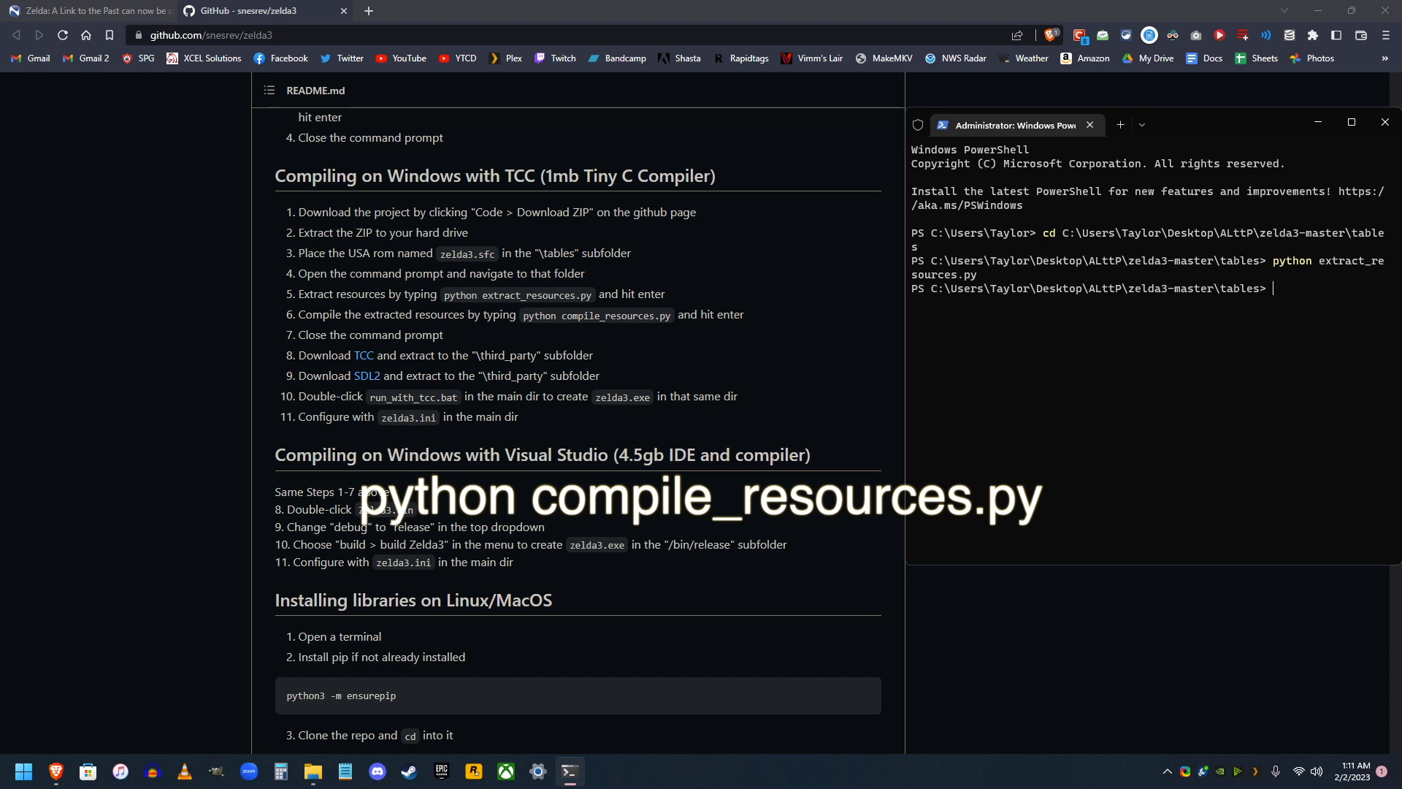
Step: Run python compile_resources.py in the tables folder, then close the terminal
{"action": "type", "text": "p"}
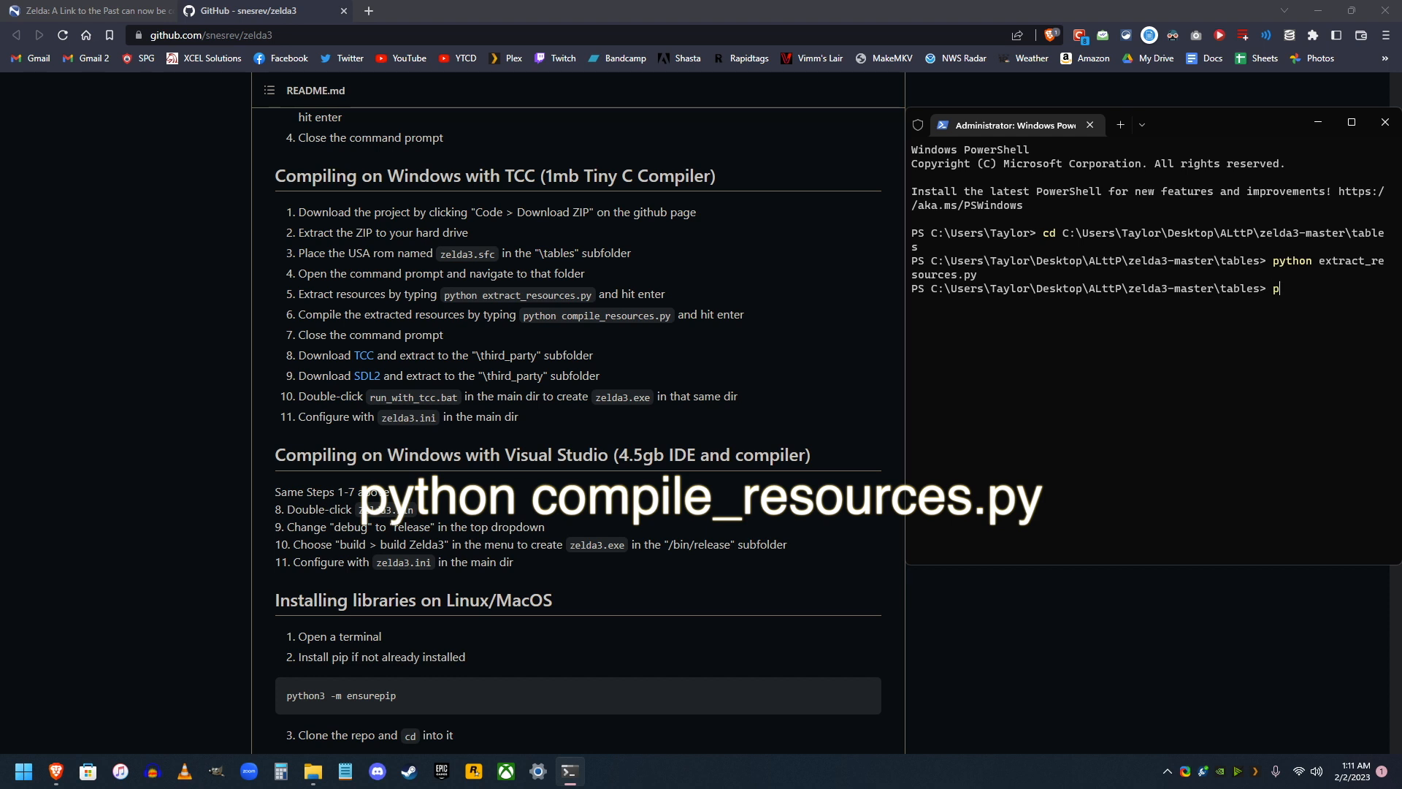
{"action": "type", "text": "ython"}
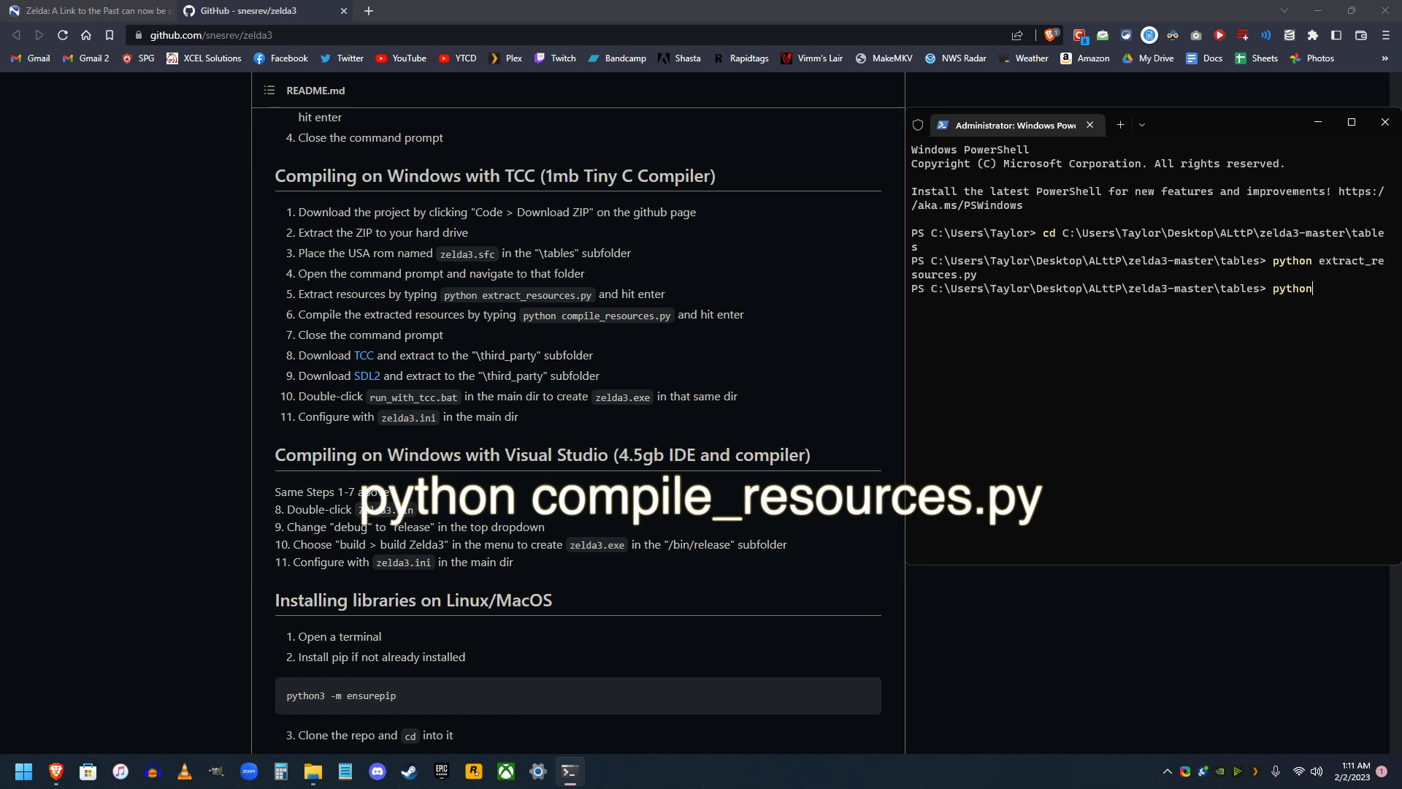
{"action": "type", "text": "compile_resources."}
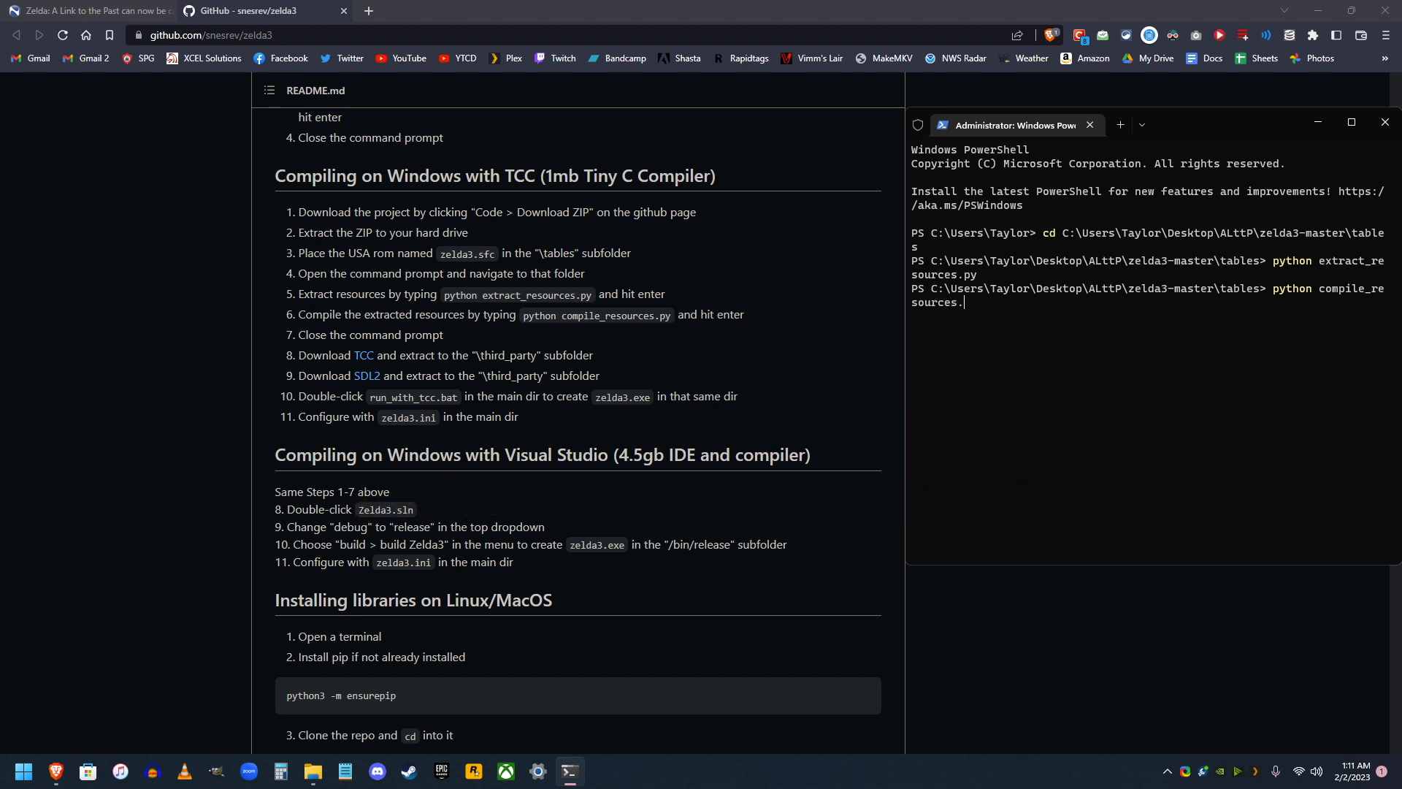
{"action": "type", "text": "py"}
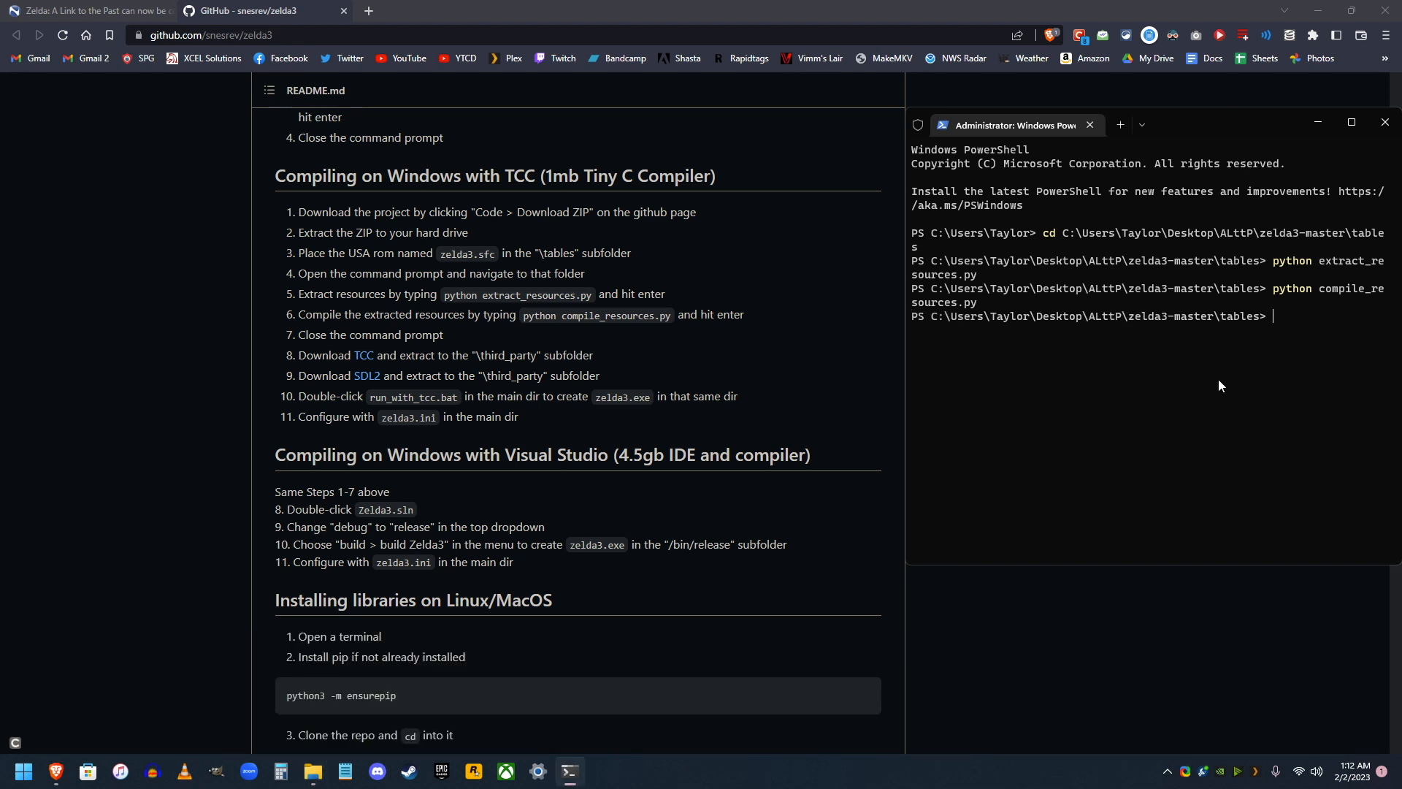
{"action": "mouse_move", "coordinate": [1386, 122]}
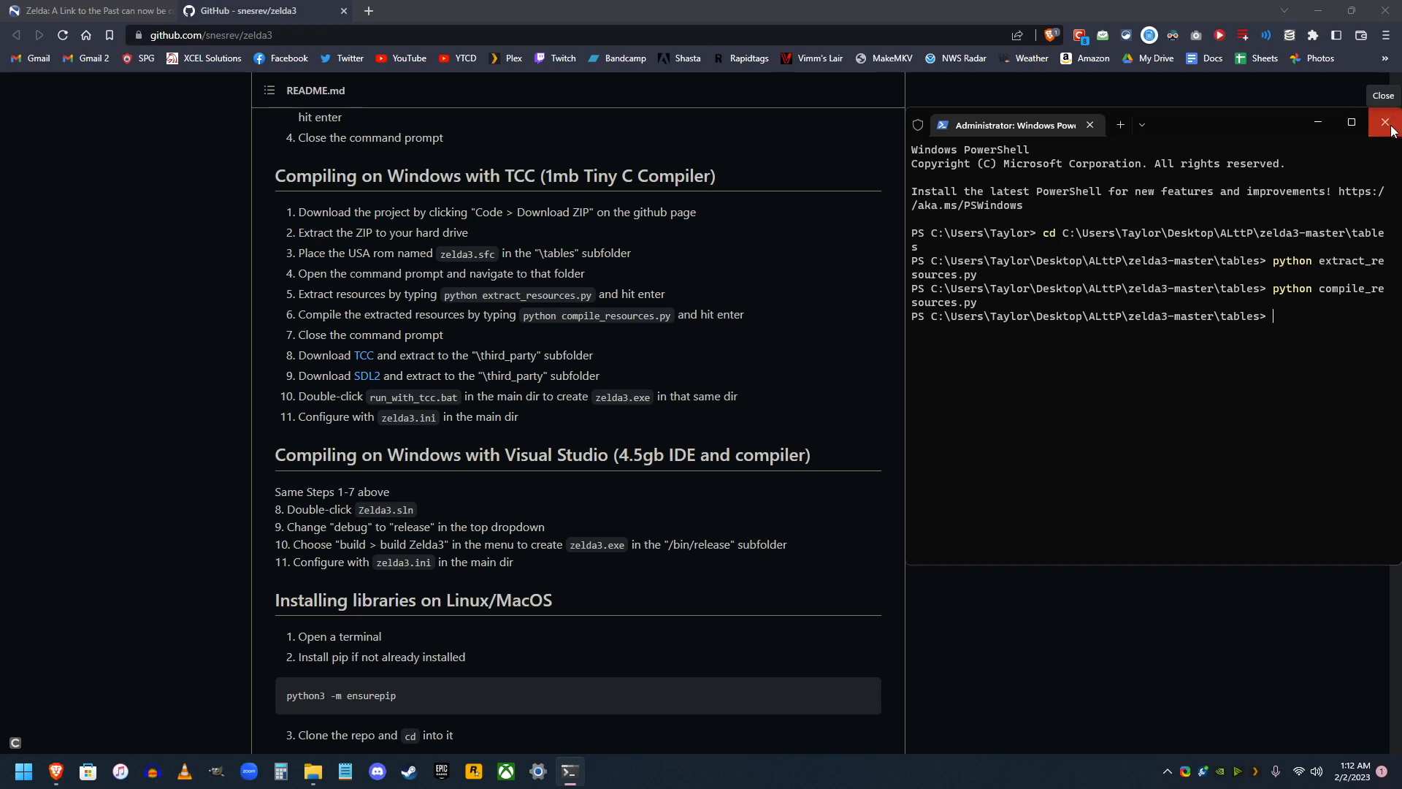
{"action": "left_click", "coordinate": [1385, 122]}
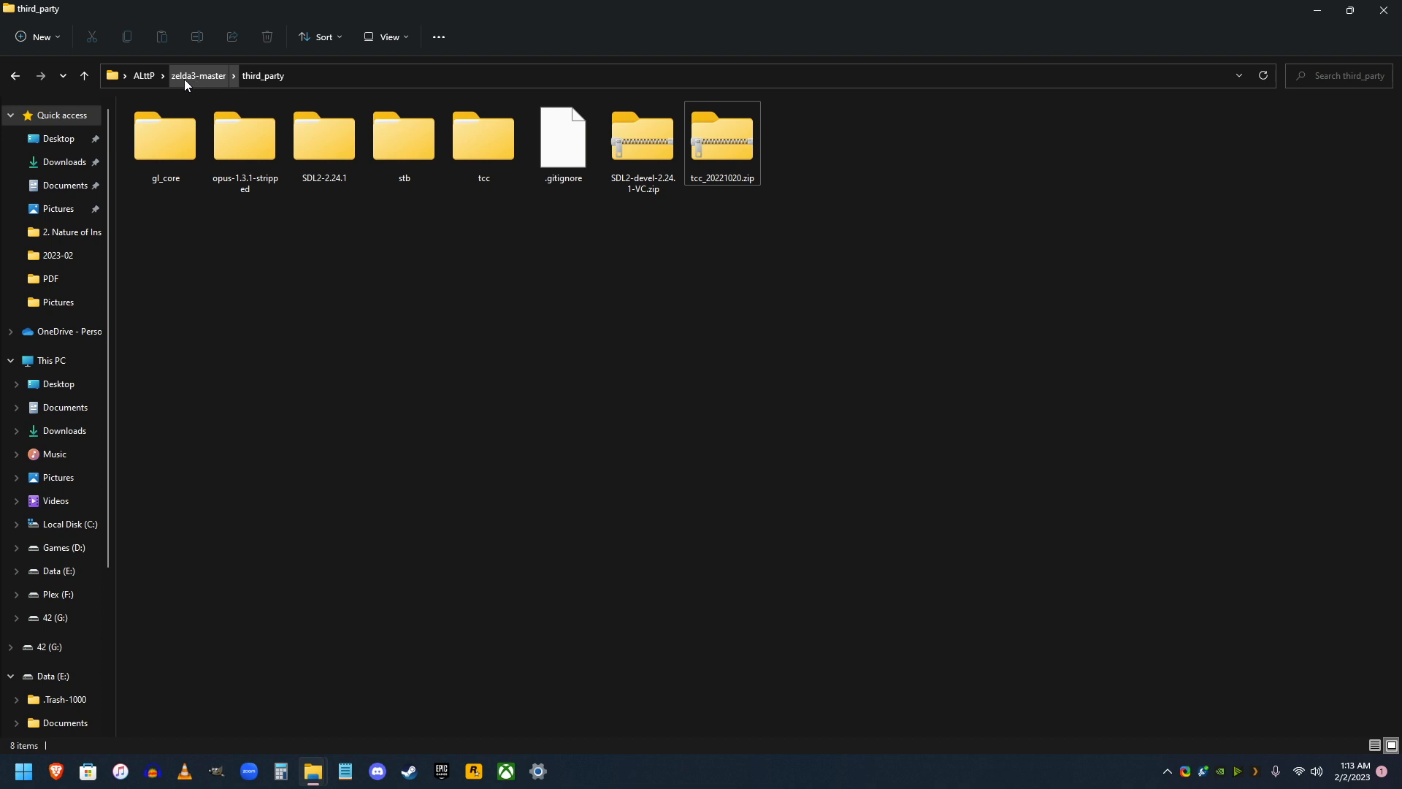
Step: Return to zelda3-master and run run_with_tcc.bat to build and start the game
{"action": "left_click", "coordinate": [198, 75]}
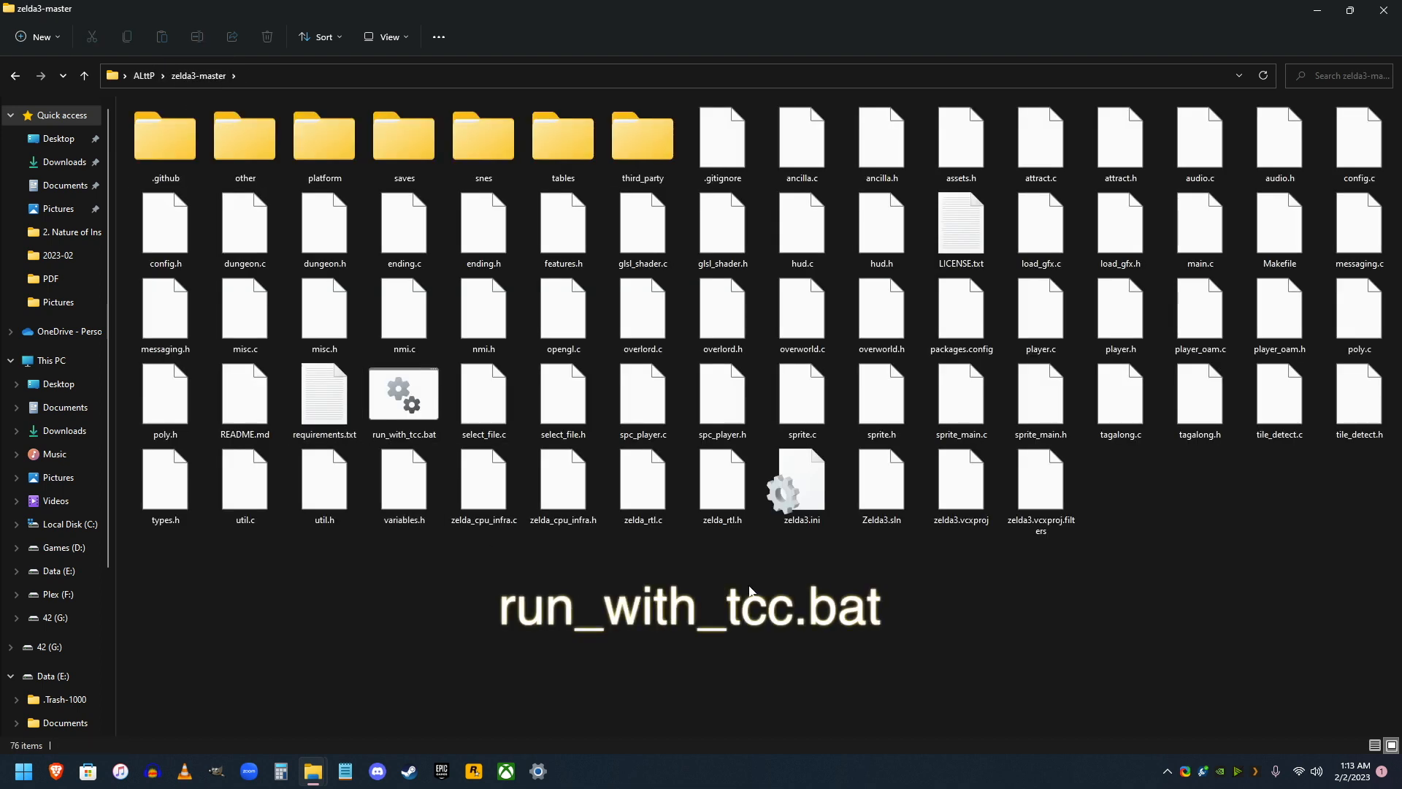
{"action": "mouse_move", "coordinate": [393, 401]}
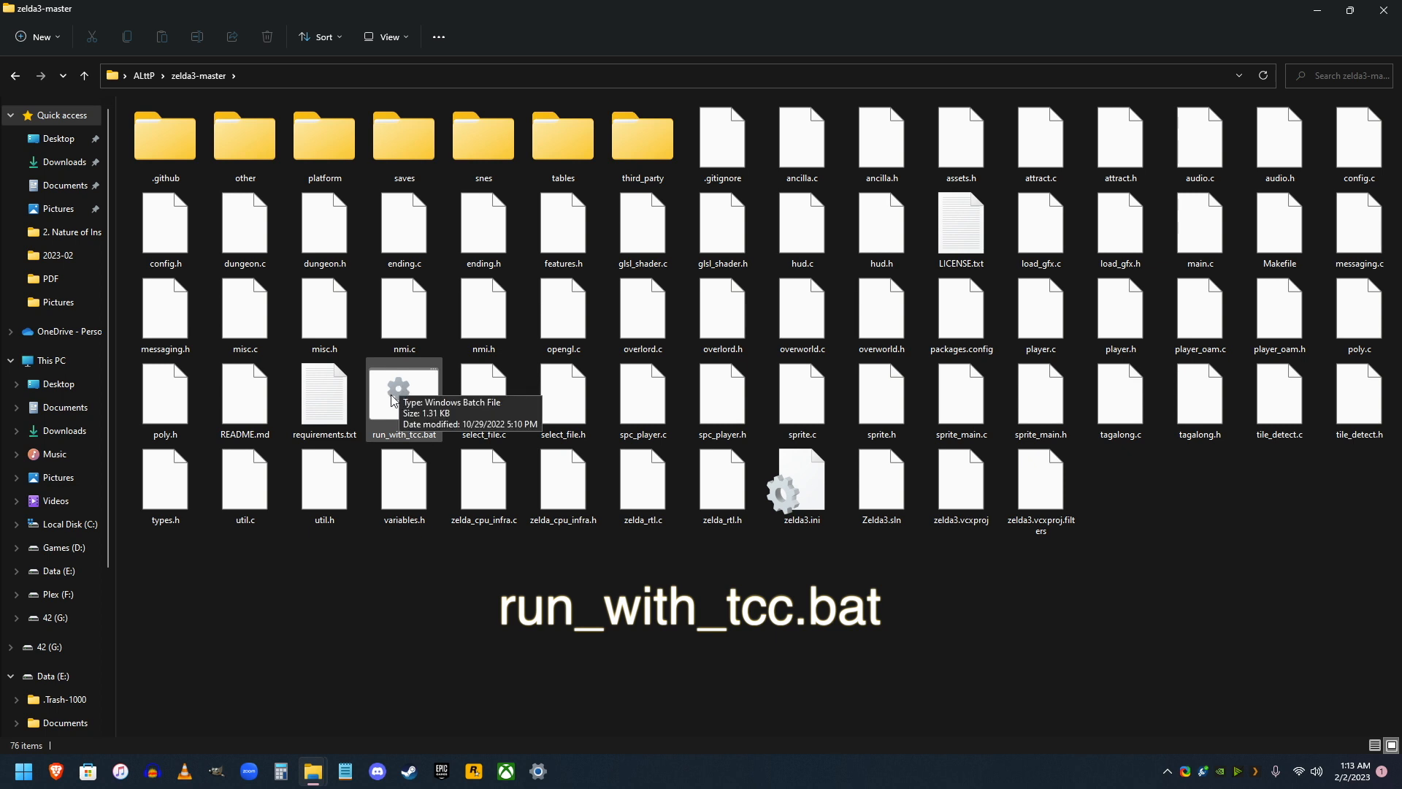
{"action": "mouse_move", "coordinate": [418, 442]}
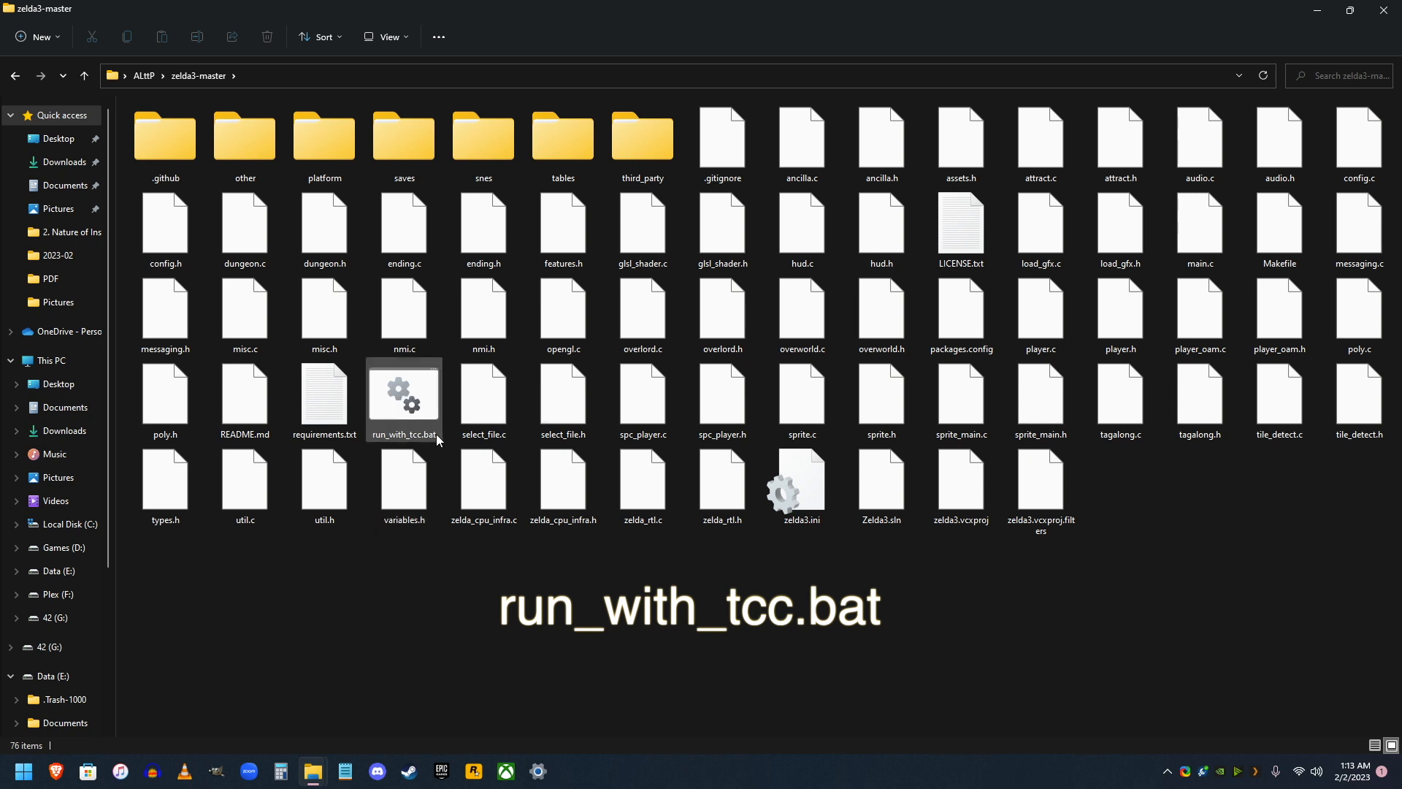
{"action": "left_click", "coordinate": [404, 398]}
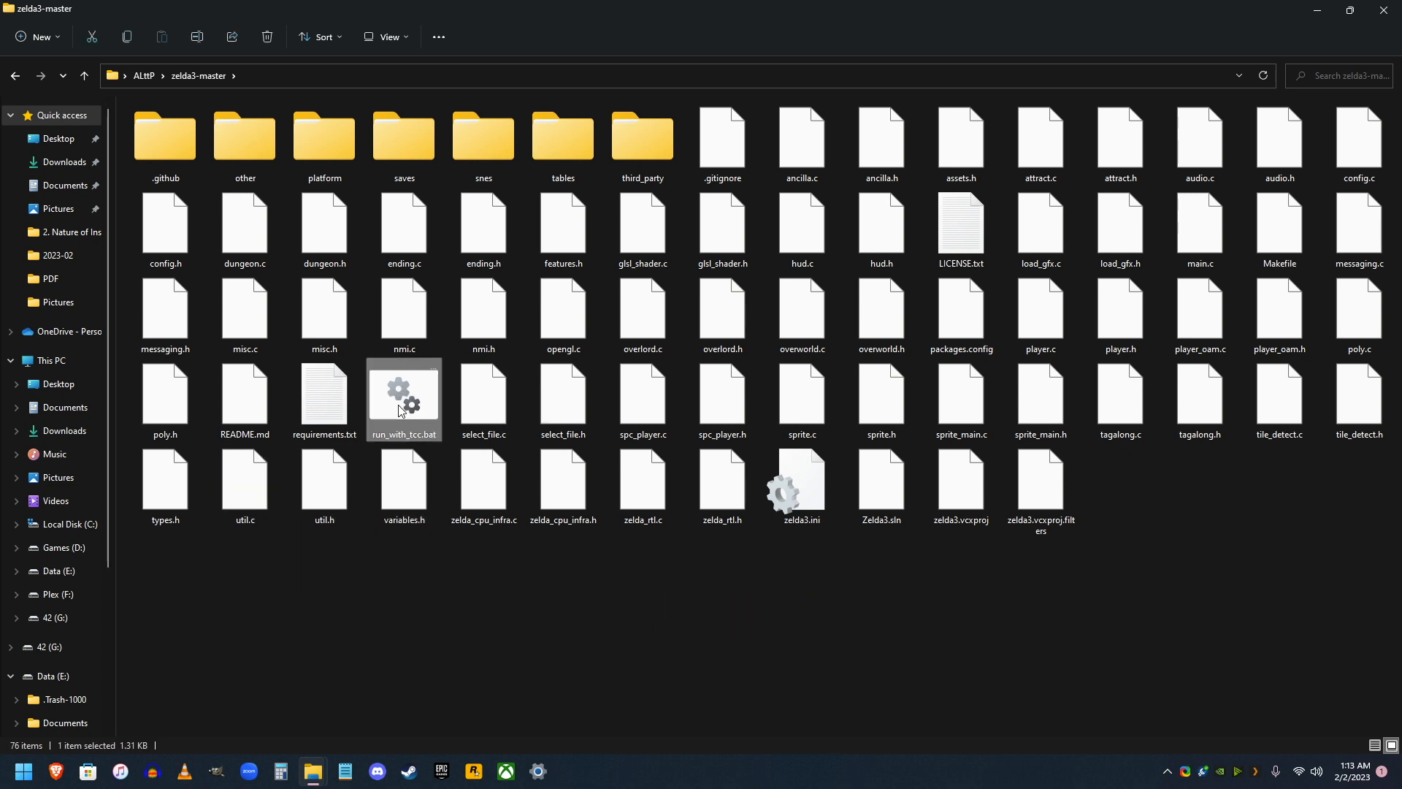
{"action": "double_click", "coordinate": [404, 395]}
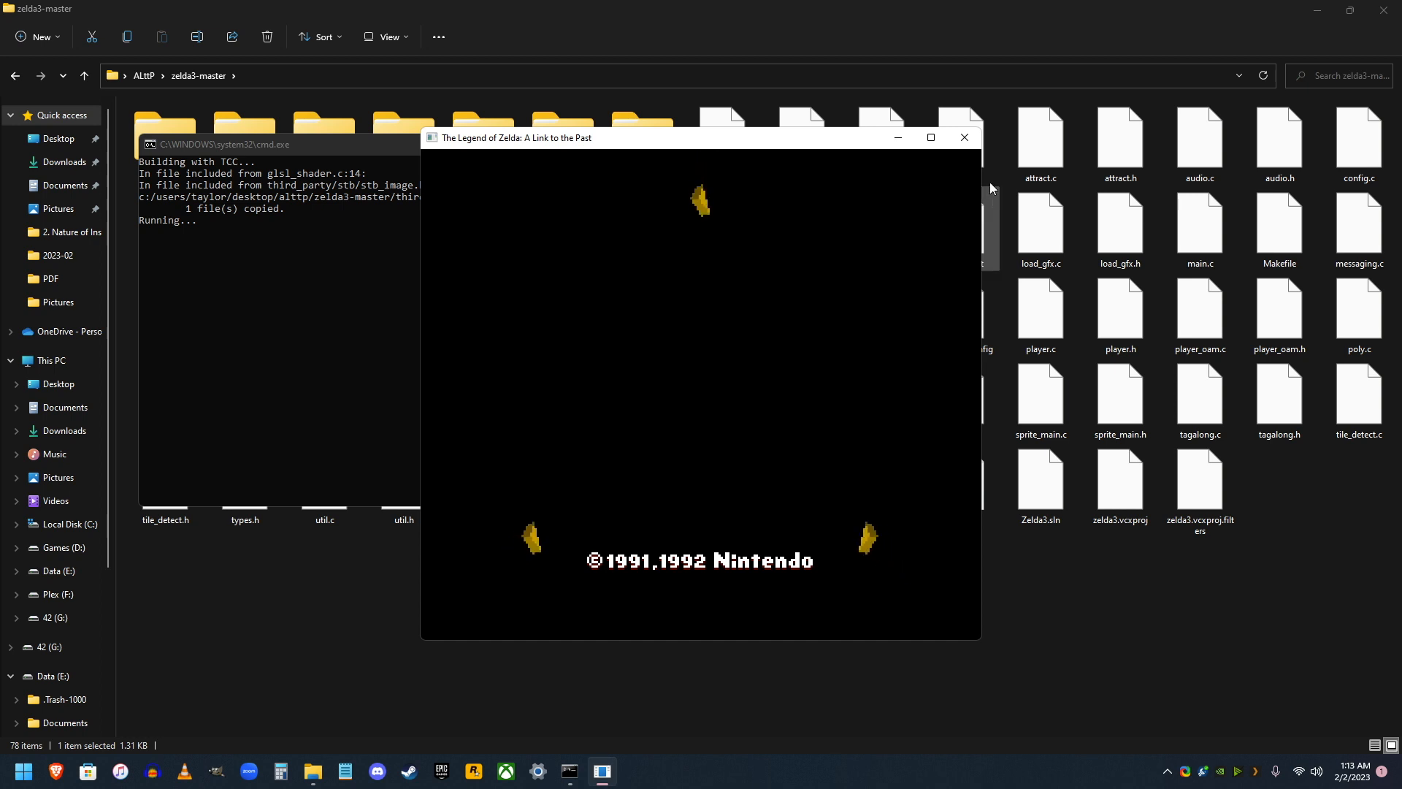
Step: Close the game and build console, test-run zelda3.exe, then open zelda3.ini in Notepad
{"action": "left_click", "coordinate": [964, 137]}
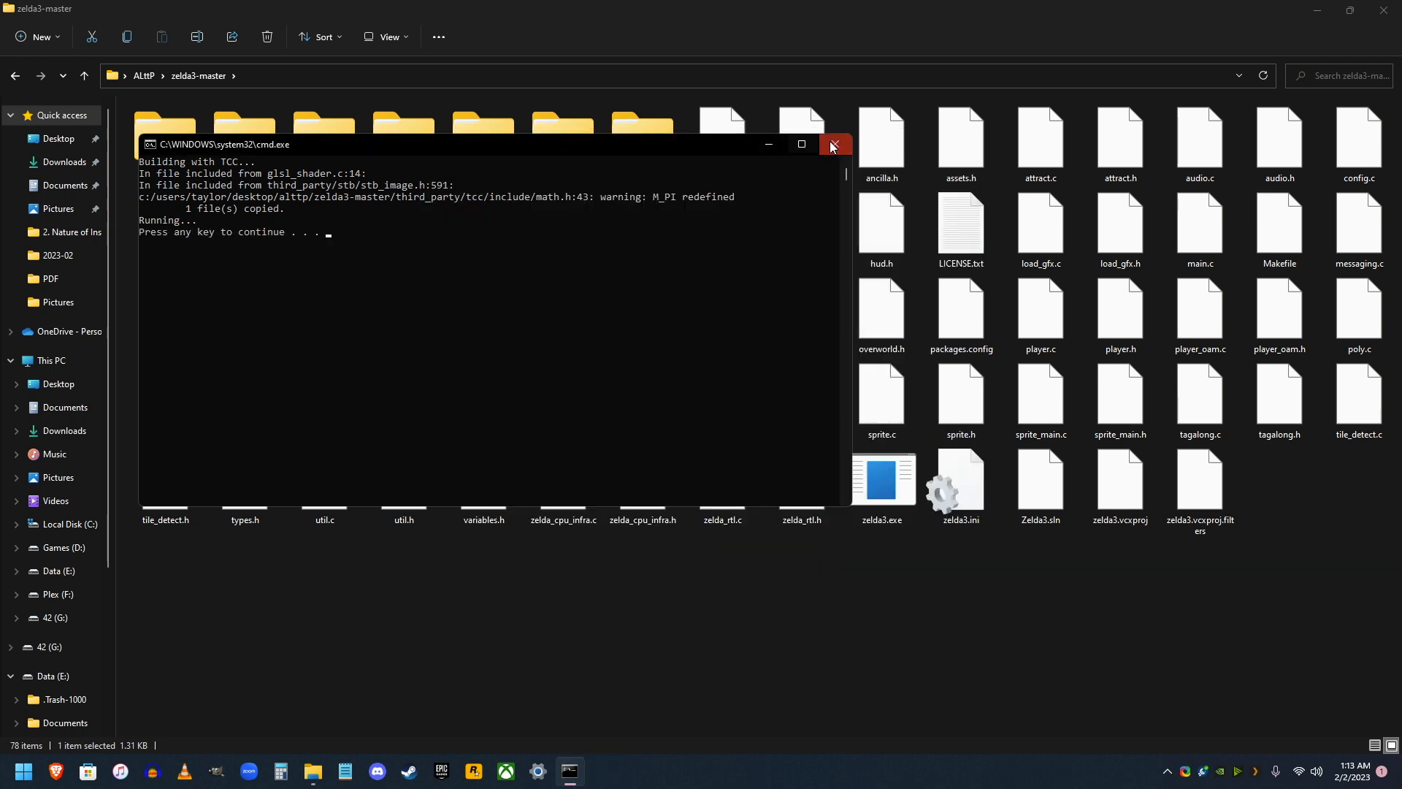
{"action": "left_click", "coordinate": [834, 144]}
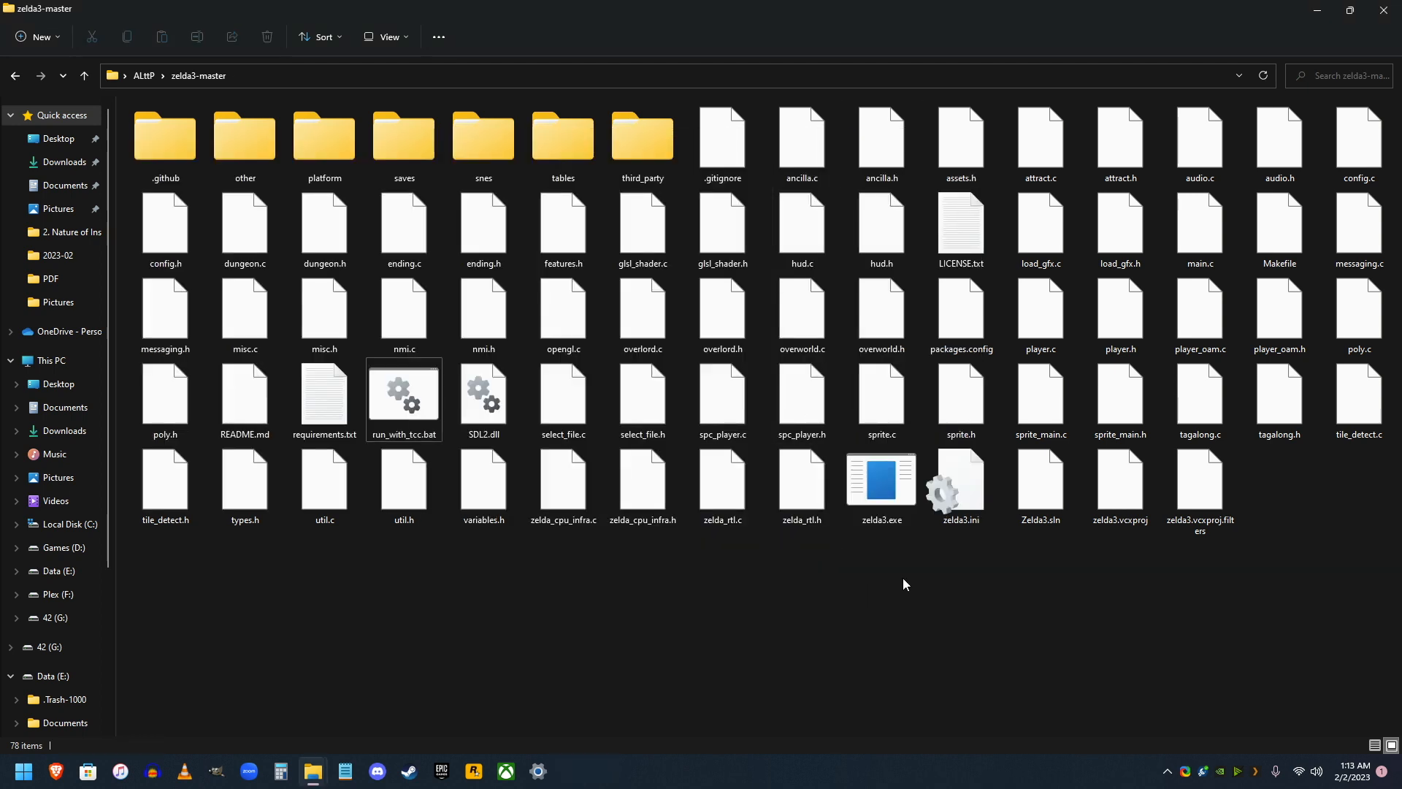
{"action": "mouse_move", "coordinate": [842, 607]}
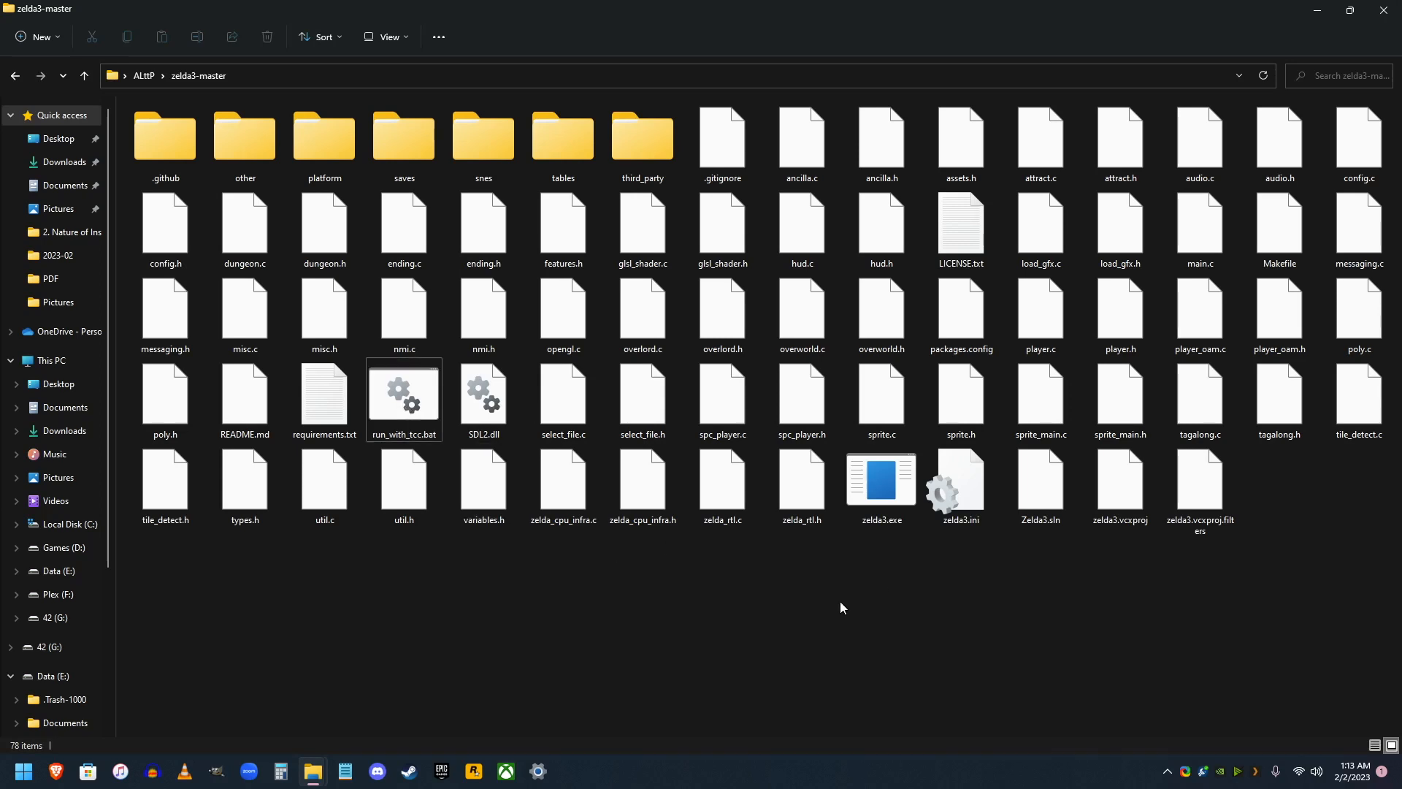
{"action": "left_click", "coordinate": [882, 479]}
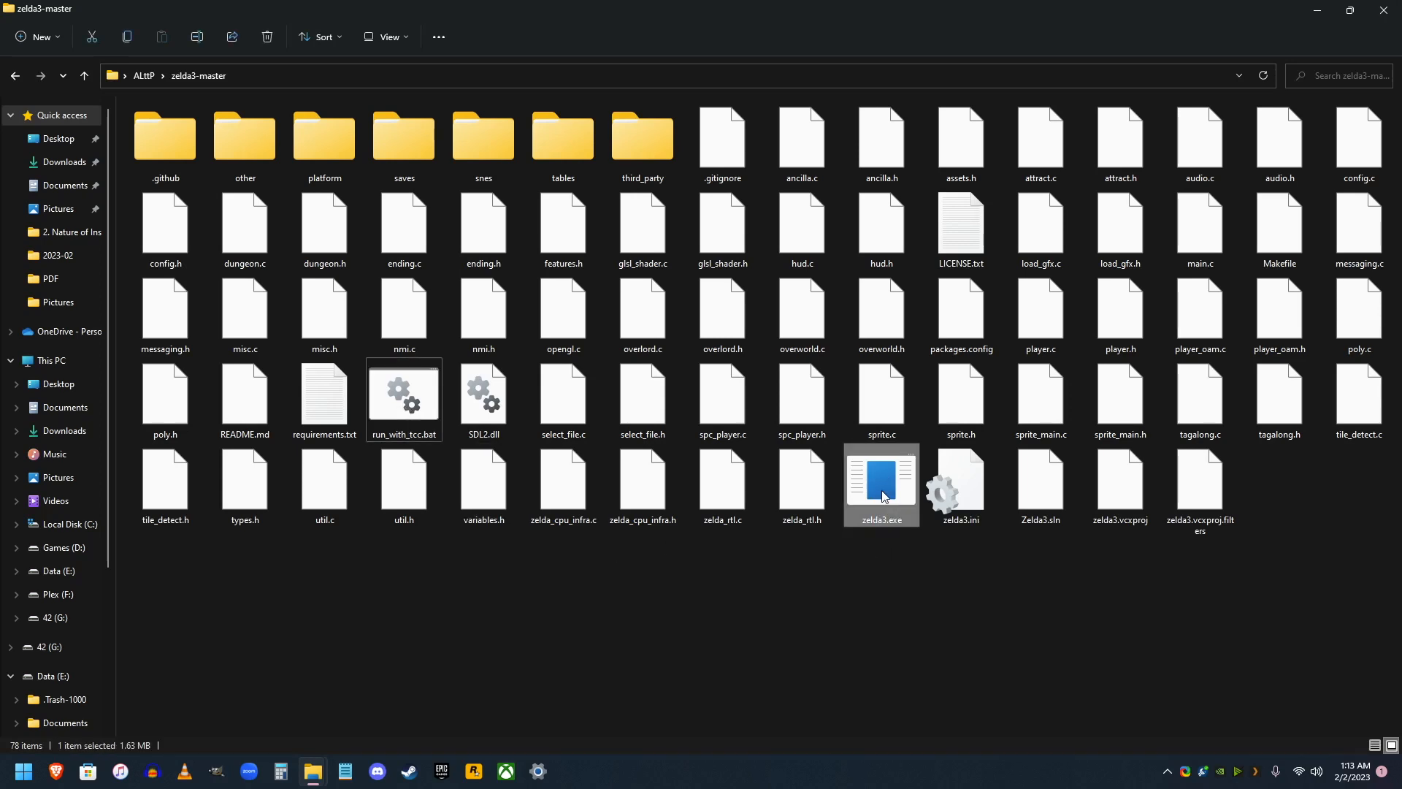
{"action": "double_click", "coordinate": [882, 484]}
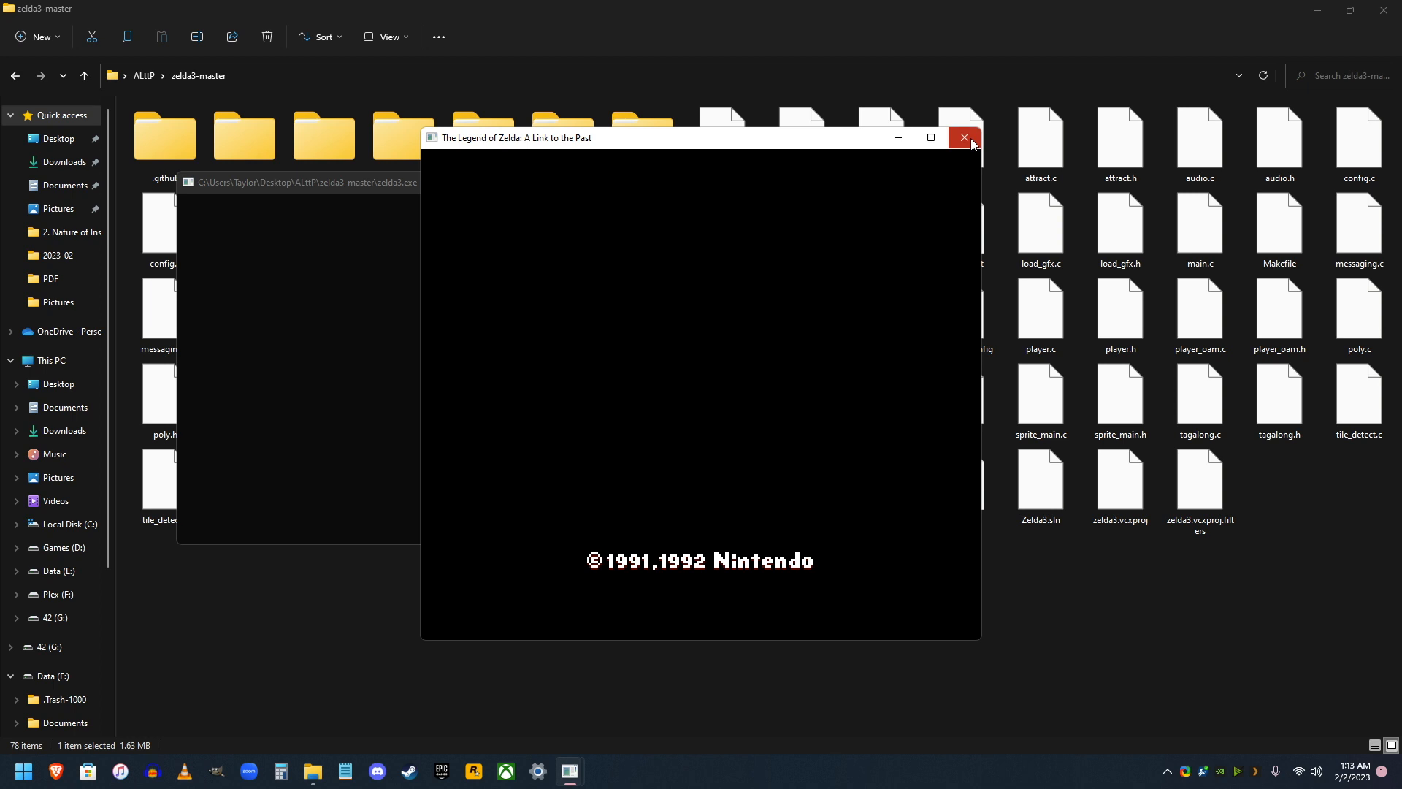
{"action": "left_click", "coordinate": [965, 137]}
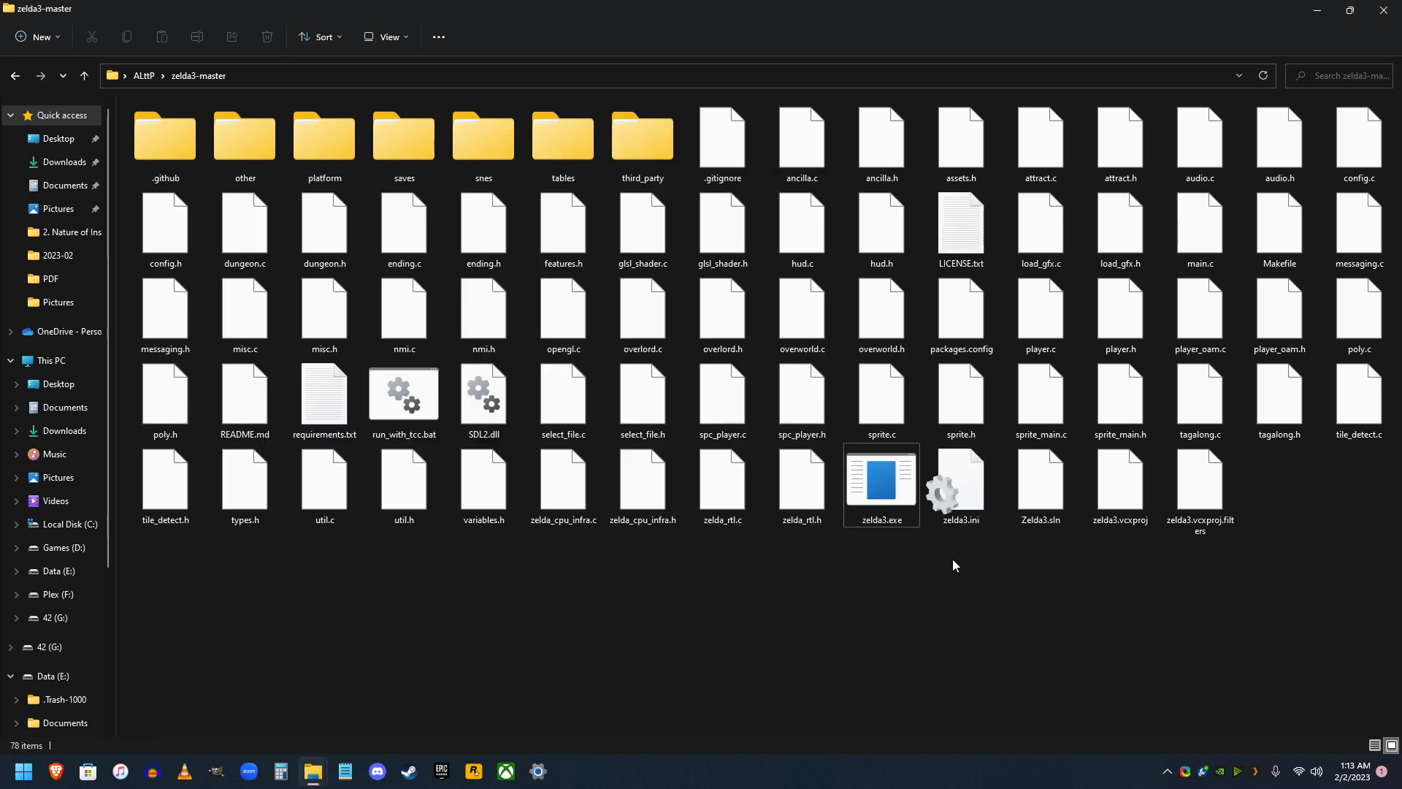
{"action": "mouse_move", "coordinate": [900, 573]}
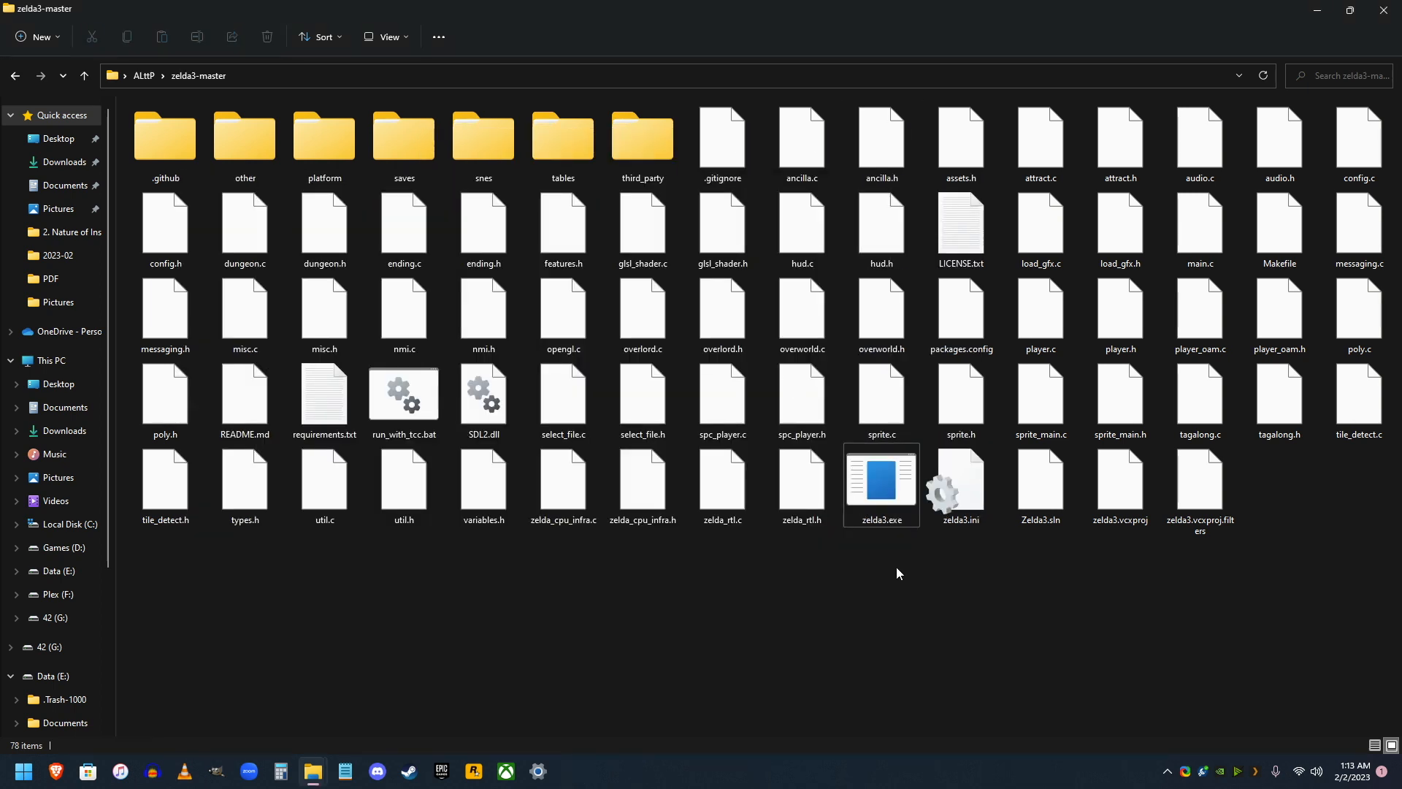
{"action": "mouse_move", "coordinate": [962, 489]}
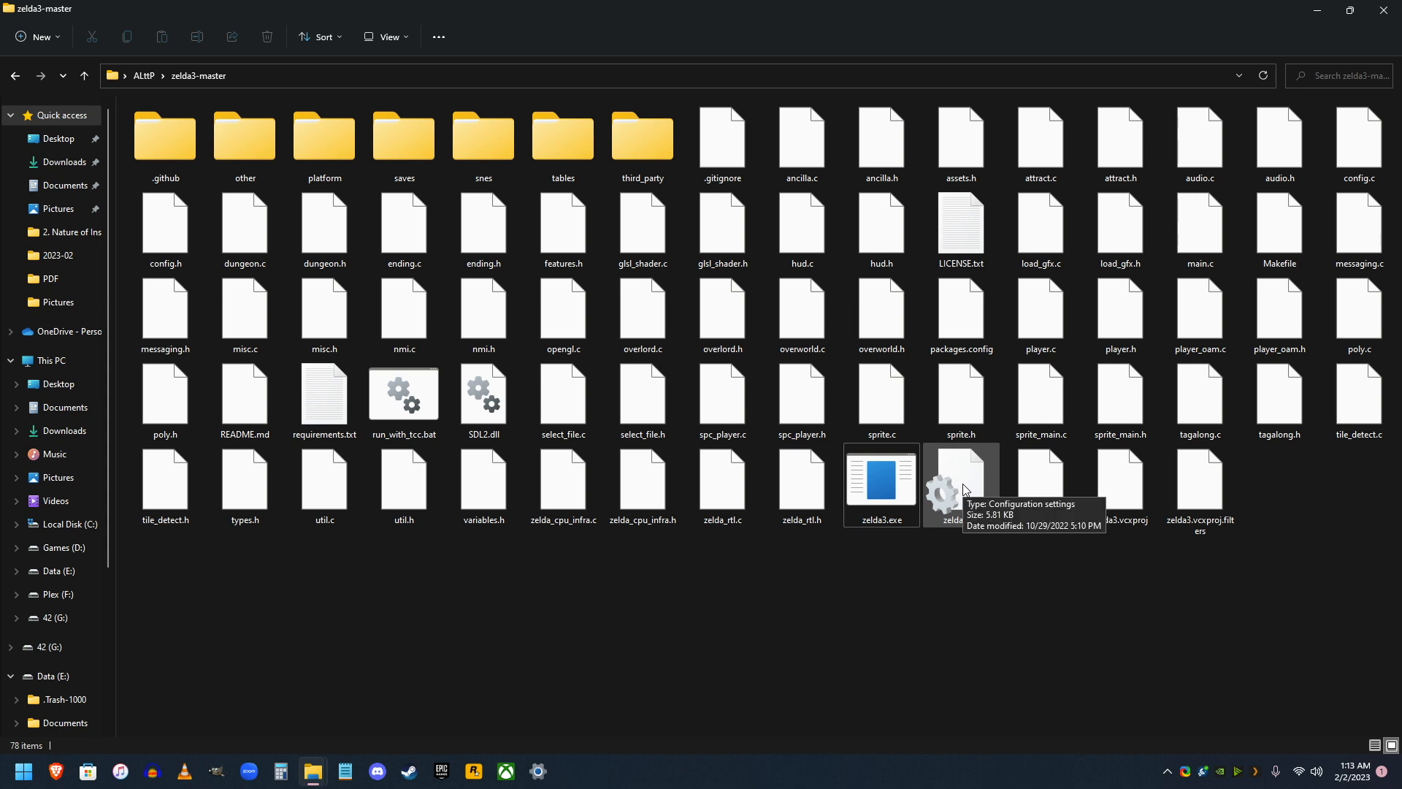
{"action": "left_click", "coordinate": [962, 485]}
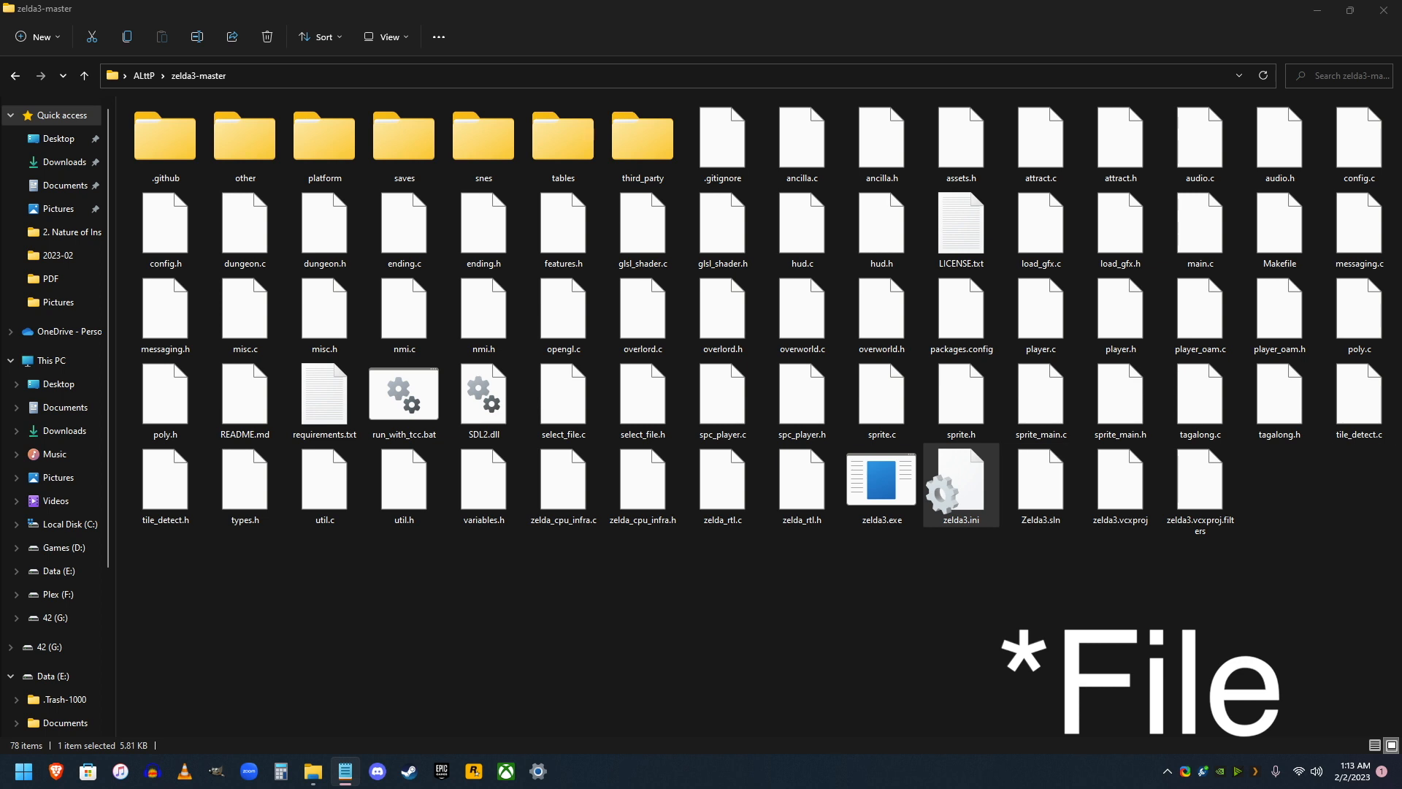
{"action": "double_click", "coordinate": [960, 484]}
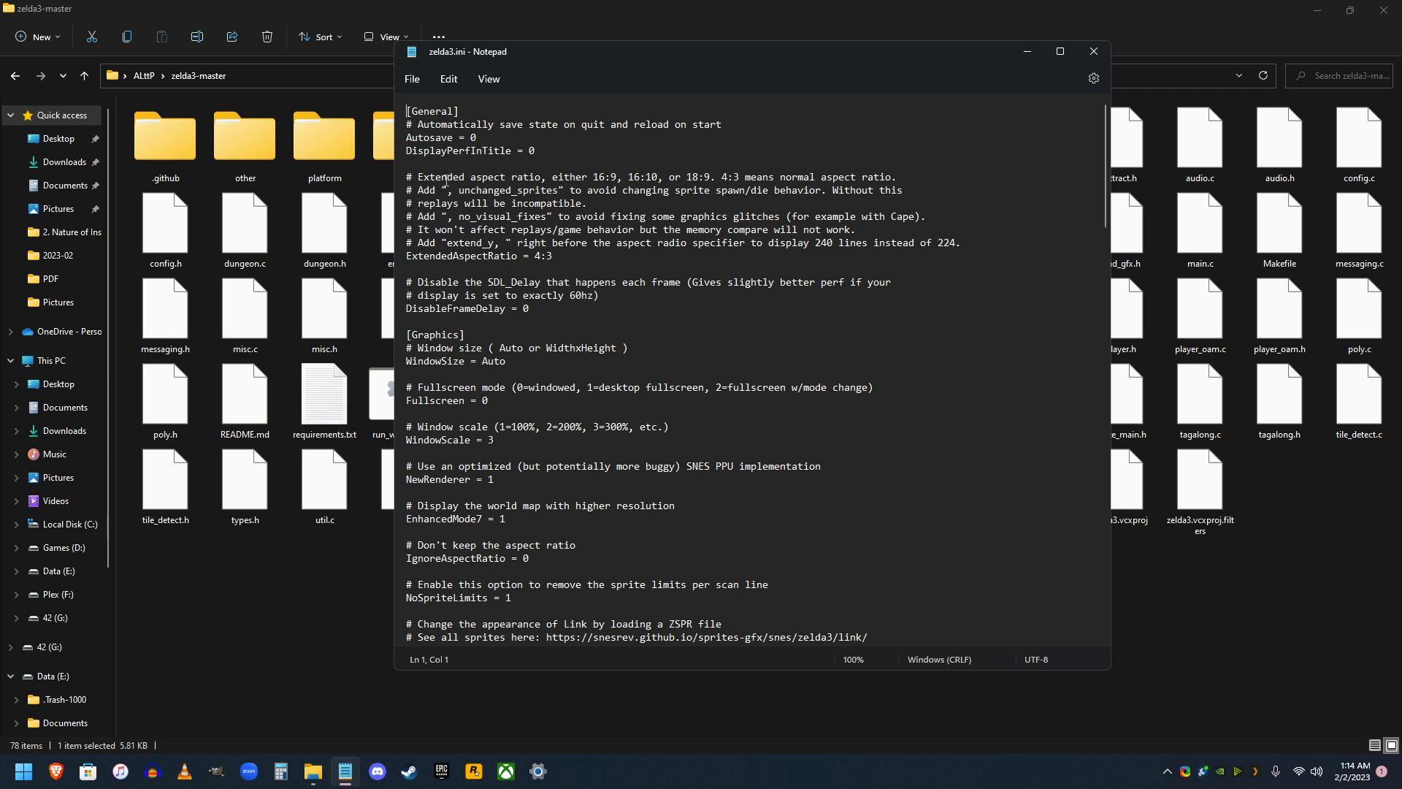
Step: Replace the ExtendedAspectRatio value 4:3 with 16:10 in zelda3.ini
{"action": "left_click_drag", "start_coordinate": [592, 177], "coordinate": [743, 176]}
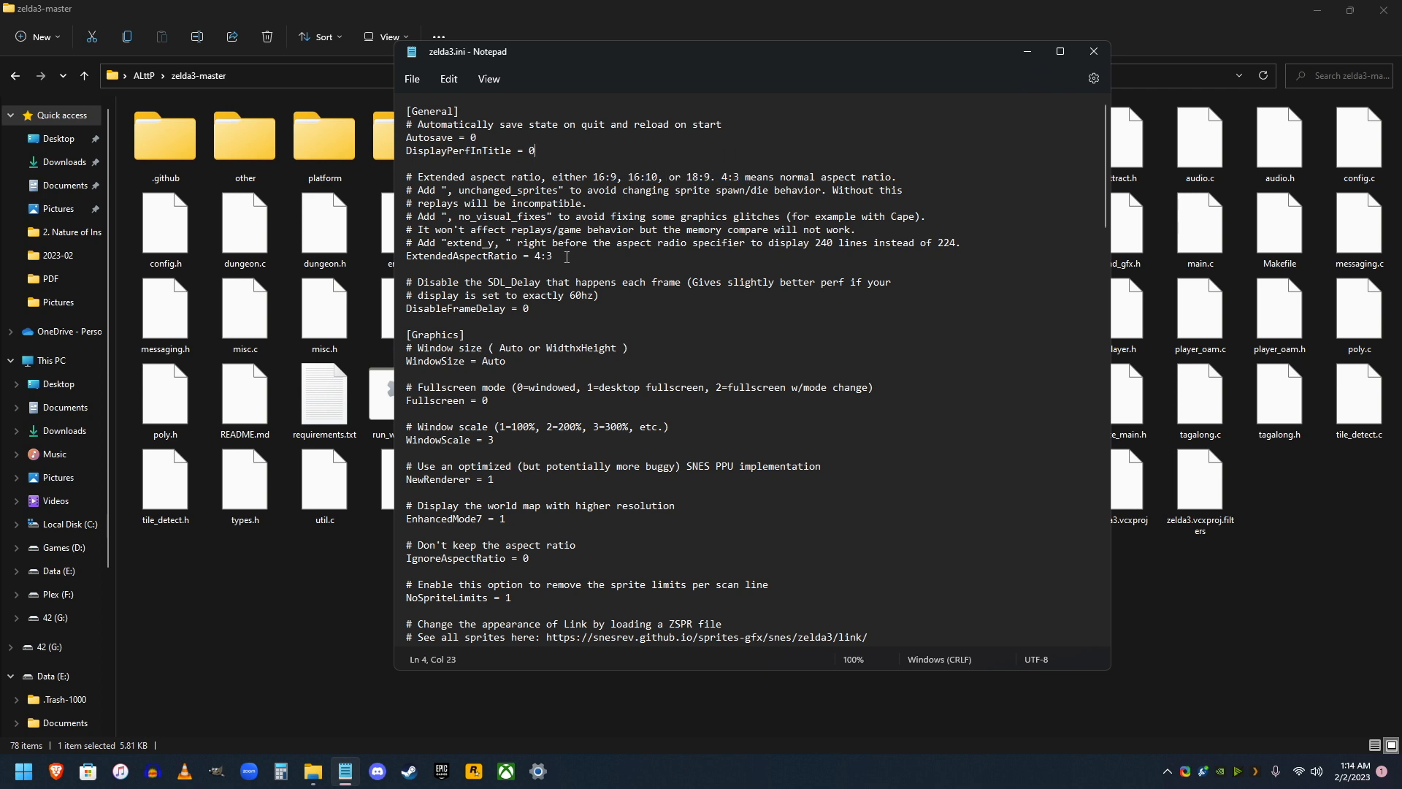
{"action": "double_click", "coordinate": [542, 256]}
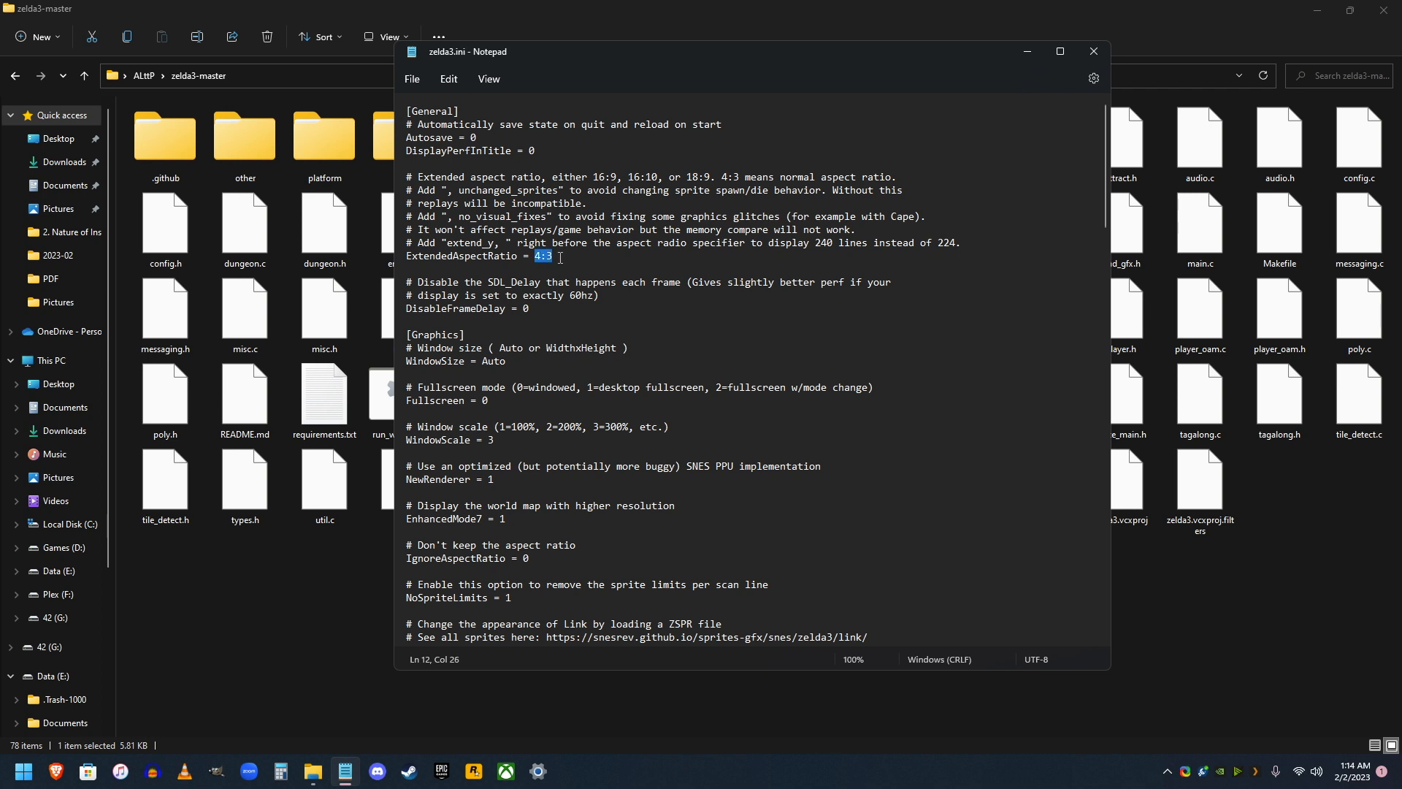
{"action": "type", "text": "16:10"}
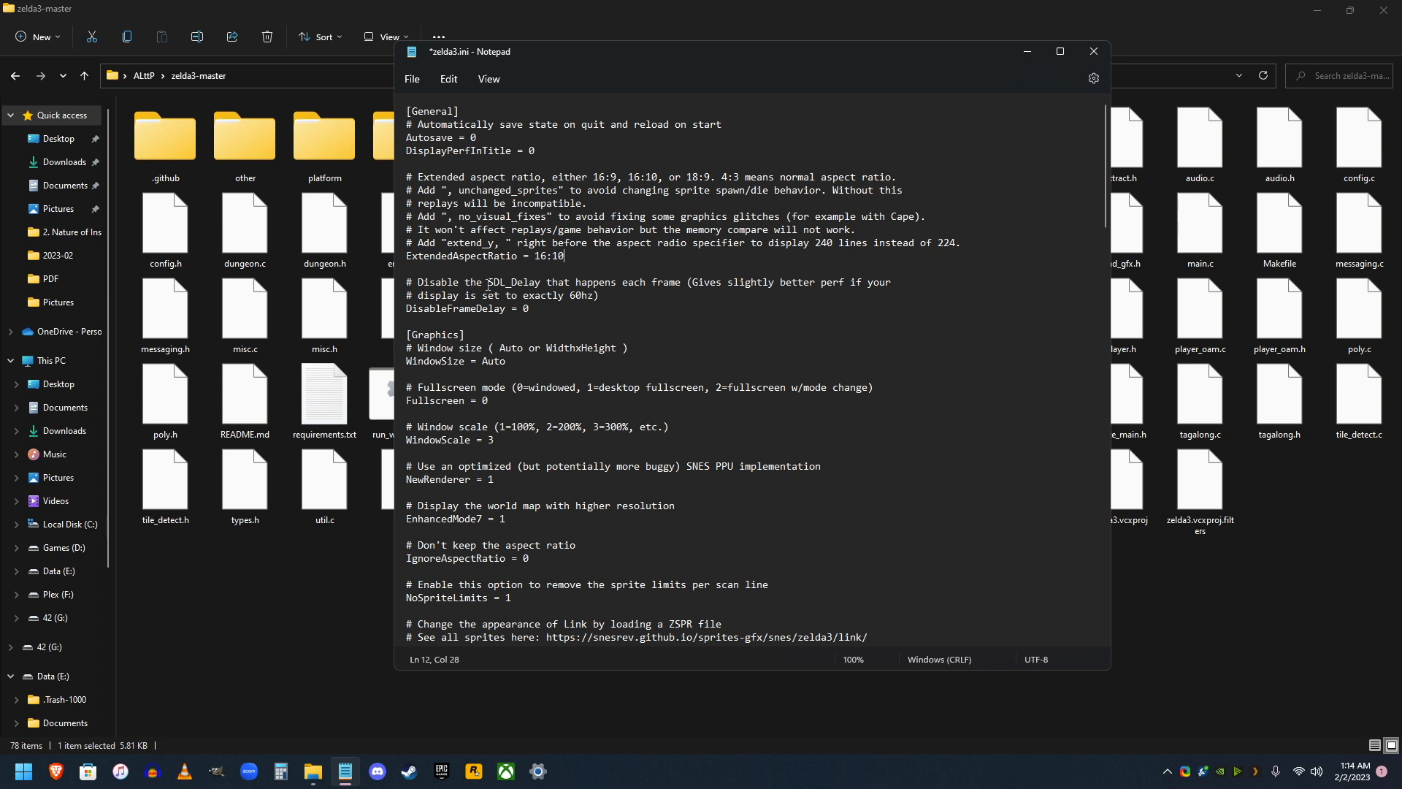
{"action": "left_click", "coordinate": [466, 334]}
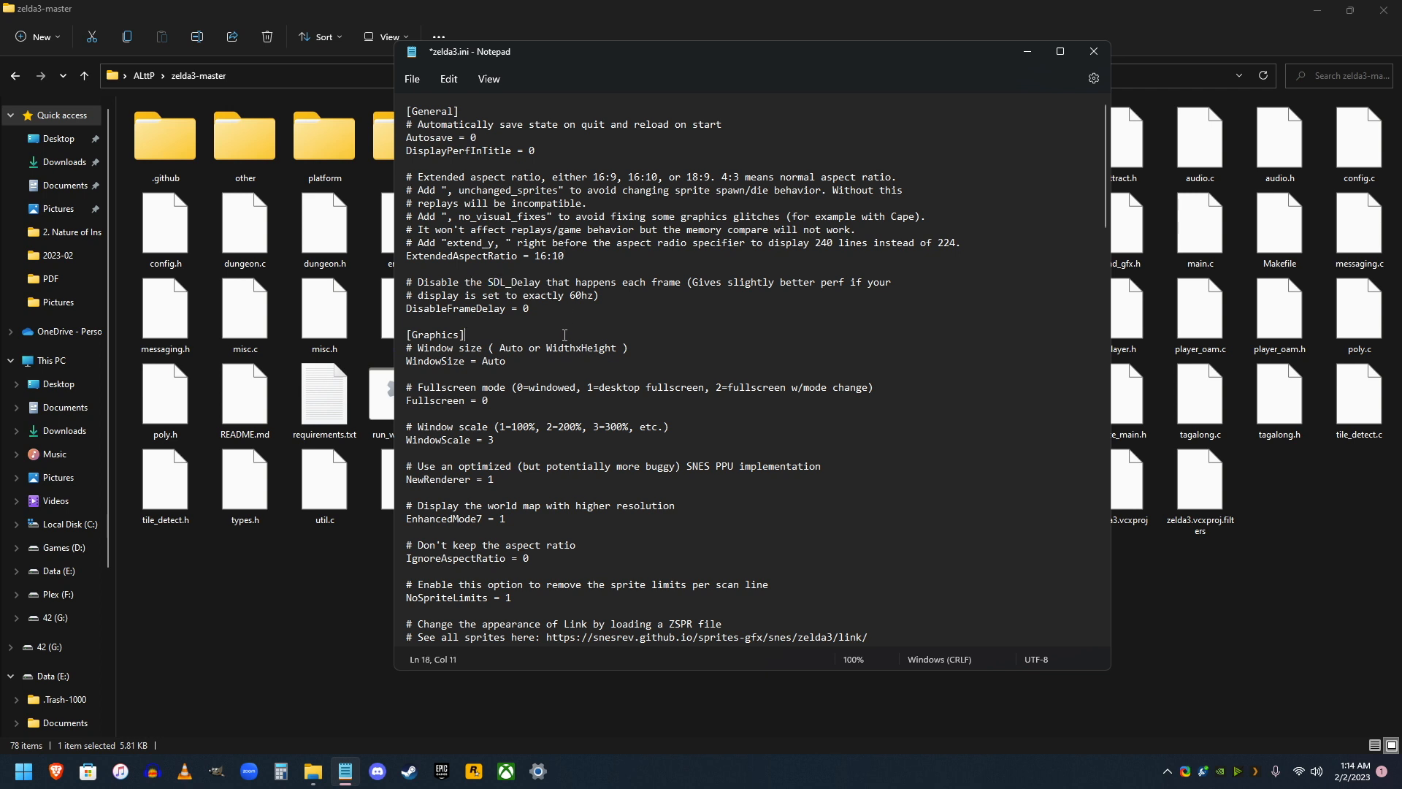
Step: Set Fullscreen = 1 and WindowScale = 1, keeping NewRenderer and EnhancedMode7 at 1
{"action": "scroll", "scroll_direction": "down", "scroll_amount": 3}
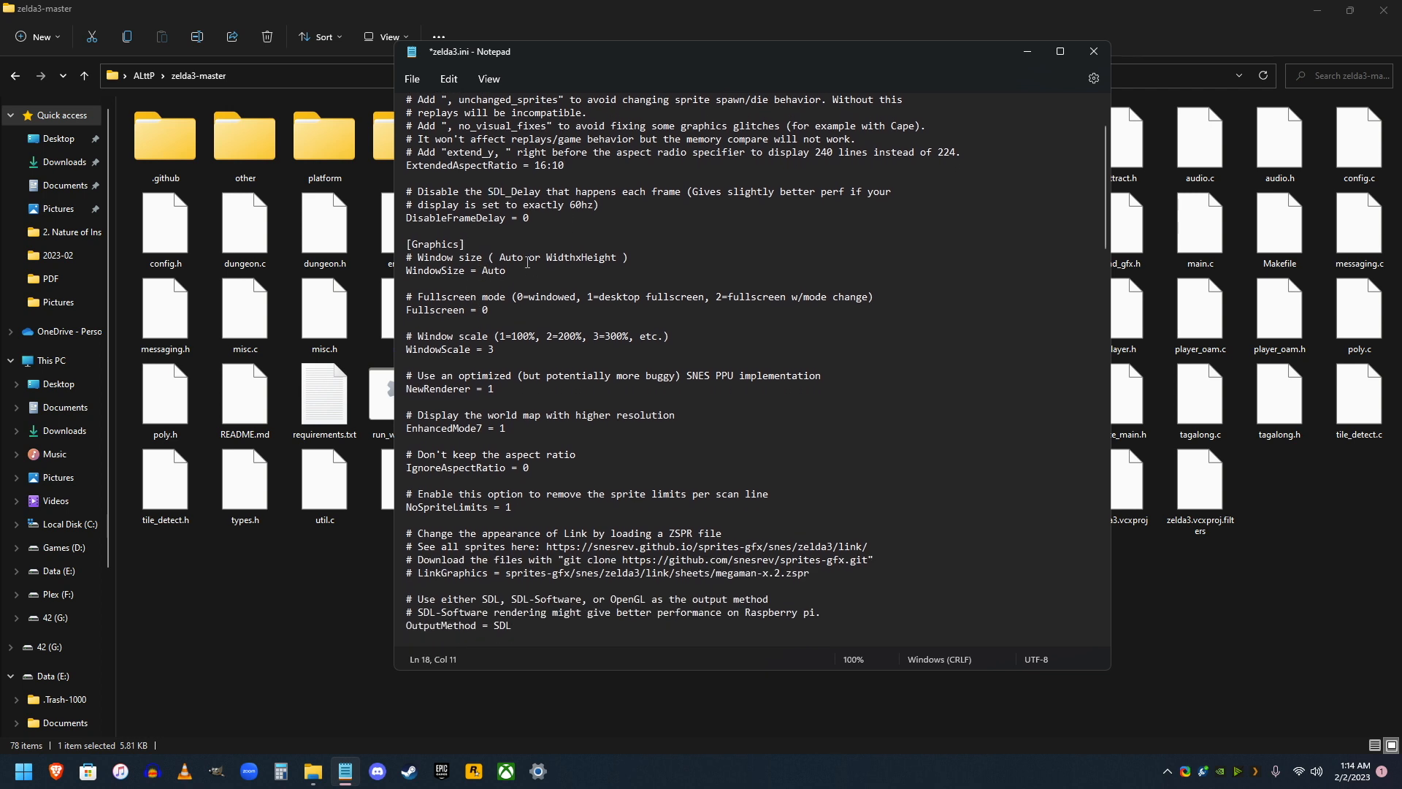
{"action": "scroll", "scroll_direction": "down", "scroll_amount": 3}
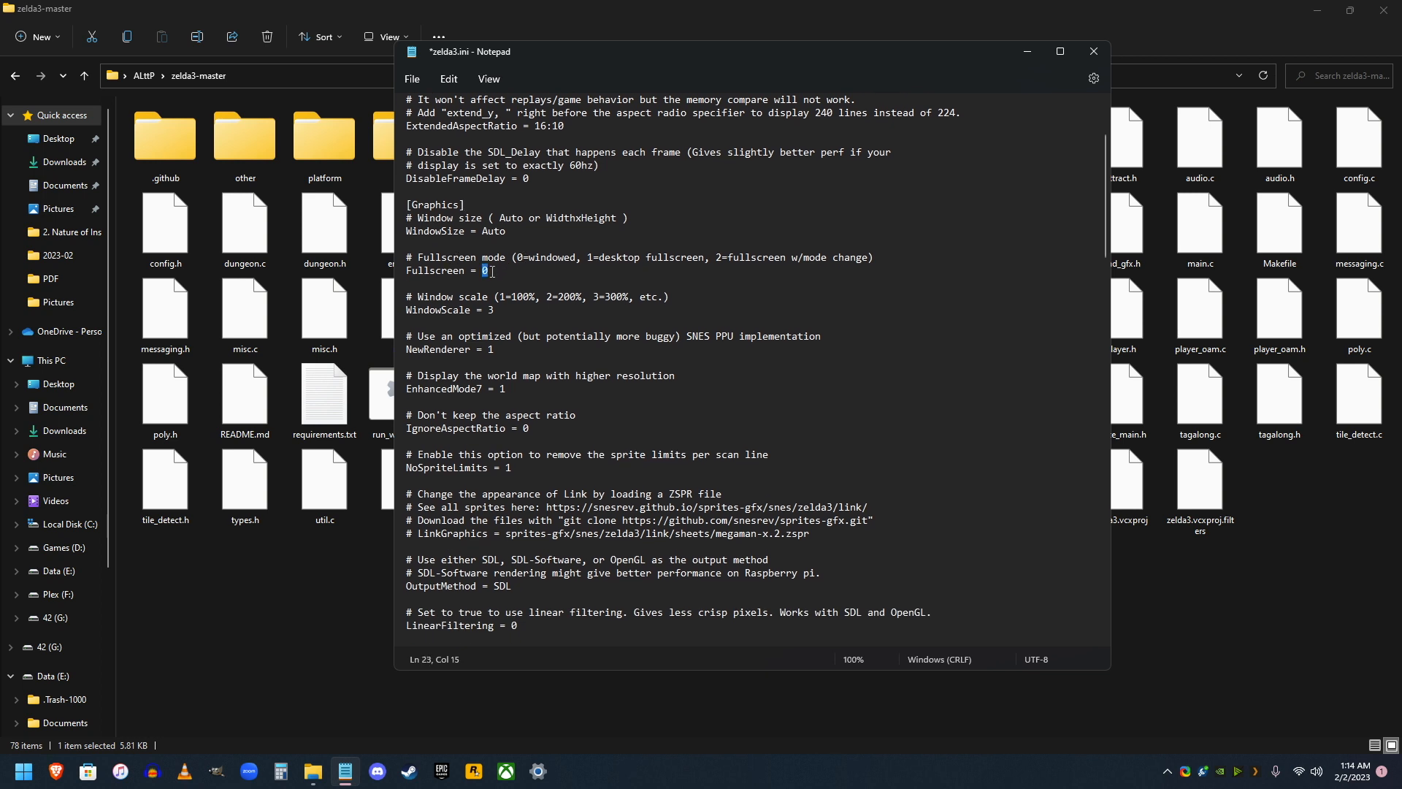
{"action": "type", "text": "1"}
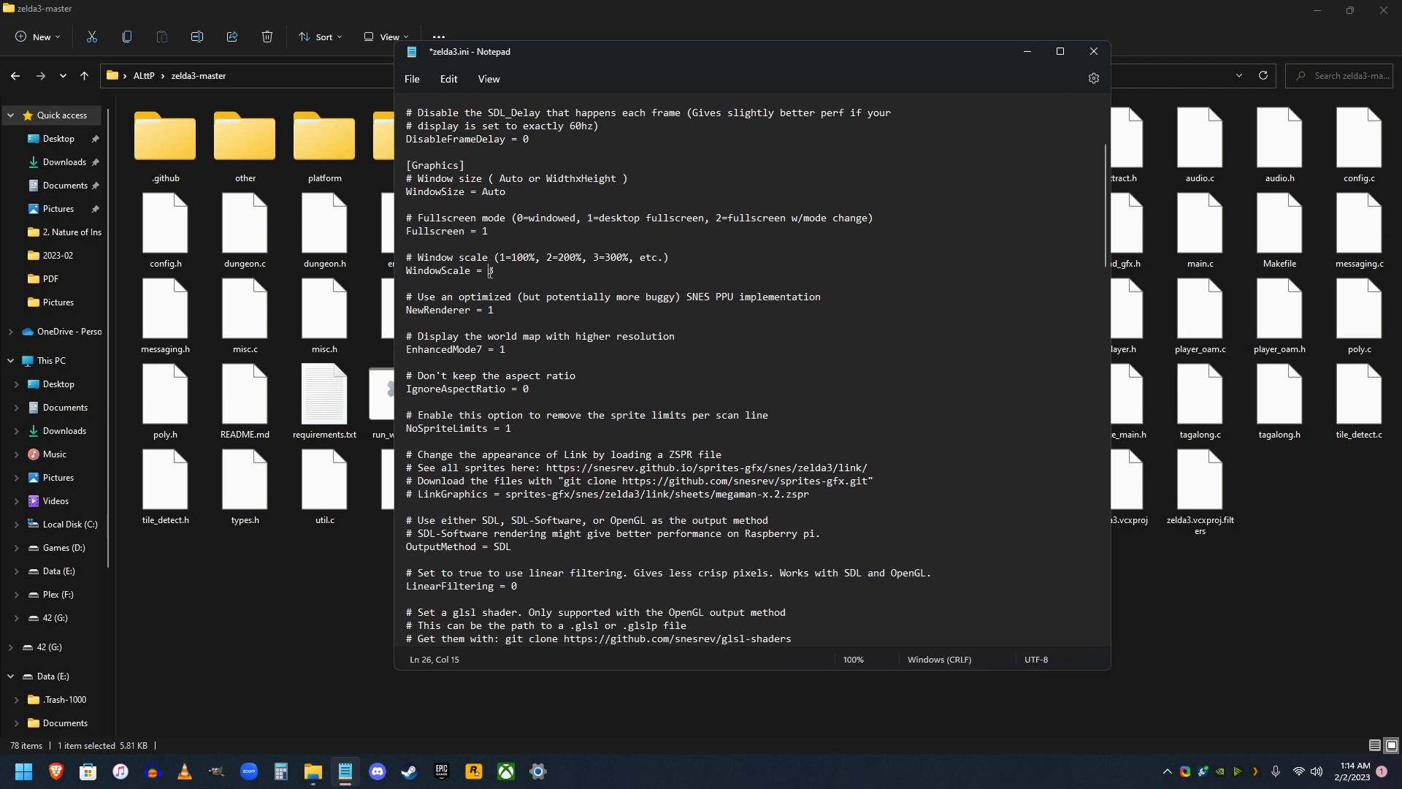
{"action": "type", "text": "1"}
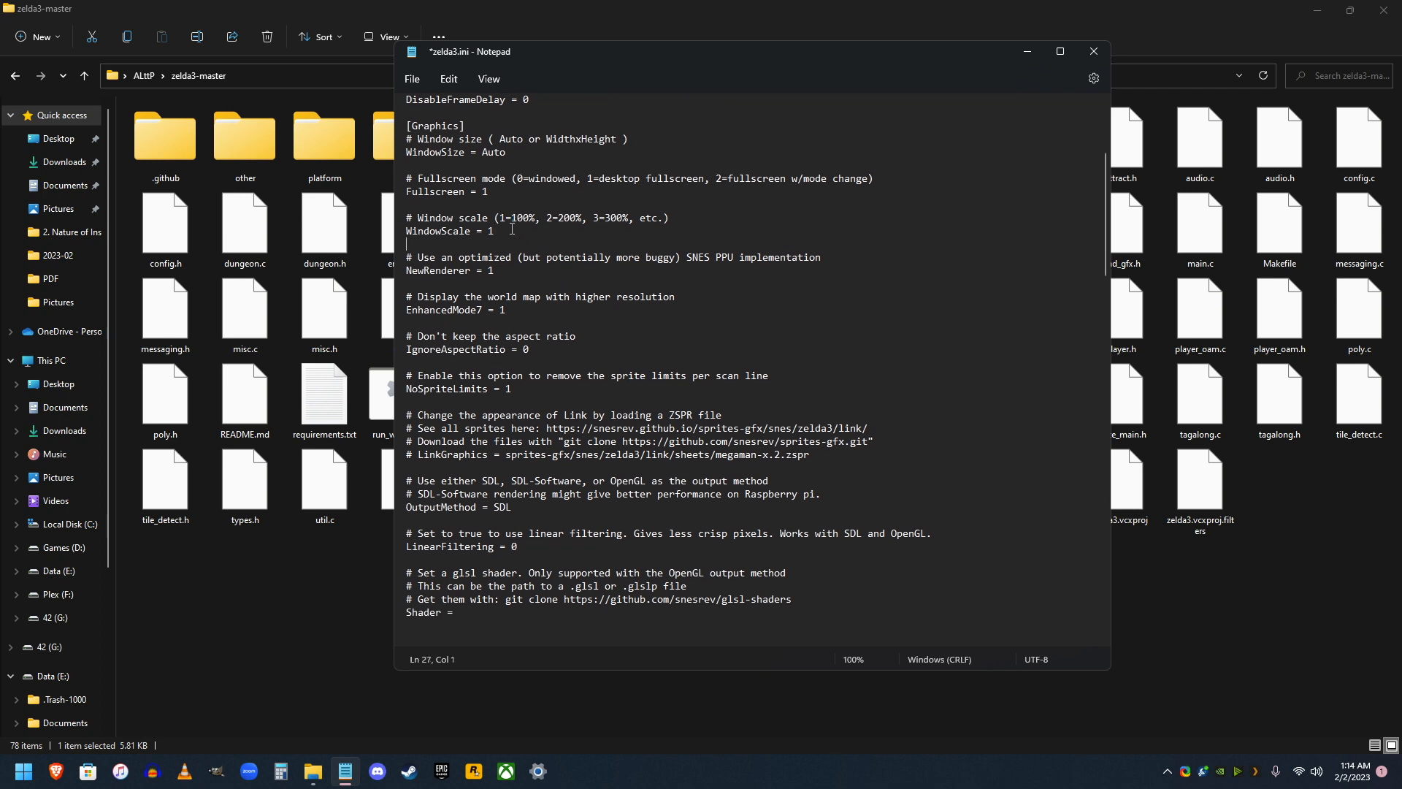
{"action": "double_click", "coordinate": [518, 218]}
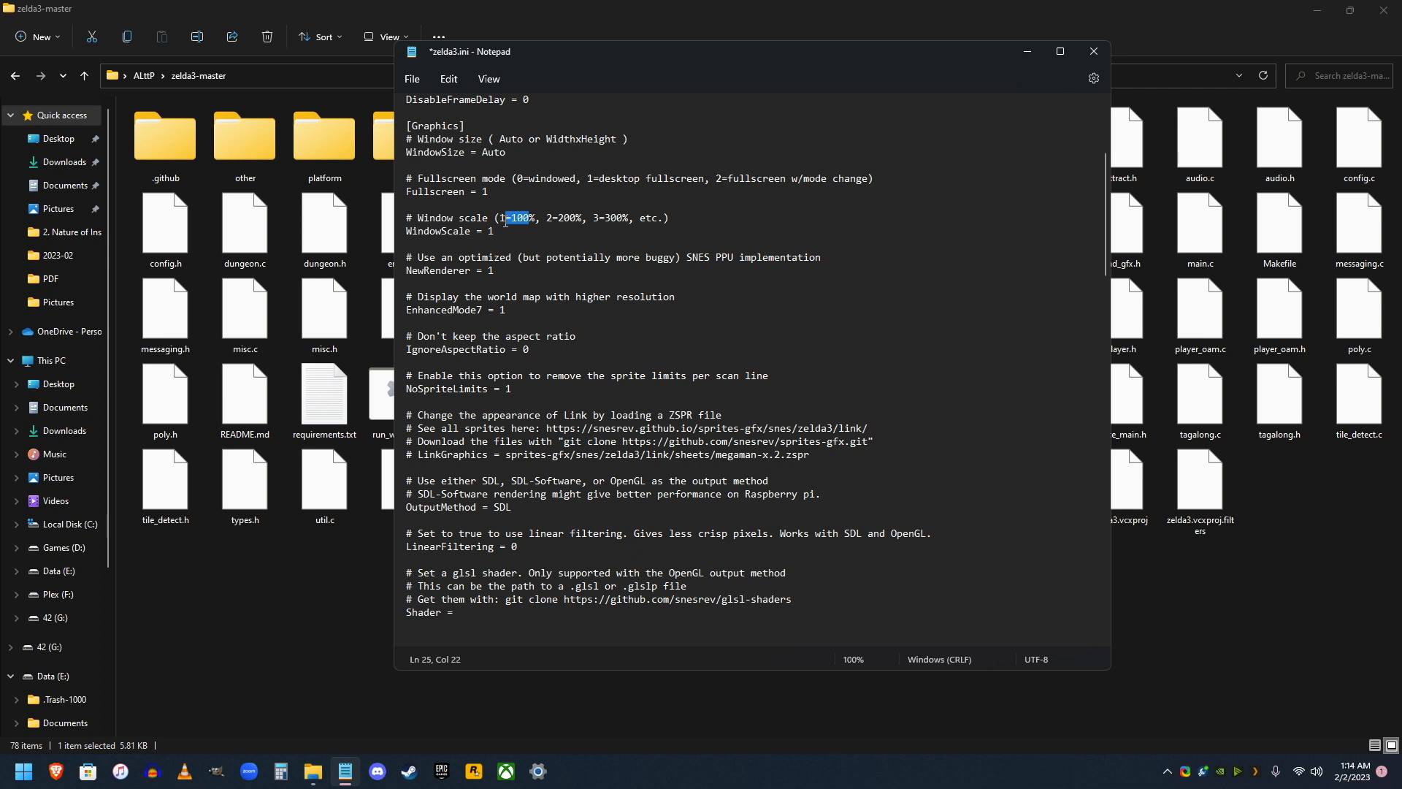
{"action": "mouse_move", "coordinate": [510, 239]}
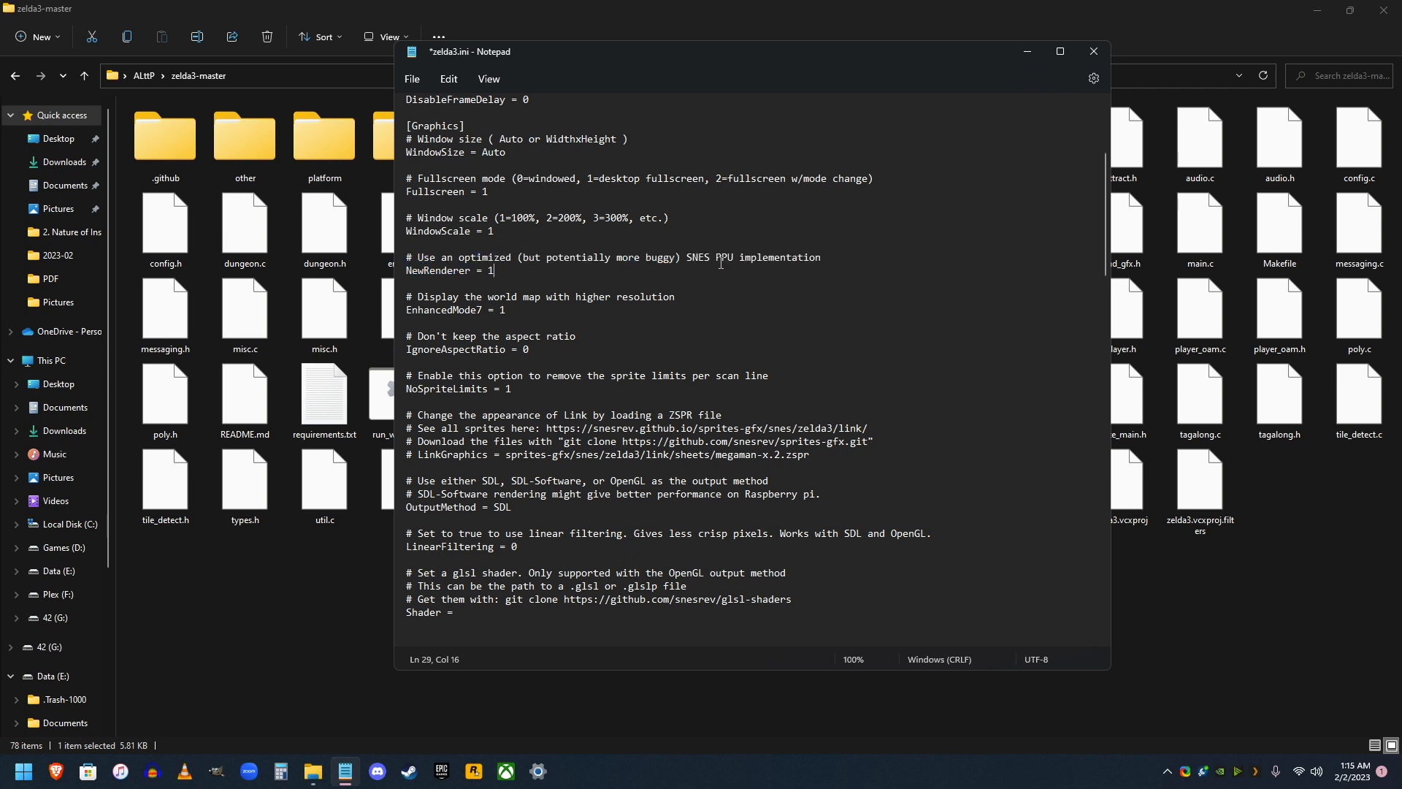
{"action": "double_click", "coordinate": [724, 257]}
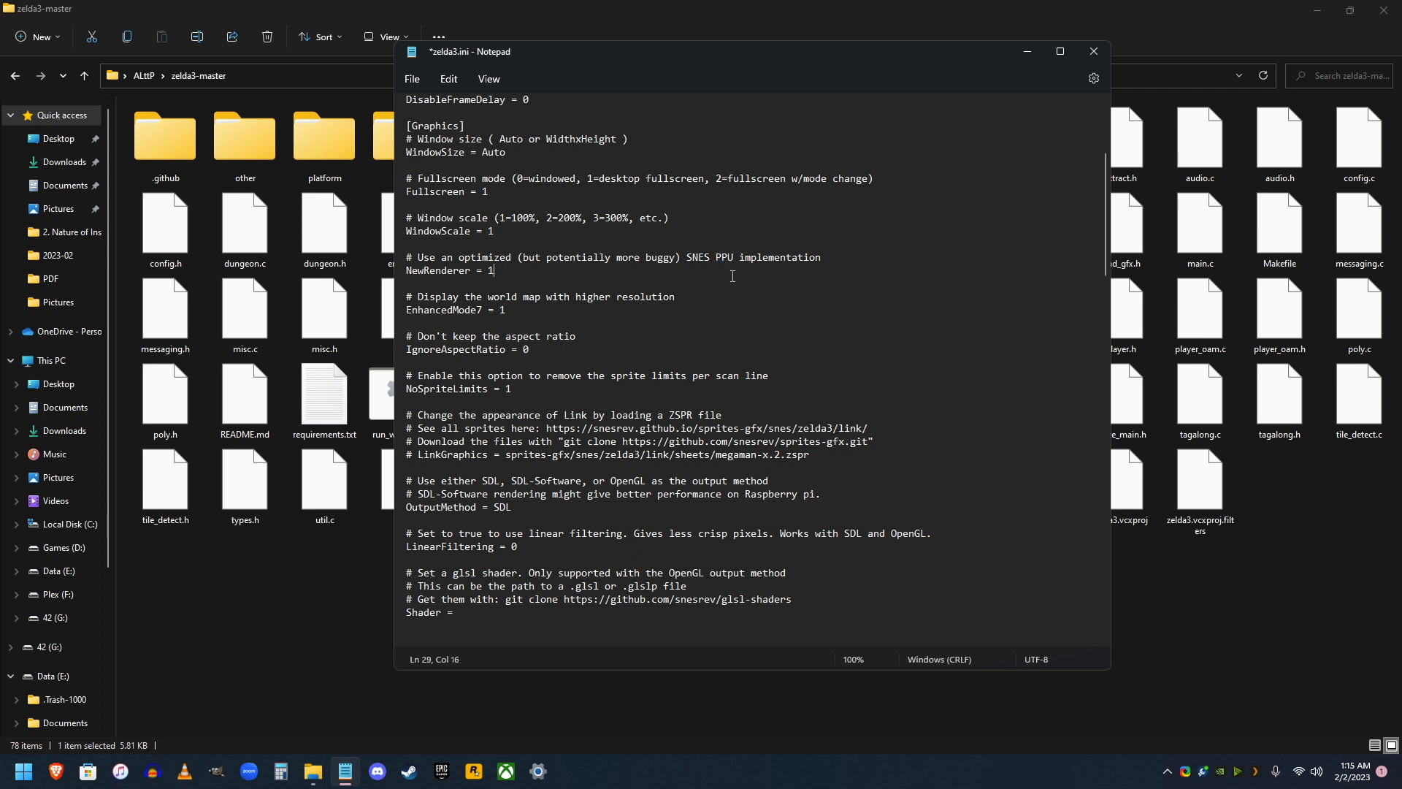
{"action": "mouse_move", "coordinate": [717, 260]}
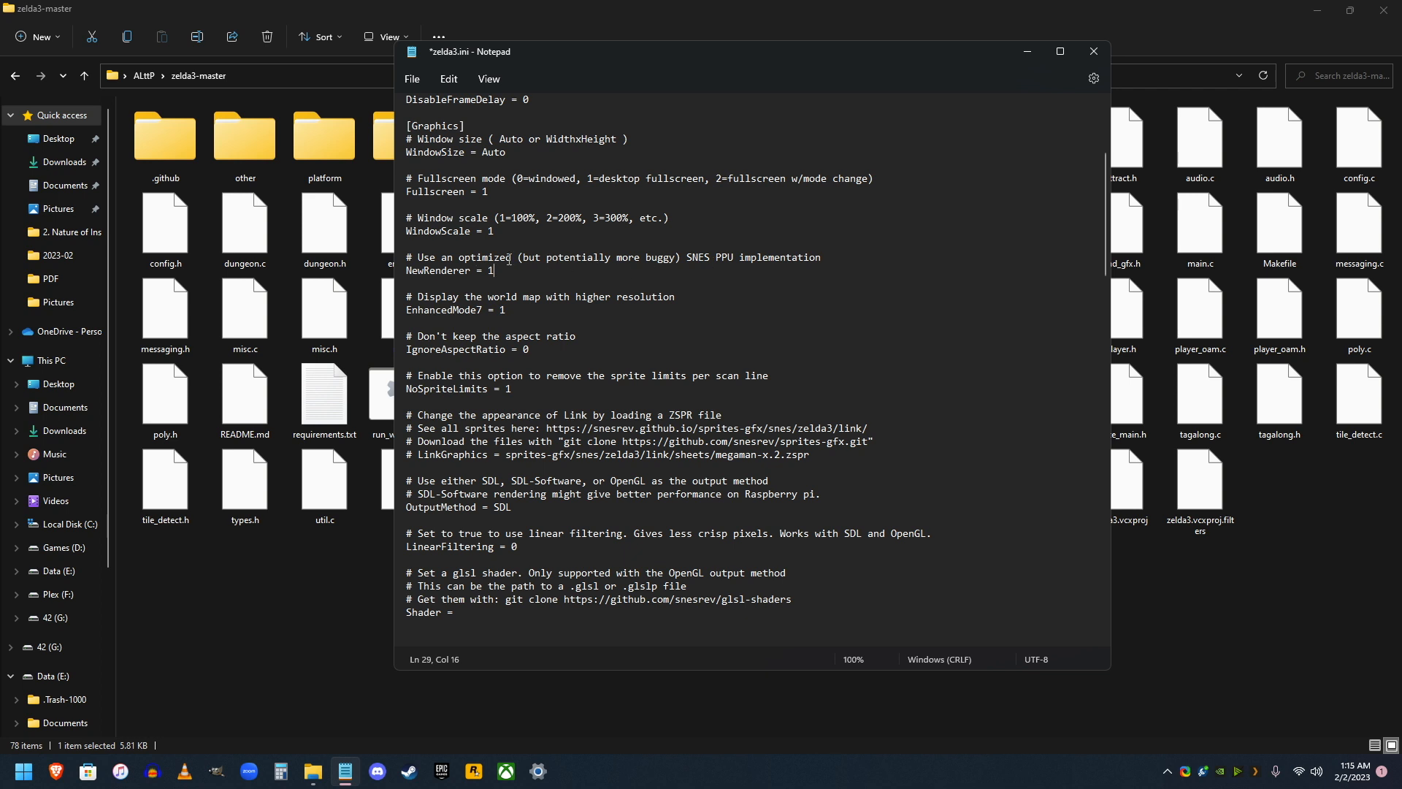
{"action": "left_click_drag", "start_coordinate": [523, 258], "coordinate": [677, 258]}
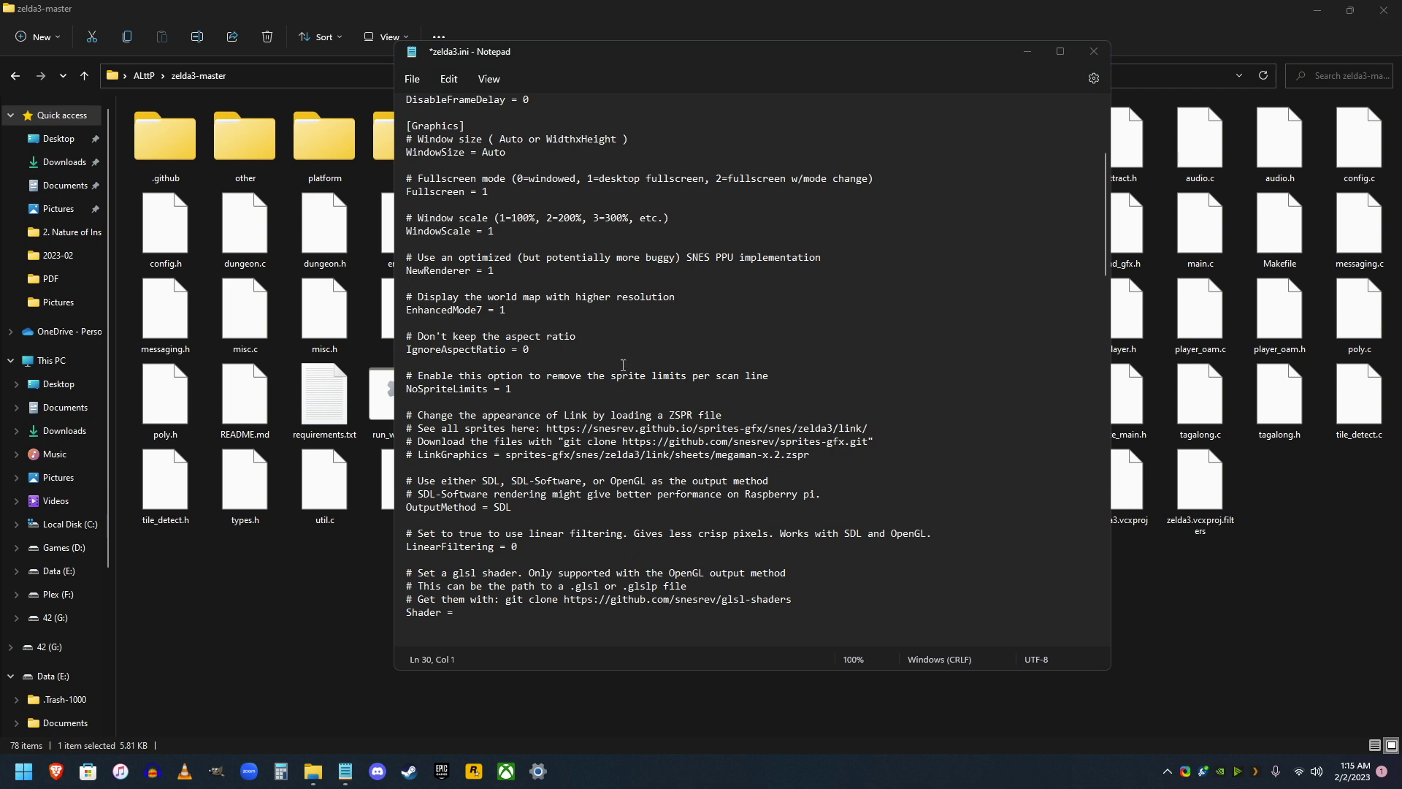
Step: Change IgnoreAspectRatio from 0 to 1 and scroll down to the Features section
{"action": "scroll", "scroll_direction": "down", "scroll_amount": 3}
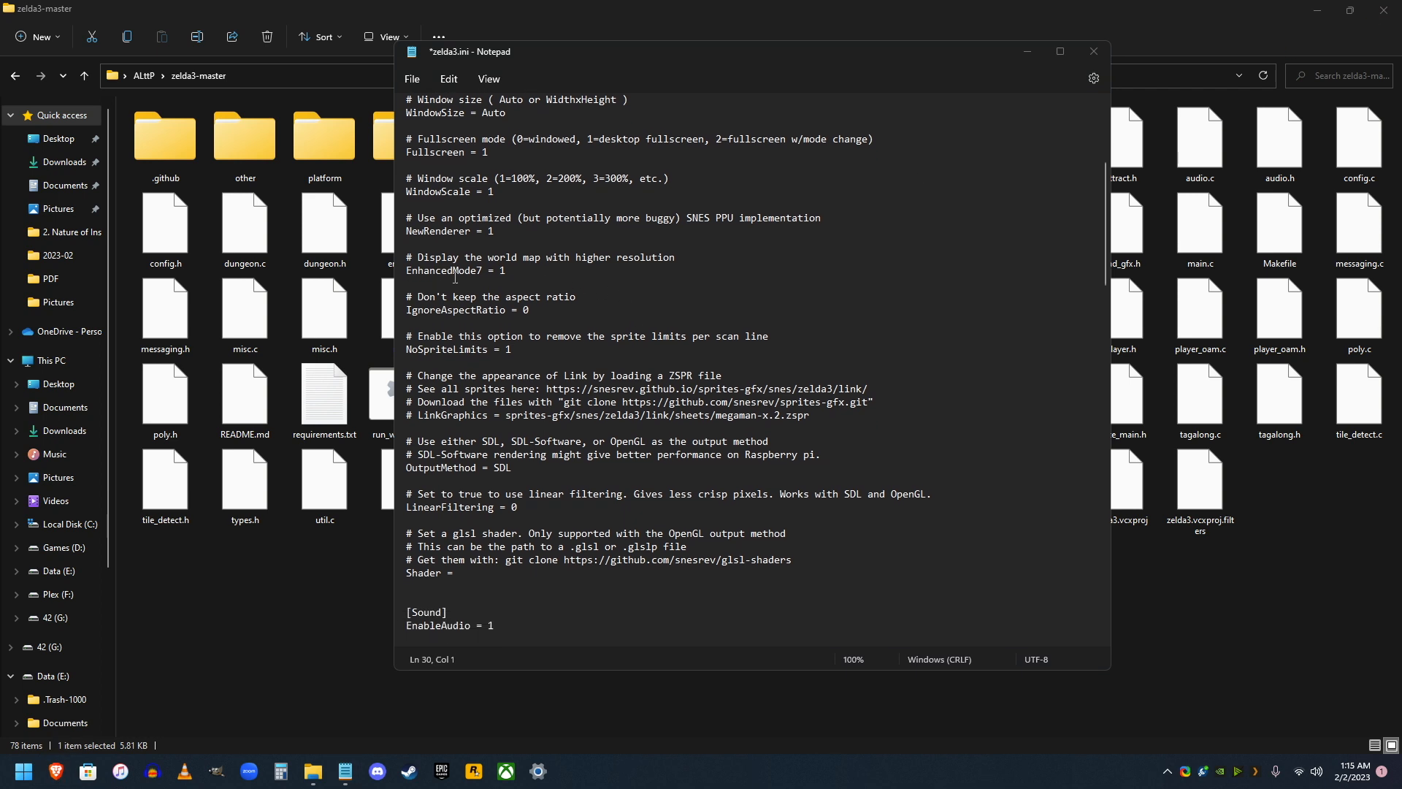
{"action": "left_click_drag", "start_coordinate": [454, 258], "coordinate": [677, 258]}
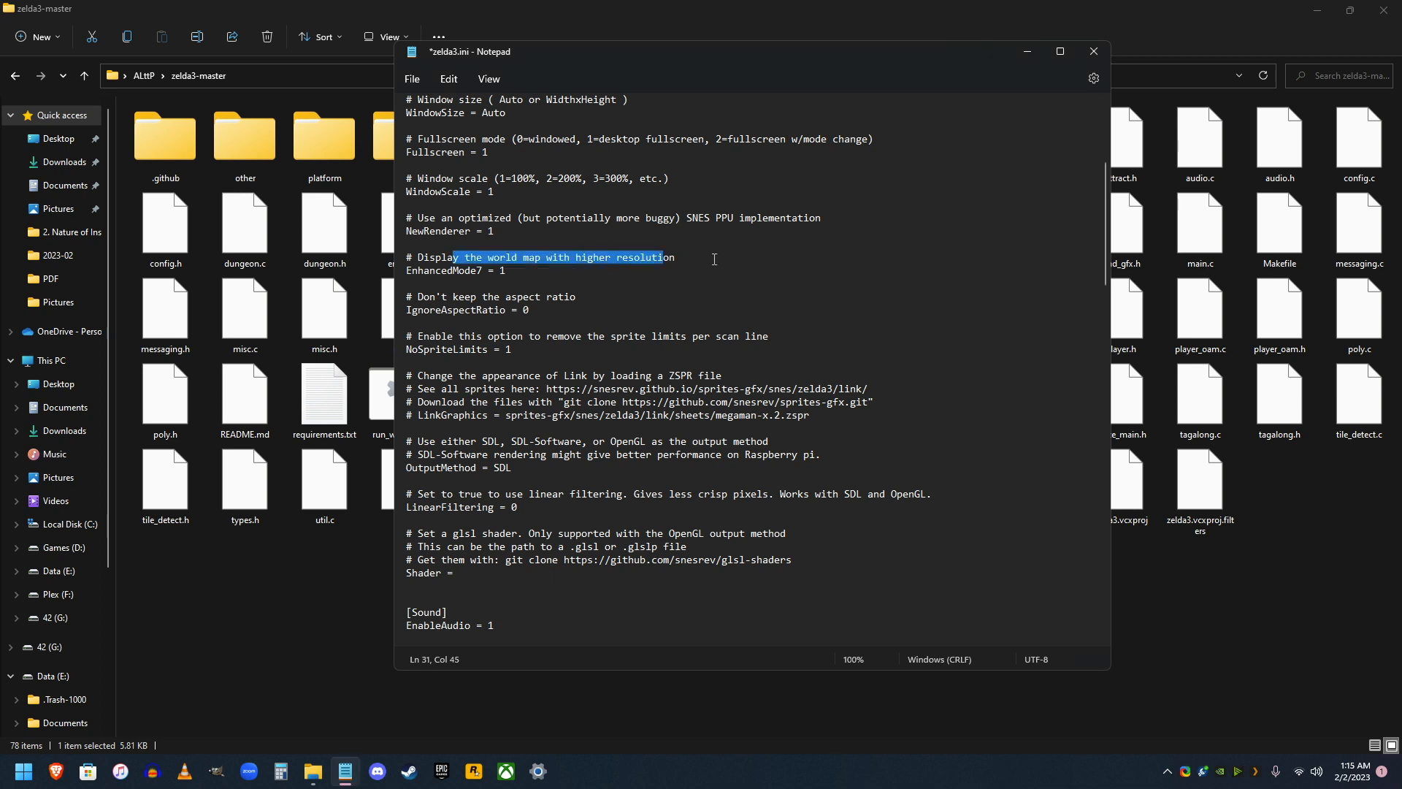
{"action": "scroll", "scroll_direction": "down", "scroll_amount": 3}
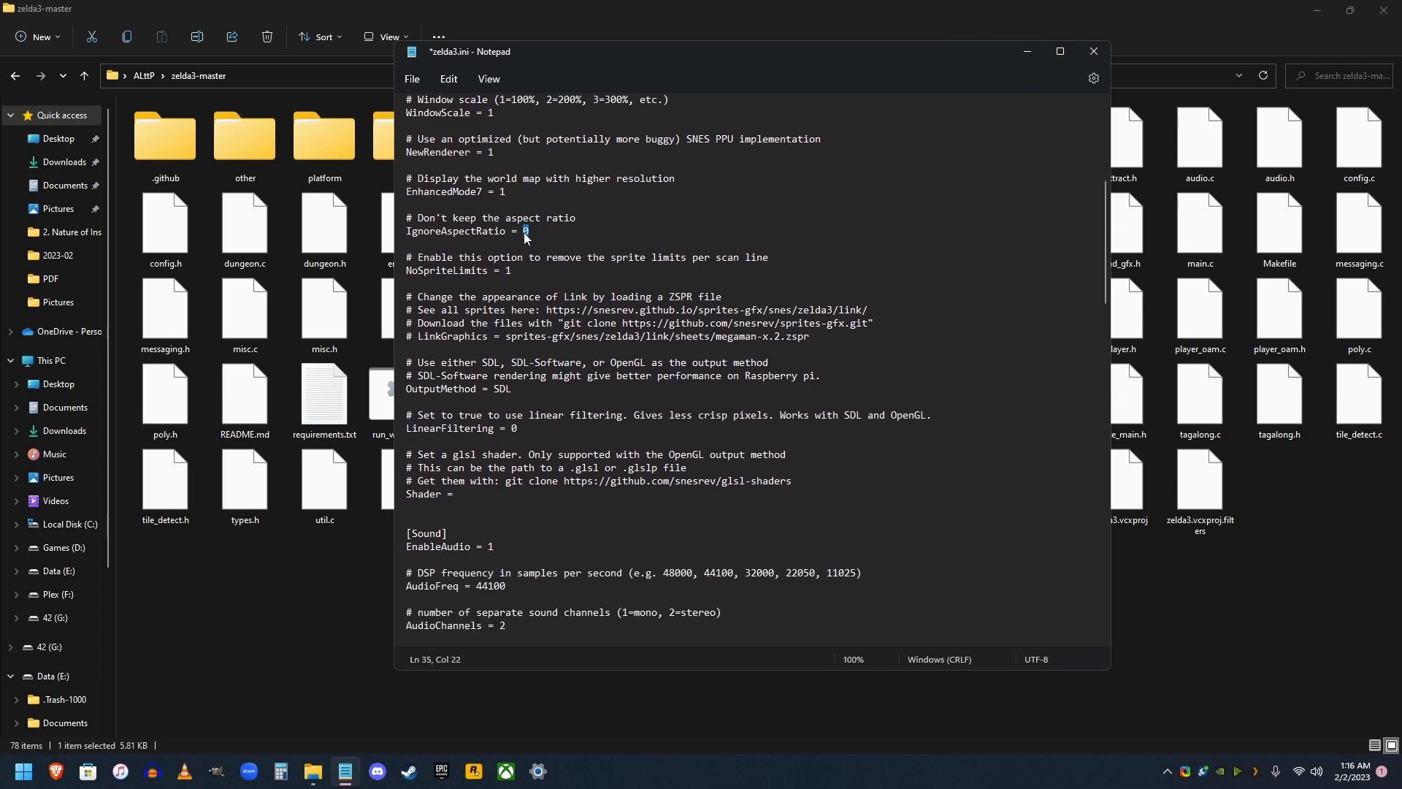
{"action": "type", "text": "1"}
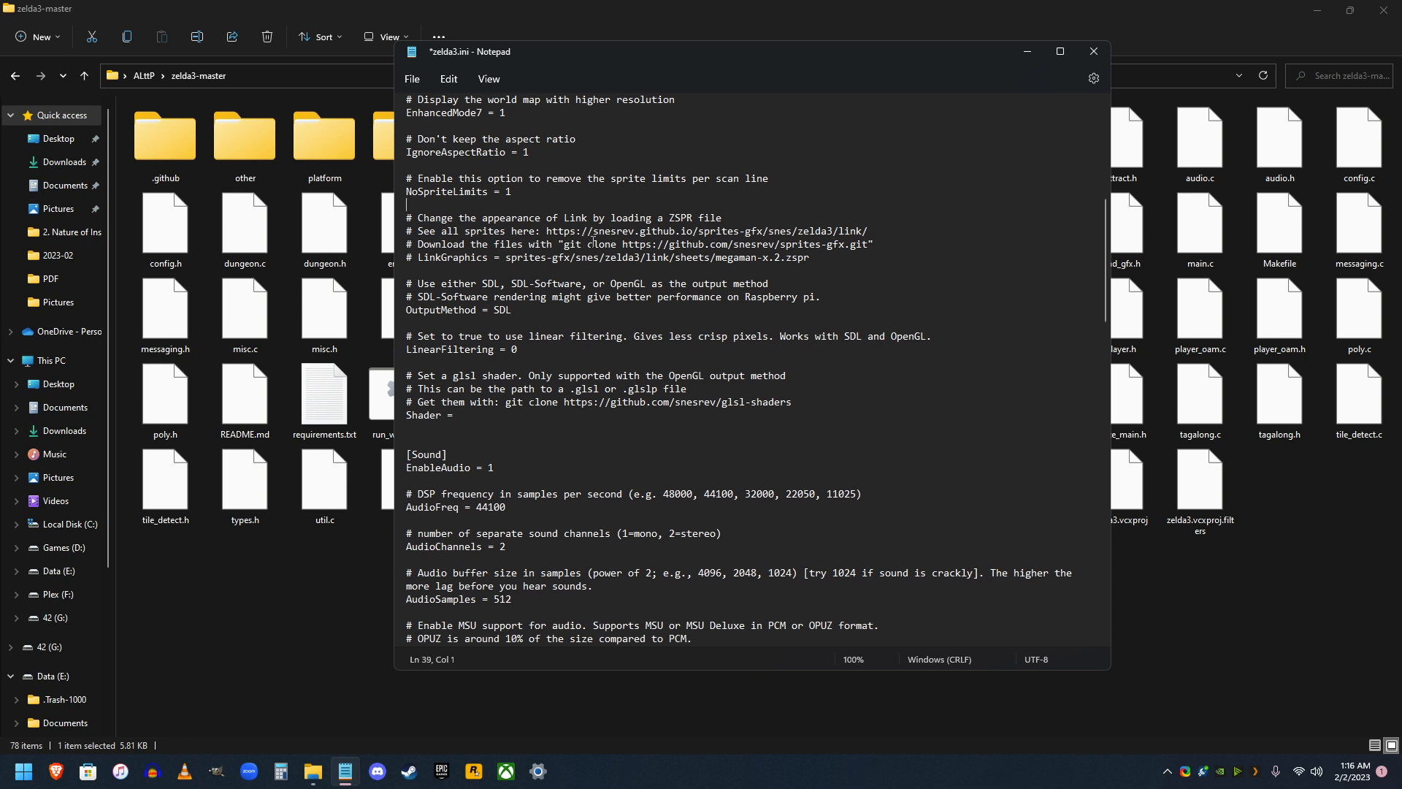
{"action": "mouse_move", "coordinate": [573, 251]}
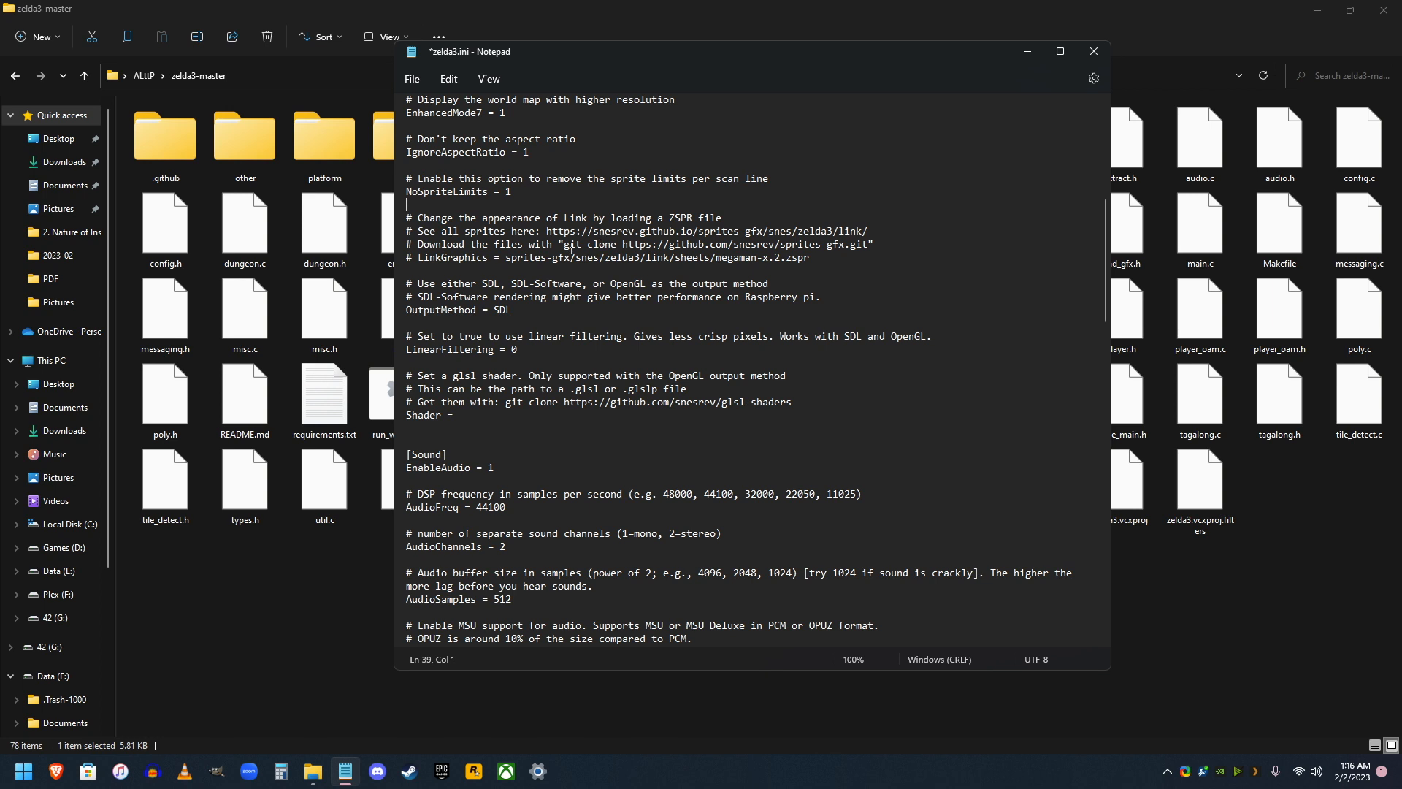
{"action": "scroll", "scroll_direction": "down", "scroll_amount": 3}
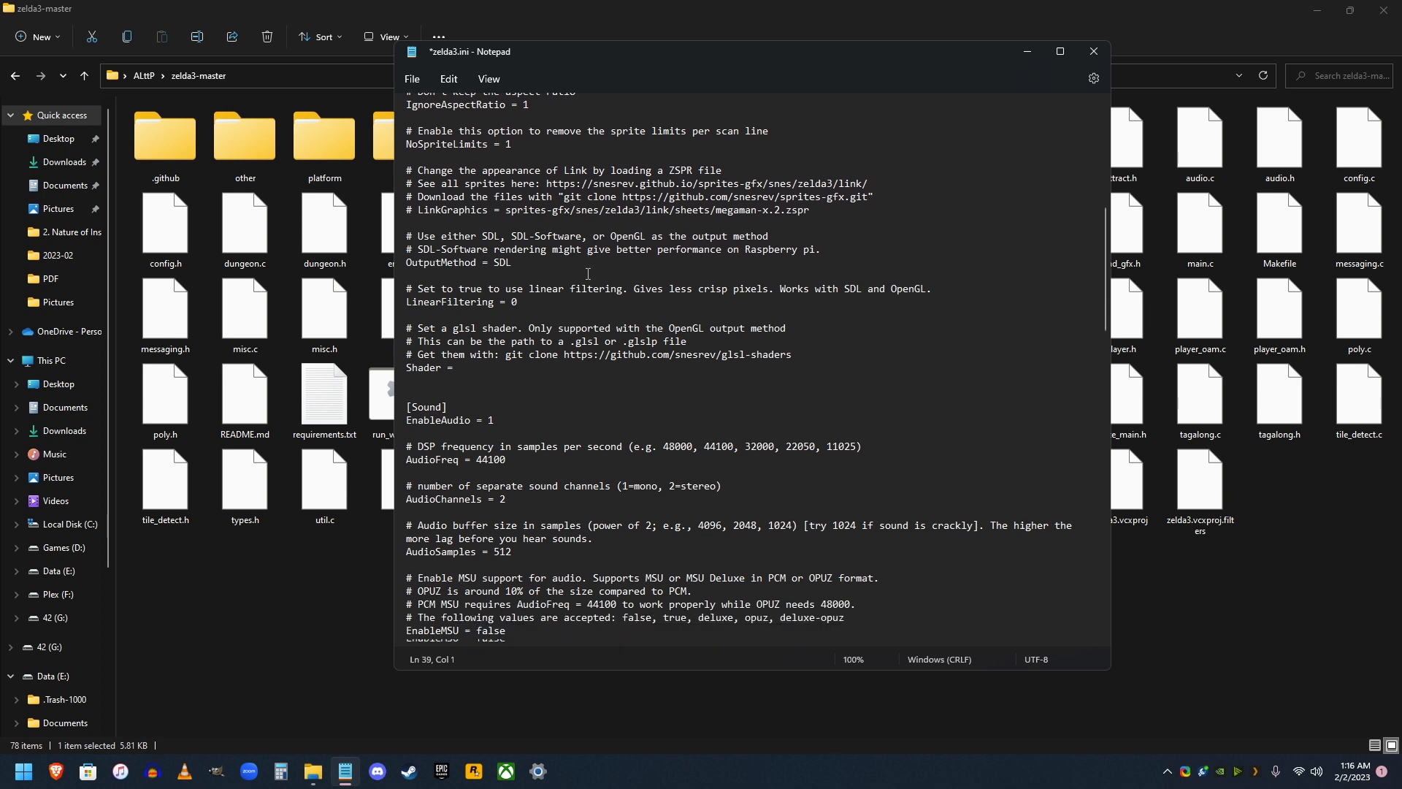
{"action": "scroll", "scroll_direction": "down", "scroll_amount": 3}
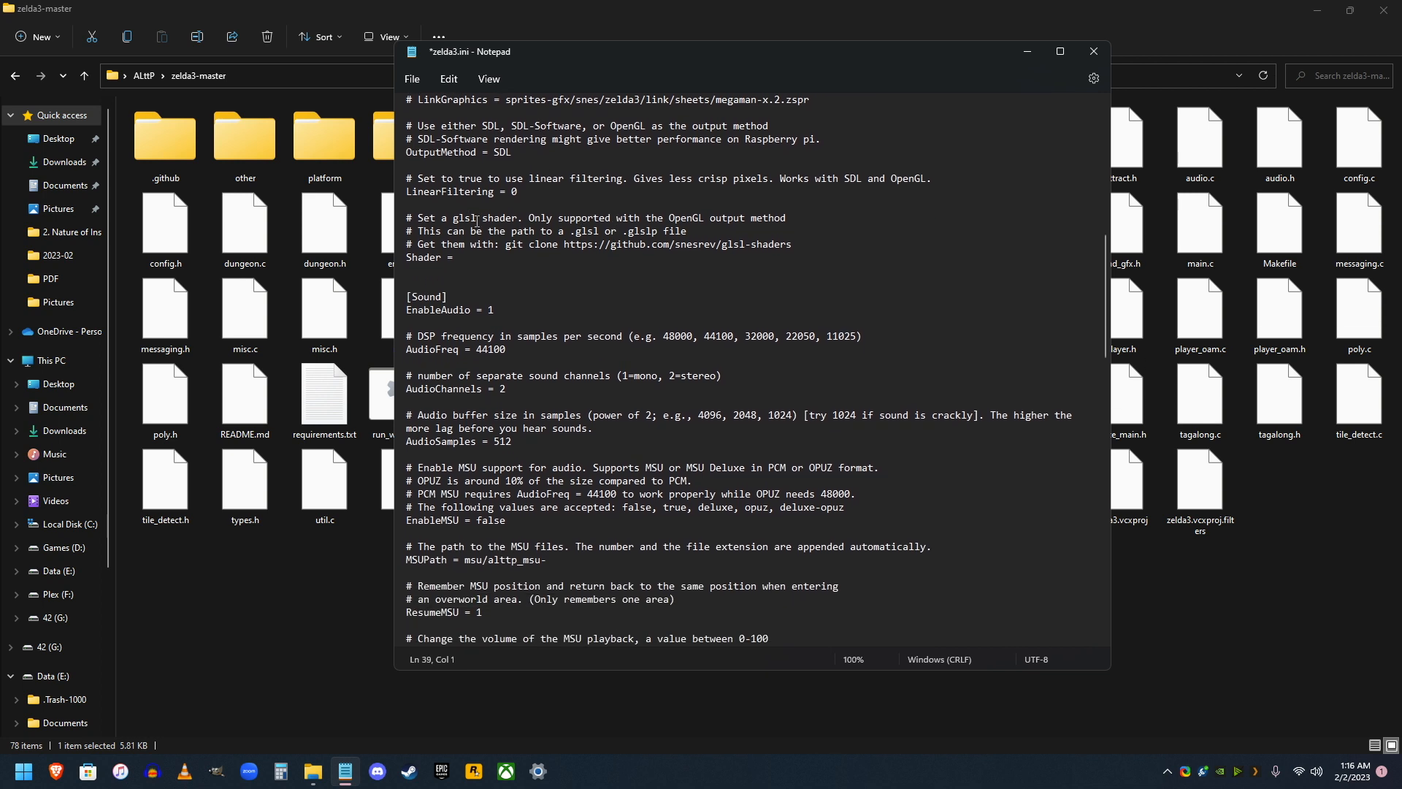
{"action": "scroll", "scroll_direction": "down", "scroll_amount": 3}
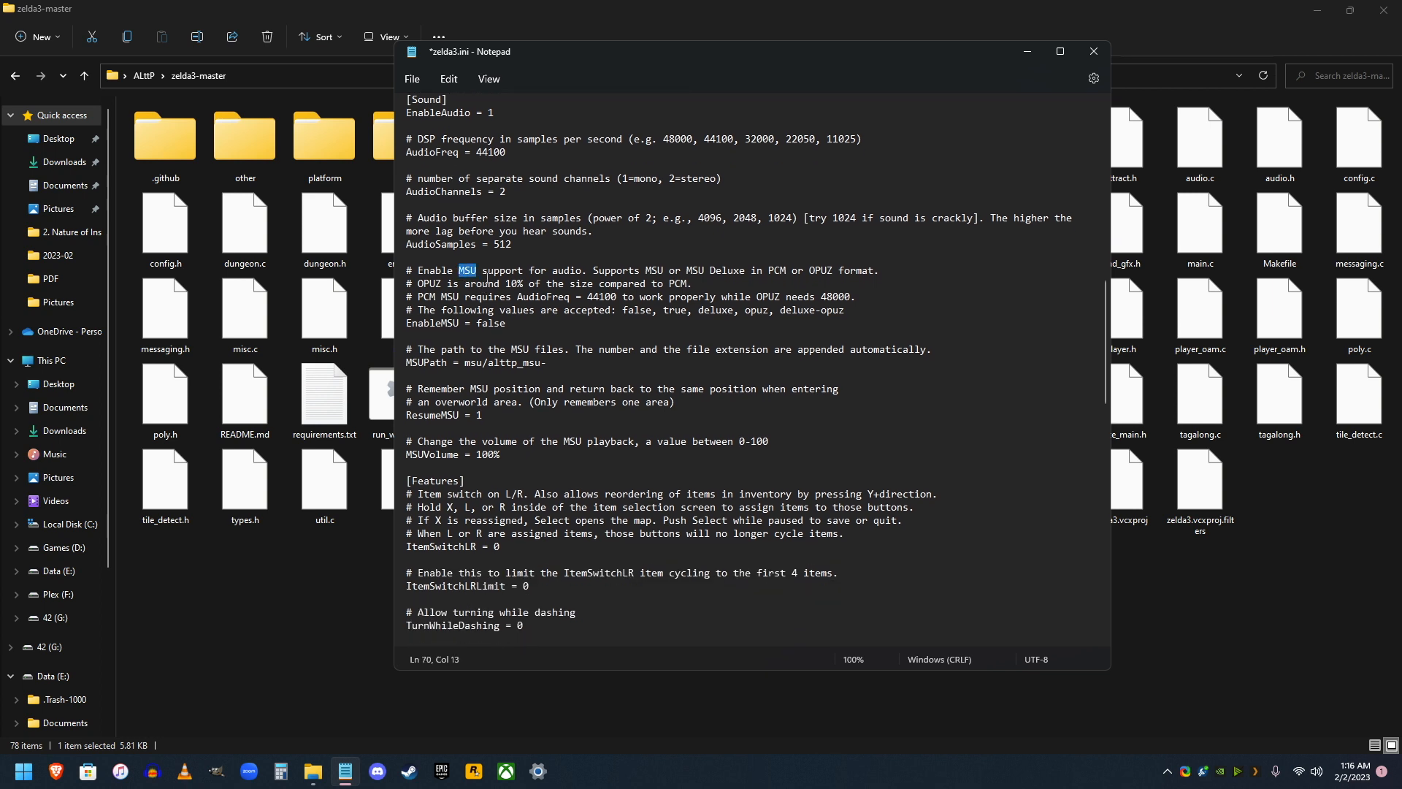
{"action": "scroll", "scroll_direction": "down", "scroll_amount": 3}
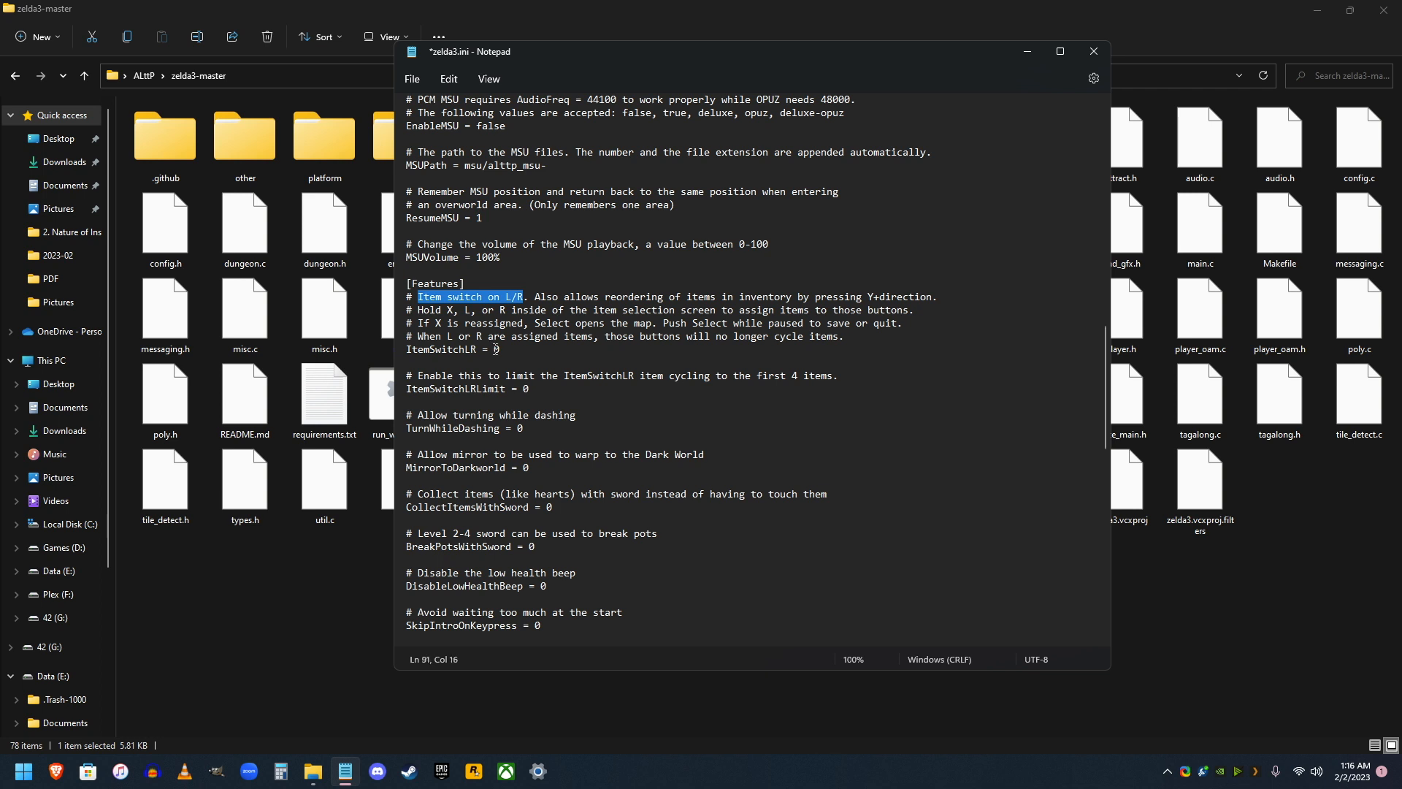
Step: Set ItemSwitchLR = 1 in the [Features] section and scroll further through the file
{"action": "type", "text": "1"}
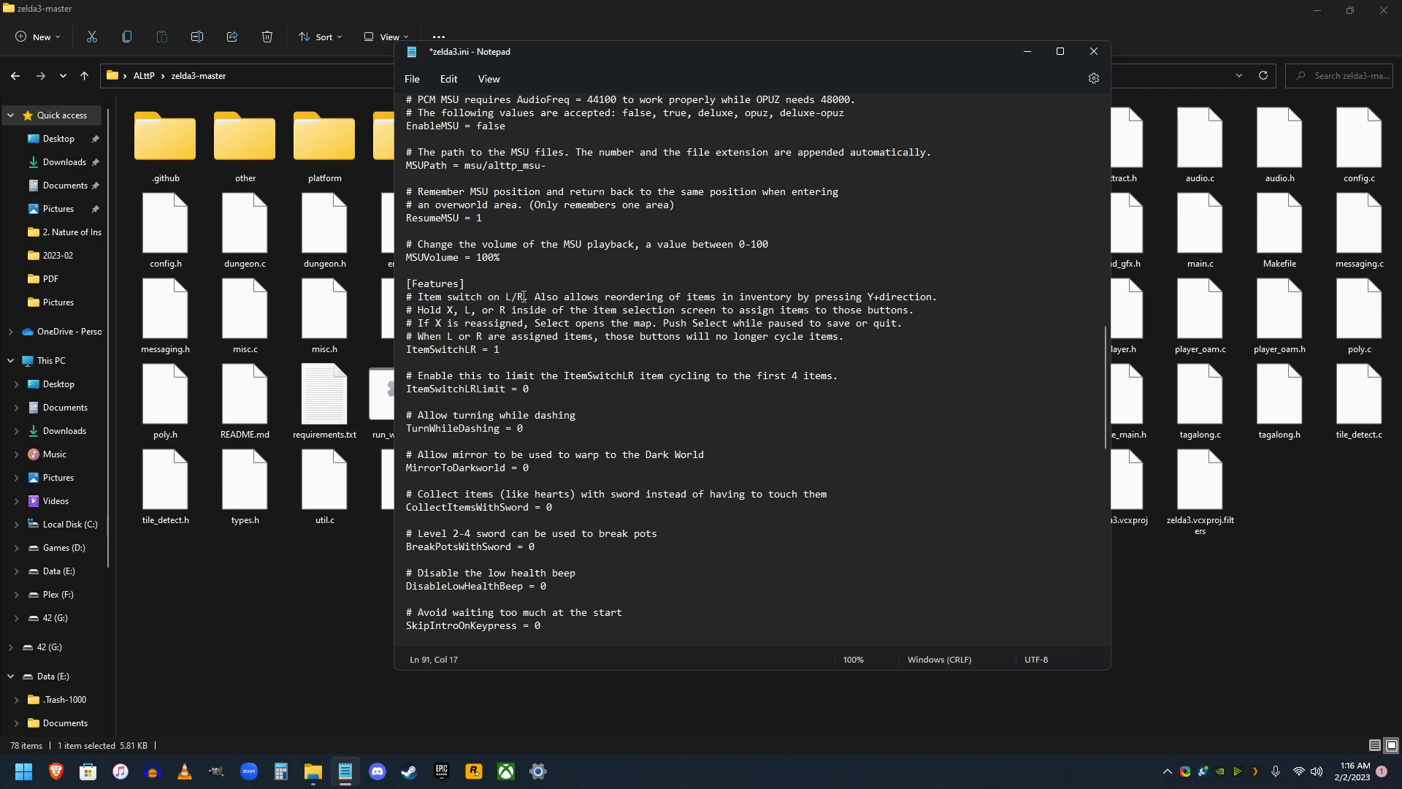
{"action": "scroll", "scroll_direction": "down", "scroll_amount": 3}
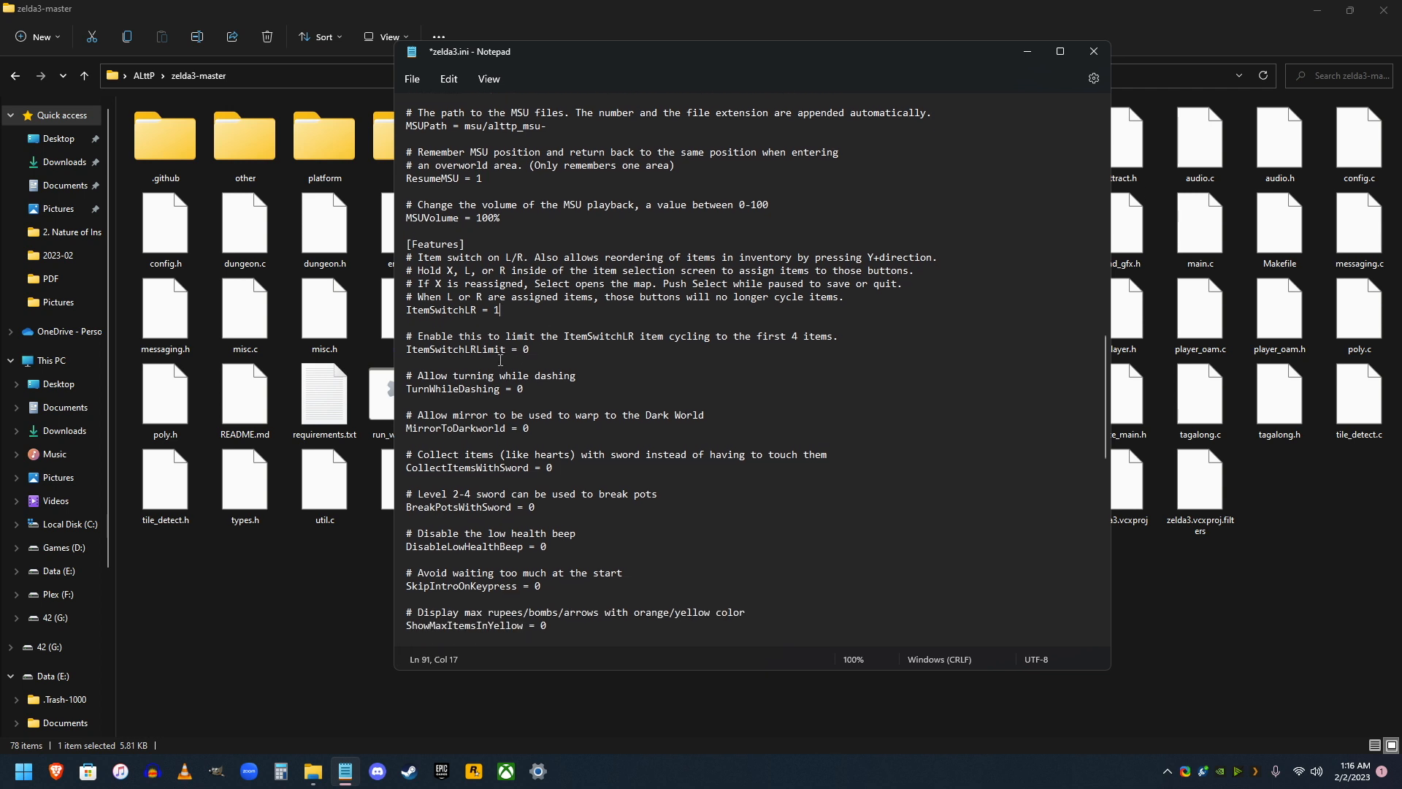
{"action": "scroll", "scroll_direction": "down", "scroll_amount": 3}
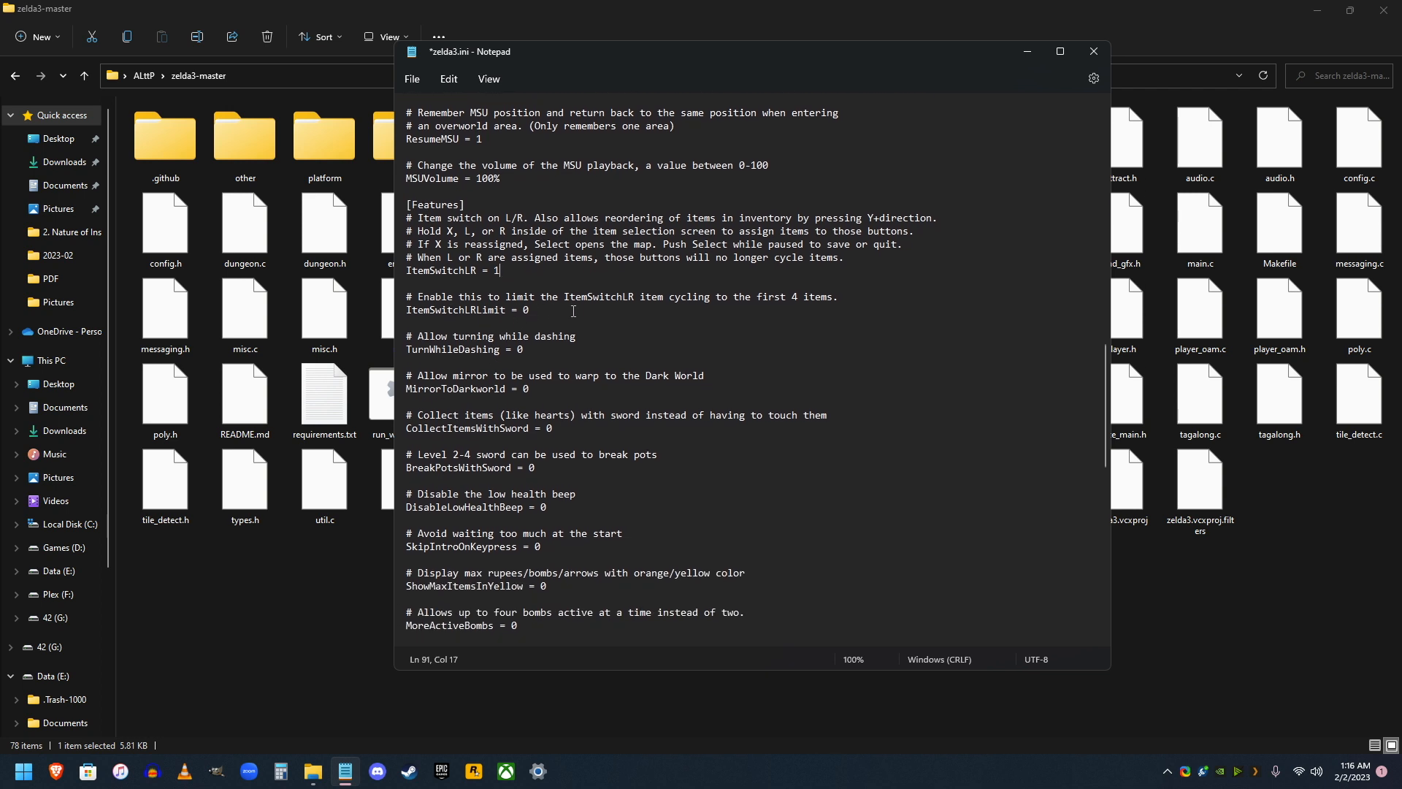
{"action": "scroll", "scroll_direction": "down", "scroll_amount": 3}
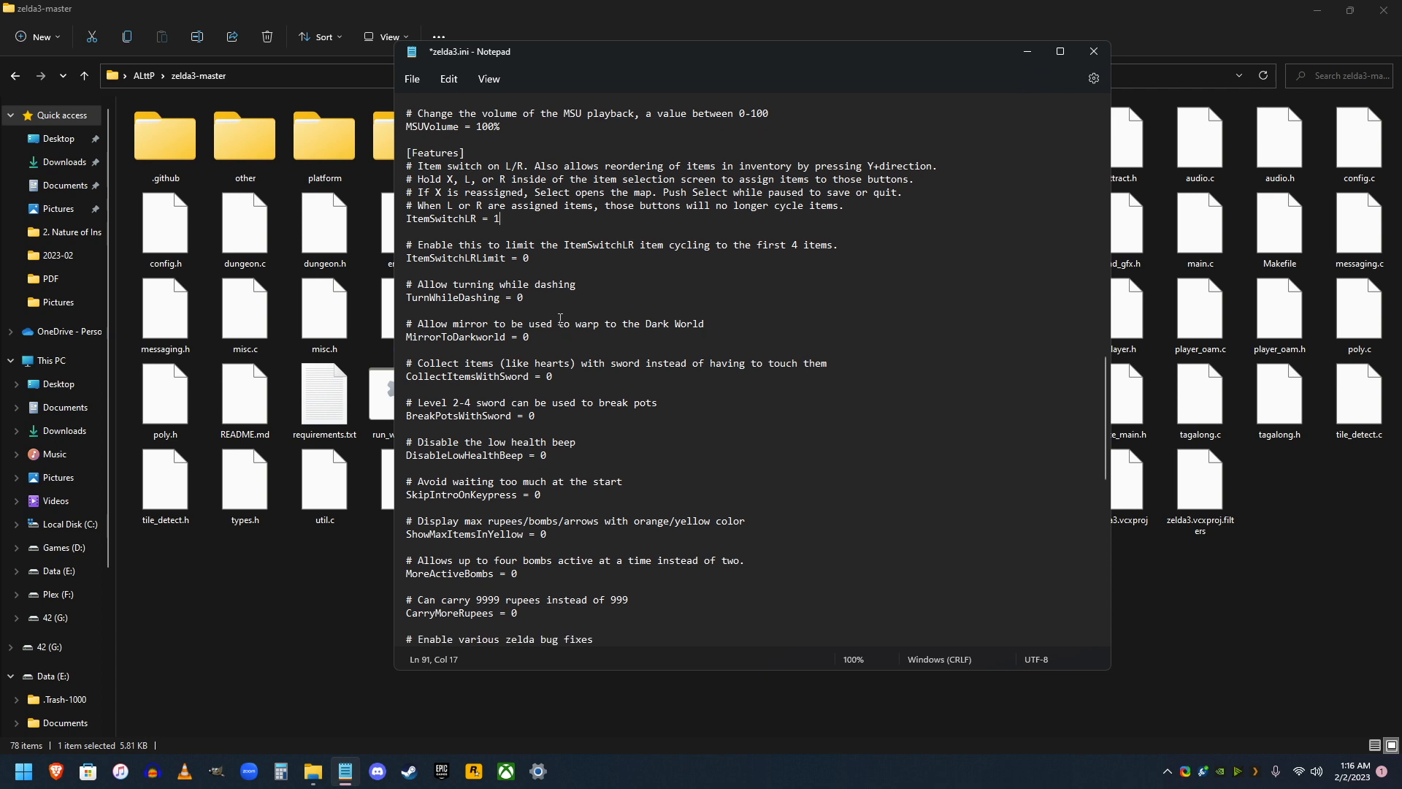
{"action": "scroll", "scroll_direction": "down", "scroll_amount": 3}
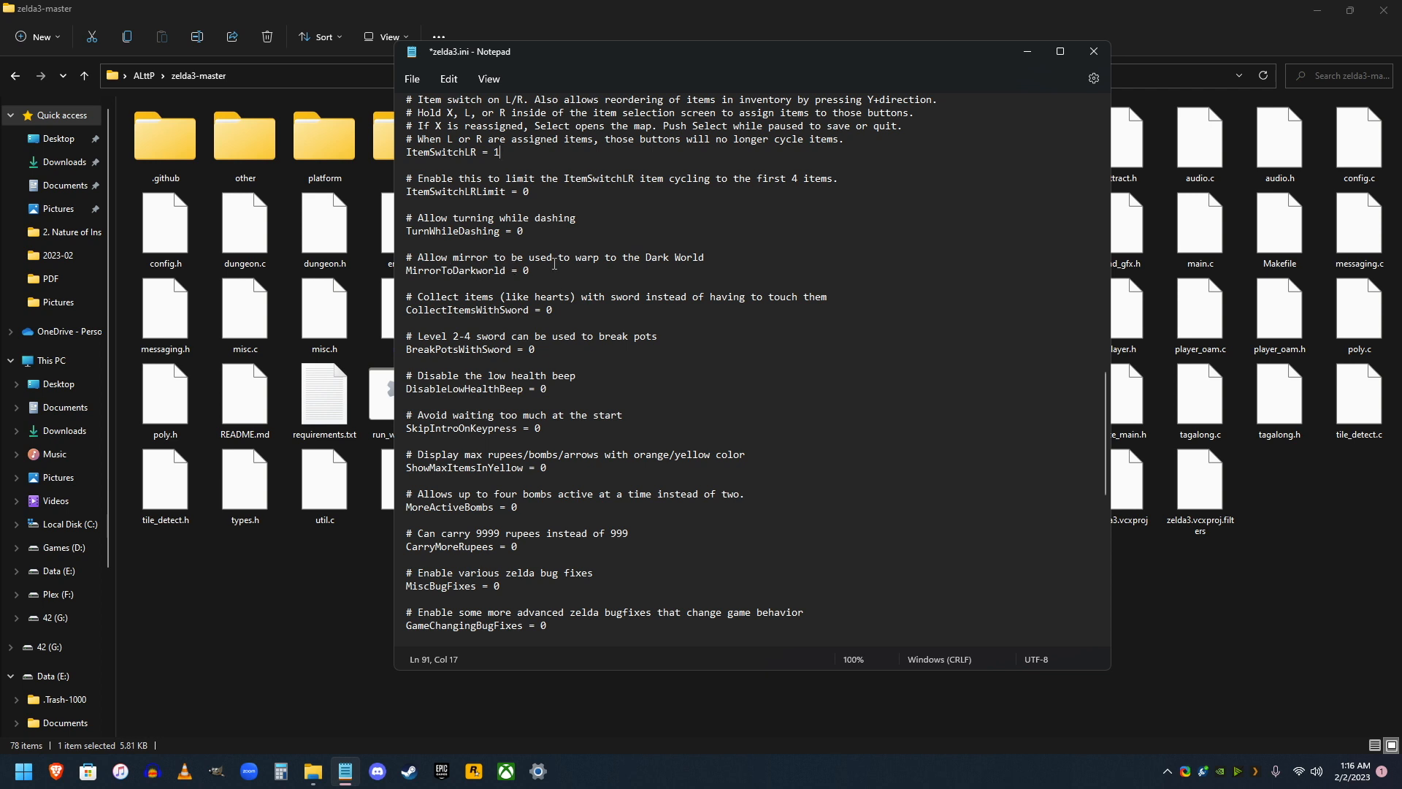
{"action": "scroll", "scroll_direction": "down", "scroll_amount": 3}
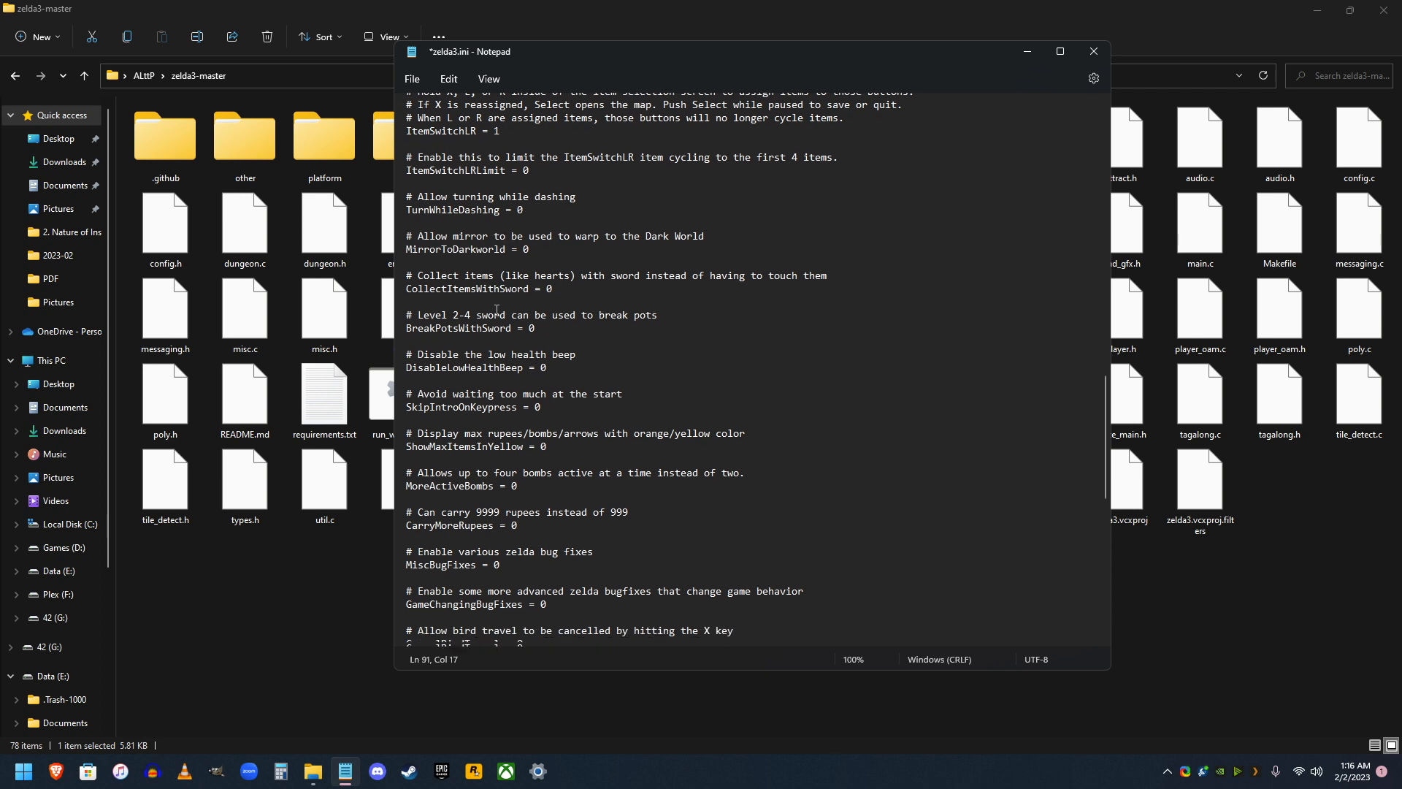
{"action": "scroll", "scroll_direction": "down", "scroll_amount": 3}
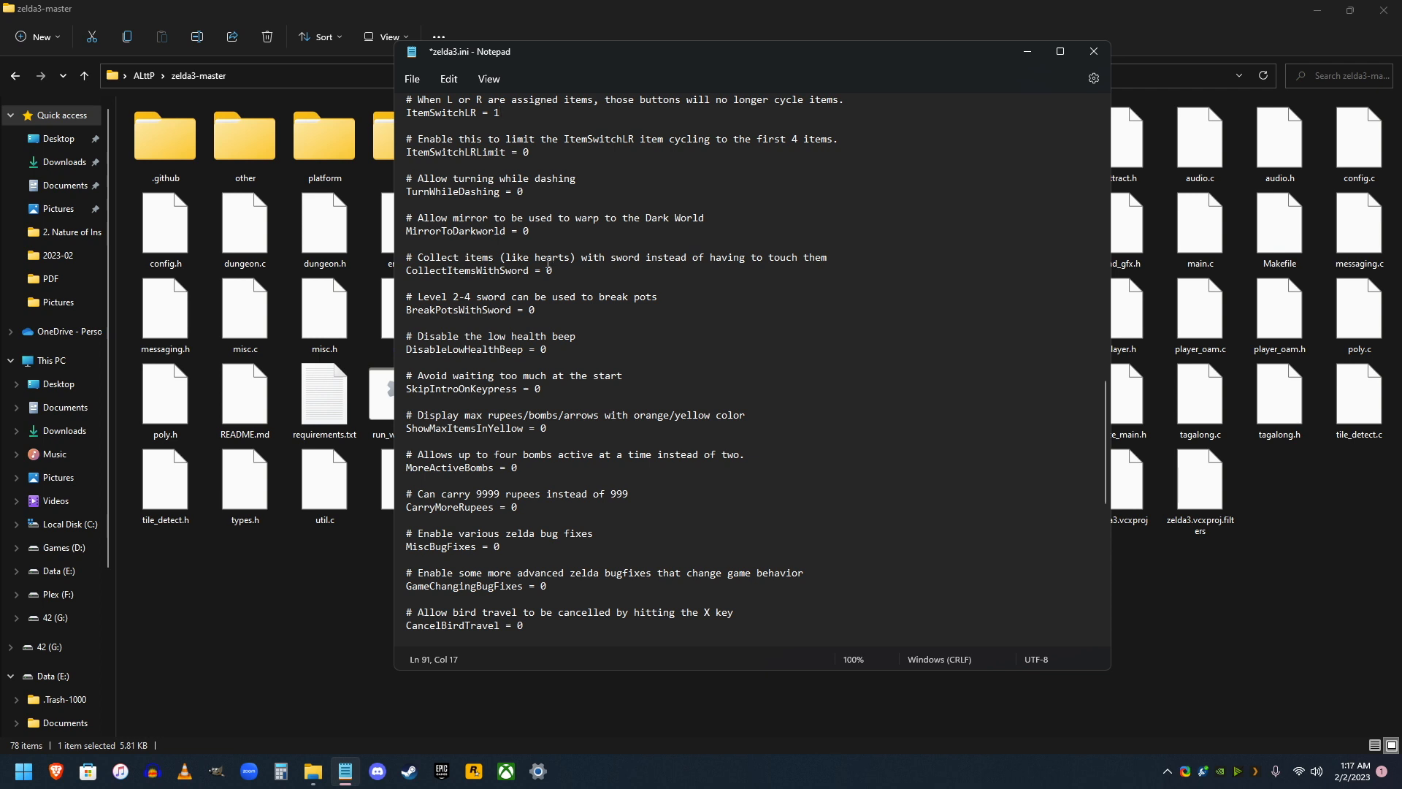
{"action": "mouse_move", "coordinate": [714, 306]}
{"action": "type", "text": "1"}
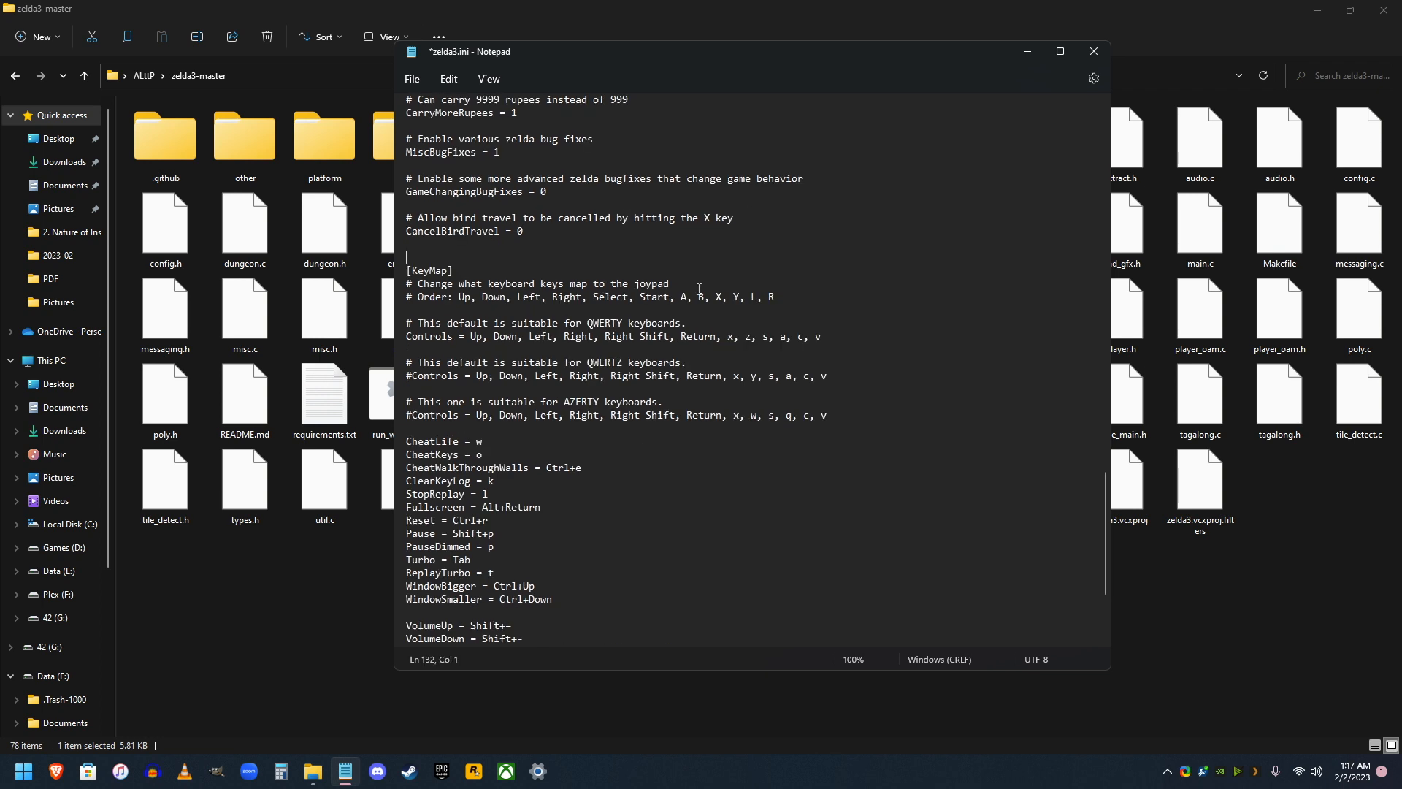
{"action": "mouse_move", "coordinate": [504, 311]}
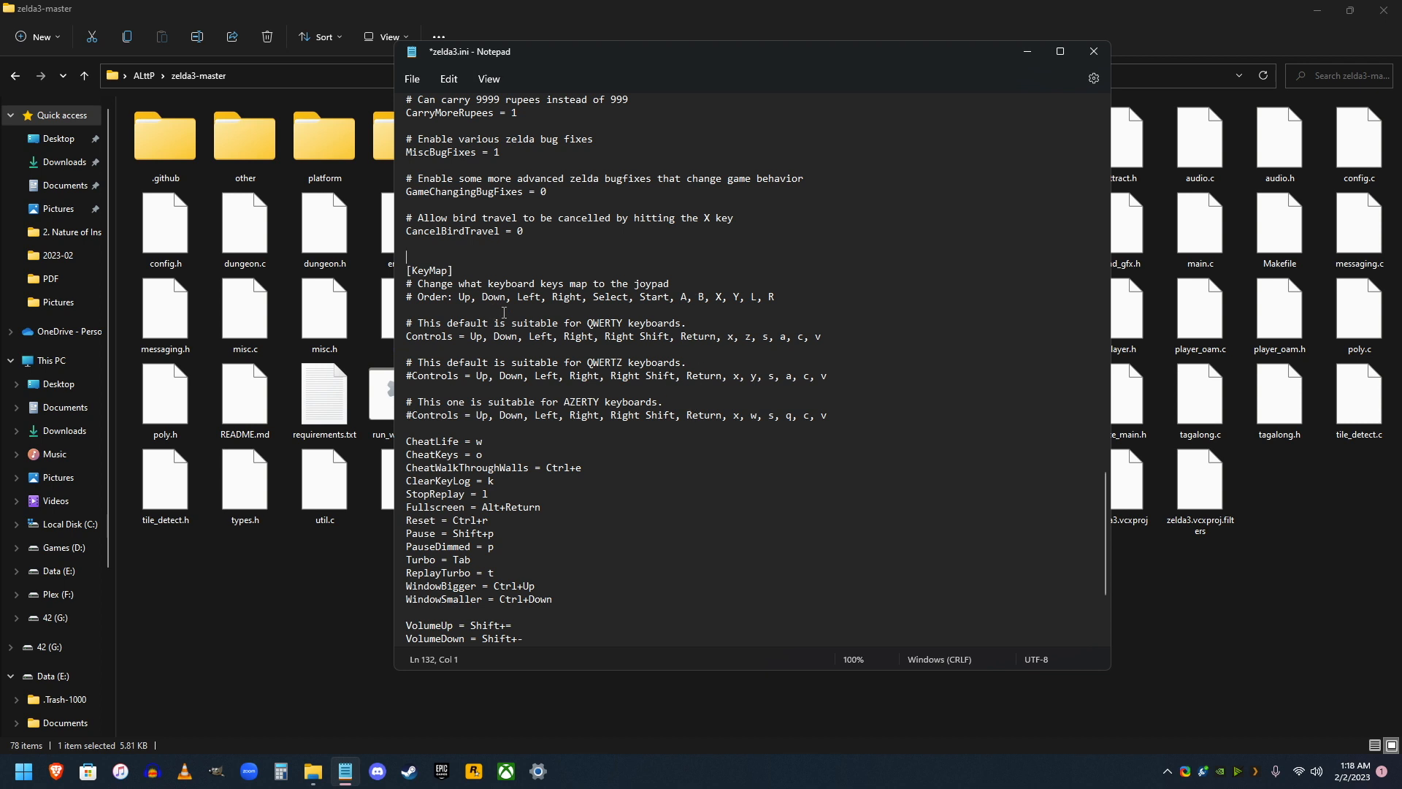
Step: Swap the letters in the KeyMap '# Order:' line to read B, A, Y, X
{"action": "double_click", "coordinate": [683, 296]}
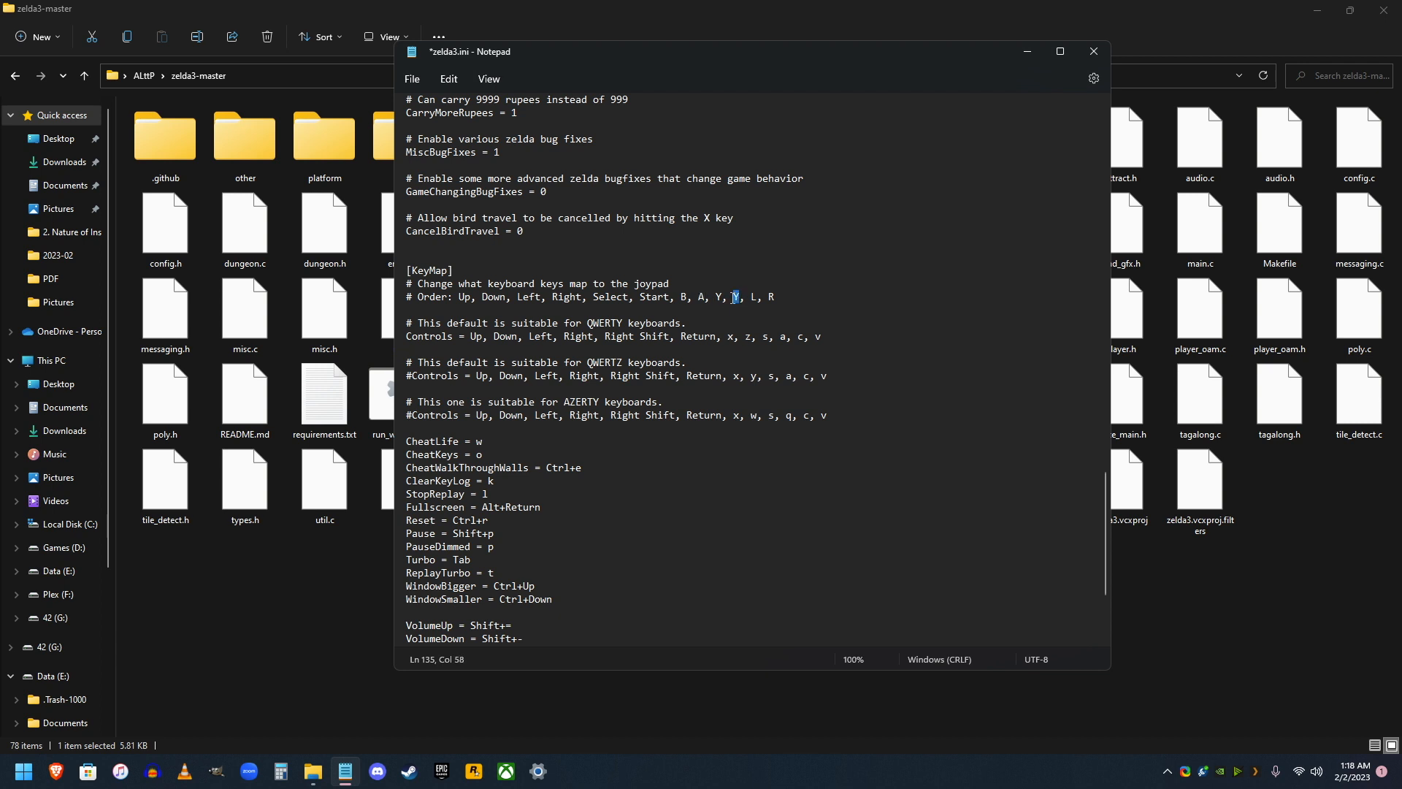
{"action": "scroll", "scroll_direction": "down", "scroll_amount": 3}
{"action": "type", "text": "X"}
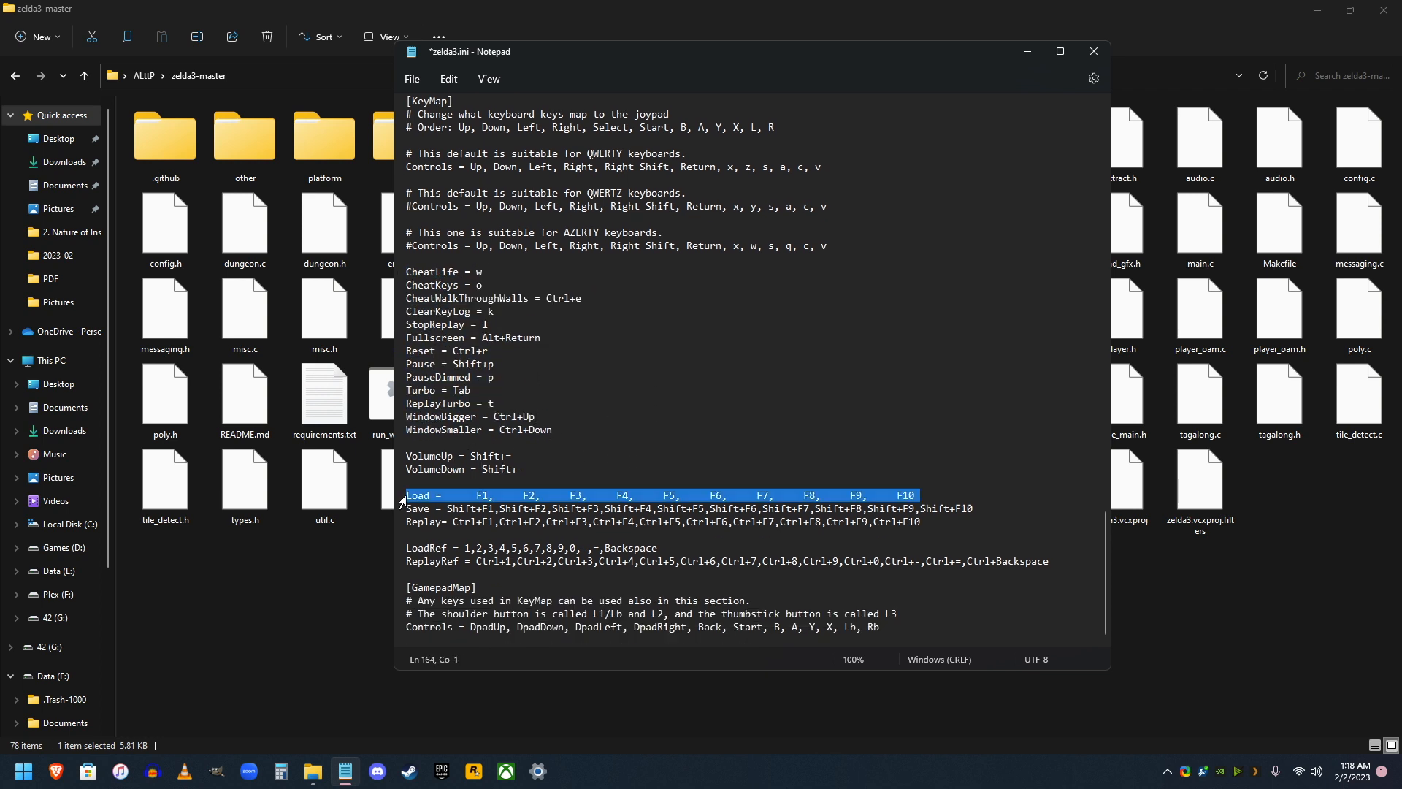
{"action": "left_click", "coordinate": [474, 587]}
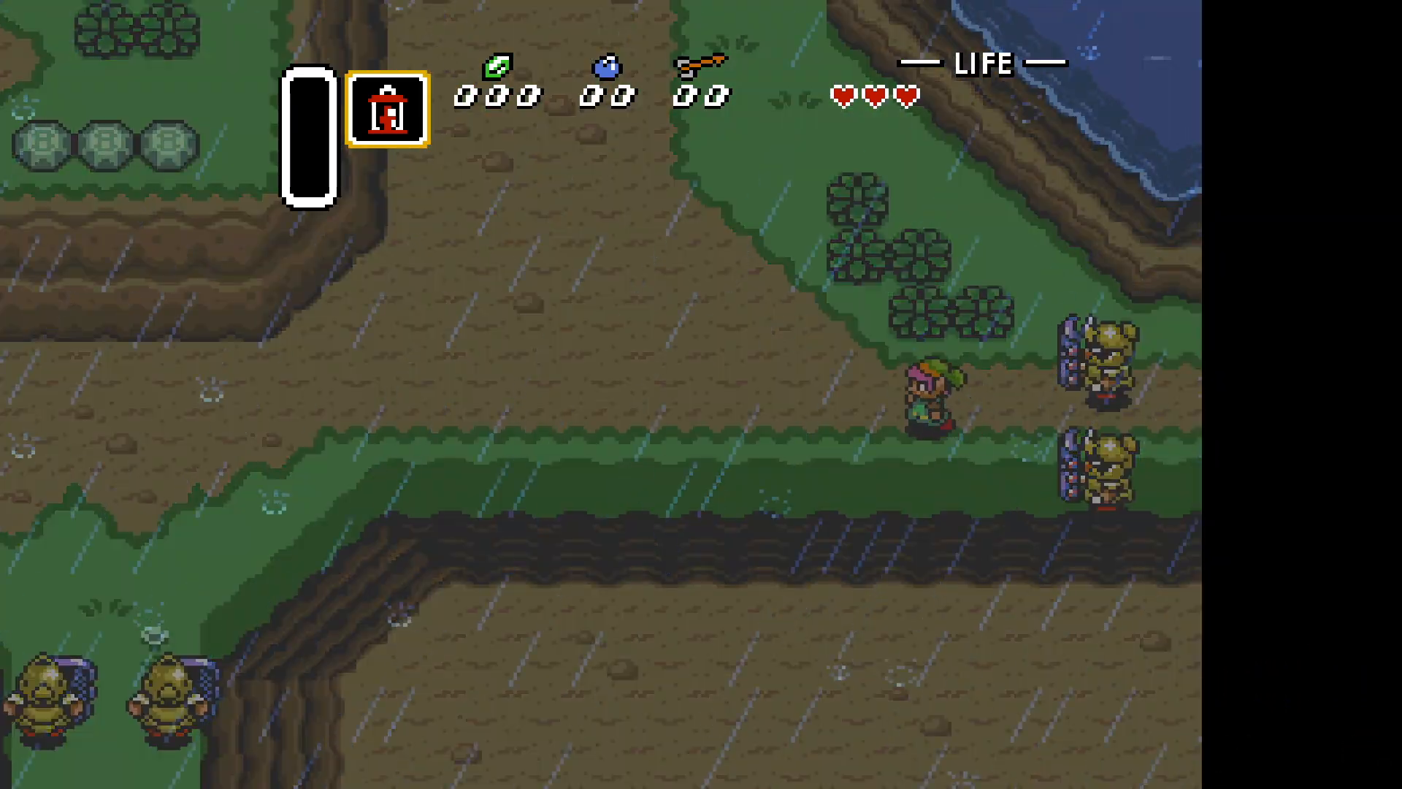
Step: Walk Link up the rainy path and advance the uncle's dialogue
{"action": "key", "text": "Up"}
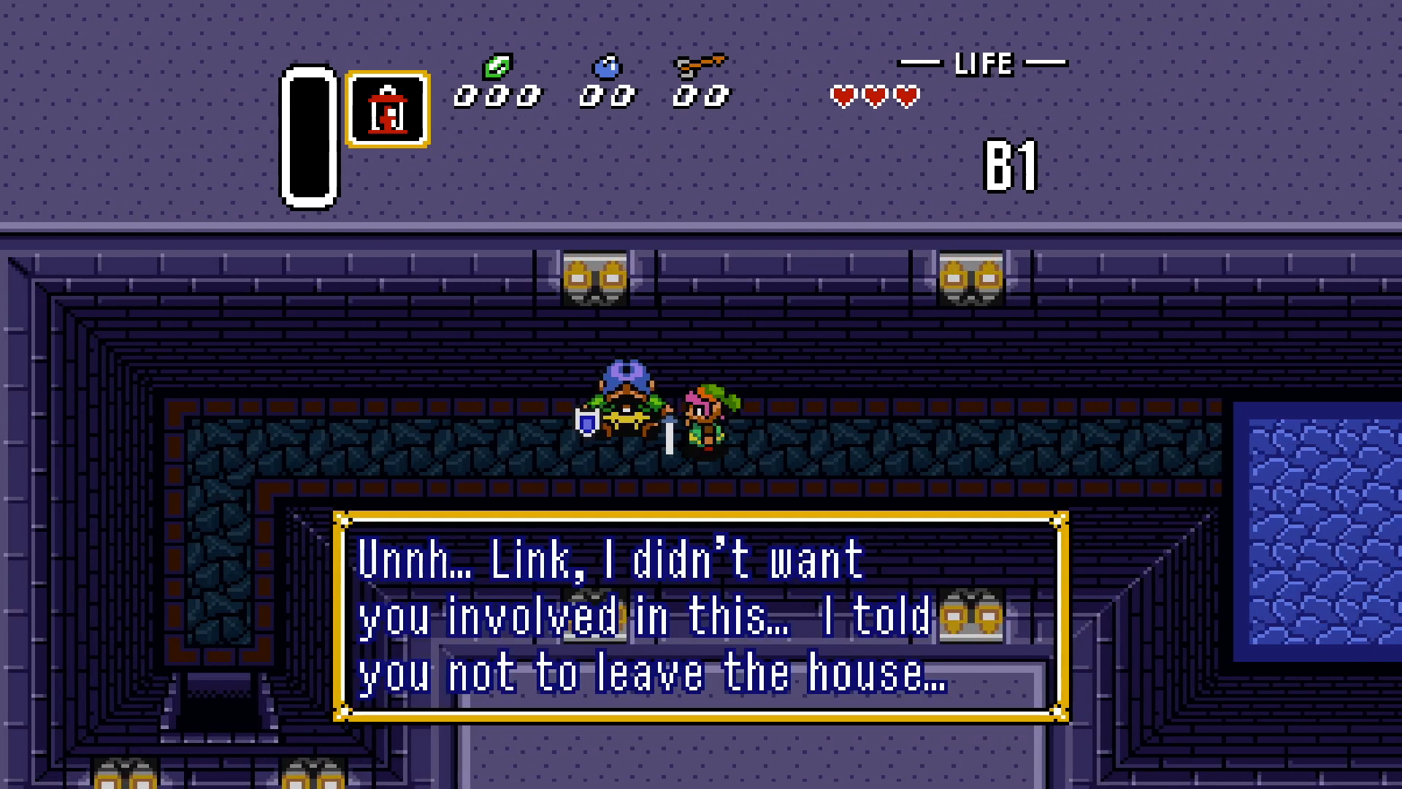
{"action": "key", "text": "enter"}
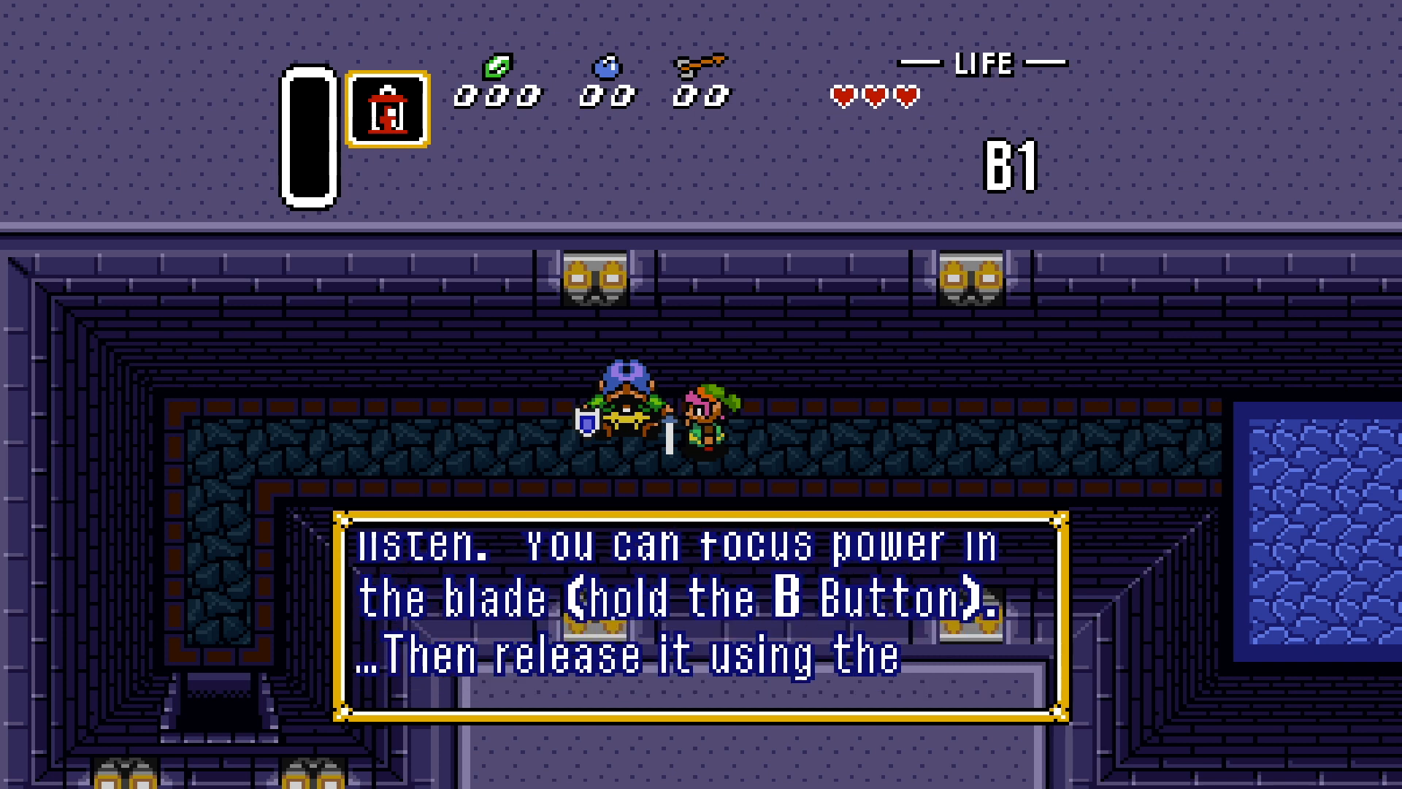
{"action": "key", "text": "enter"}
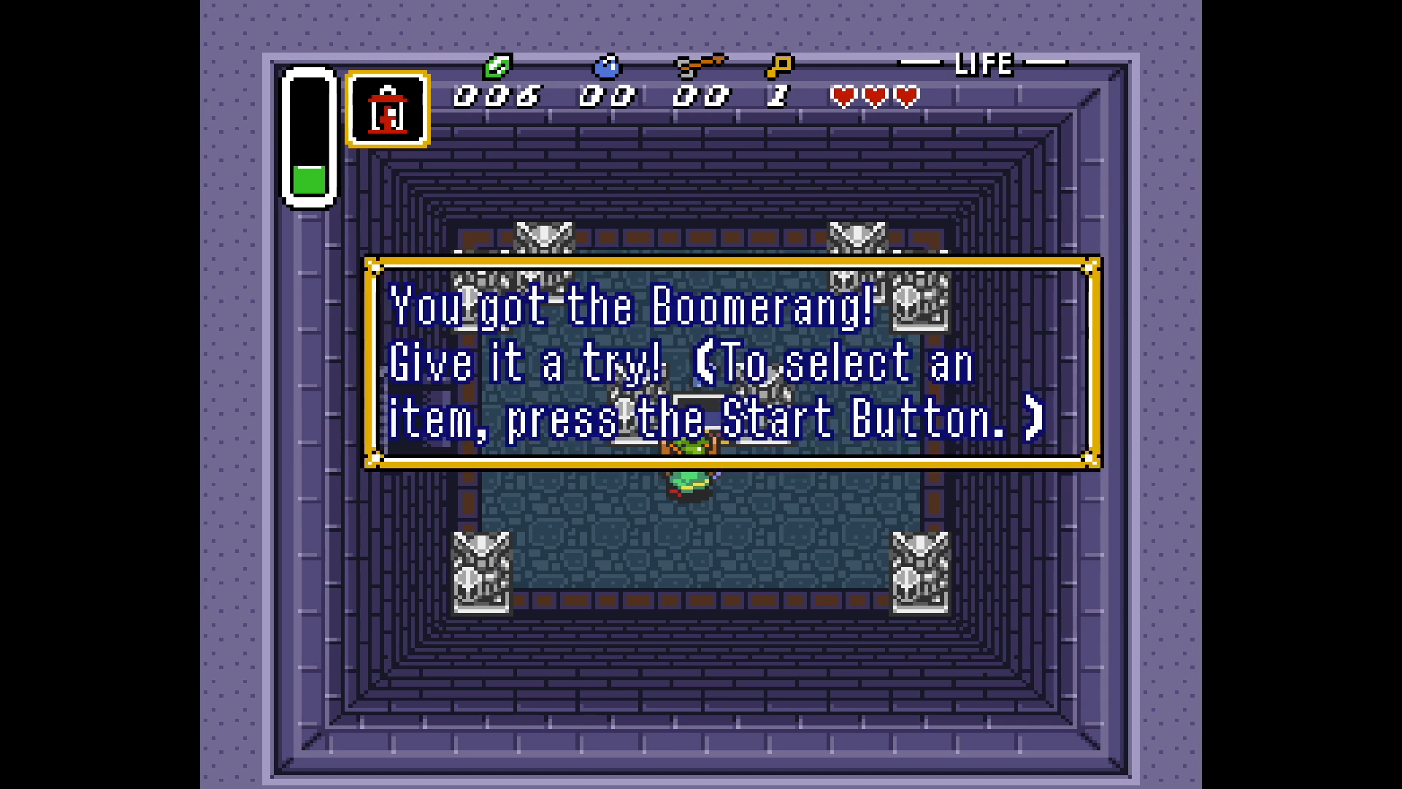
Step: Dismiss the Boomerang message and advance Zelda's dialogue about the wizard
{"action": "key", "text": "enter"}
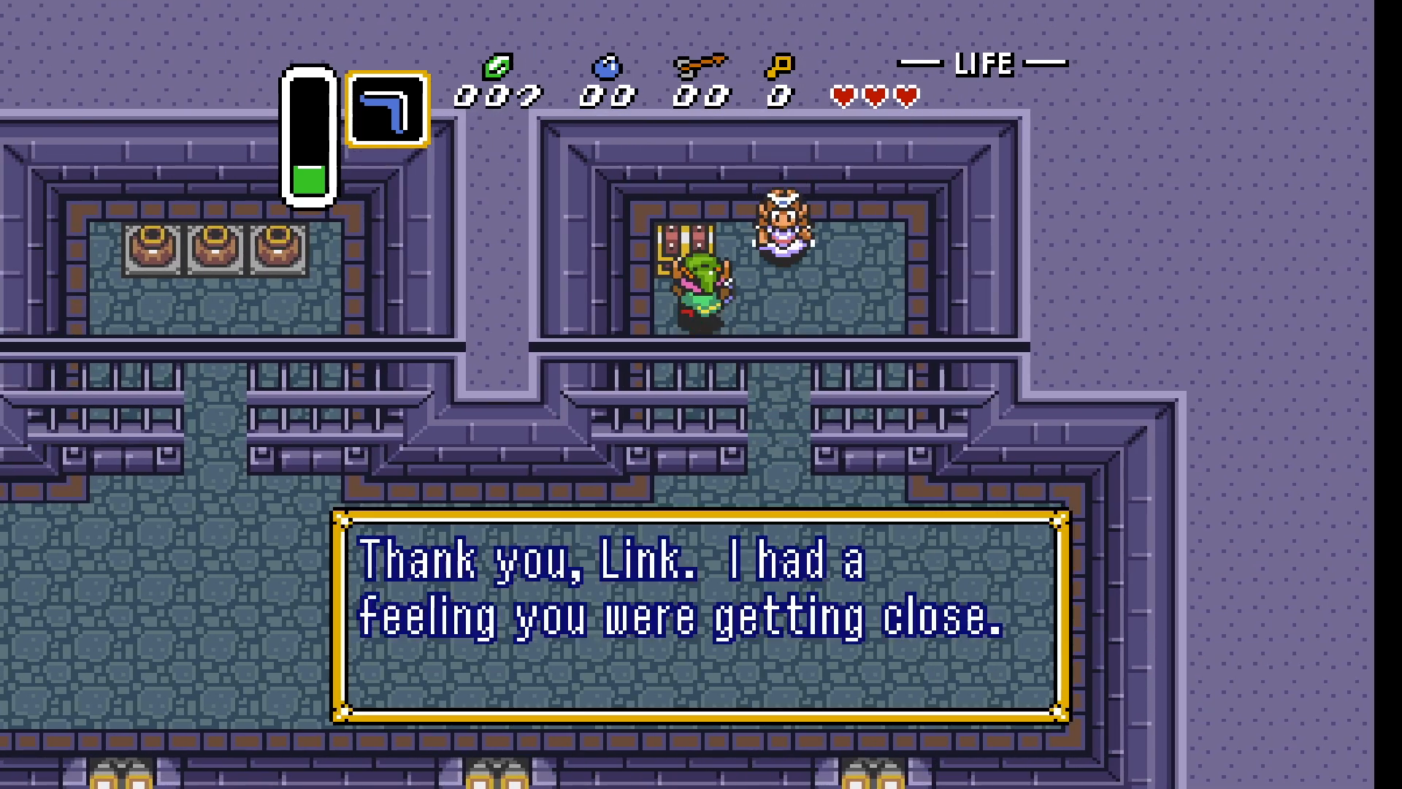
{"action": "key", "text": "enter"}
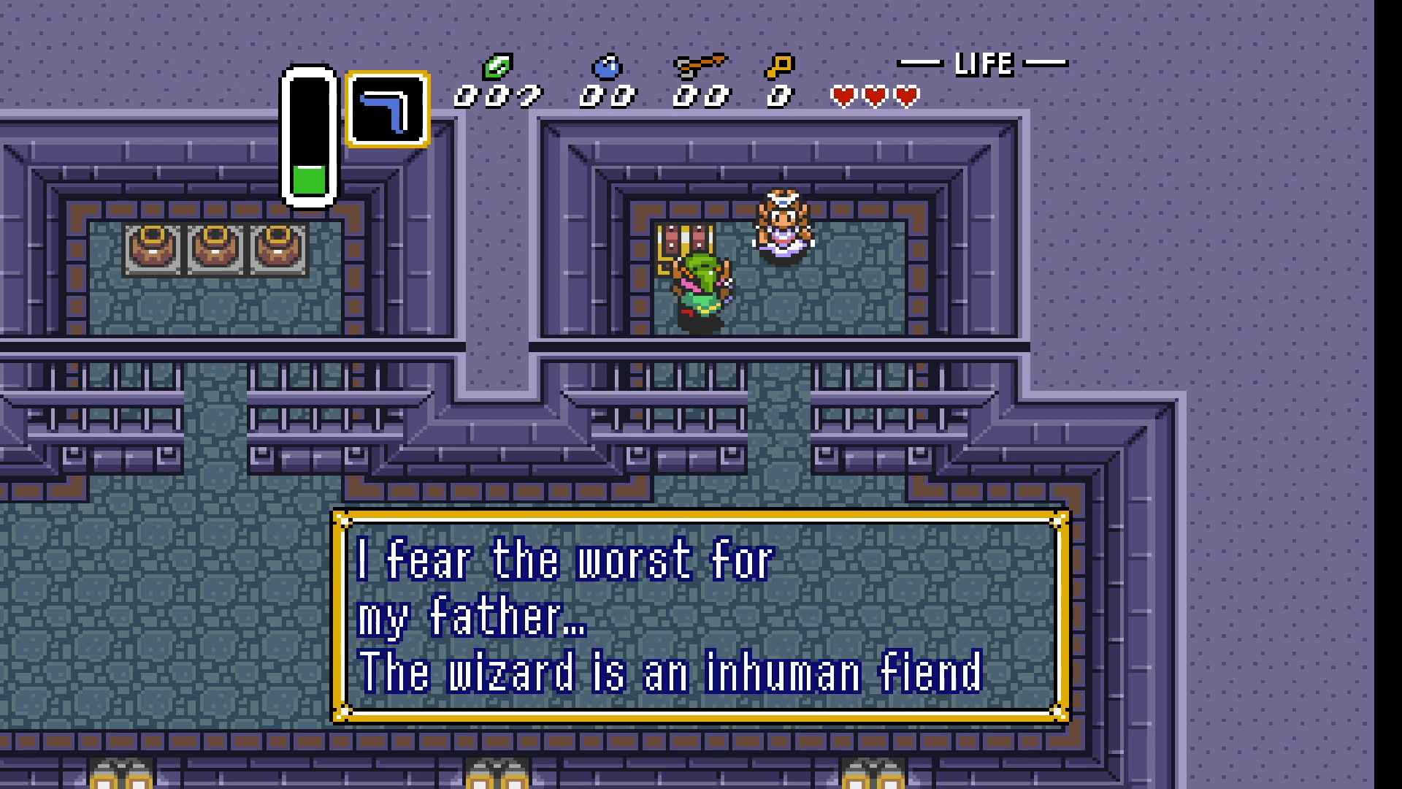
{"action": "key", "text": "enter"}
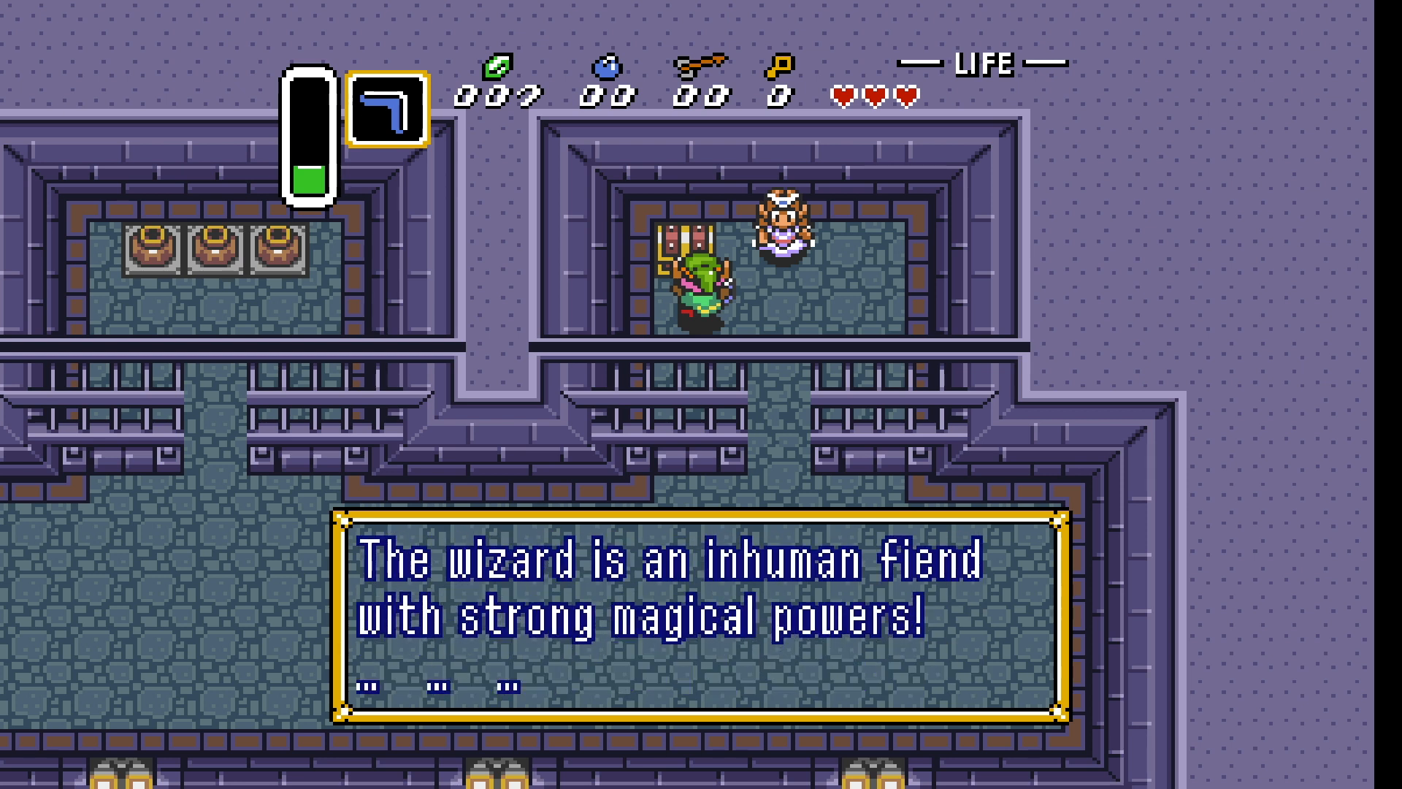